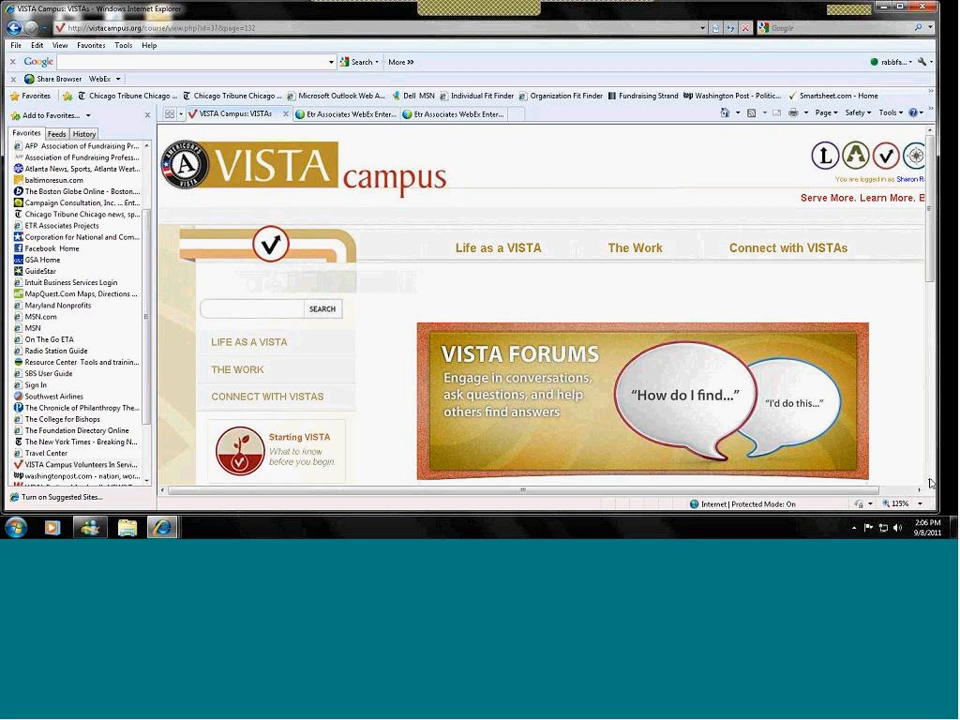
Step: Check the VISTA Events calendar entries for September 8 and September 15
scroll("down", 3)
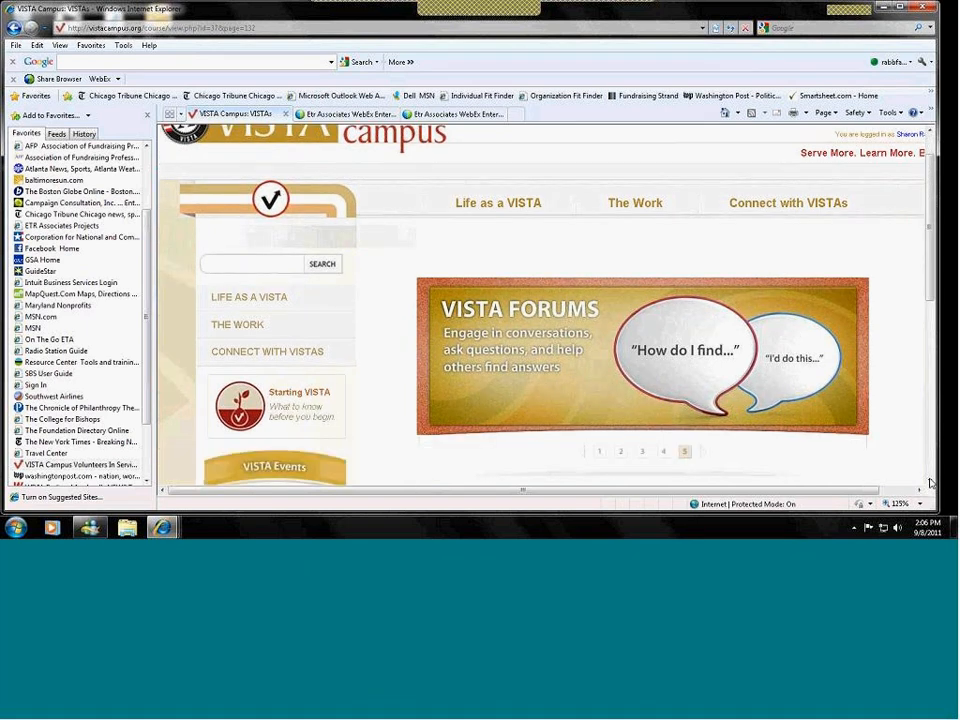
scroll("down", 3)
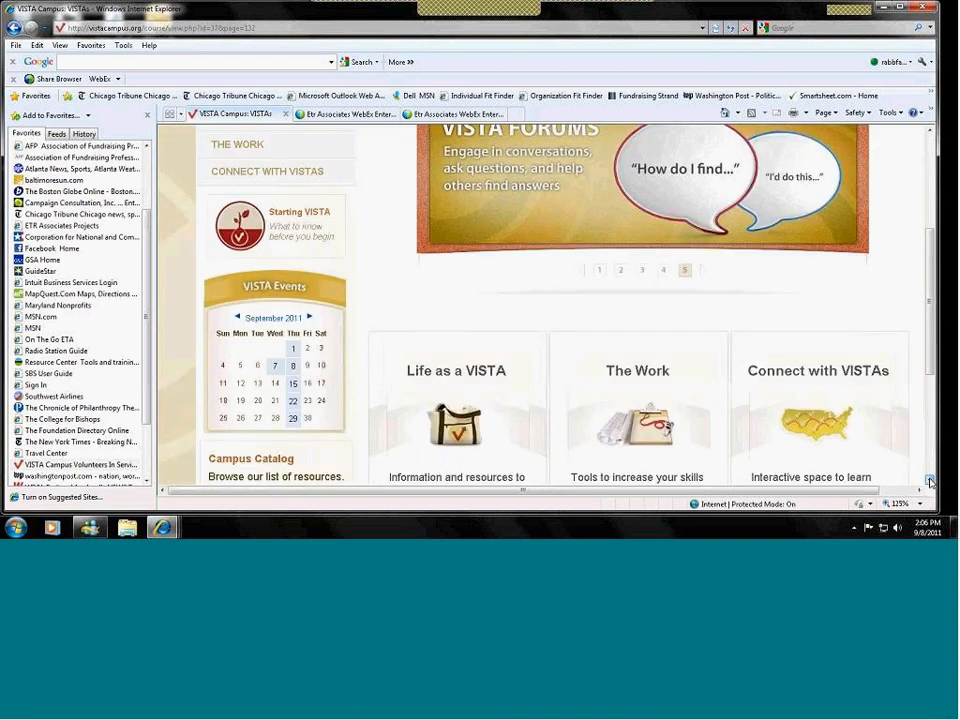
scroll("down", 3)
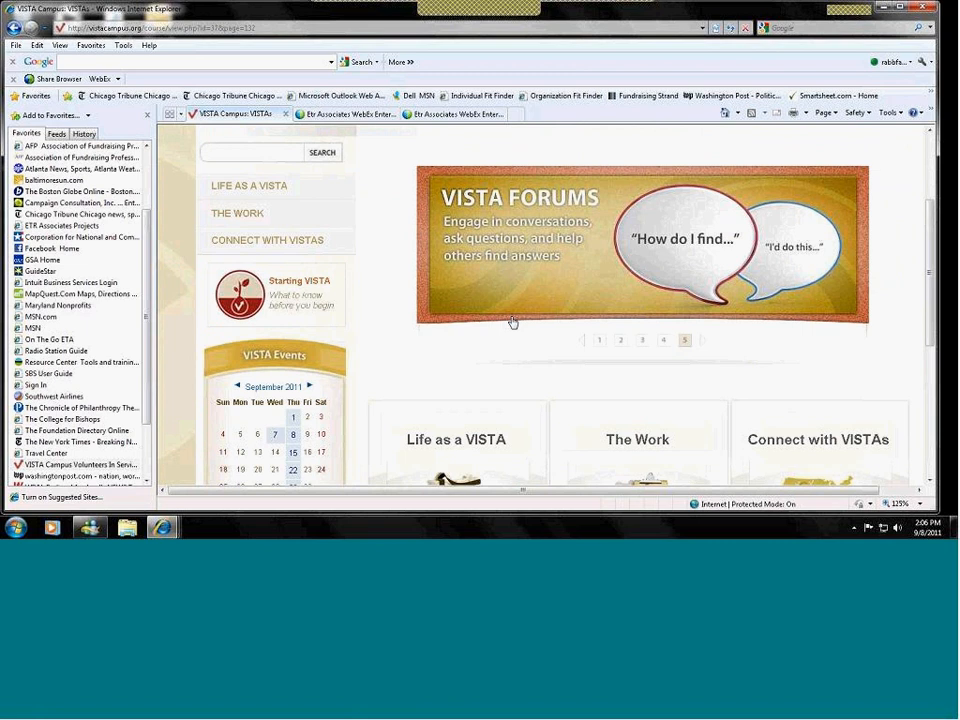
mouse_move(368, 328)
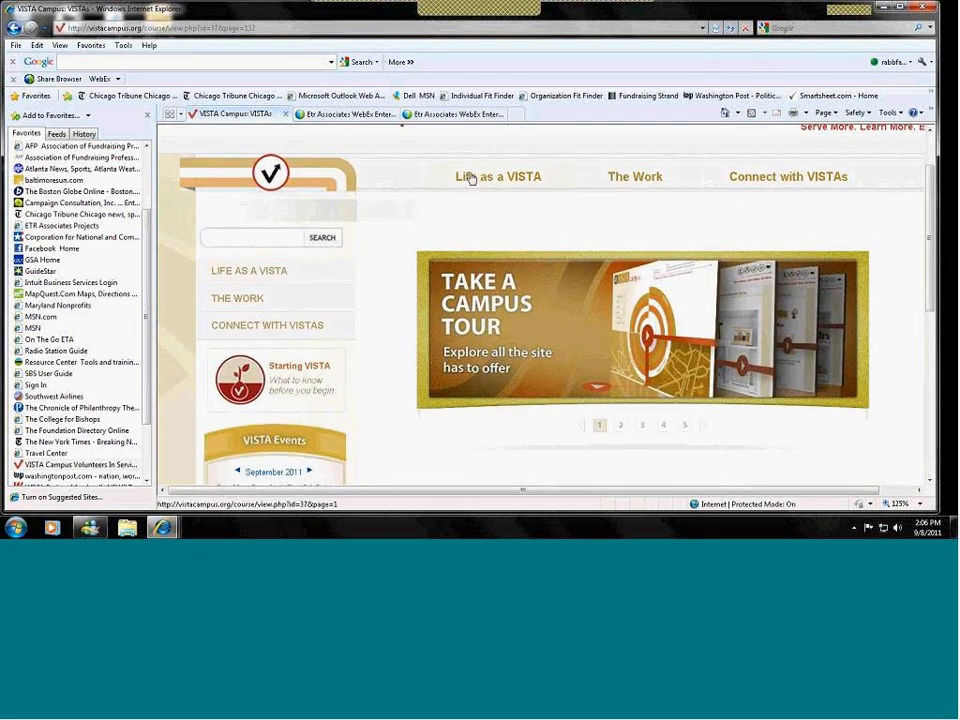
mouse_move(264, 272)
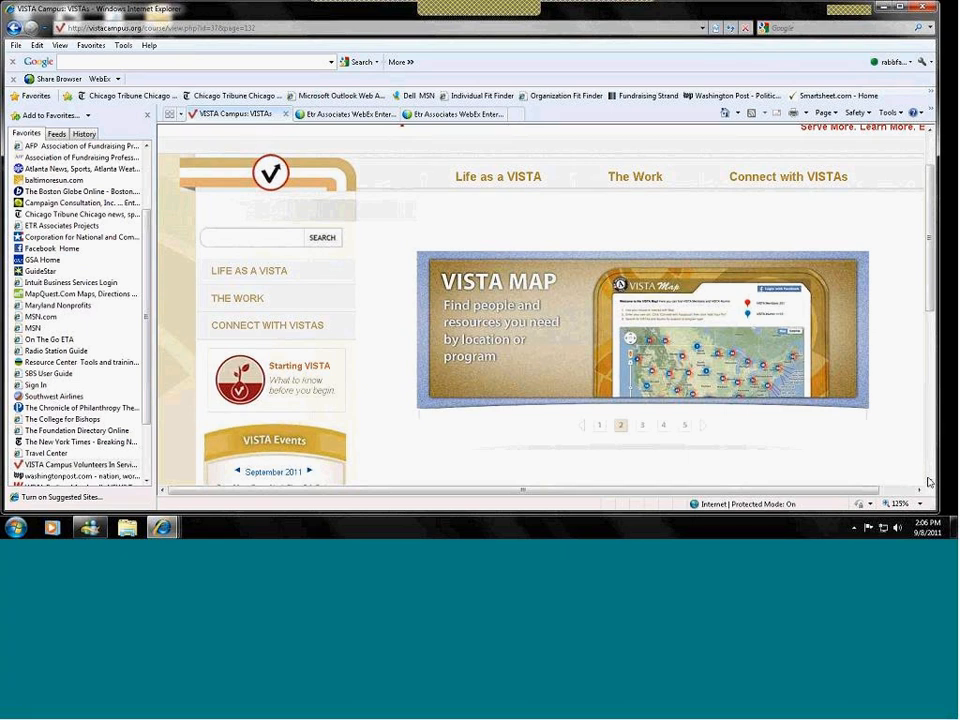
scroll("down", 3)
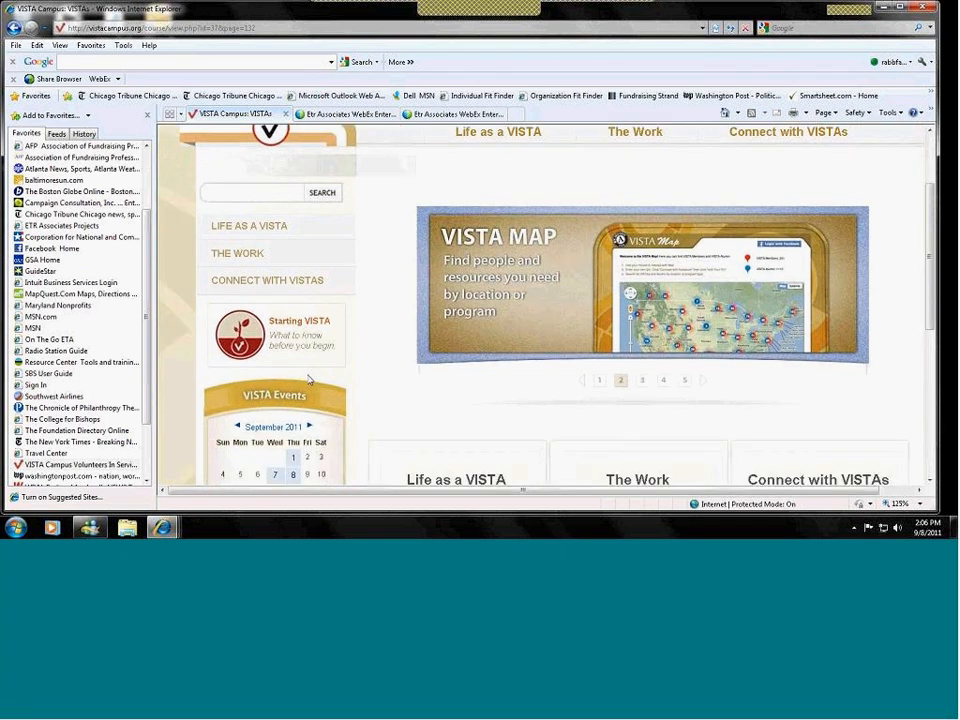
scroll("down", 3)
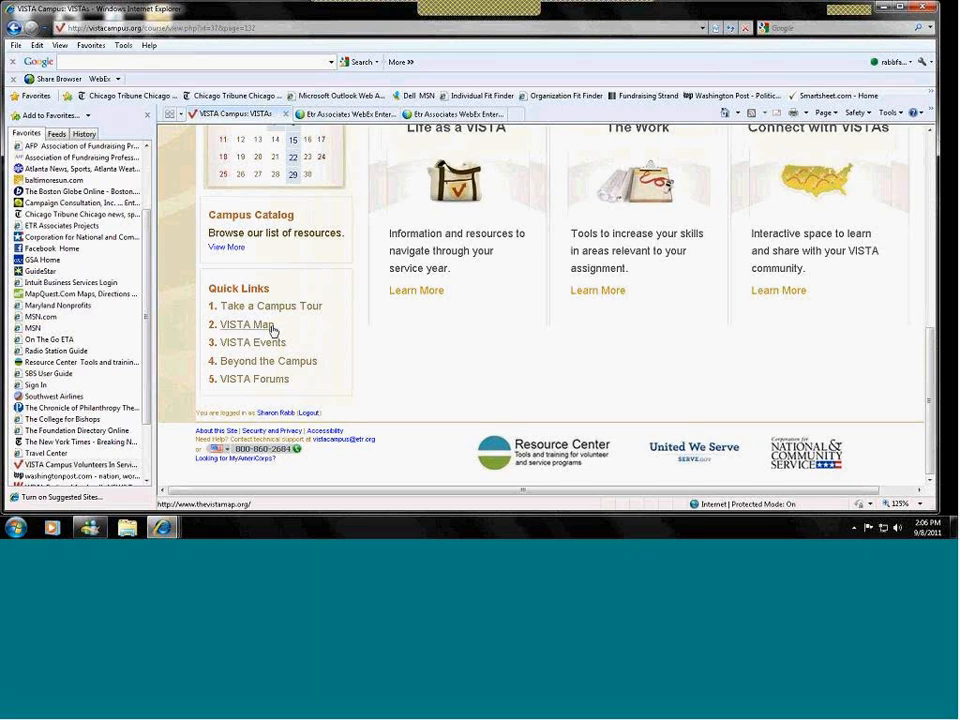
mouse_move(284, 350)
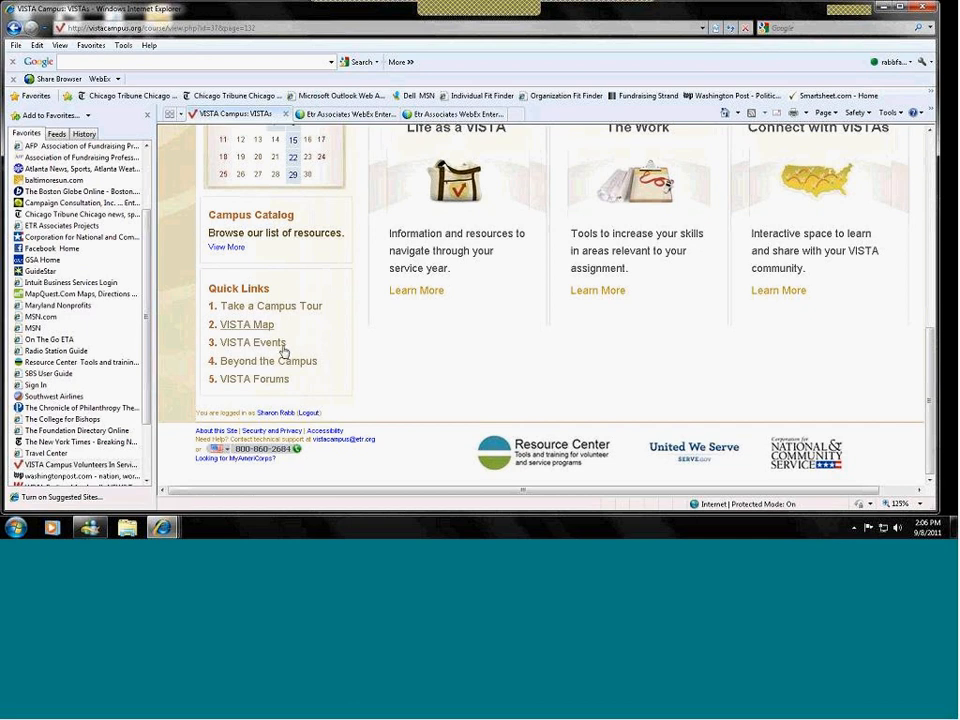
mouse_move(262, 388)
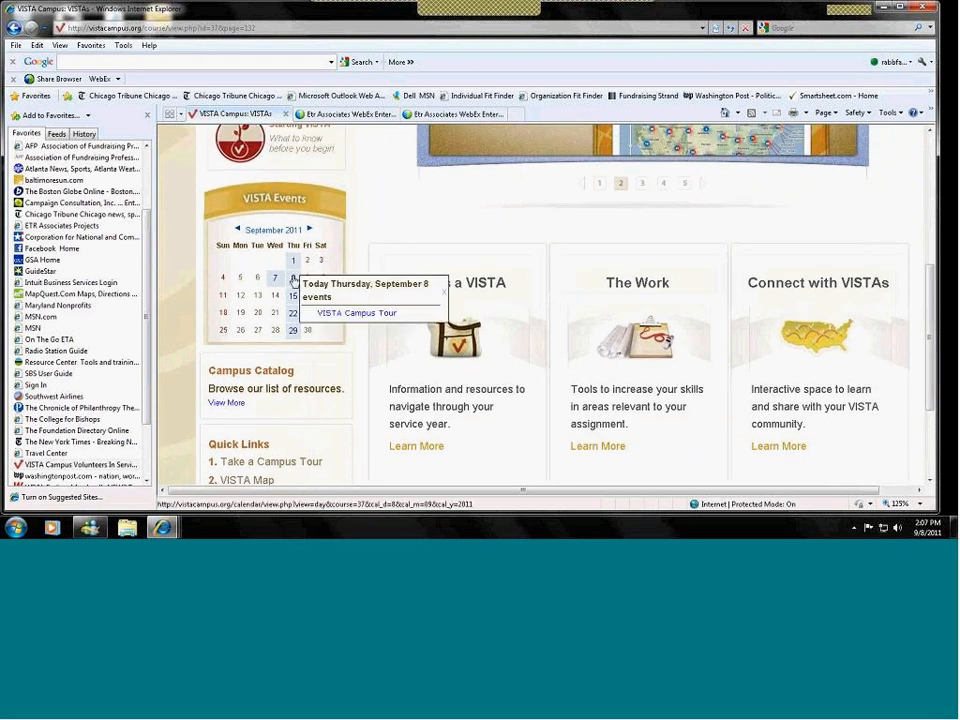
left_click(642, 182)
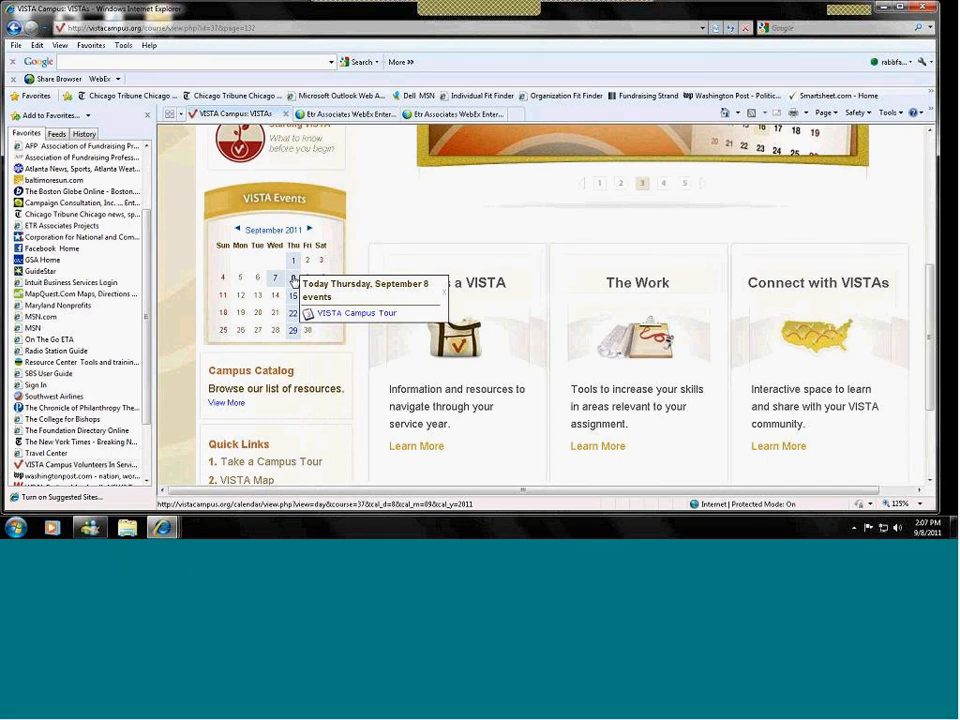
mouse_move(294, 300)
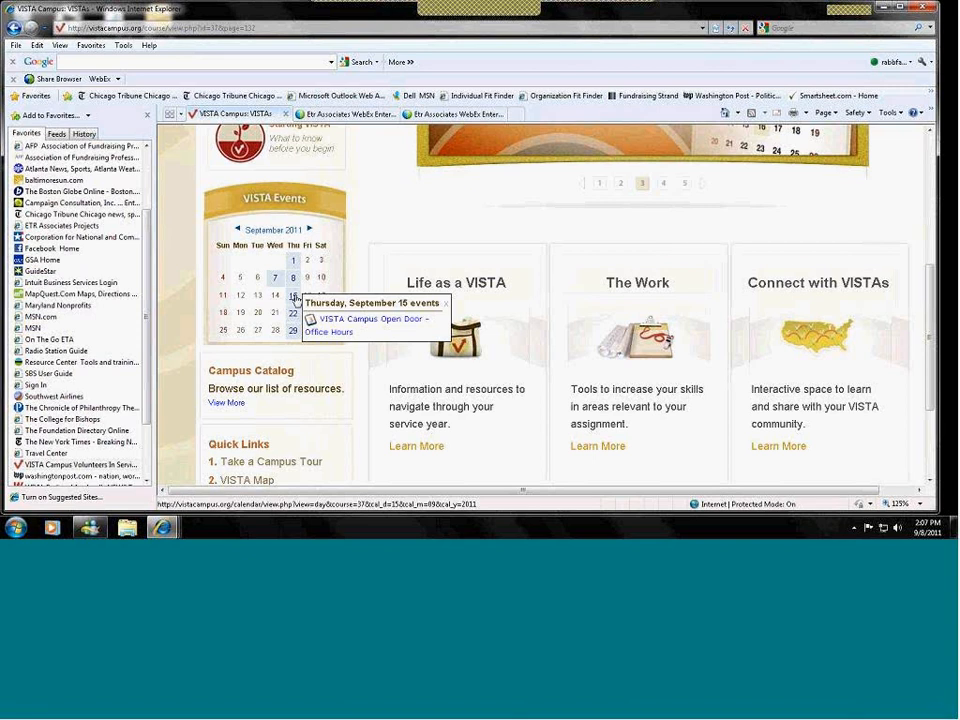
left_click(664, 184)
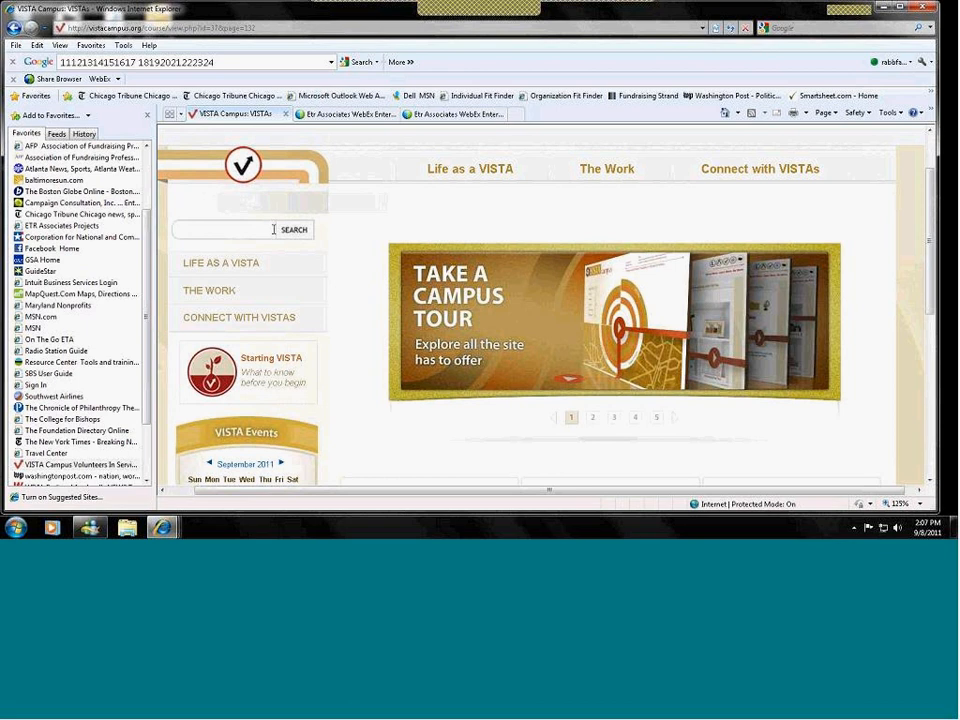
left_click(592, 416)
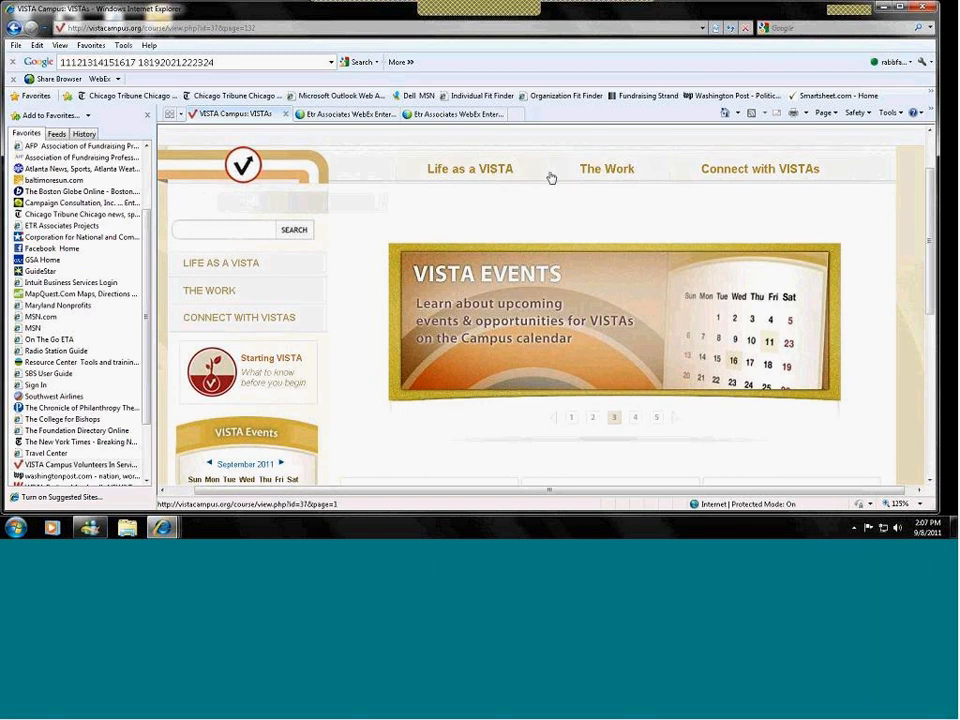
mouse_move(786, 192)
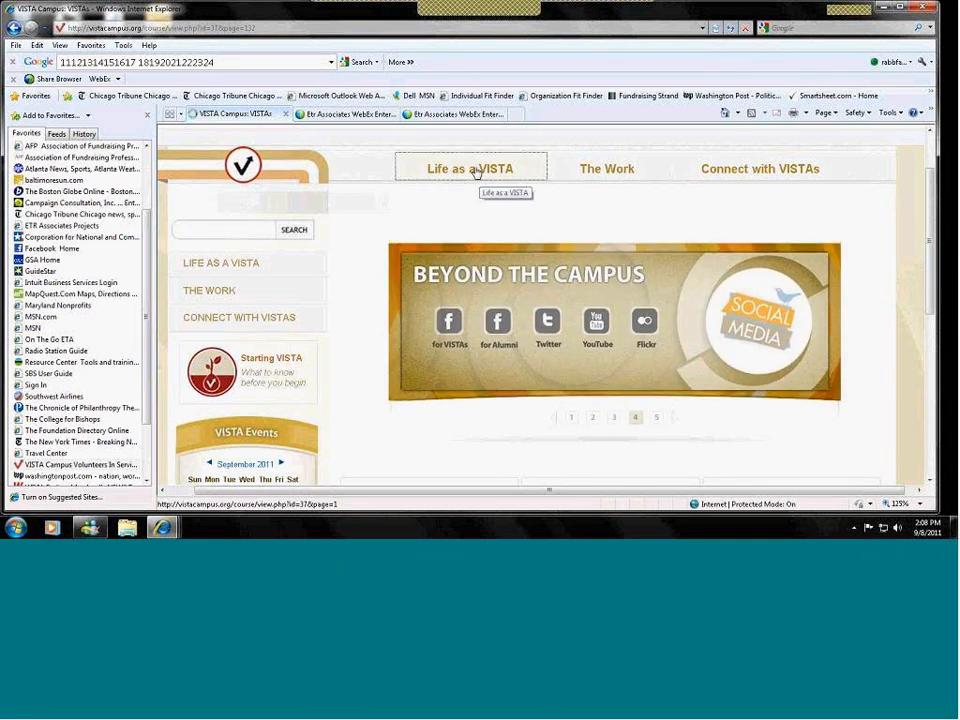
Step: Go to the Life as a VISTA section and browse its Starting VISTA resources
left_click(470, 168)
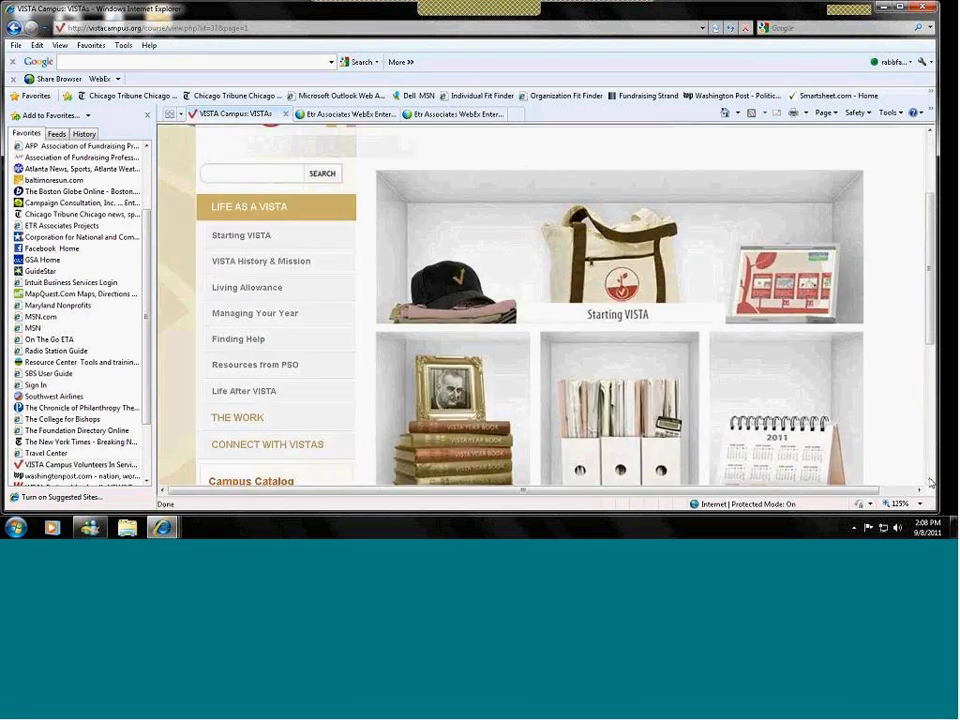
scroll("down", 3)
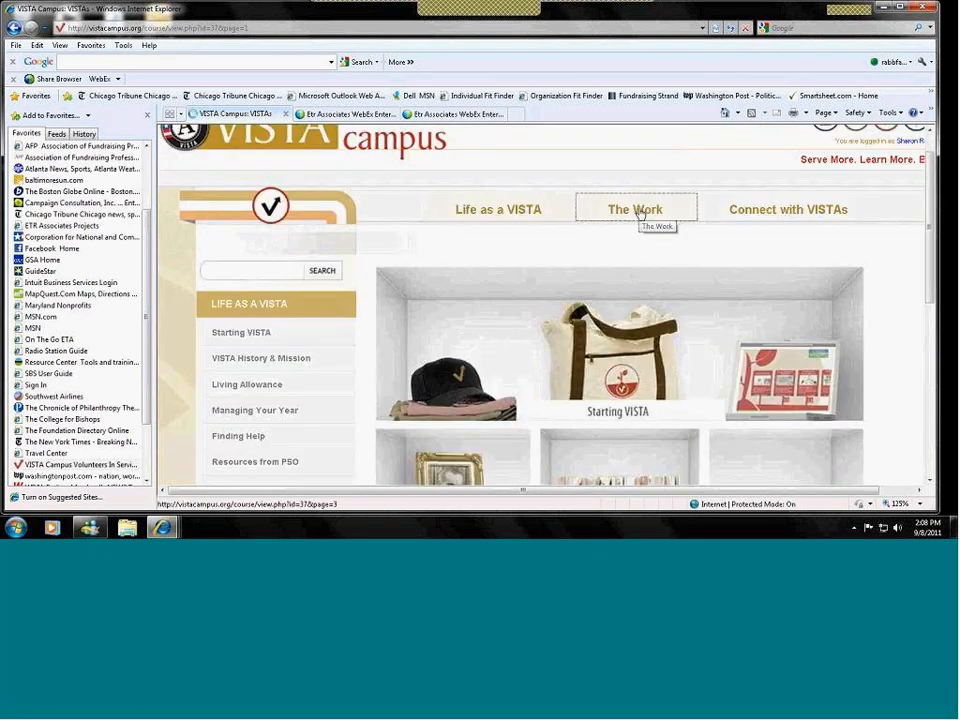
Step: Go to The Work section and browse its shelves from Working with Volunteers to Project Management
left_click(634, 210)
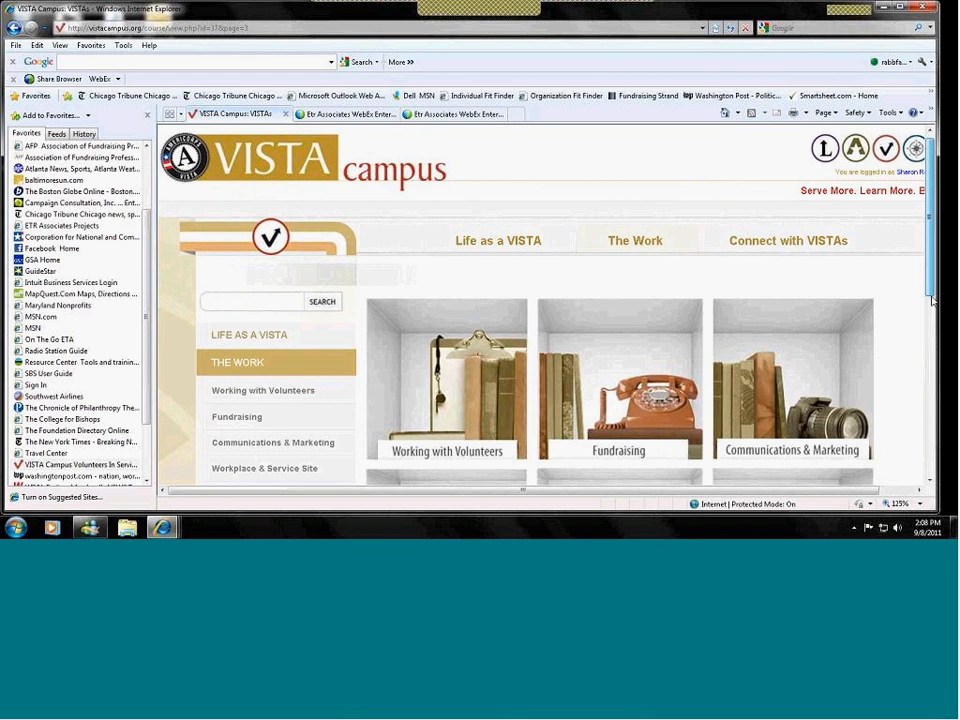
scroll("down", 3)
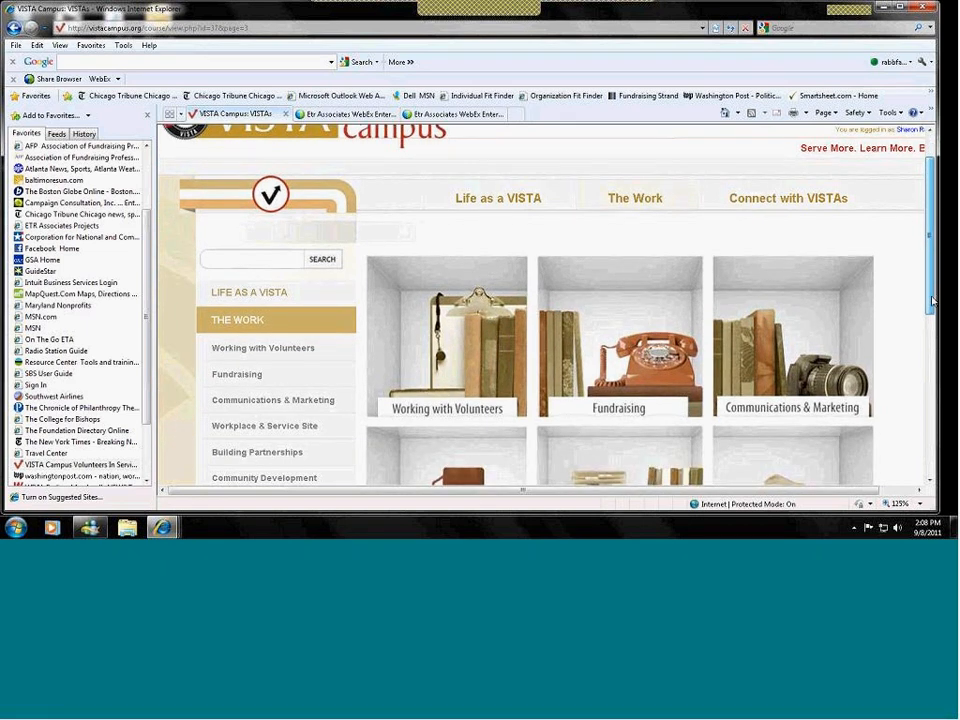
scroll("down", 3)
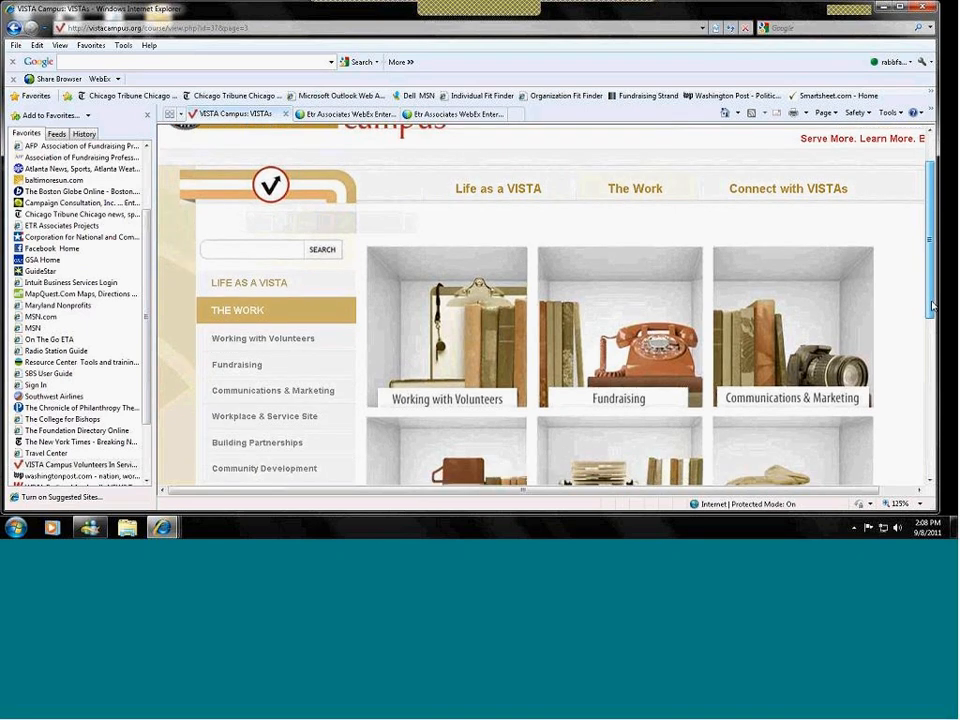
scroll("down", 3)
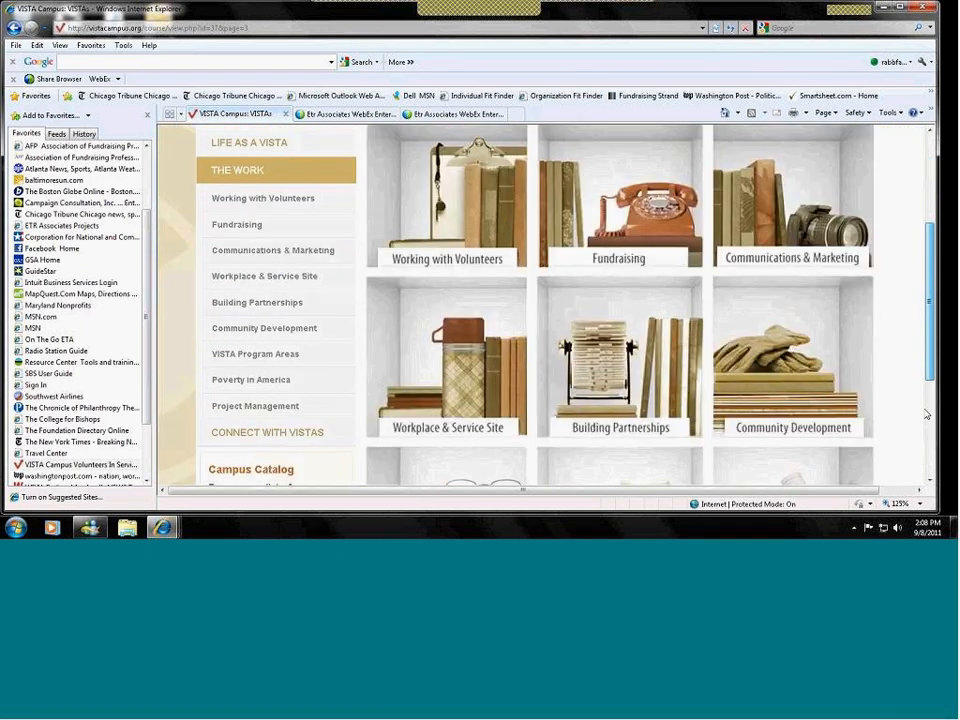
scroll("down", 3)
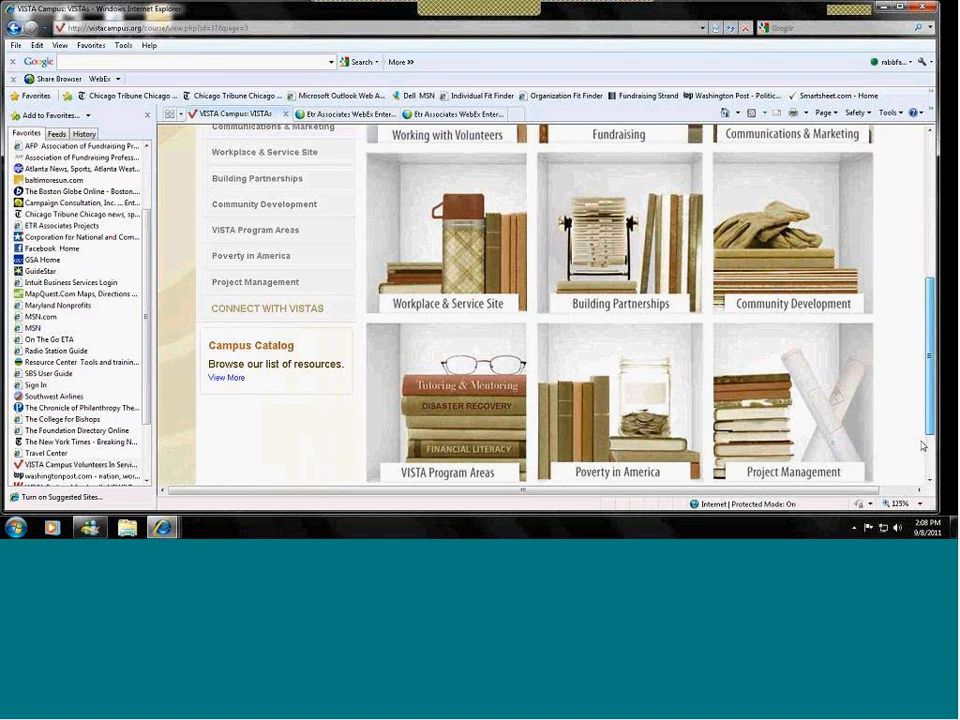
scroll("down", 3)
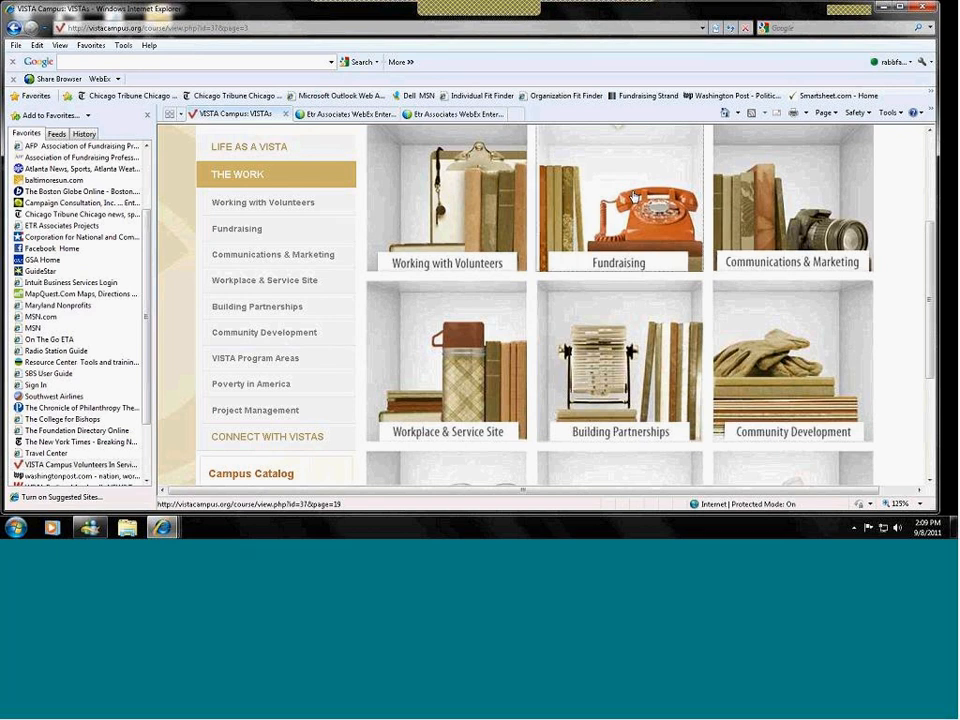
Step: Go to the Fundraising resources showing the Raising Funds from Individuals page
left_click(236, 228)
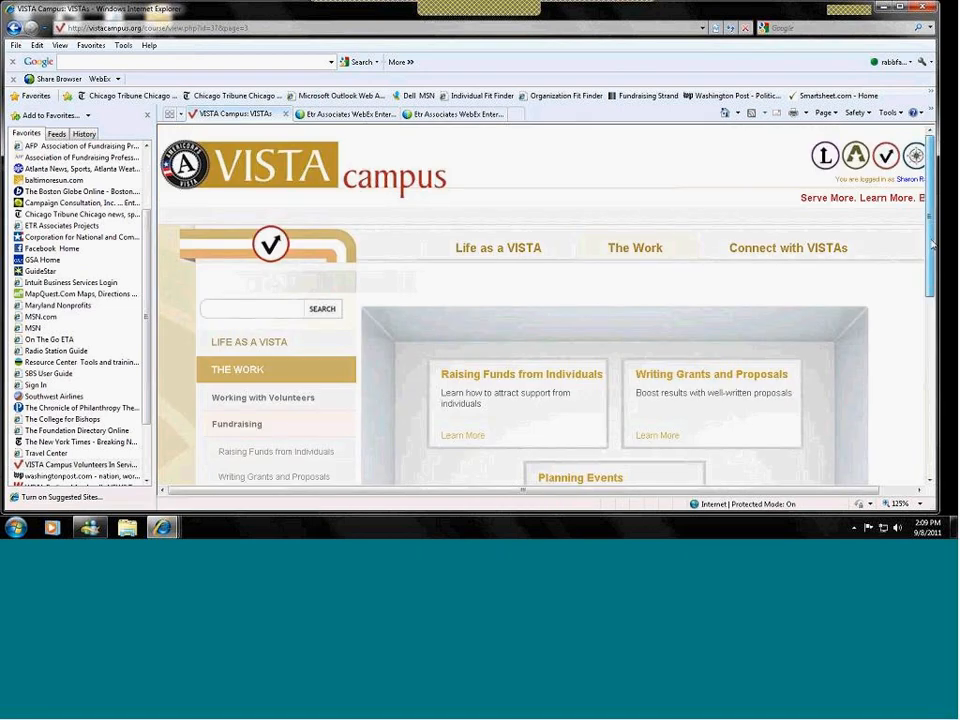
scroll("down", 3)
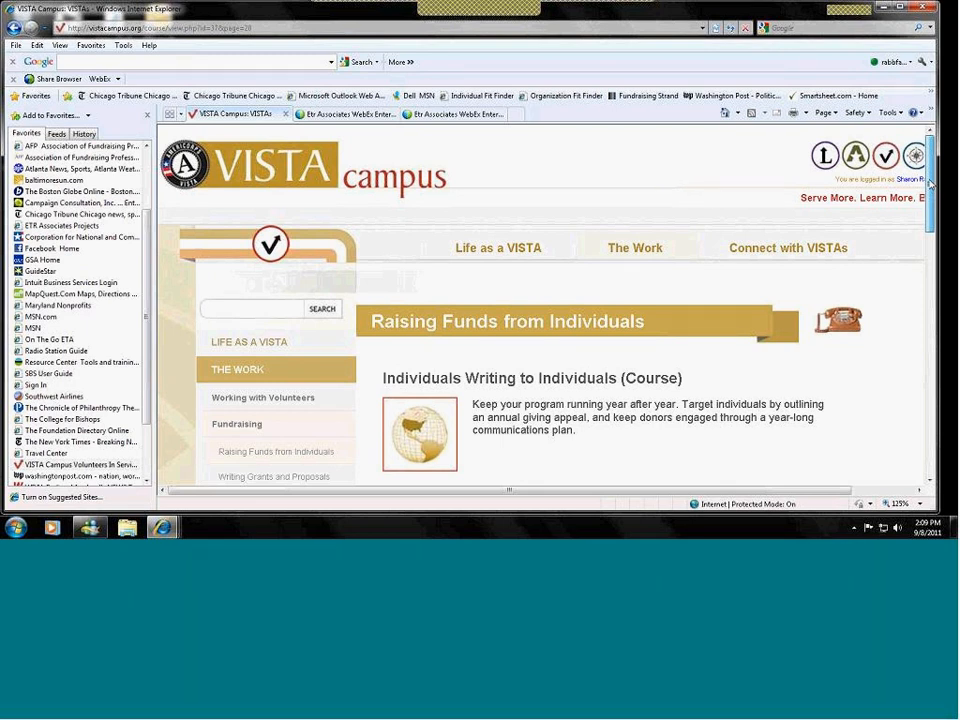
scroll("down", 3)
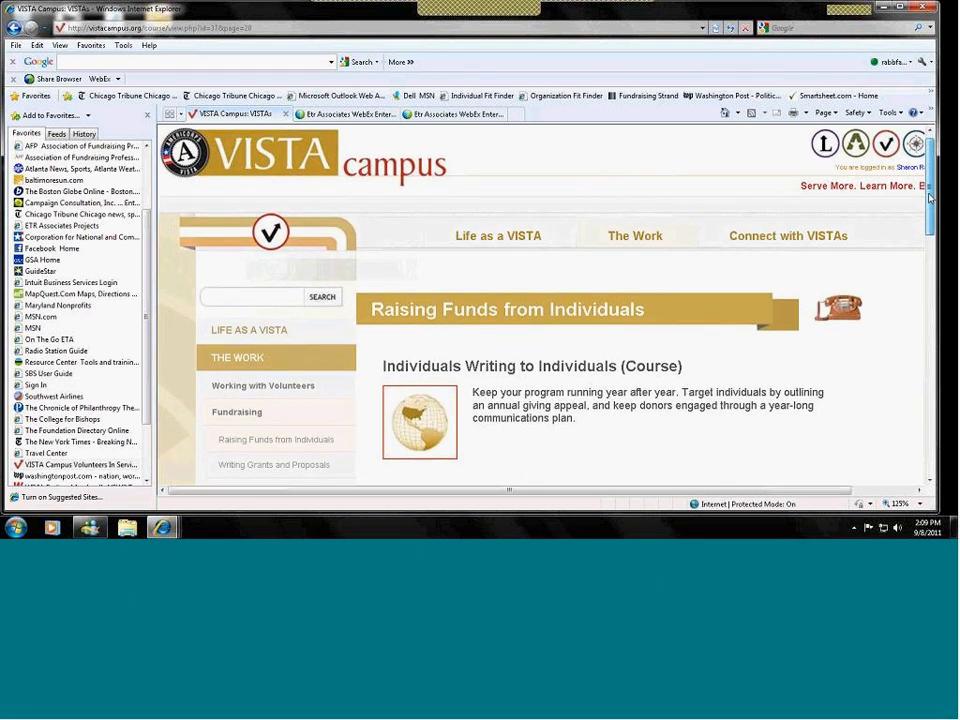
scroll("down", 3)
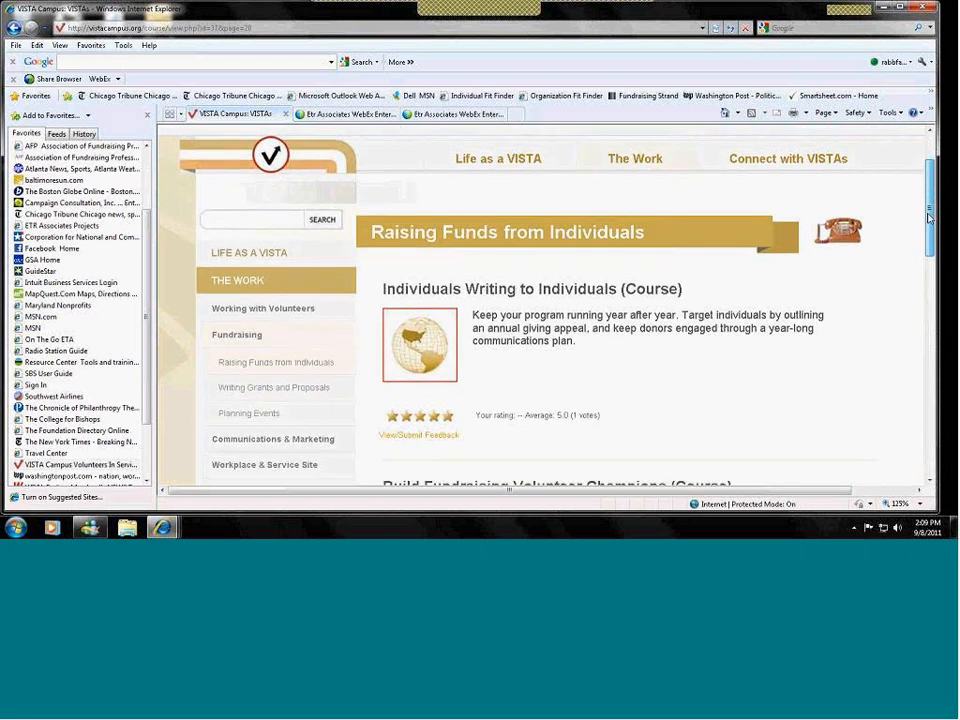
scroll("down", 3)
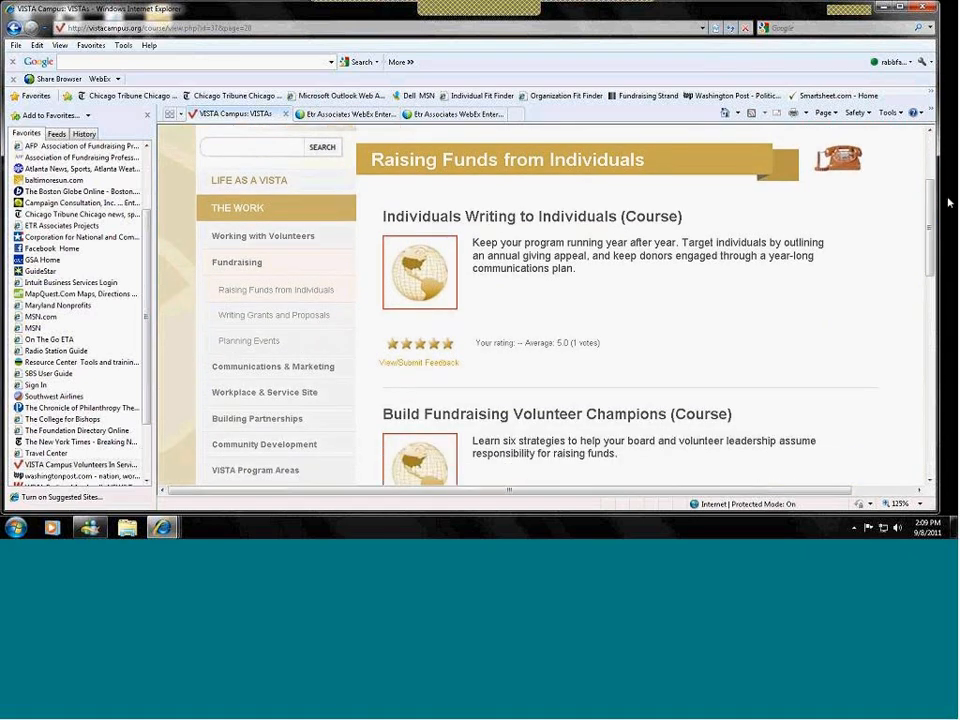
mouse_move(568, 358)
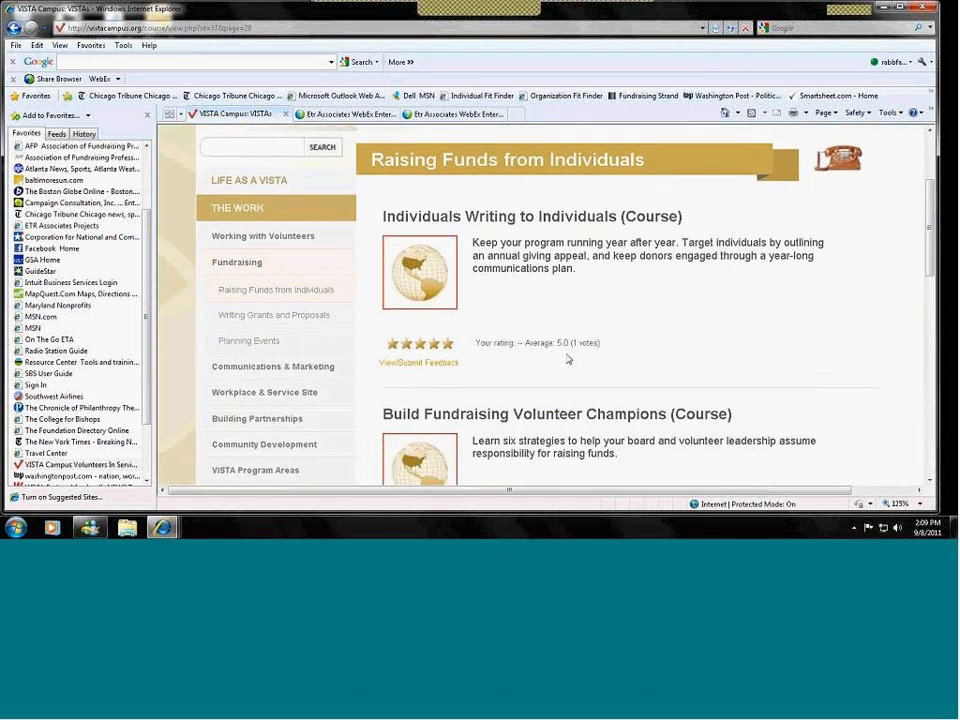
mouse_move(800, 332)
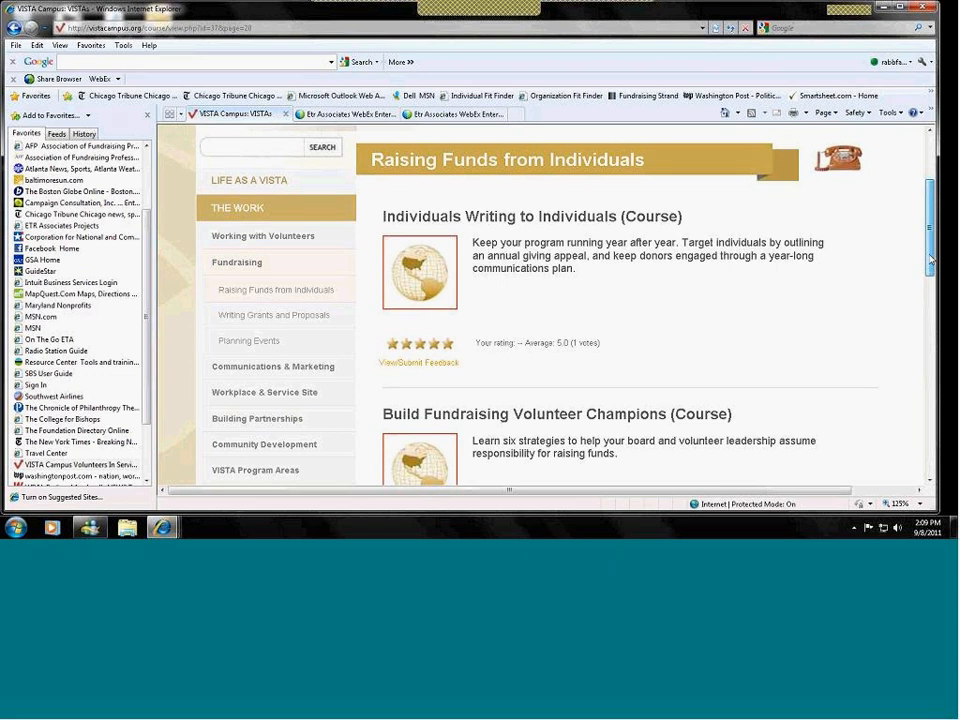
scroll("down", 3)
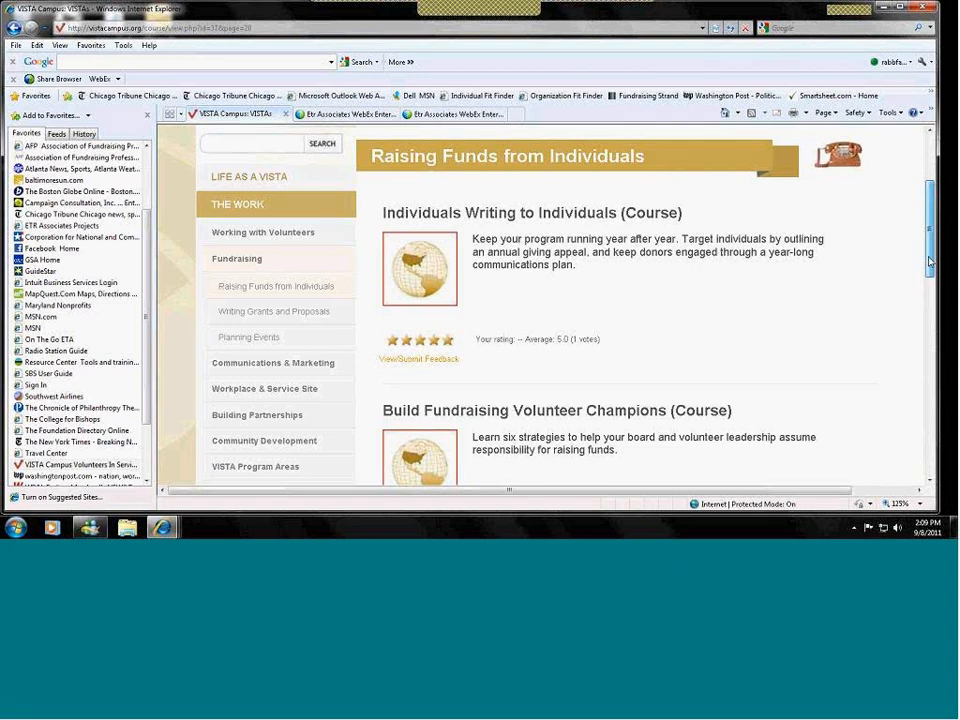
scroll("down", 3)
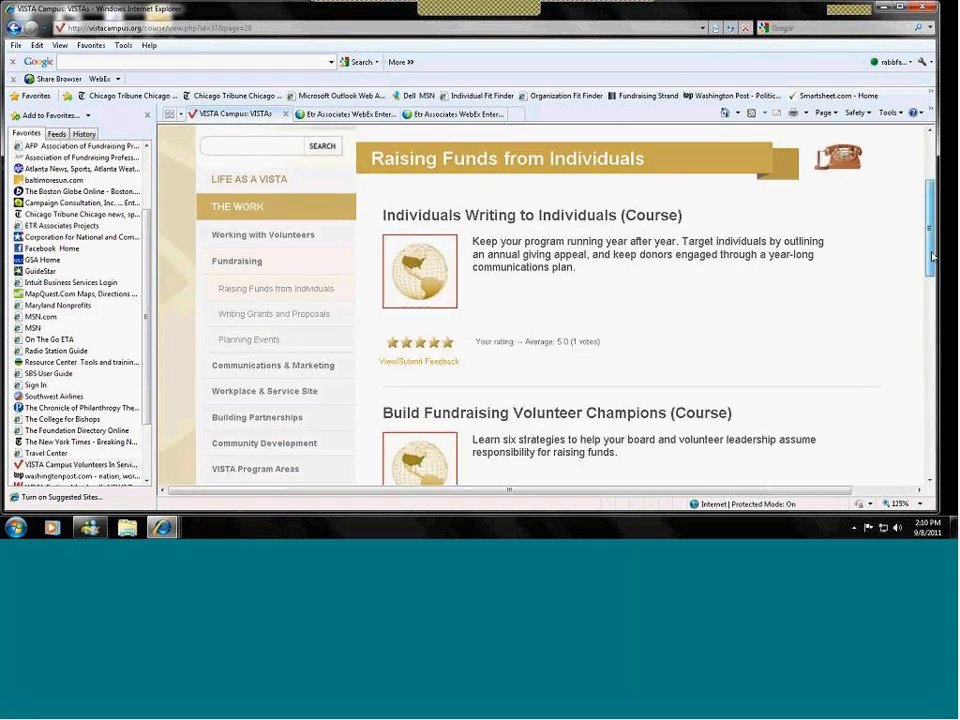
scroll("down", 3)
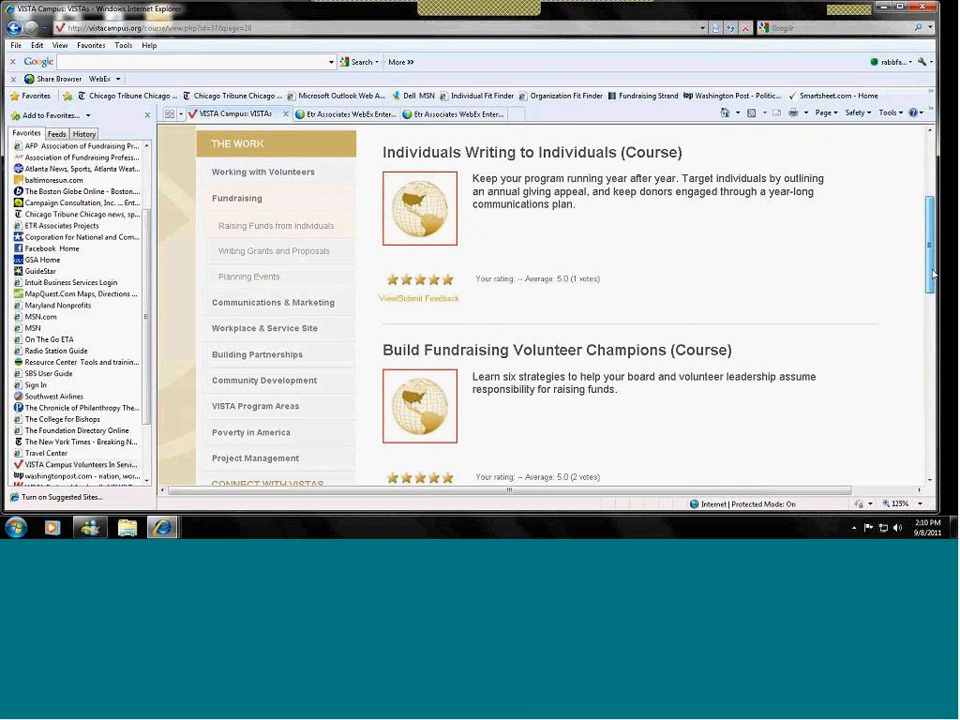
scroll("down", 3)
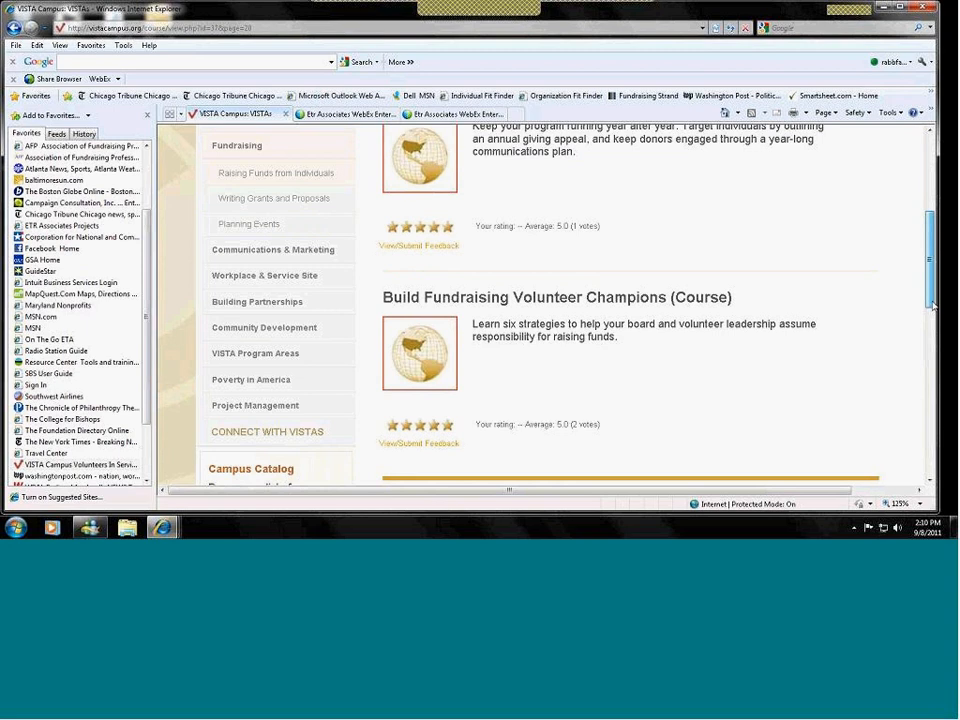
scroll("down", 3)
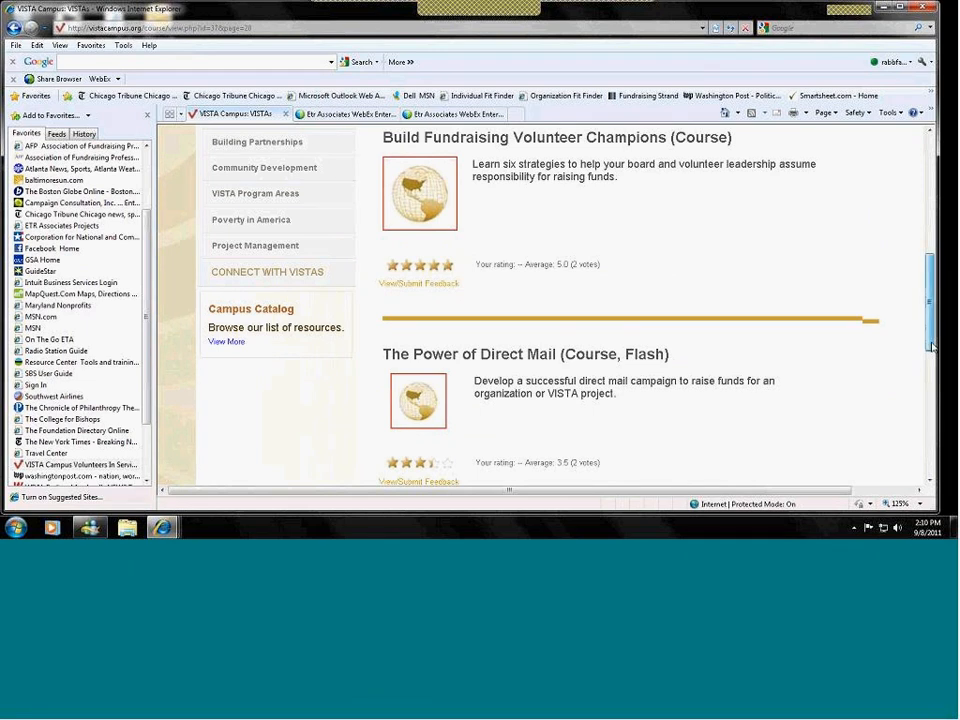
scroll("up", 3)
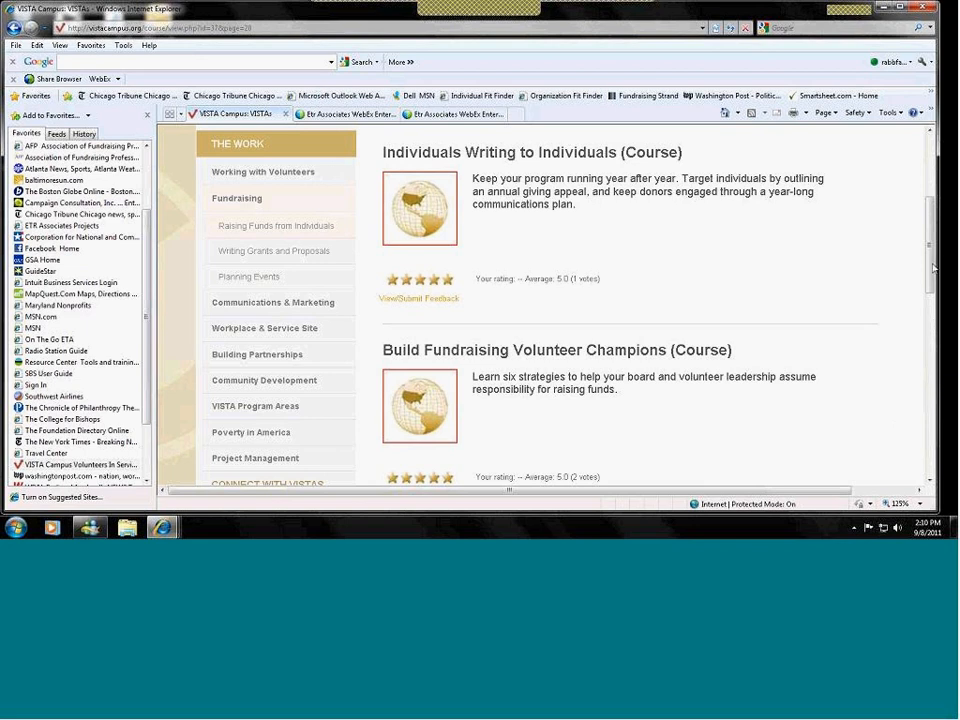
scroll("down", 3)
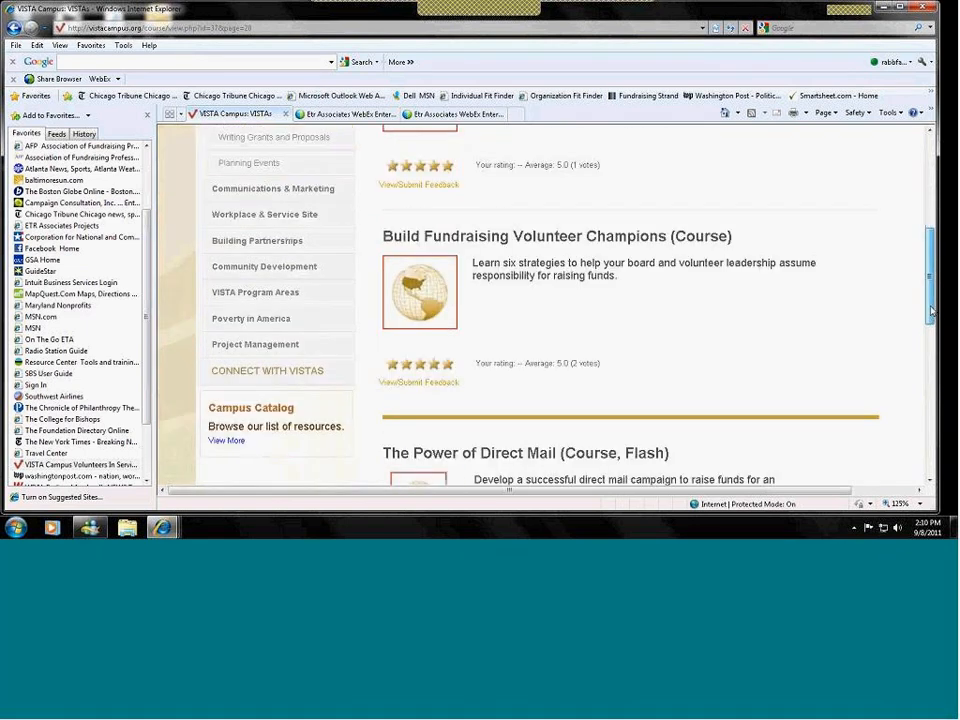
scroll("down", 3)
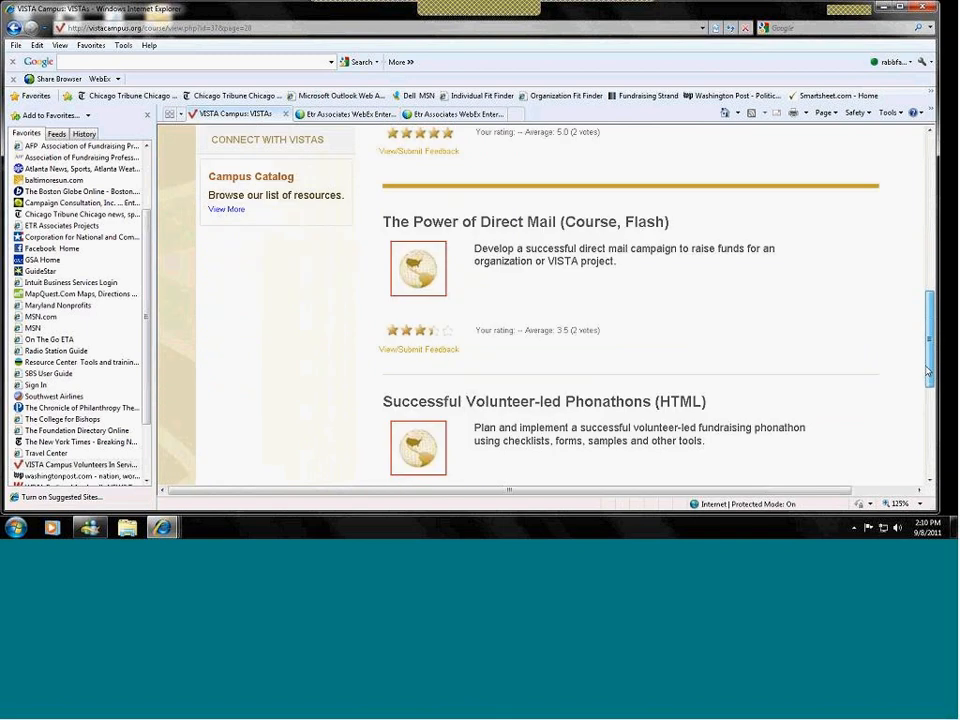
scroll("down", 3)
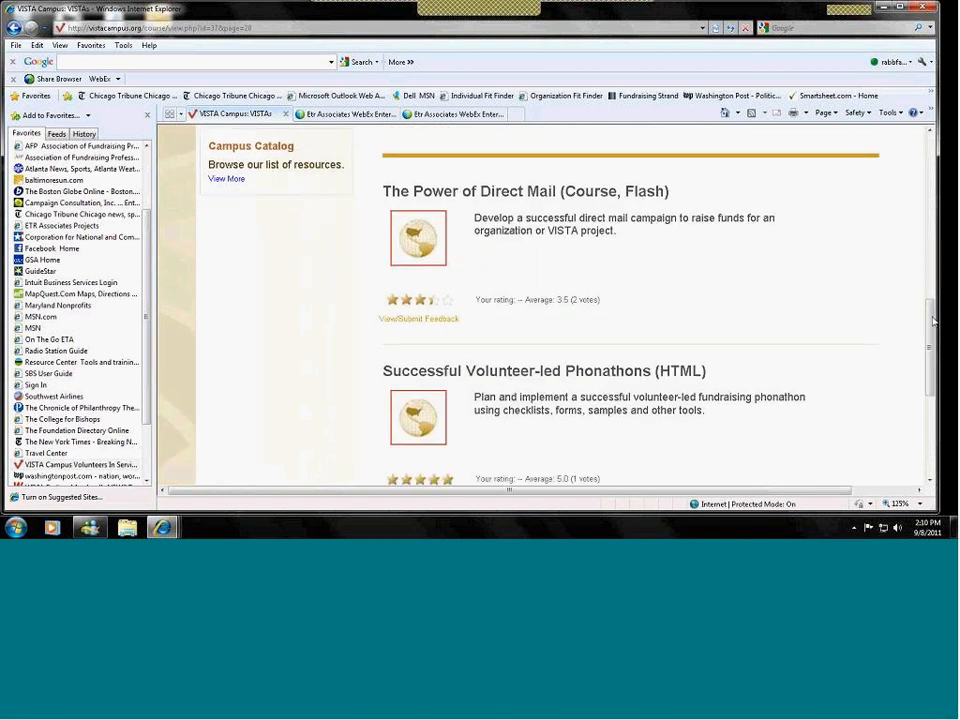
scroll("down", 3)
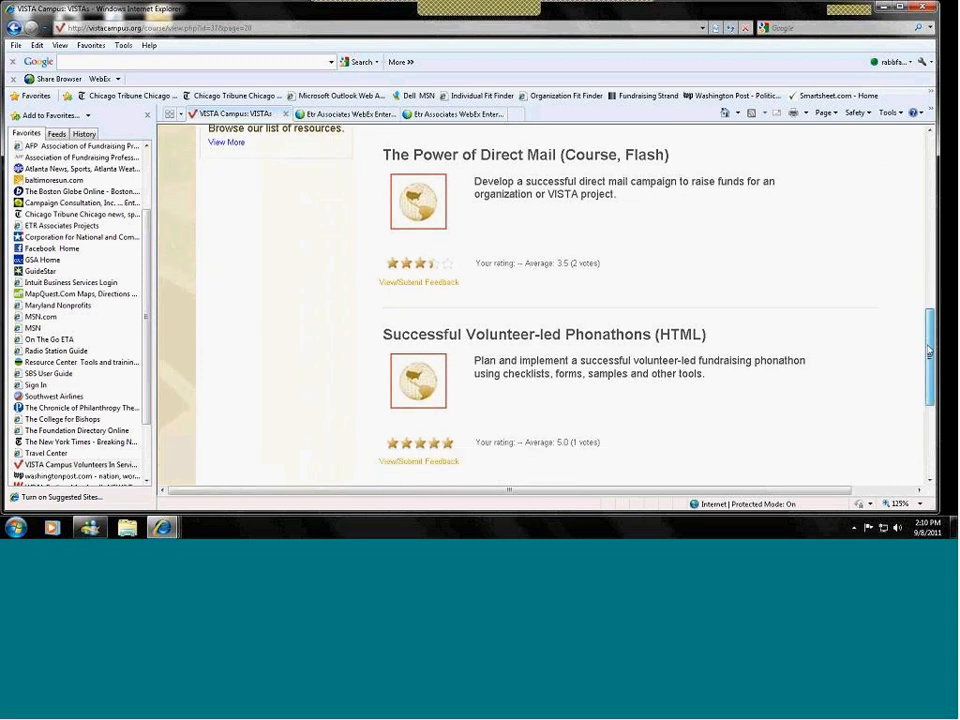
scroll("down", 3)
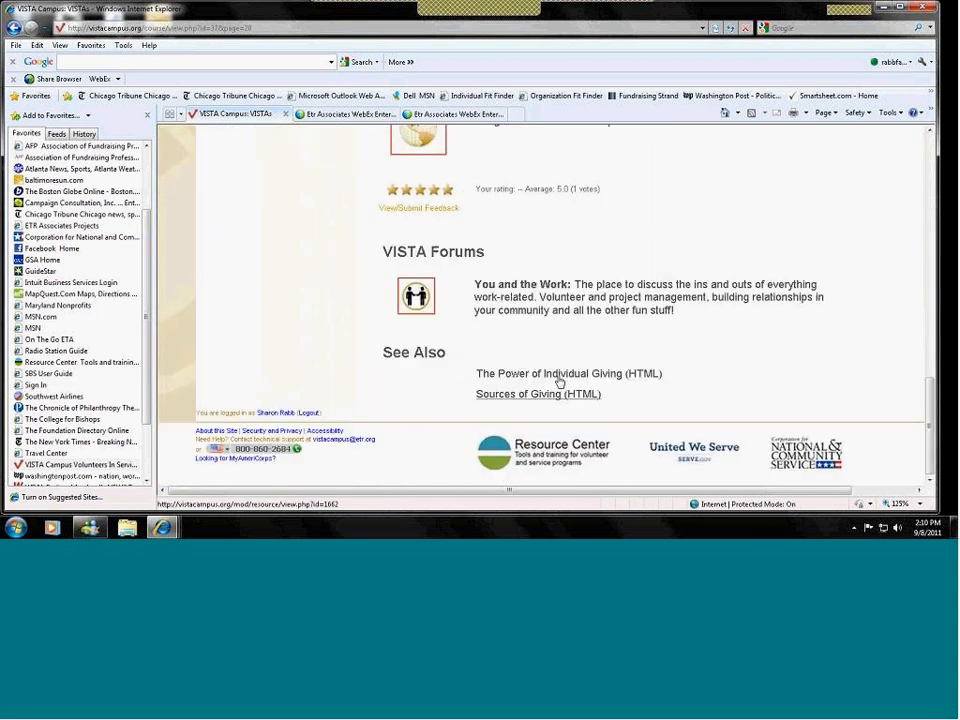
mouse_move(544, 398)
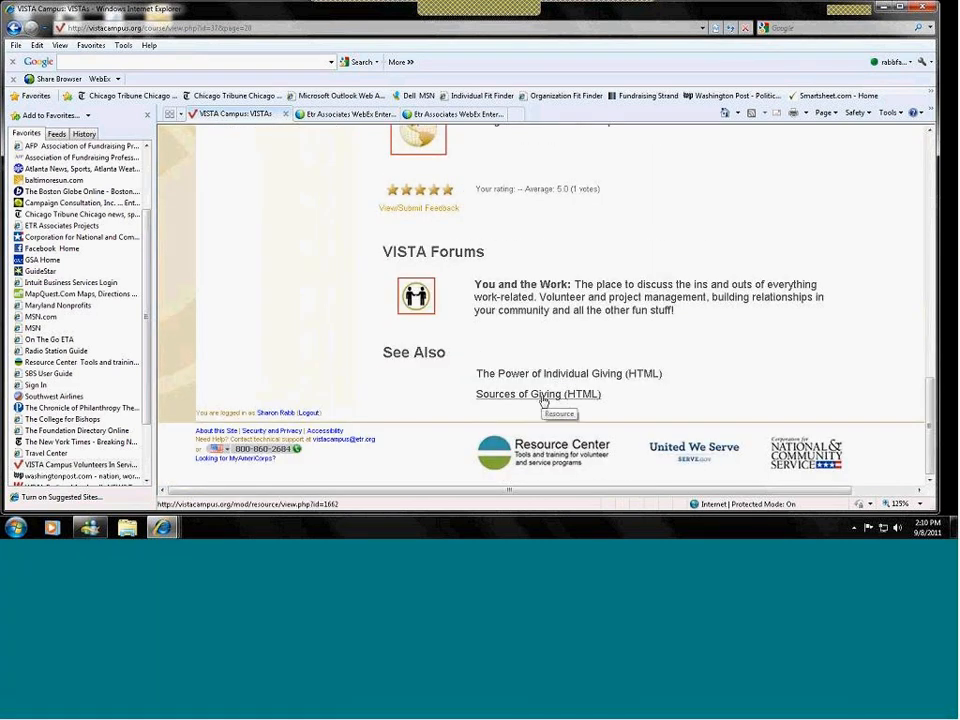
mouse_move(404, 260)
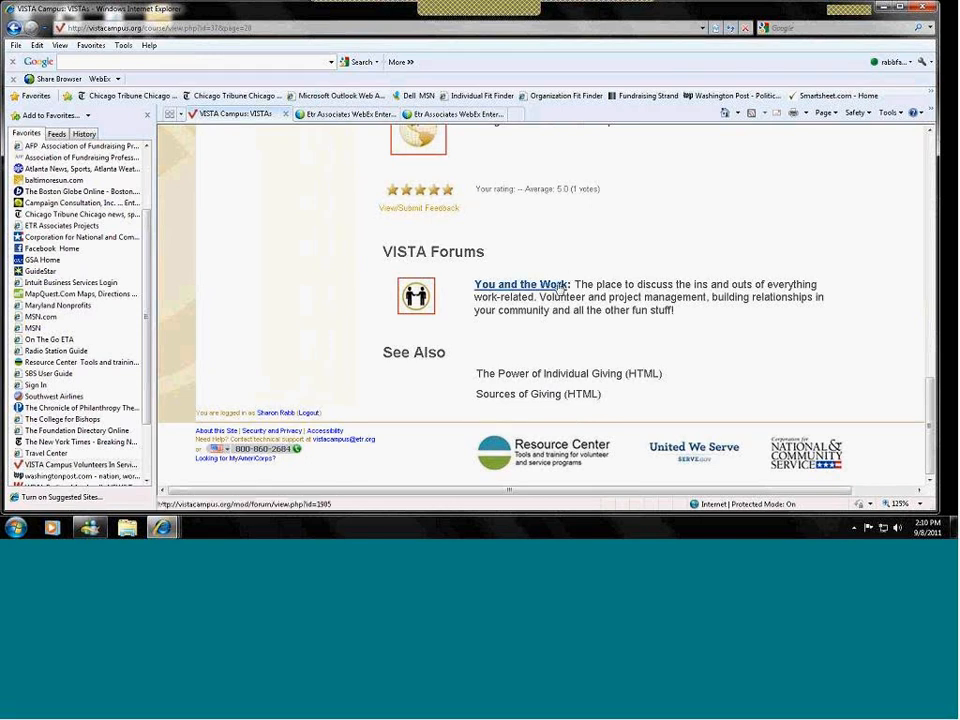
mouse_move(558, 288)
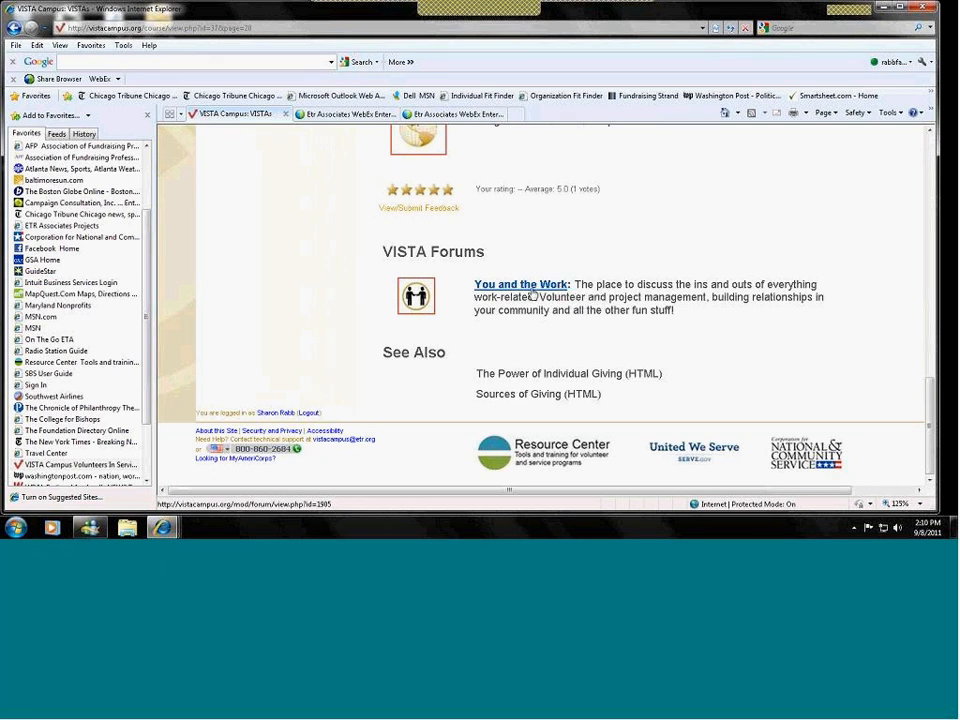
mouse_move(564, 296)
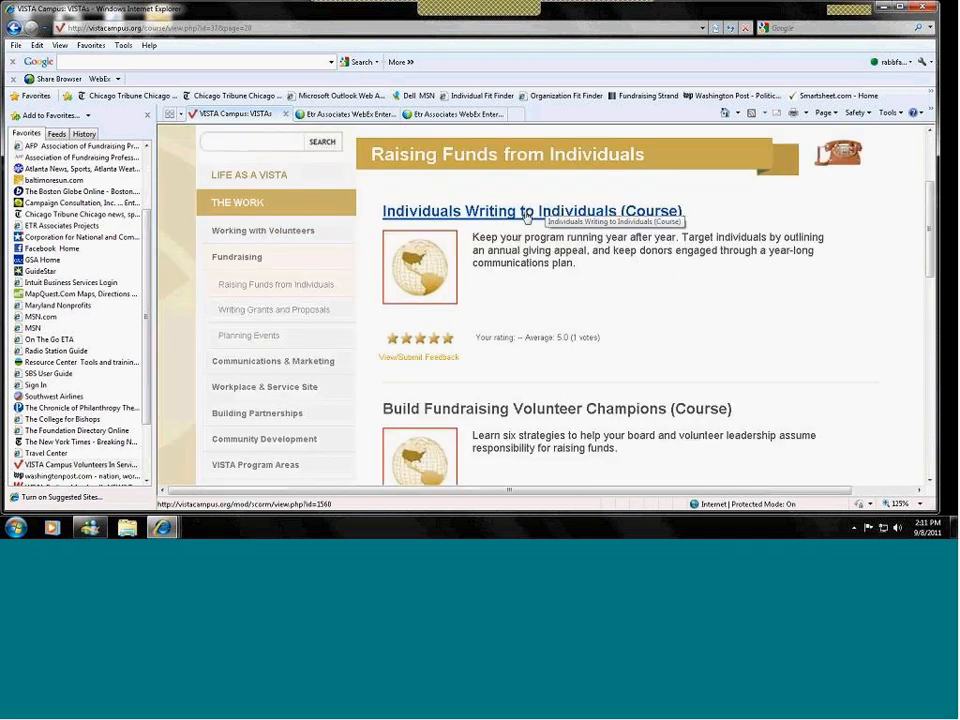
Step: Launch the Individuals Writing to Individuals course and view its contents outline
left_click(528, 210)
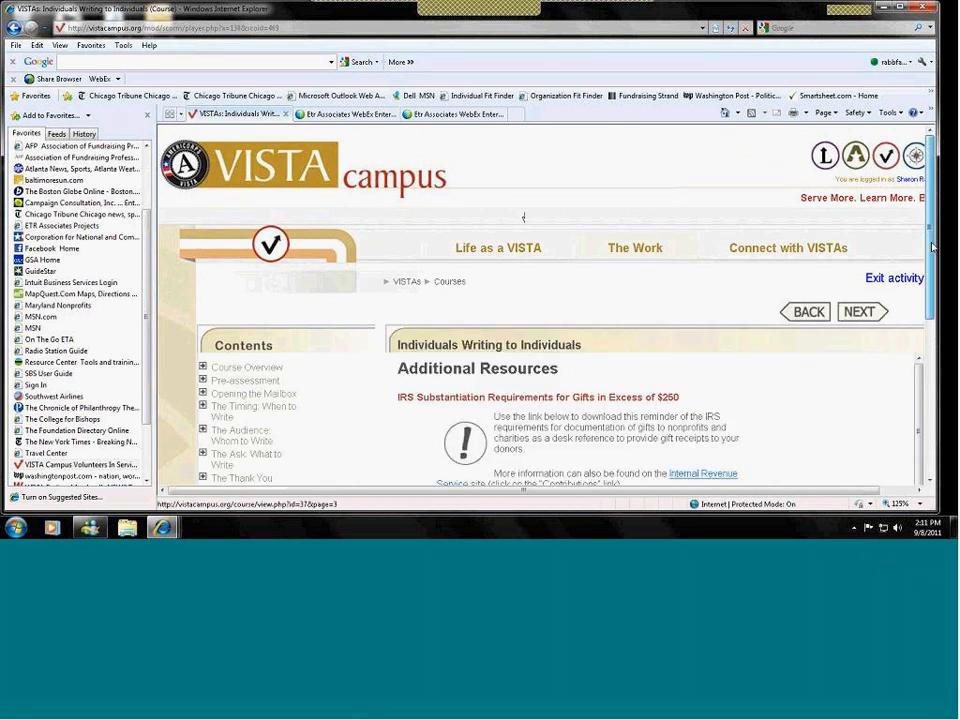
scroll("down", 3)
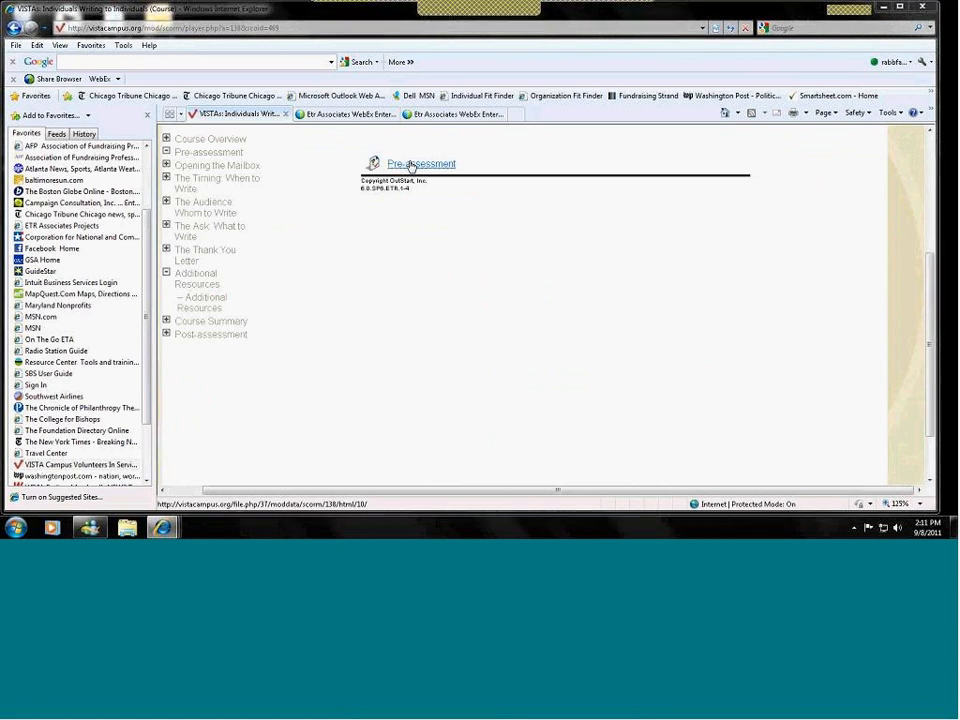
Step: Go to the Opening the Mailbox lesson in the course outline
left_click(420, 164)
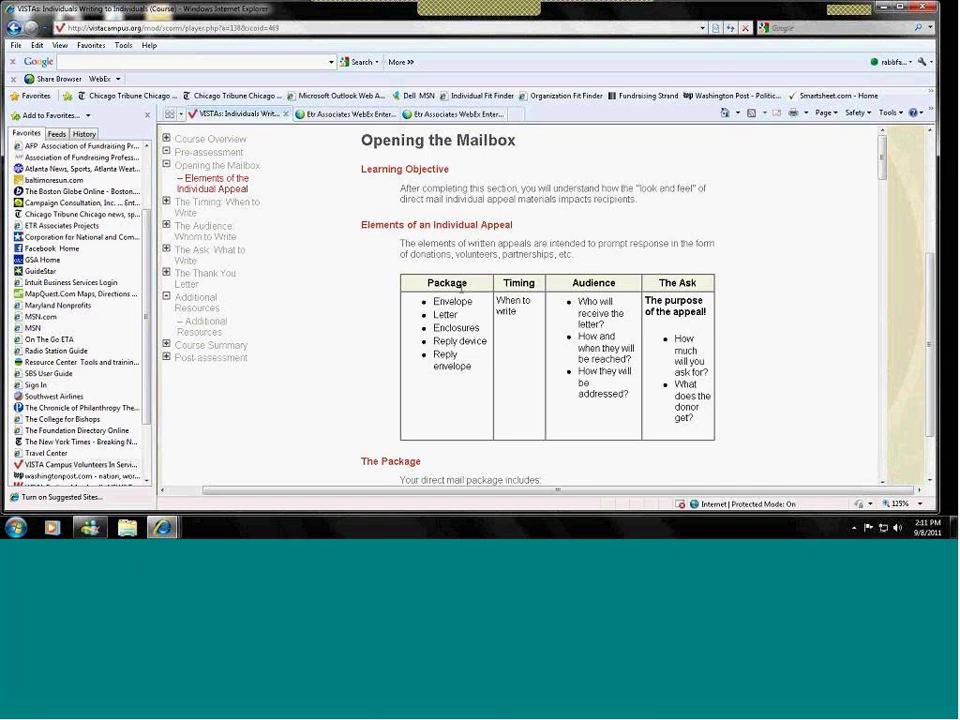
mouse_move(456, 300)
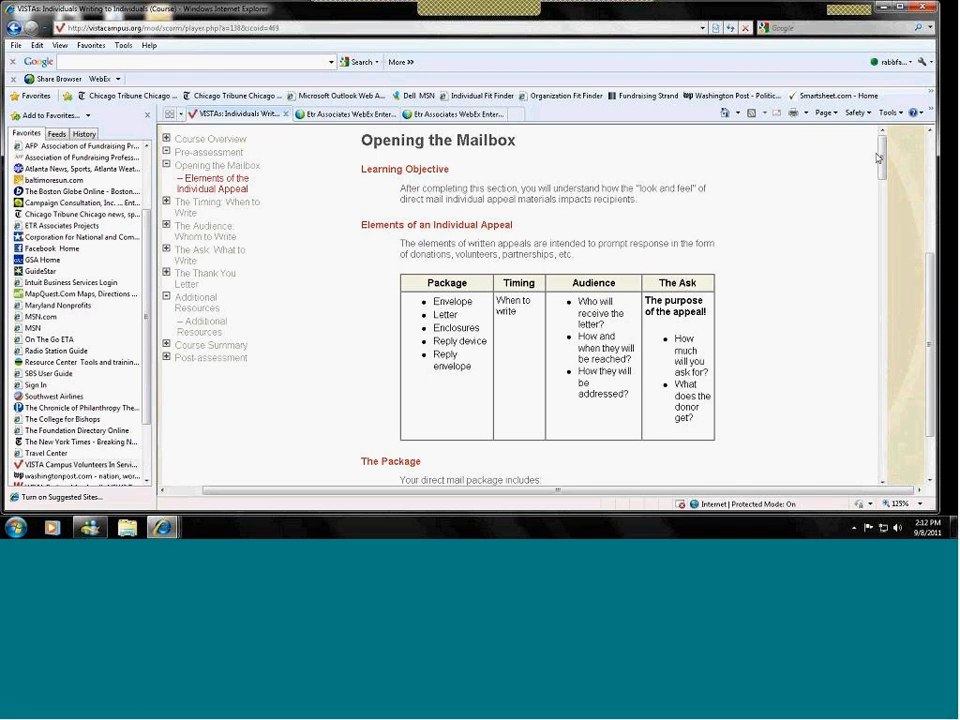
scroll("down", 3)
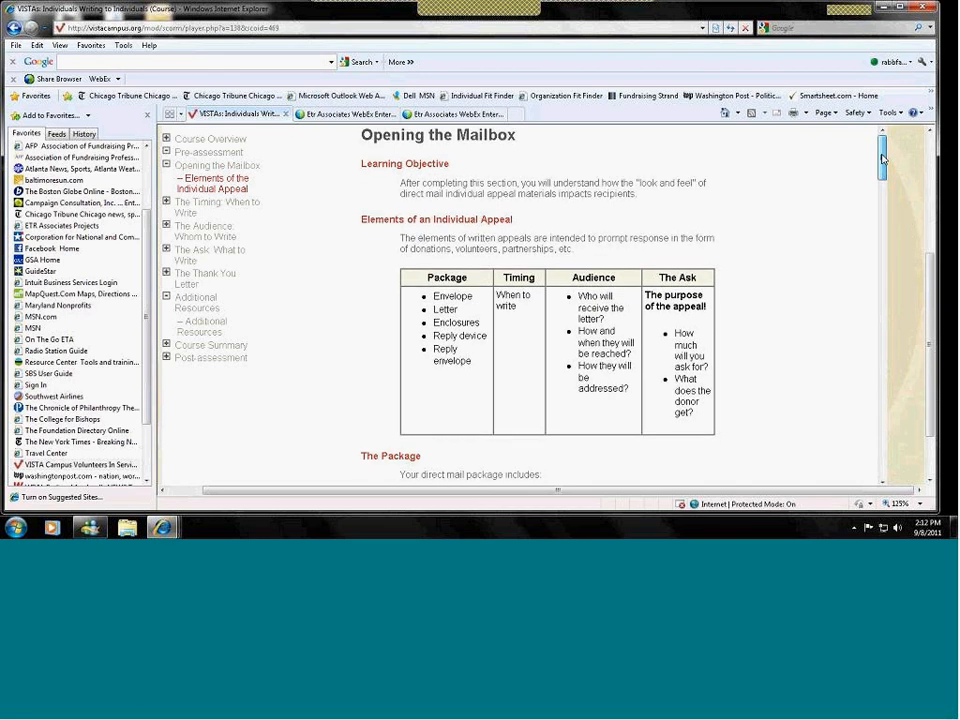
scroll("down", 3)
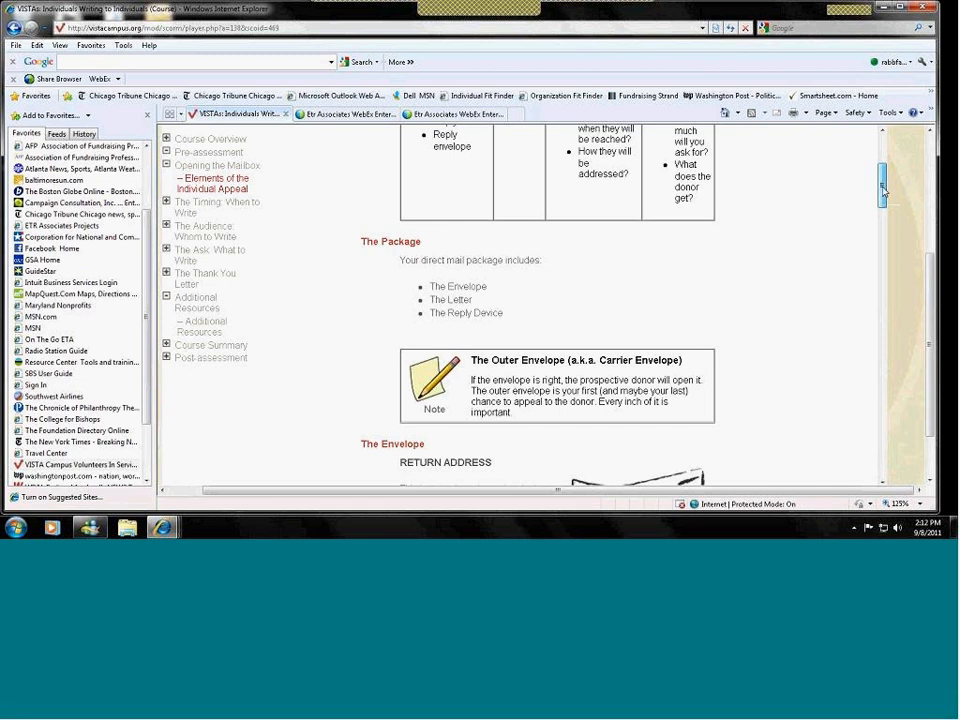
scroll("down", 3)
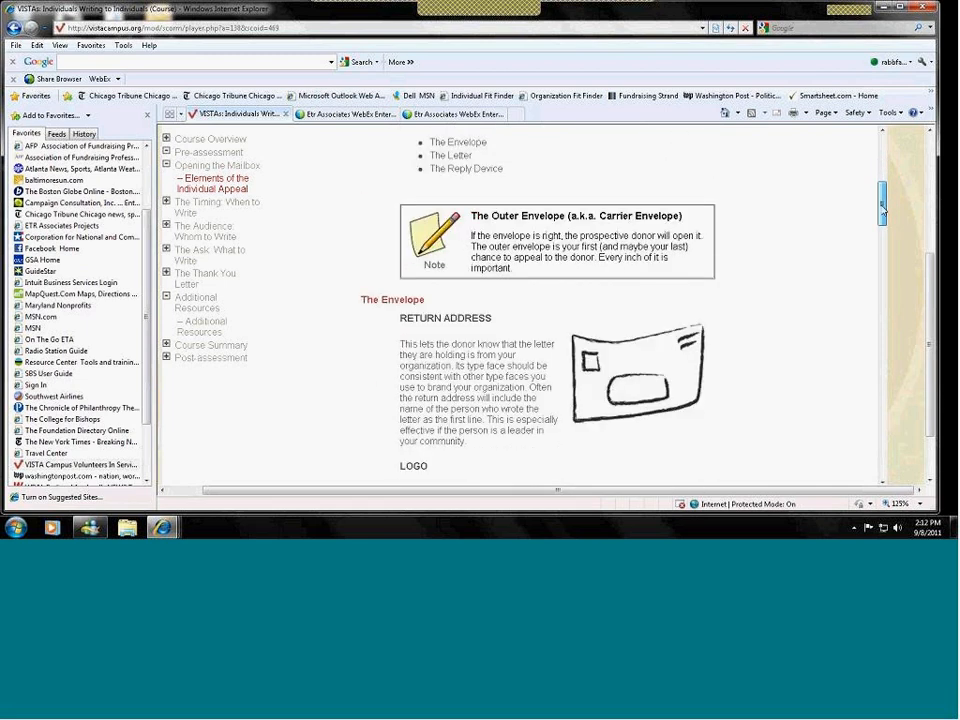
scroll("down", 3)
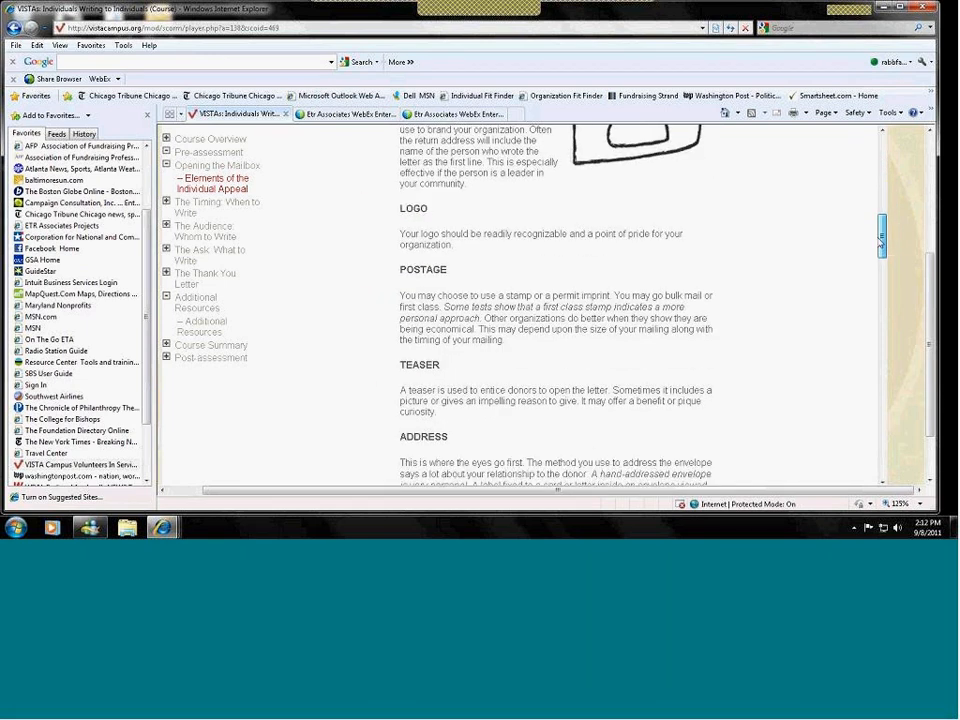
scroll("down", 3)
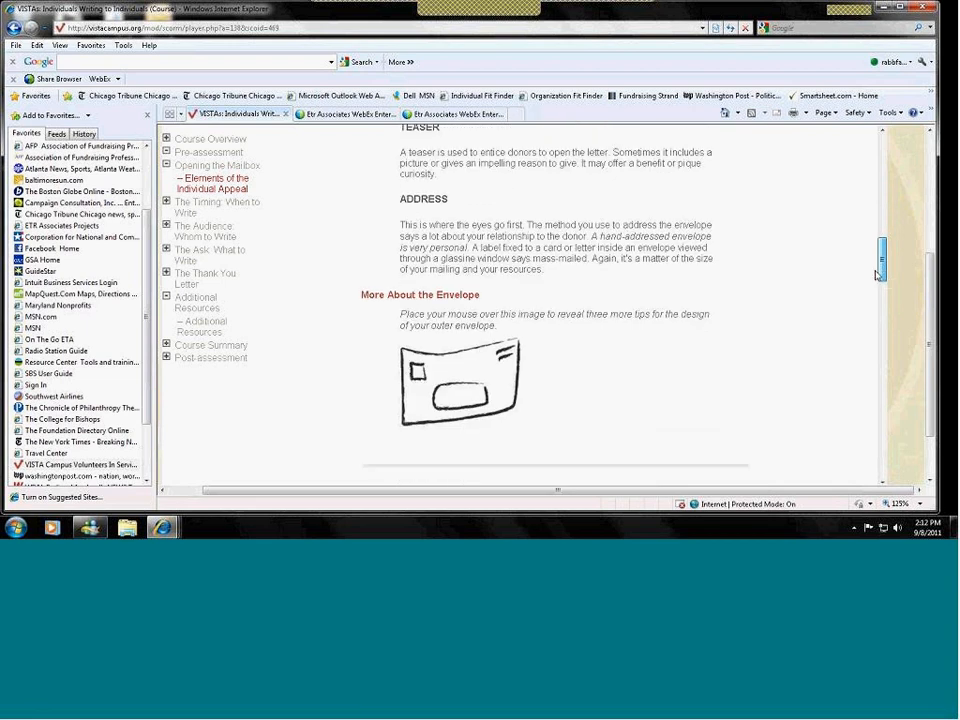
scroll("down", 3)
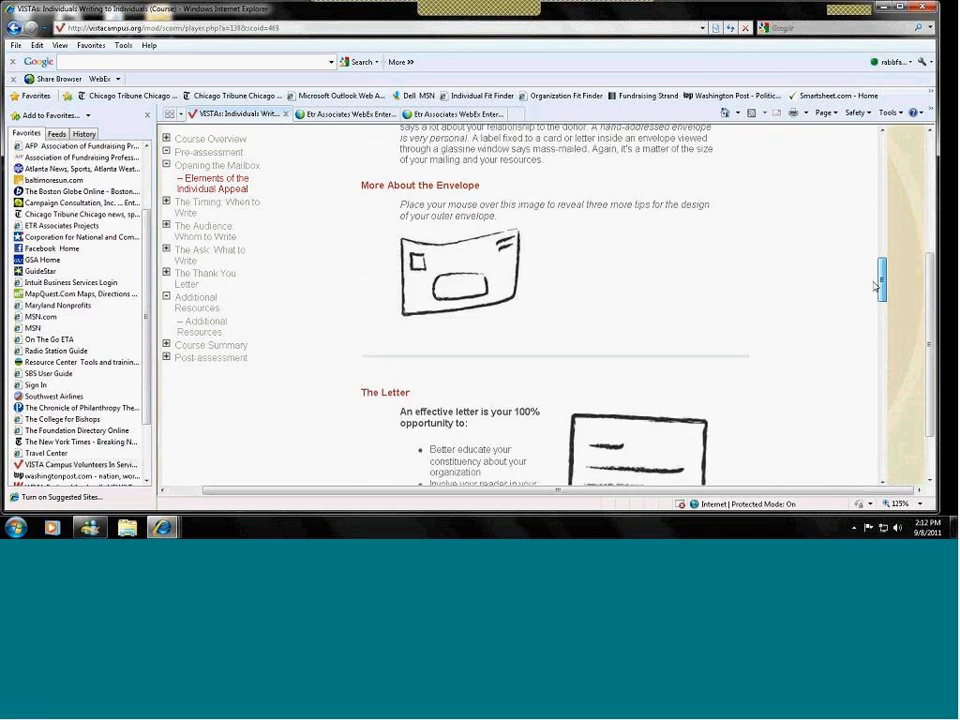
scroll("down", 3)
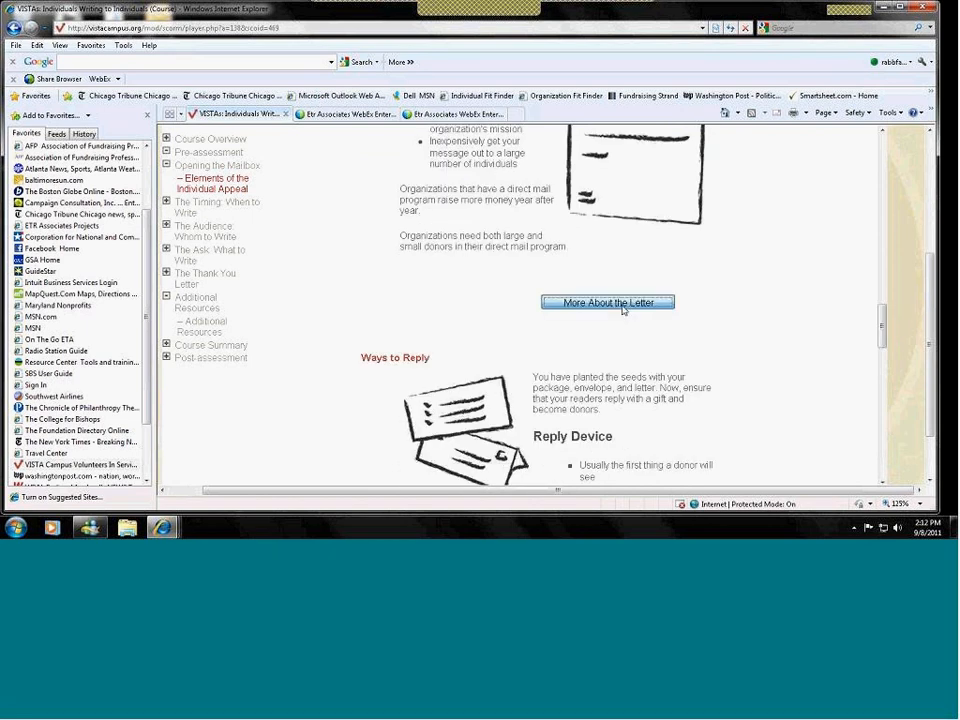
left_click(608, 302)
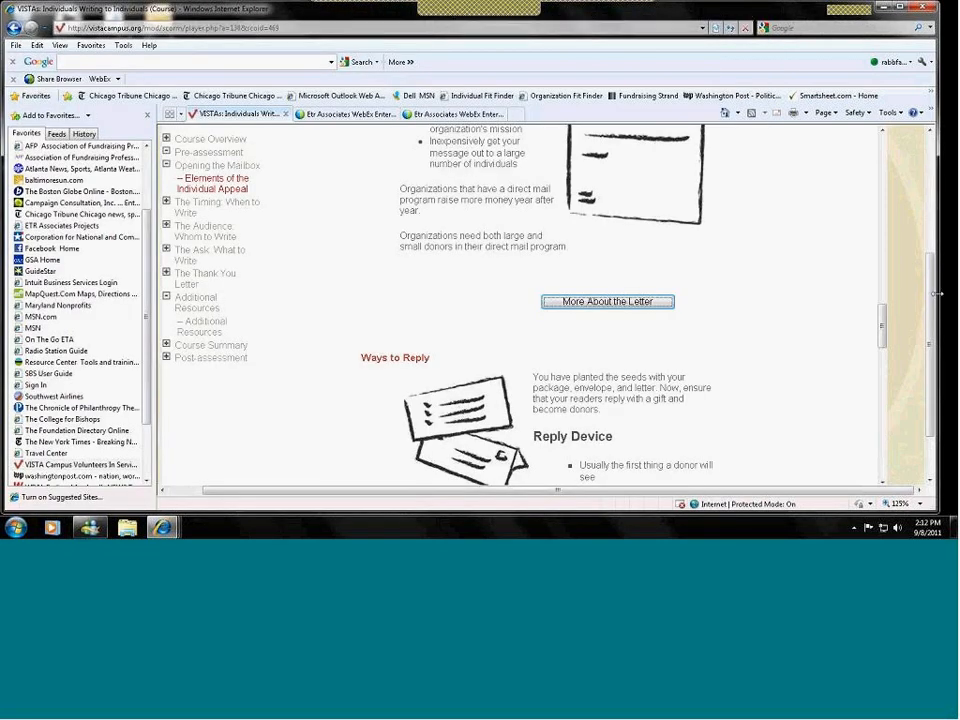
scroll("down", 3)
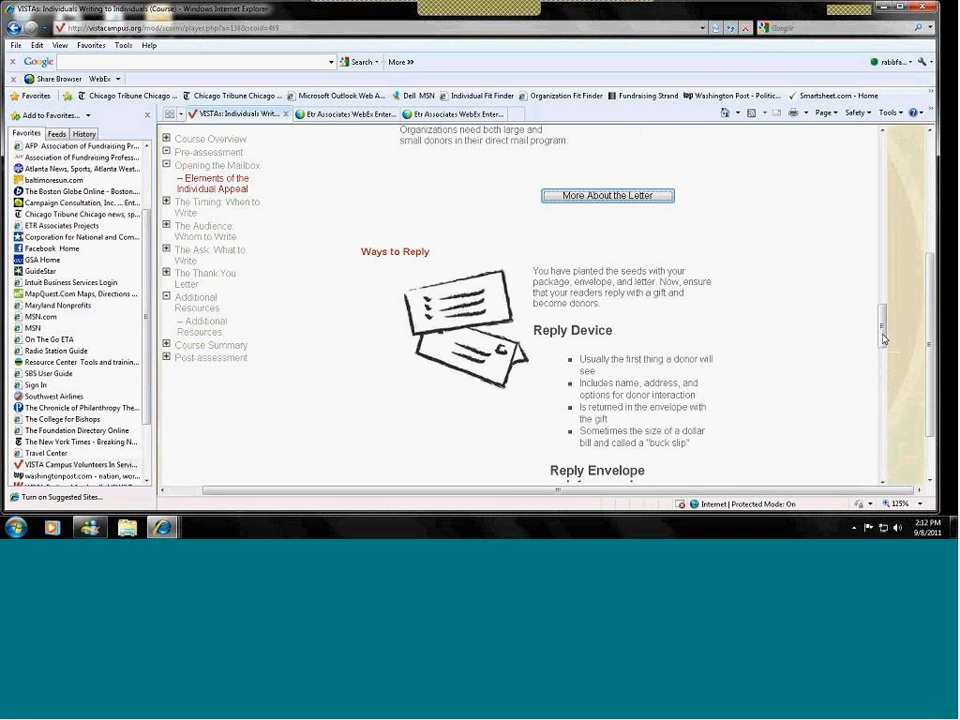
scroll("down", 3)
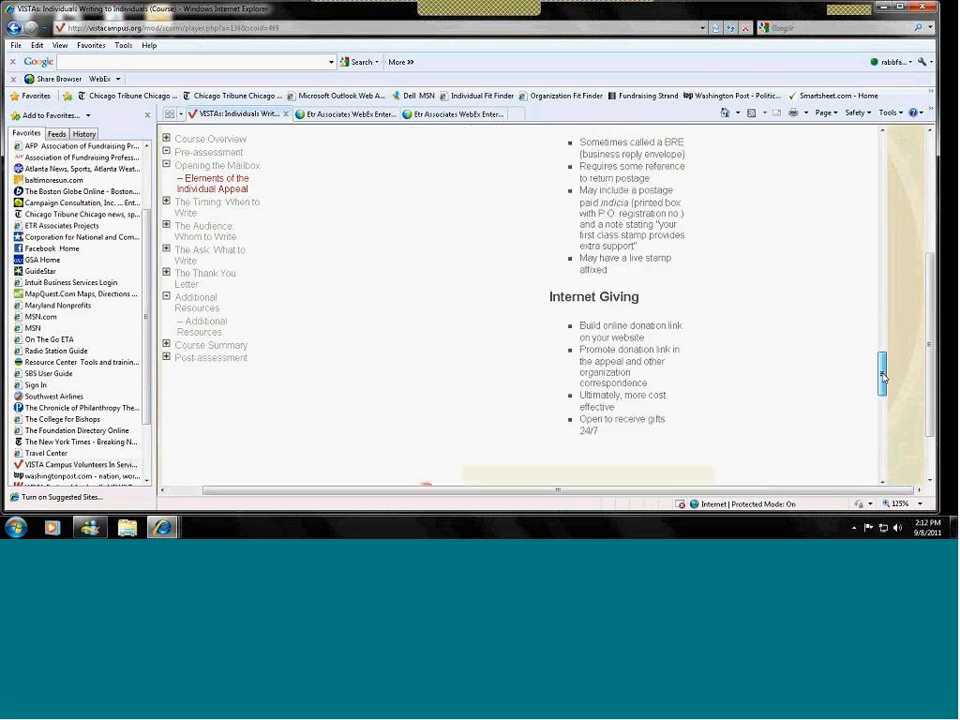
scroll("down", 3)
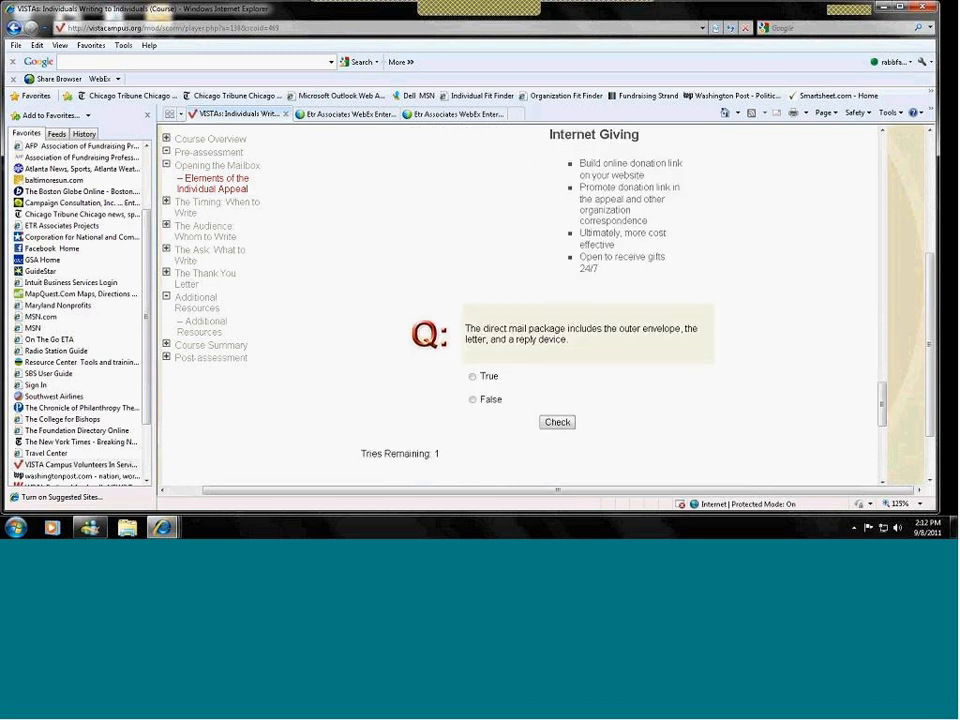
mouse_move(860, 368)
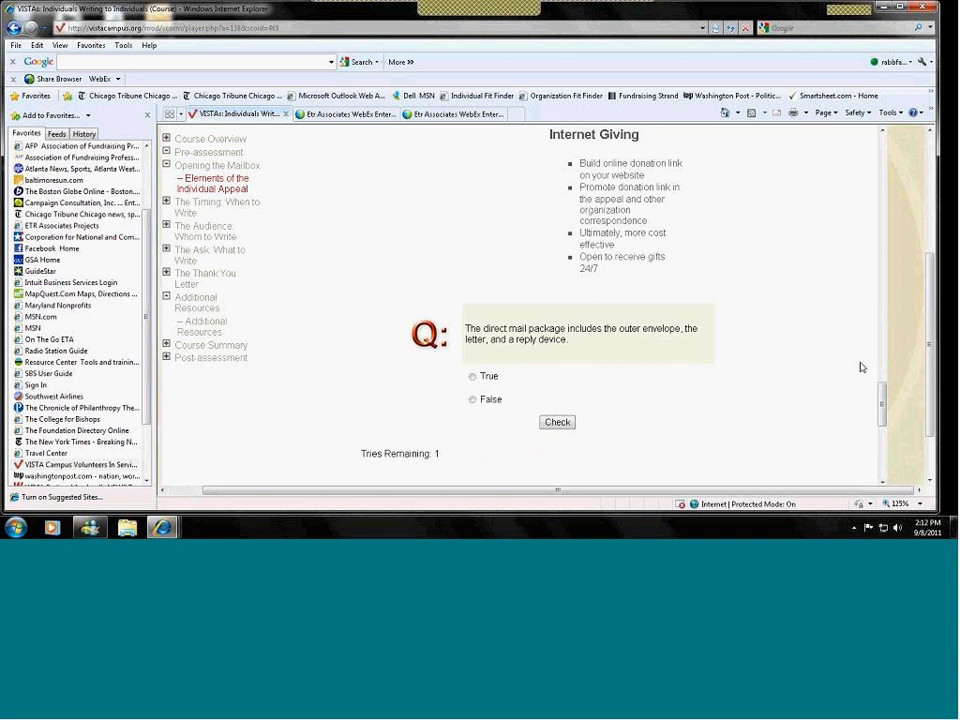
mouse_move(612, 358)
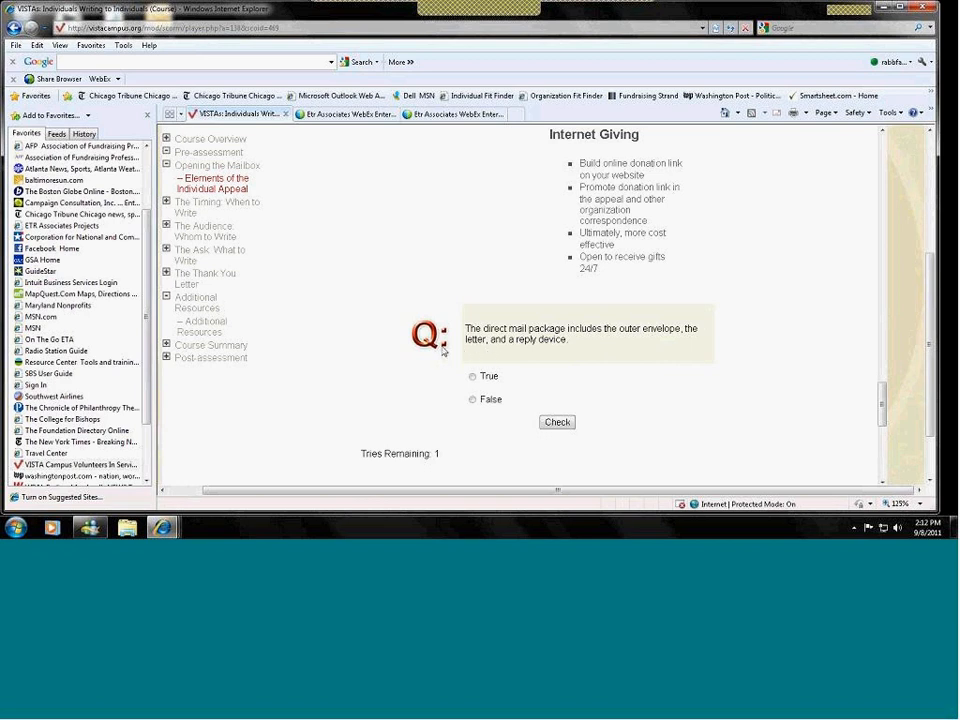
mouse_move(444, 350)
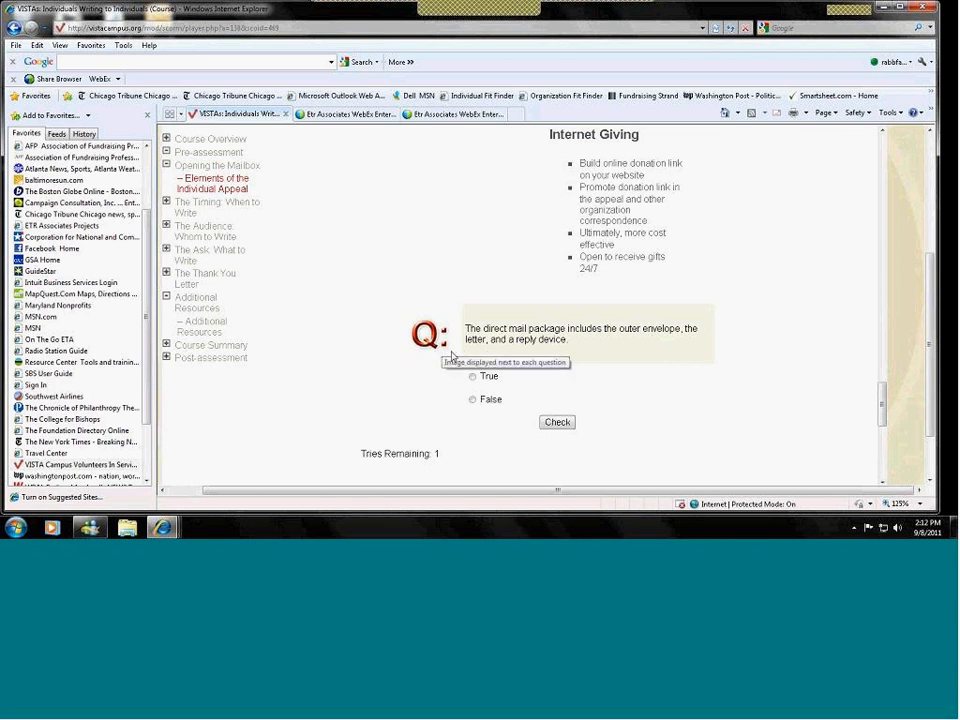
mouse_move(512, 380)
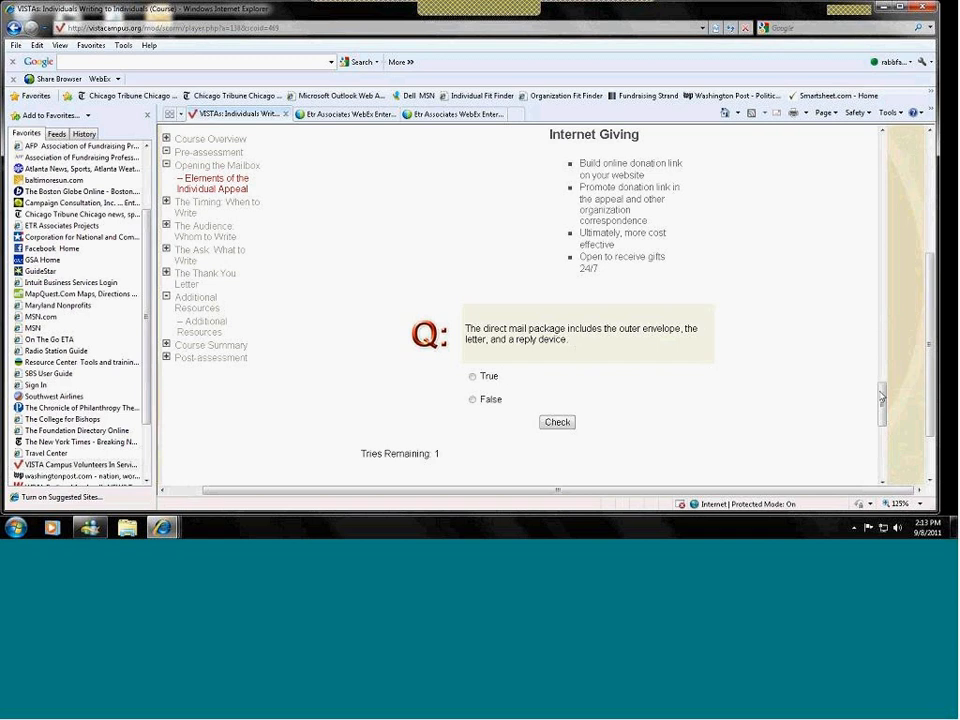
Step: Read through the Elements of the Individual Appeal page and its quiz questions
scroll("down", 3)
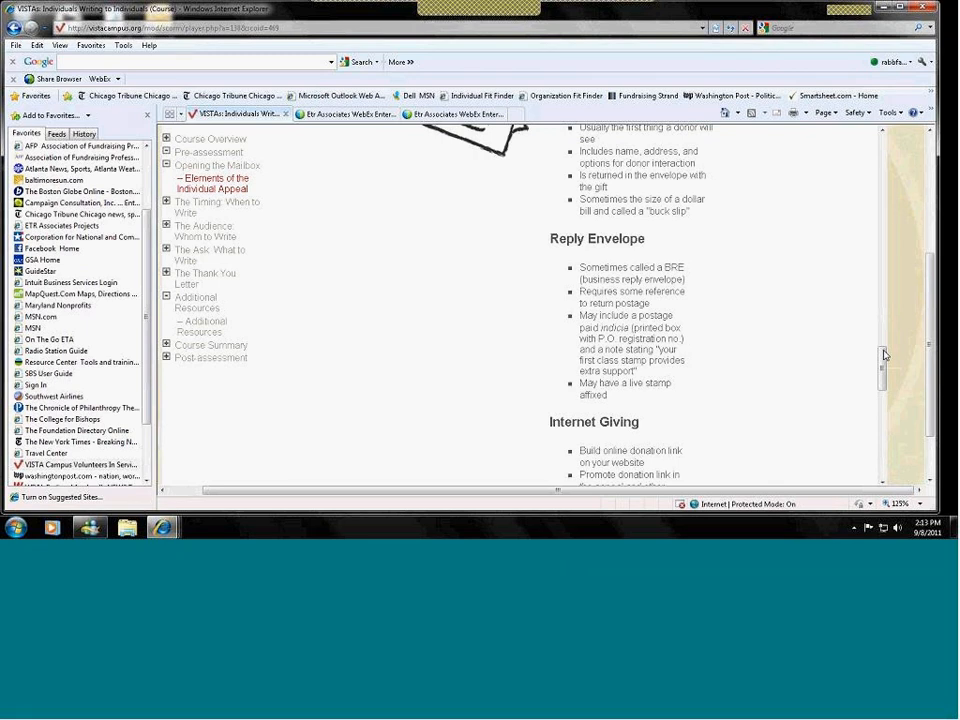
scroll("down", 3)
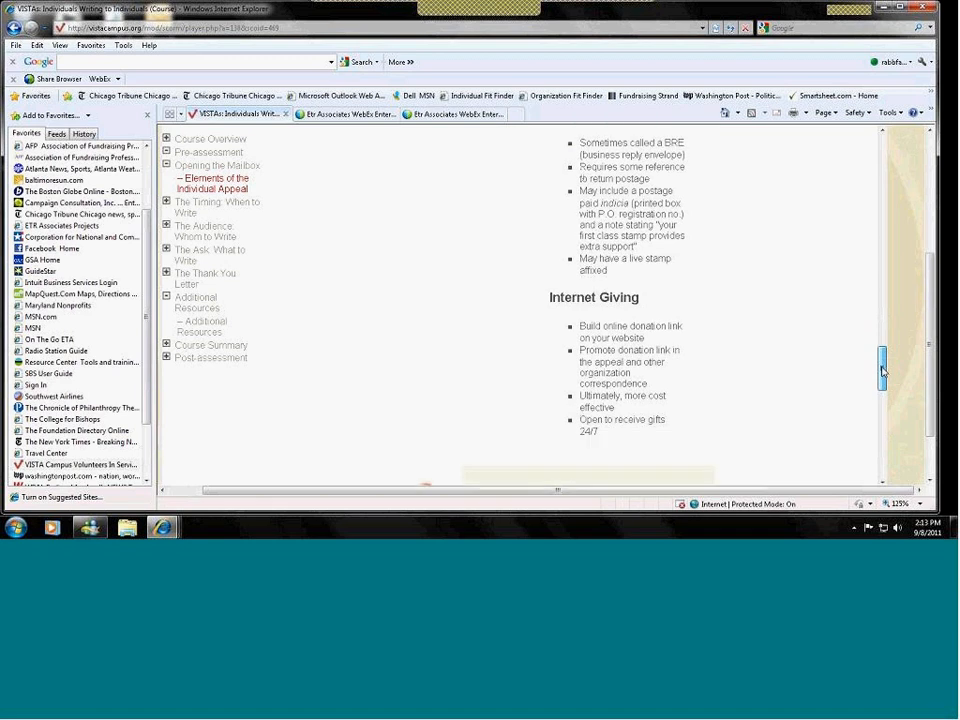
scroll("down", 3)
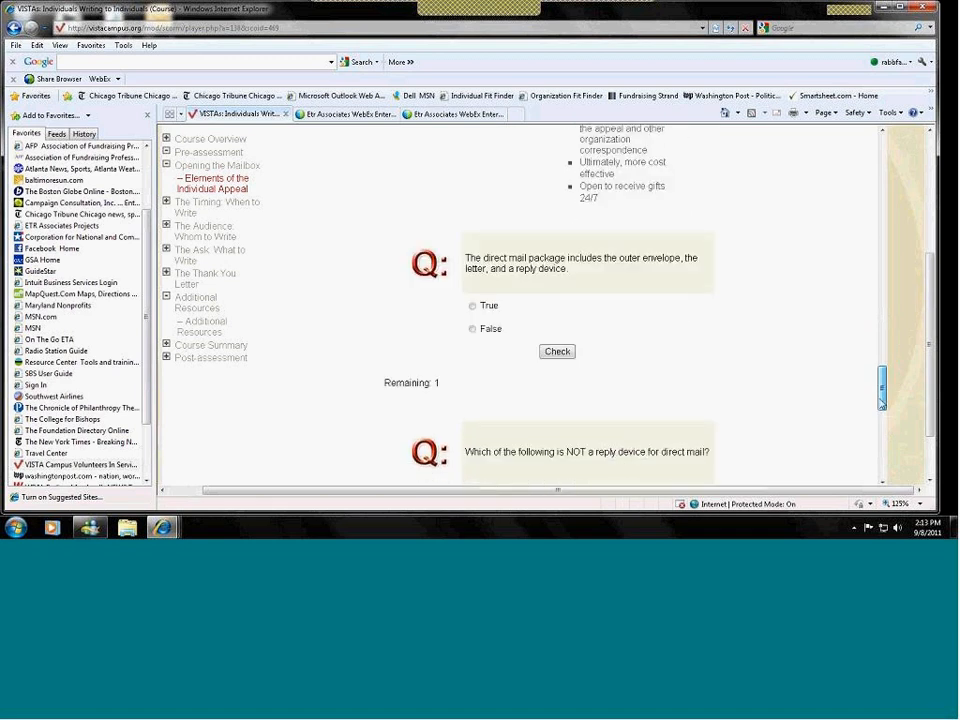
scroll("down", 3)
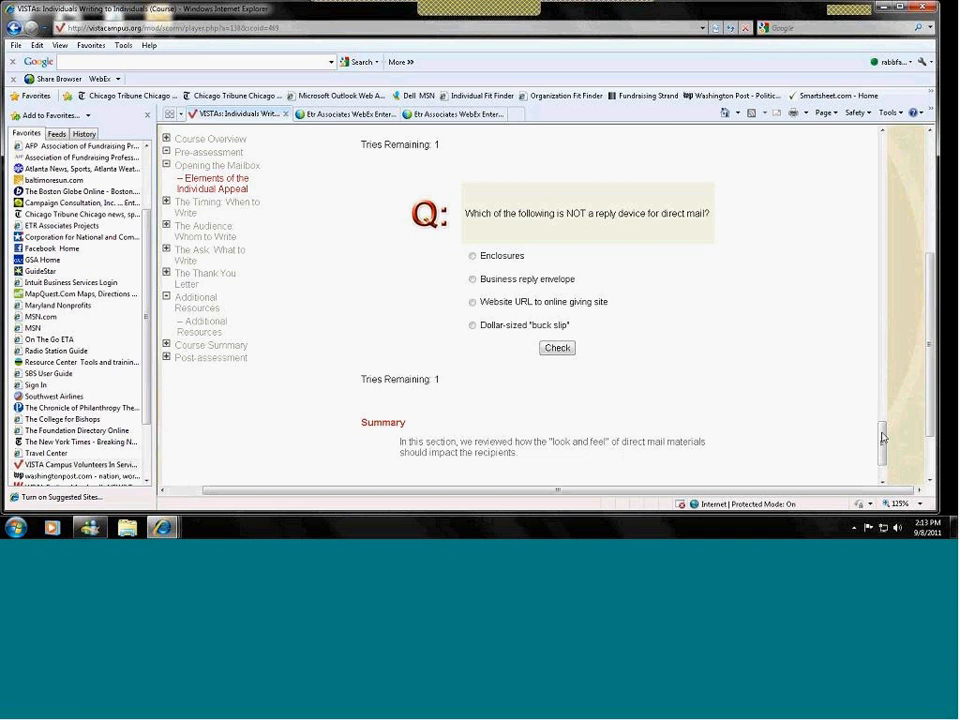
scroll("down", 3)
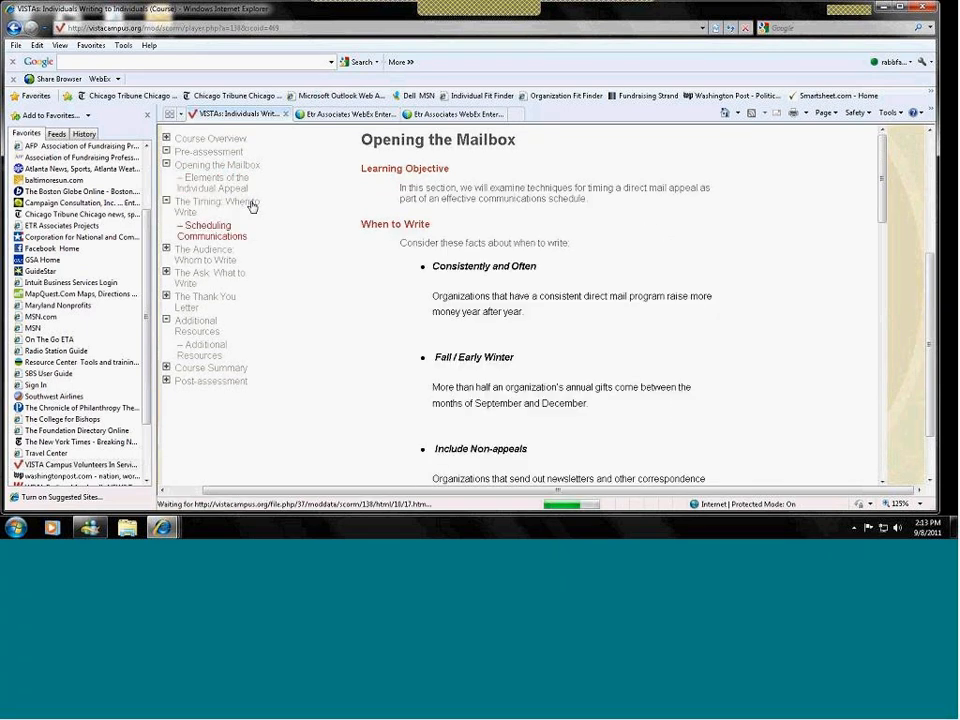
Step: Go to the Timing: When to Write lesson and read down to the Direct Mail Calendar table
left_click(216, 206)
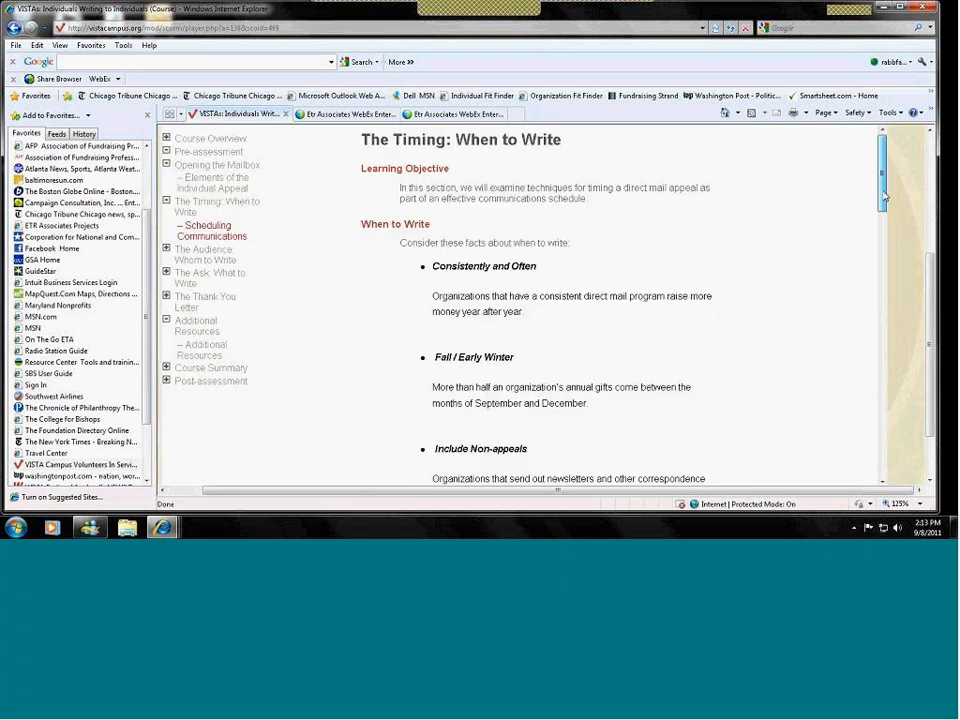
scroll("down", 3)
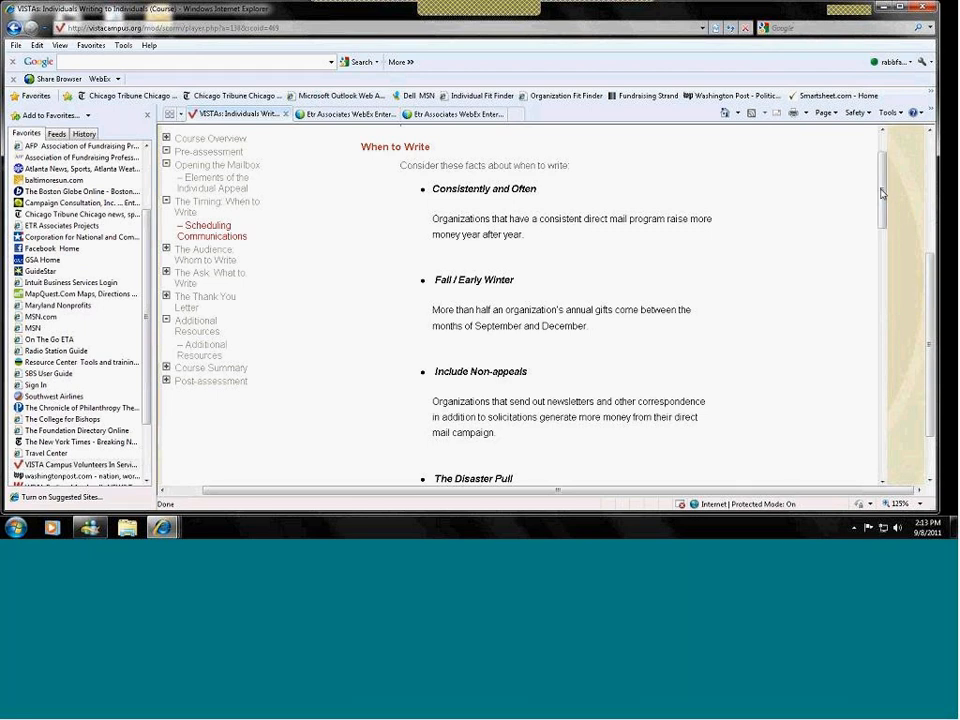
scroll("down", 3)
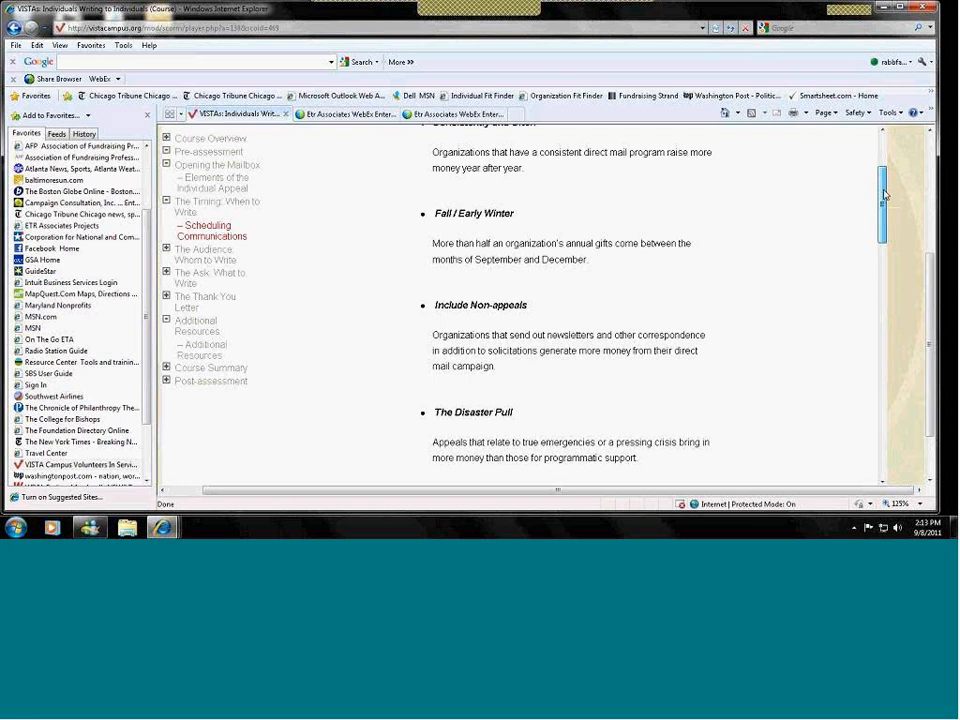
scroll("down", 3)
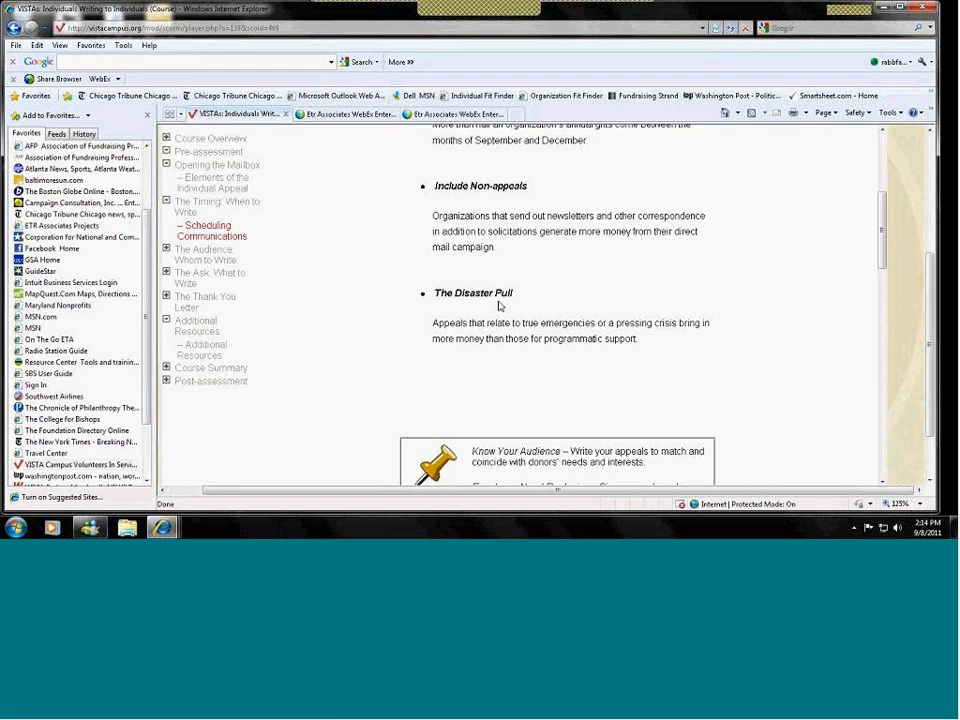
mouse_move(880, 204)
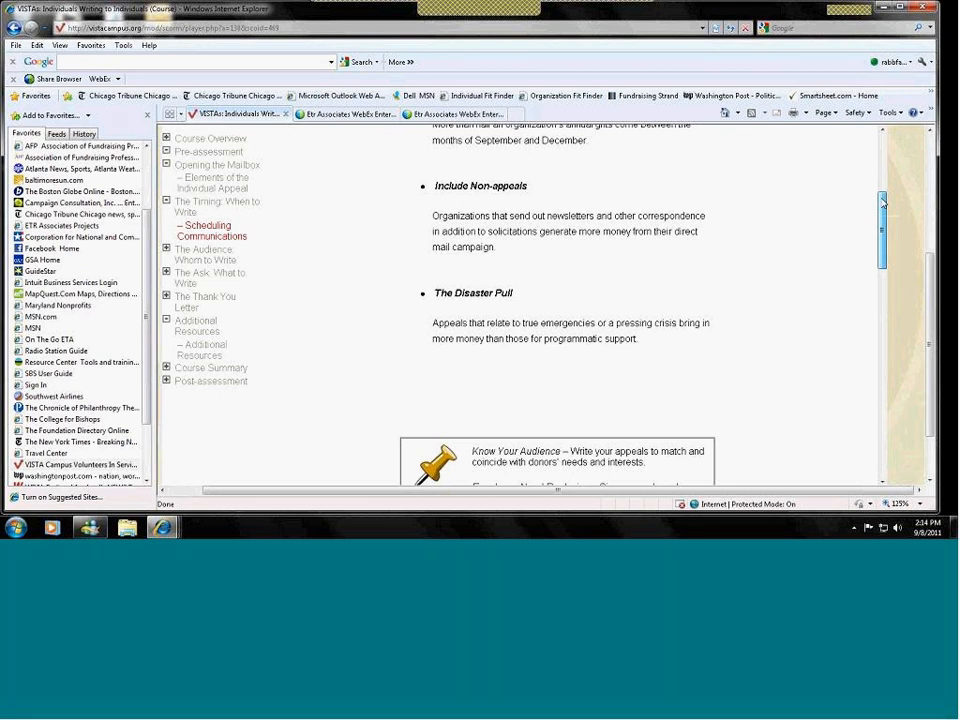
scroll("down", 3)
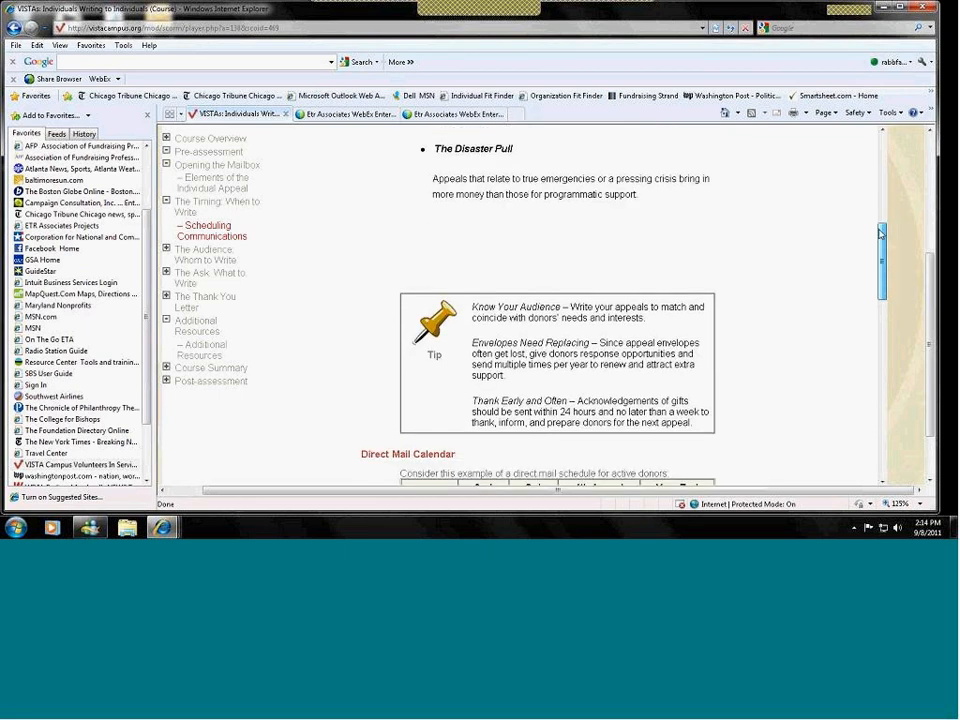
scroll("down", 3)
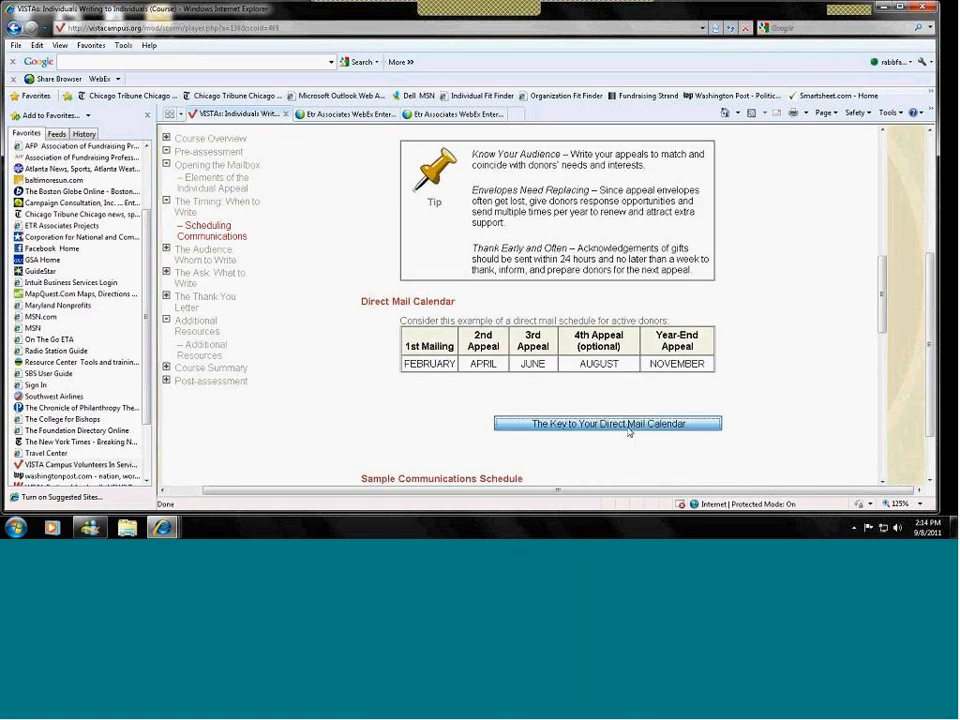
Step: View the Key to Your Direct Mail Calendar hint, then continue to the Sample Communications Schedule section
left_click(612, 422)
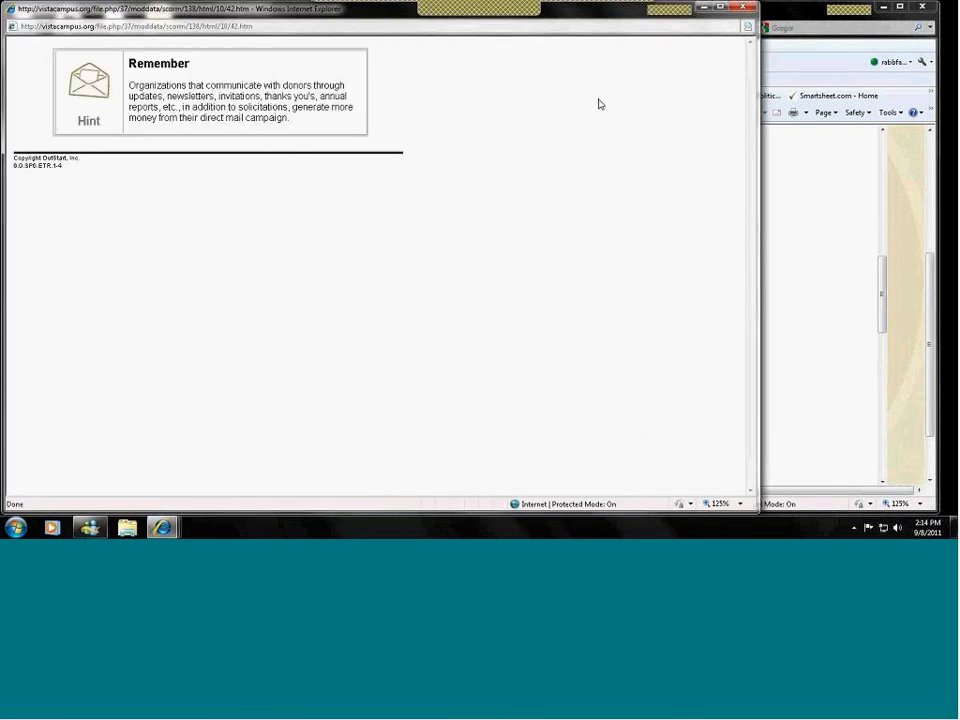
mouse_move(732, 48)
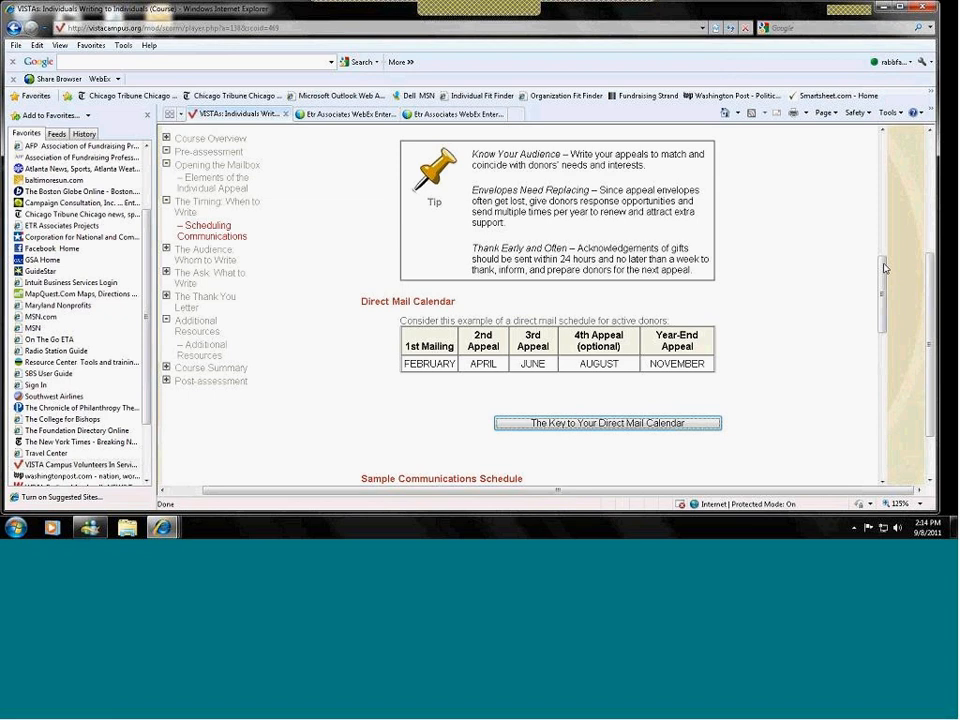
scroll("down", 3)
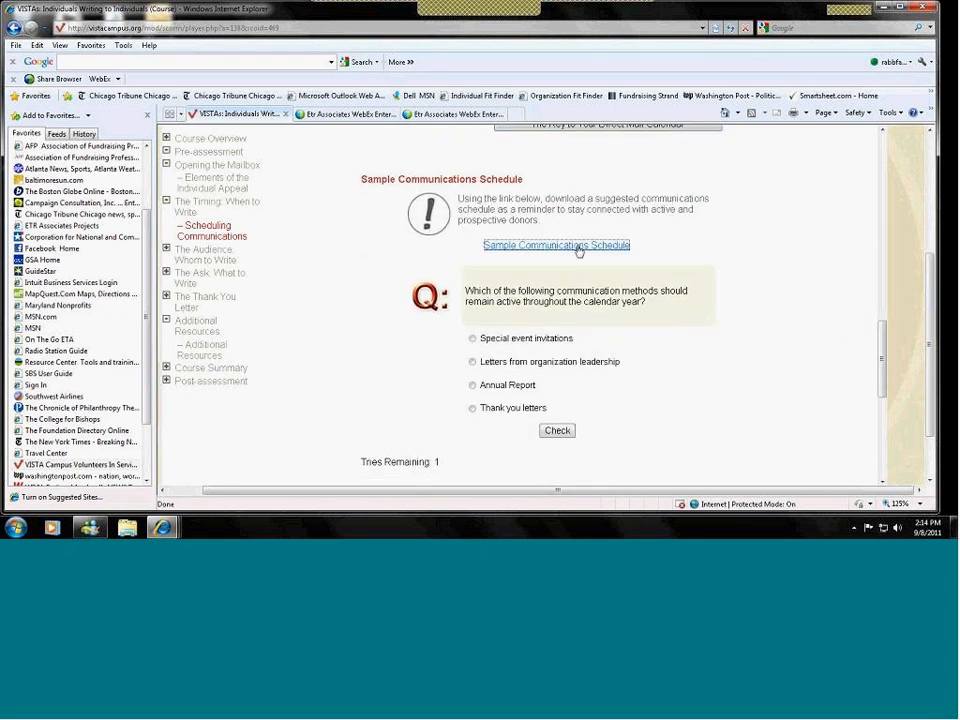
Step: Open the Sample Communications Schedule PDF in Adobe Reader
left_click(556, 244)
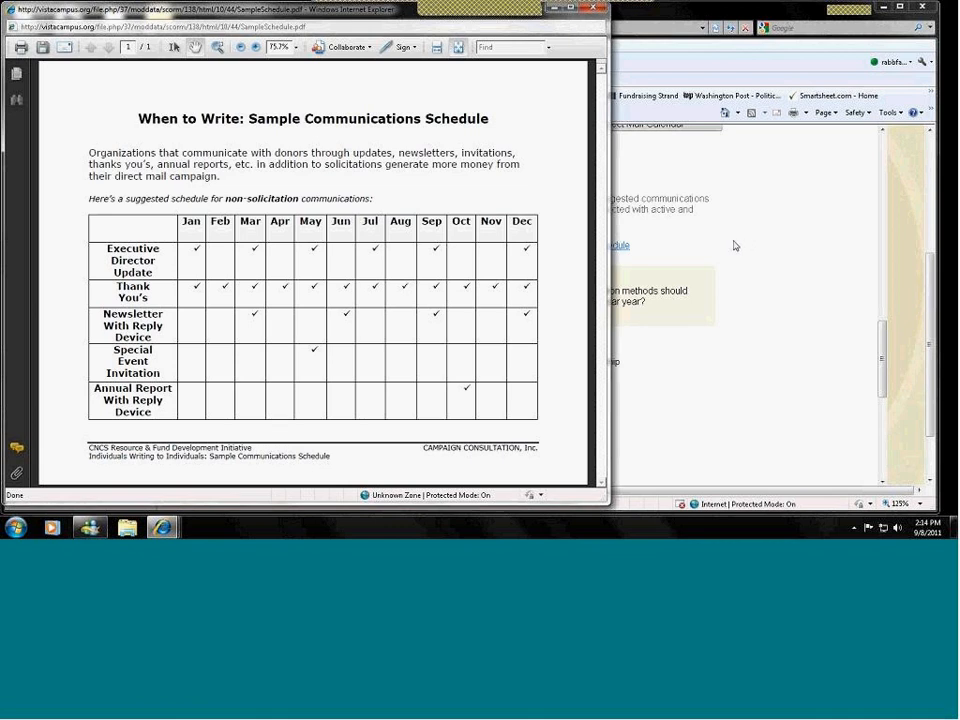
mouse_move(724, 248)
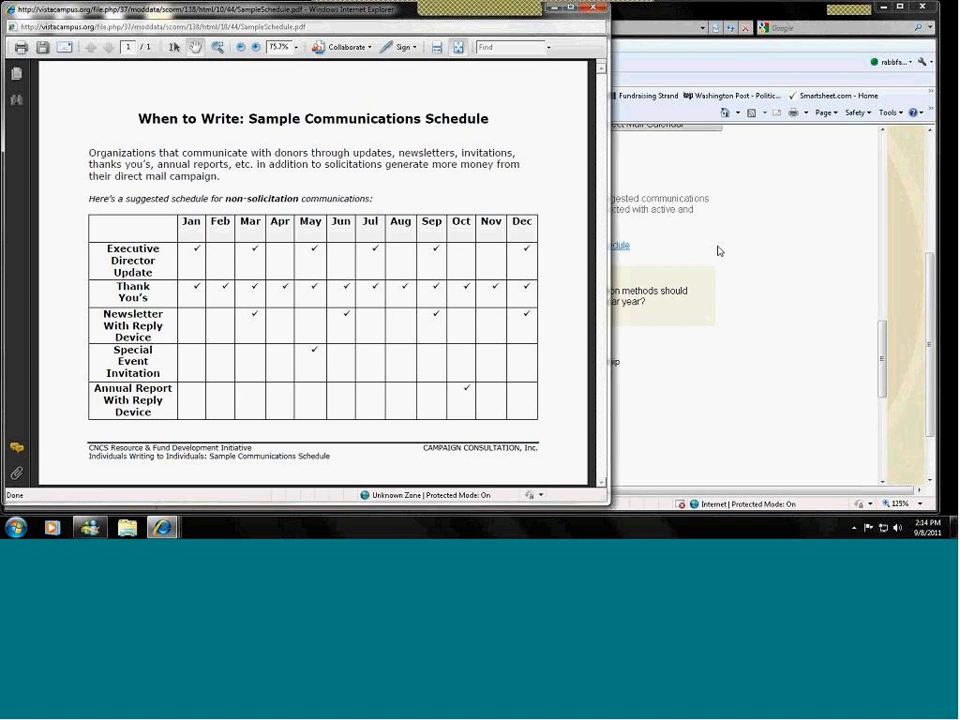
mouse_move(670, 346)
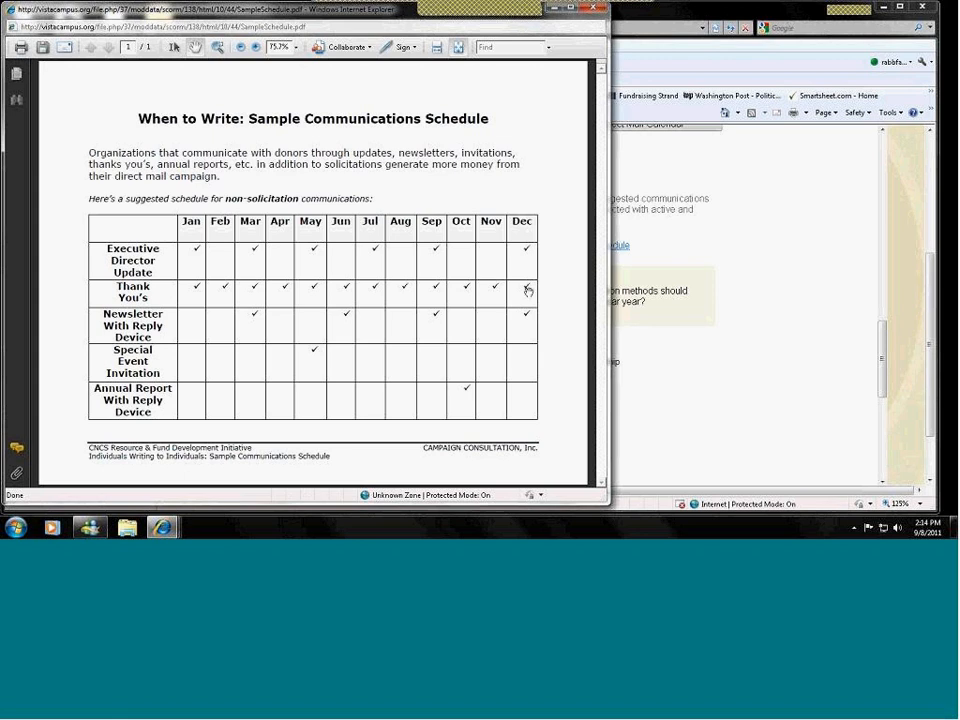
mouse_move(432, 288)
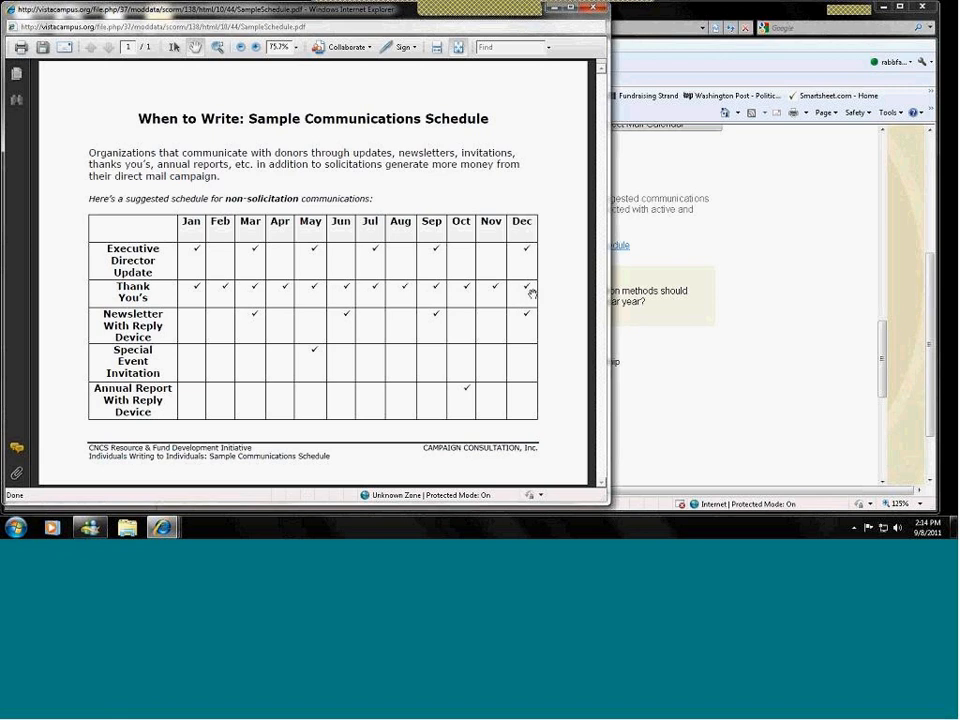
mouse_move(264, 388)
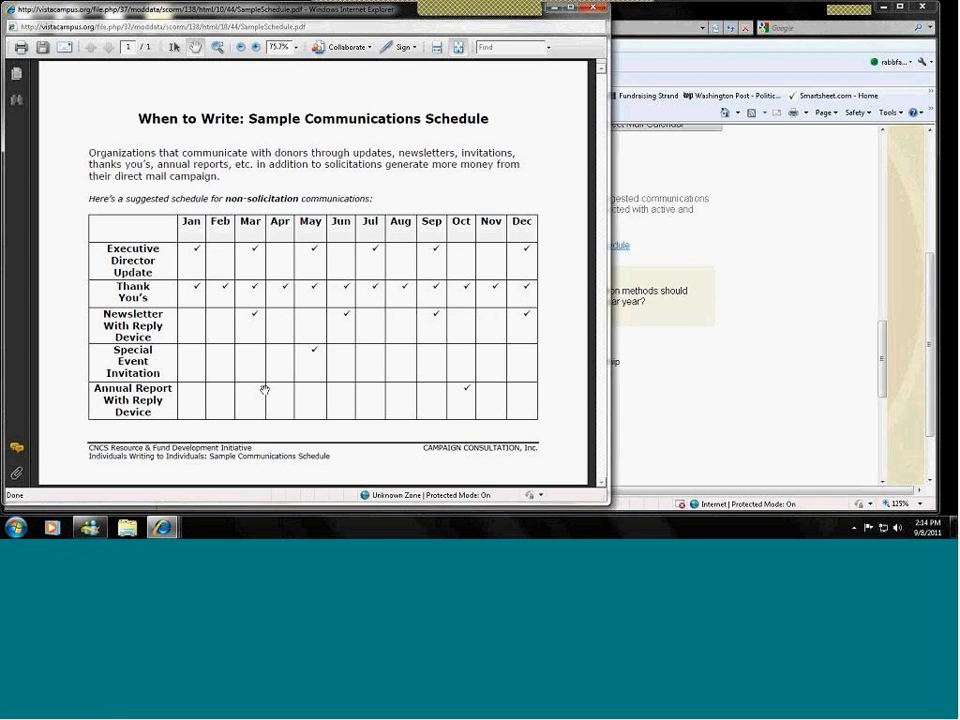
mouse_move(316, 334)
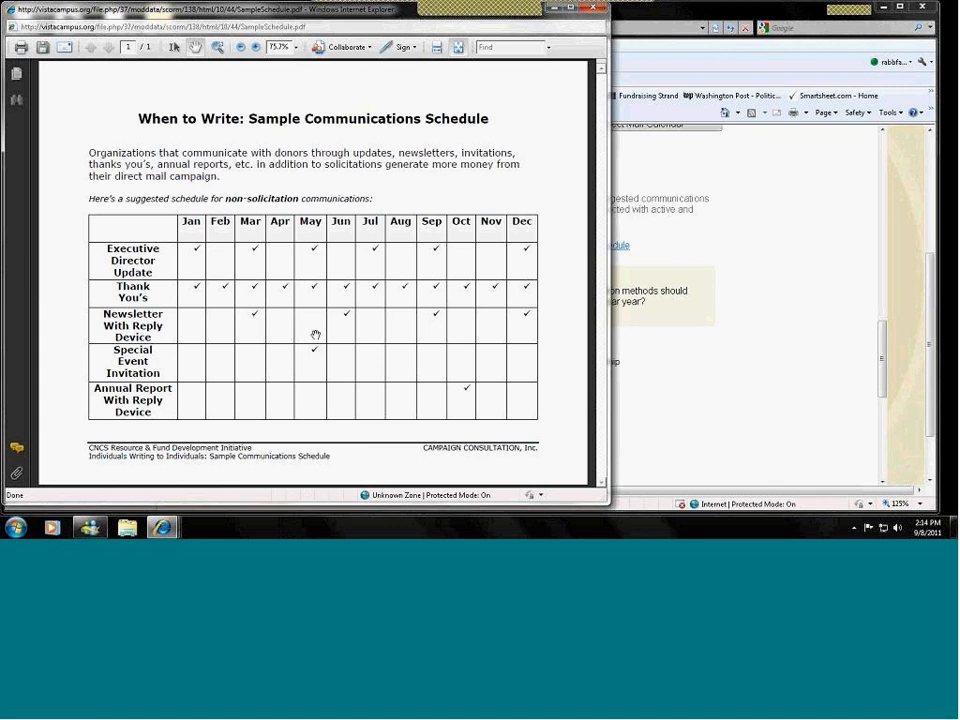
mouse_move(308, 374)
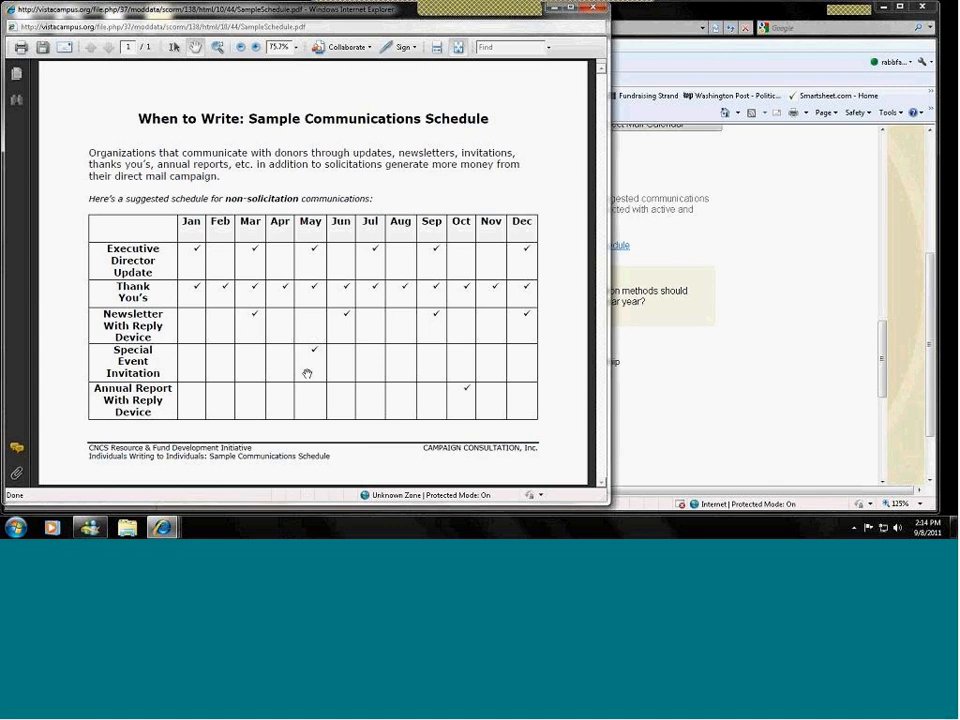
mouse_move(312, 364)
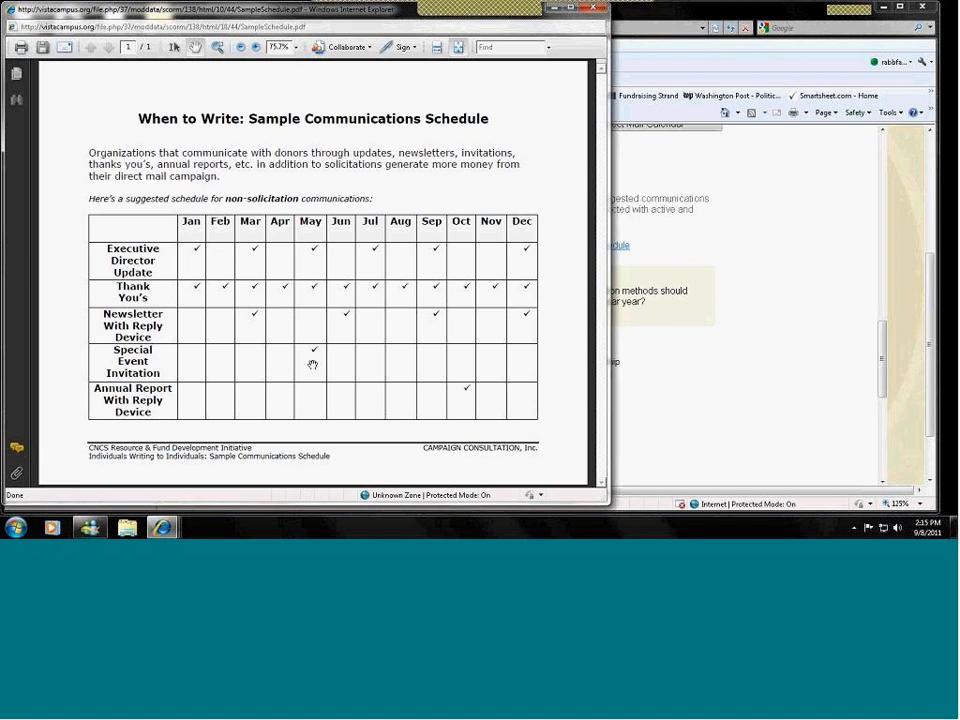
mouse_move(314, 352)
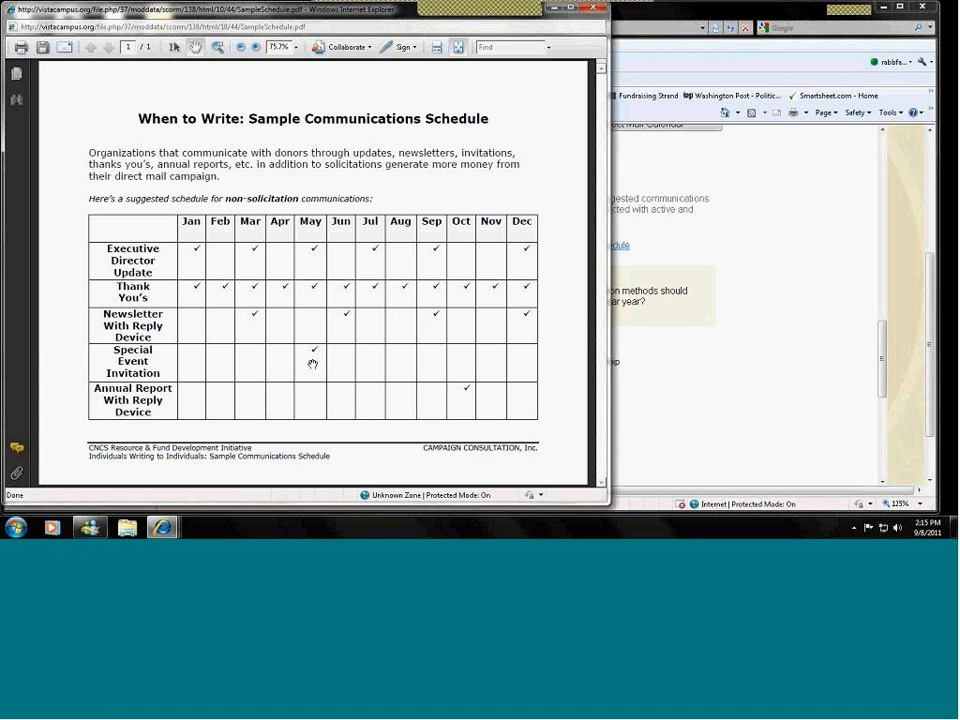
mouse_move(472, 386)
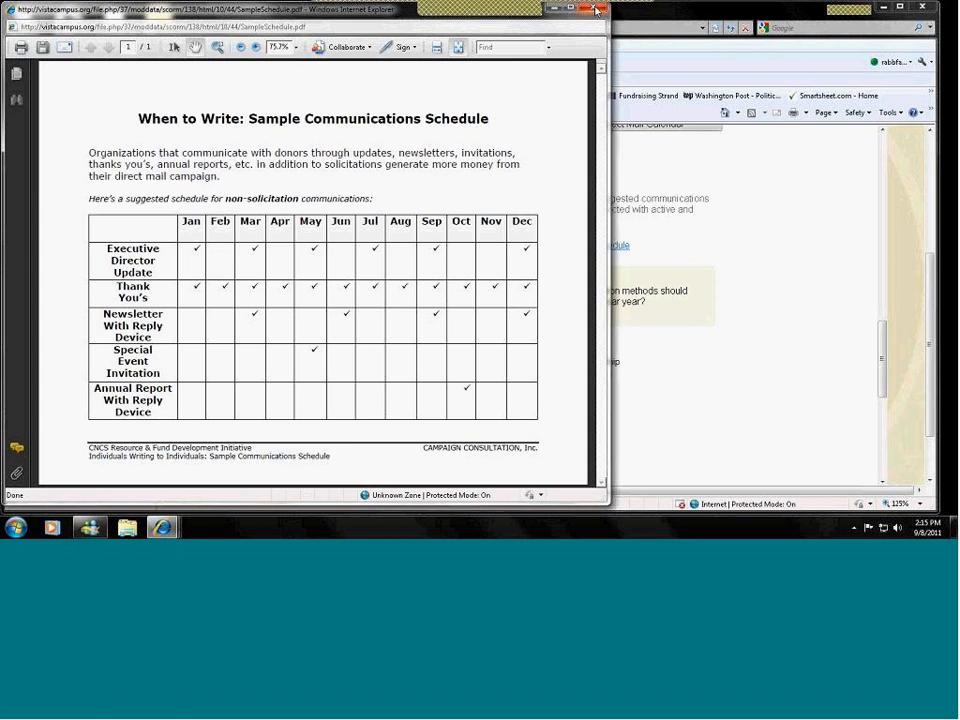
Step: Back in the Timing lesson, check the Thank you letters answer and dismiss the Correct! feedback
left_click(596, 12)
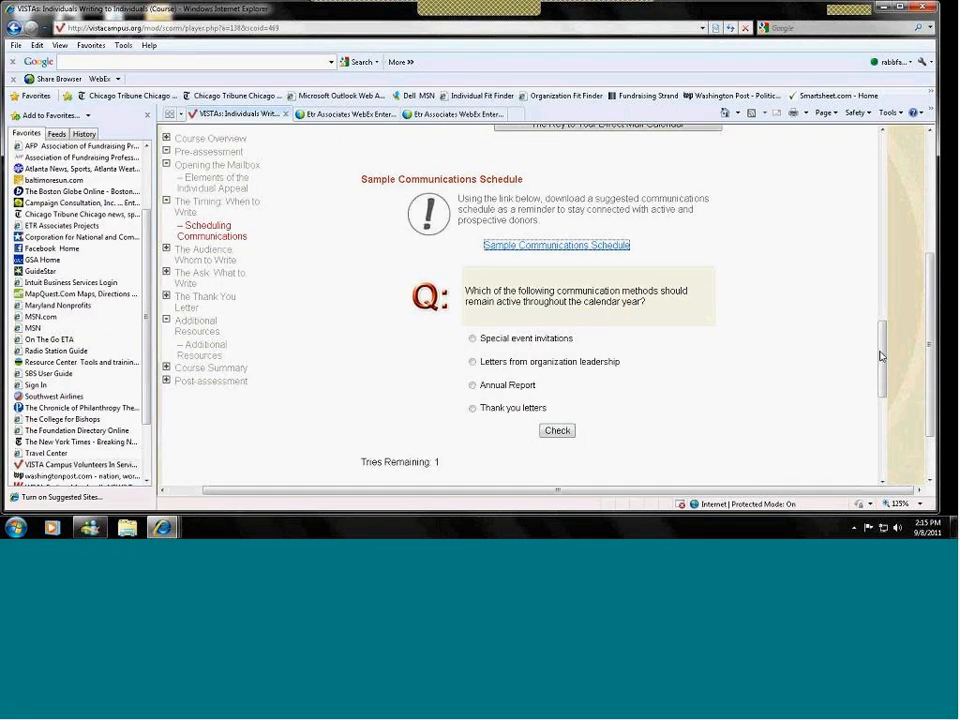
scroll("down", 3)
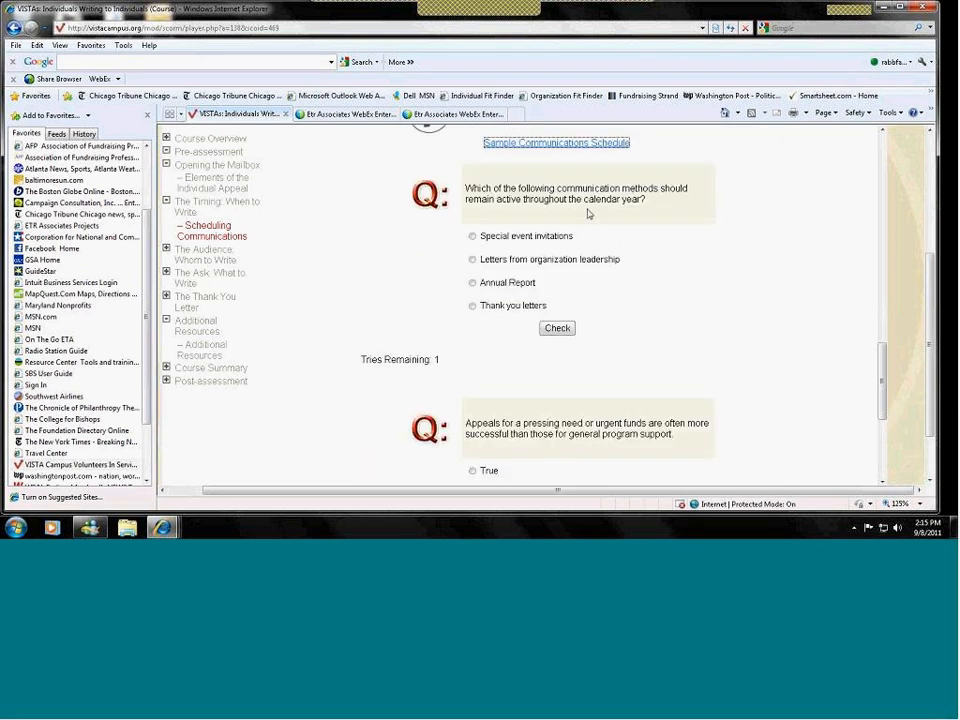
mouse_move(556, 284)
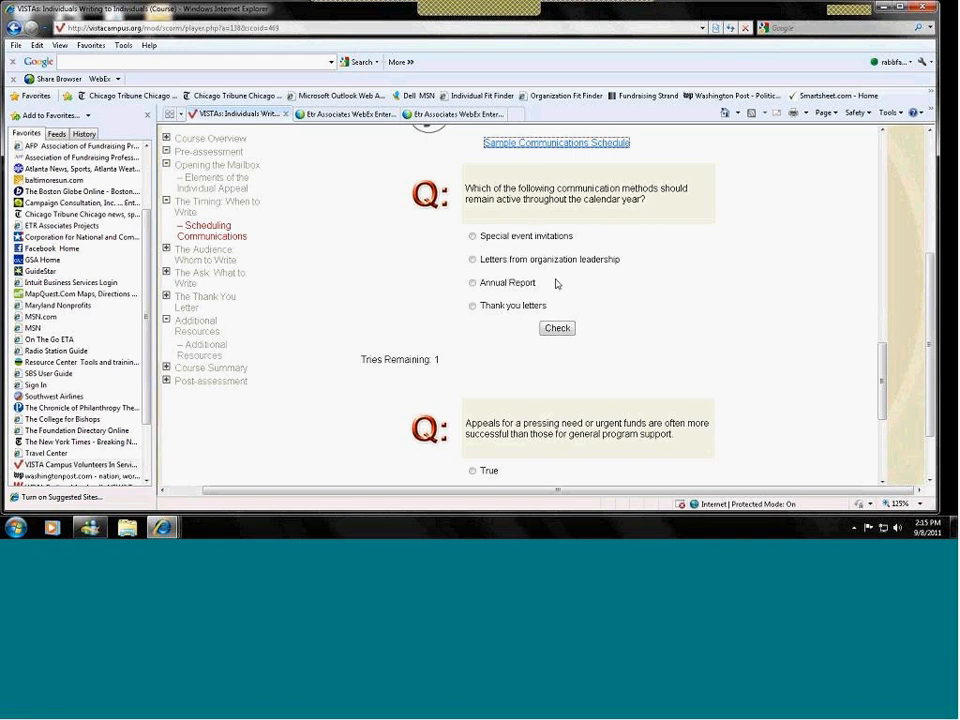
mouse_move(480, 324)
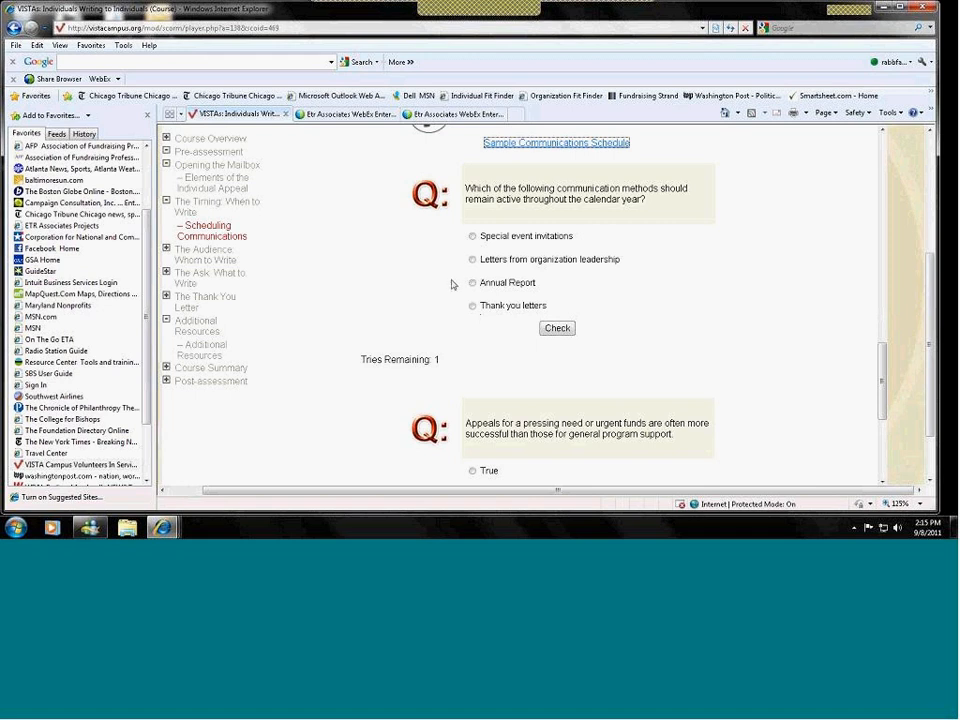
mouse_move(460, 280)
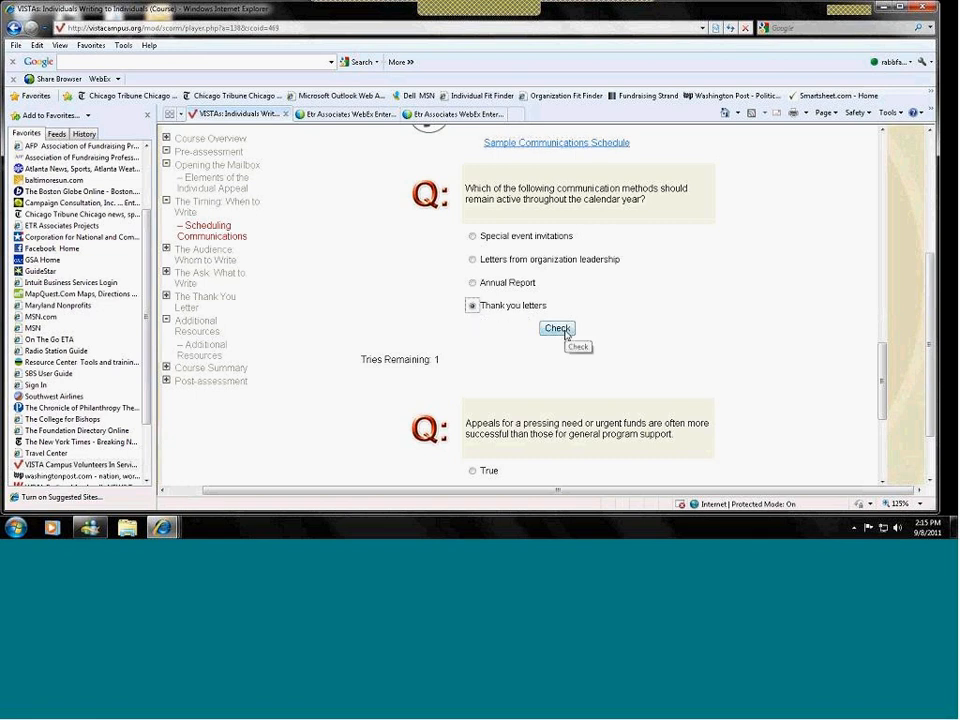
left_click(556, 328)
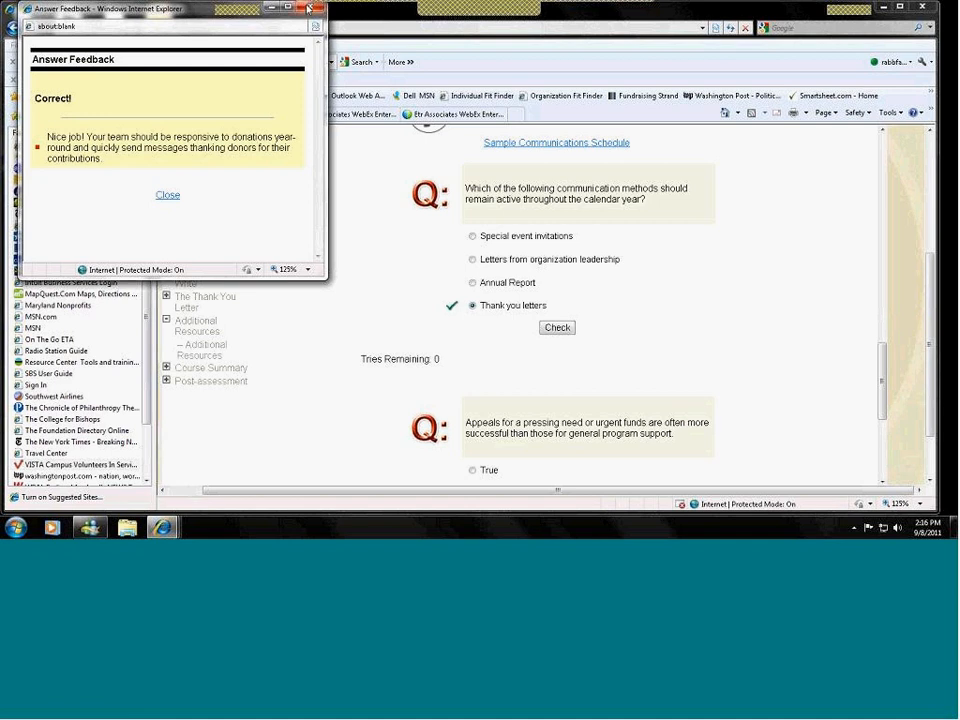
left_click(168, 196)
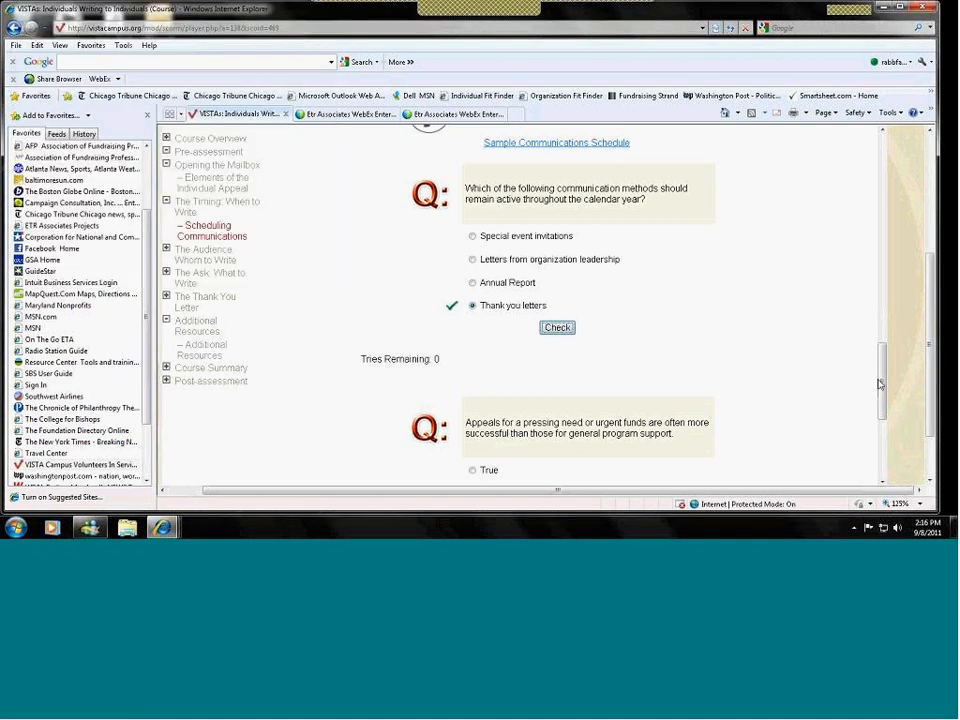
scroll("down", 3)
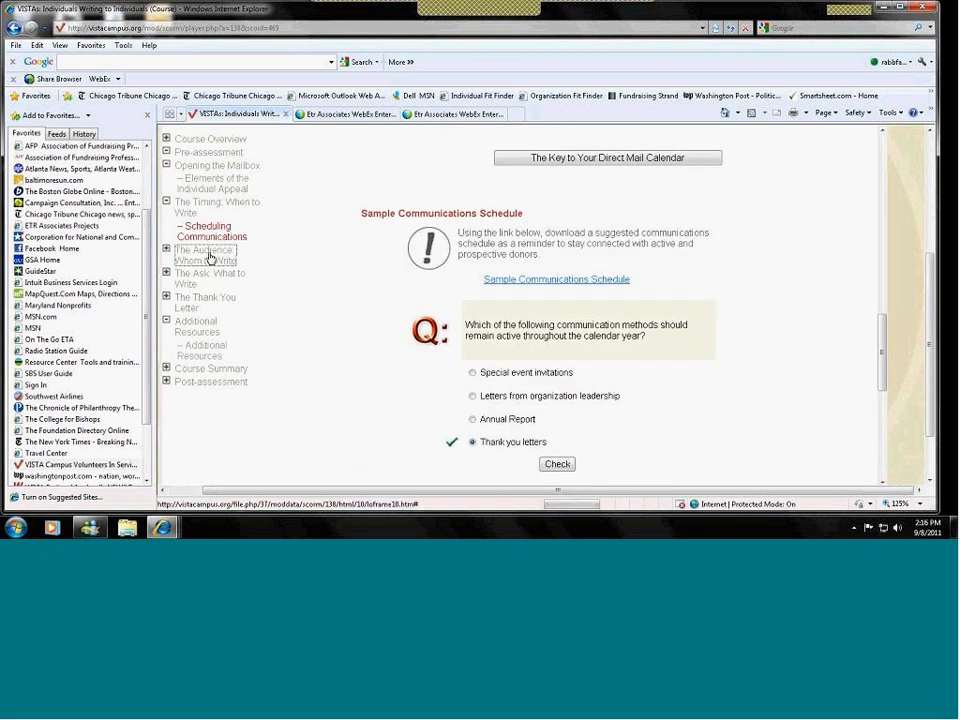
Step: Open The Audience: Whom to Write lesson and read down to The Prospect List section
left_click(204, 256)
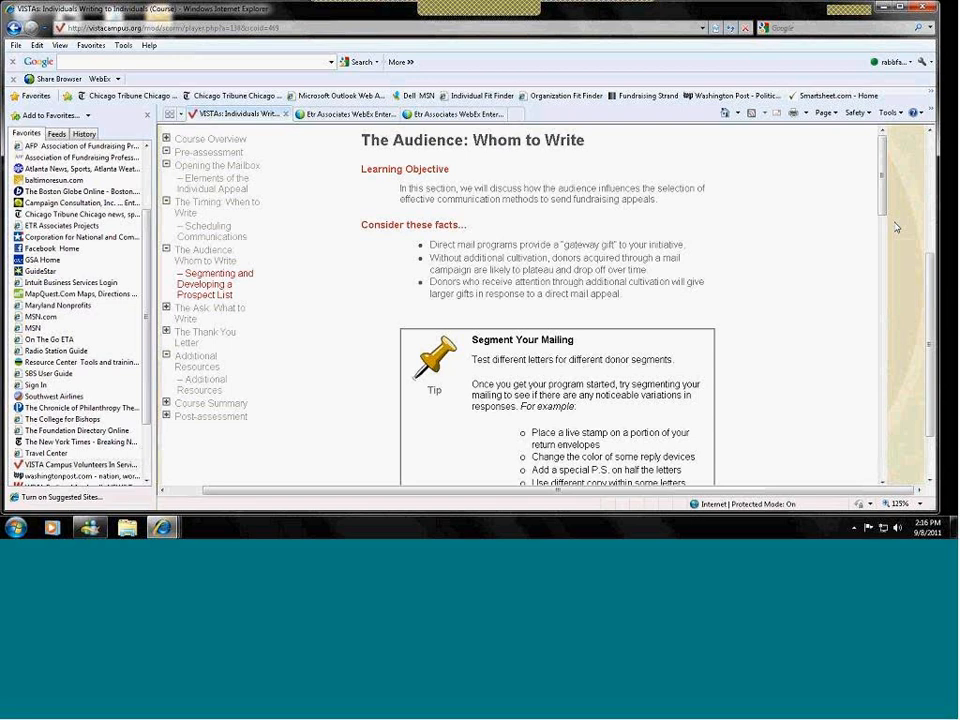
scroll("down", 3)
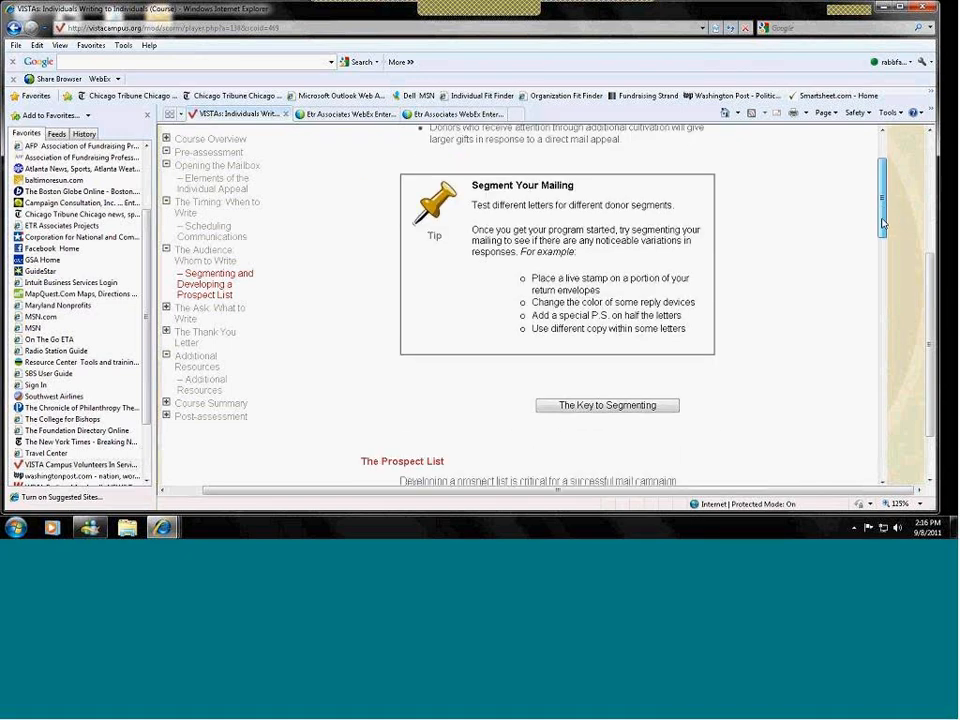
scroll("down", 3)
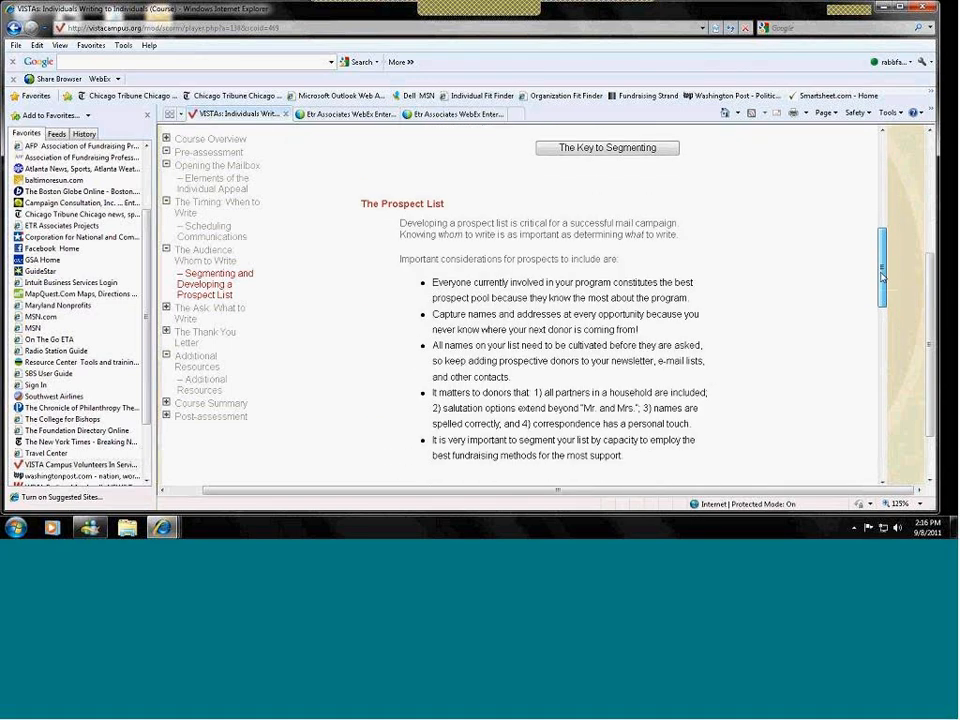
scroll("down", 3)
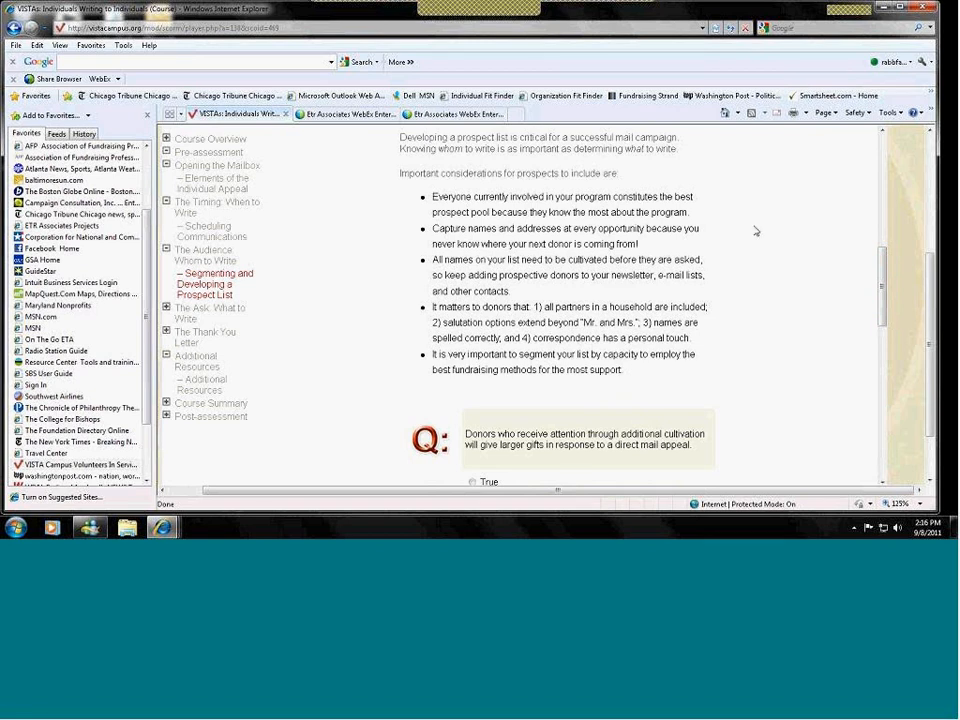
mouse_move(774, 210)
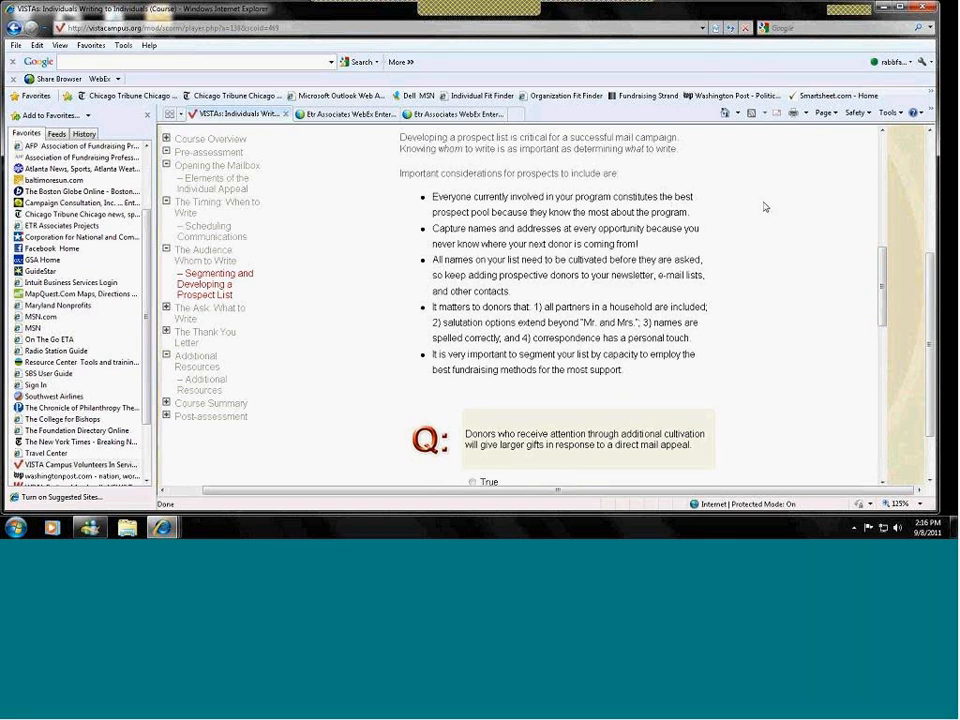
mouse_move(704, 204)
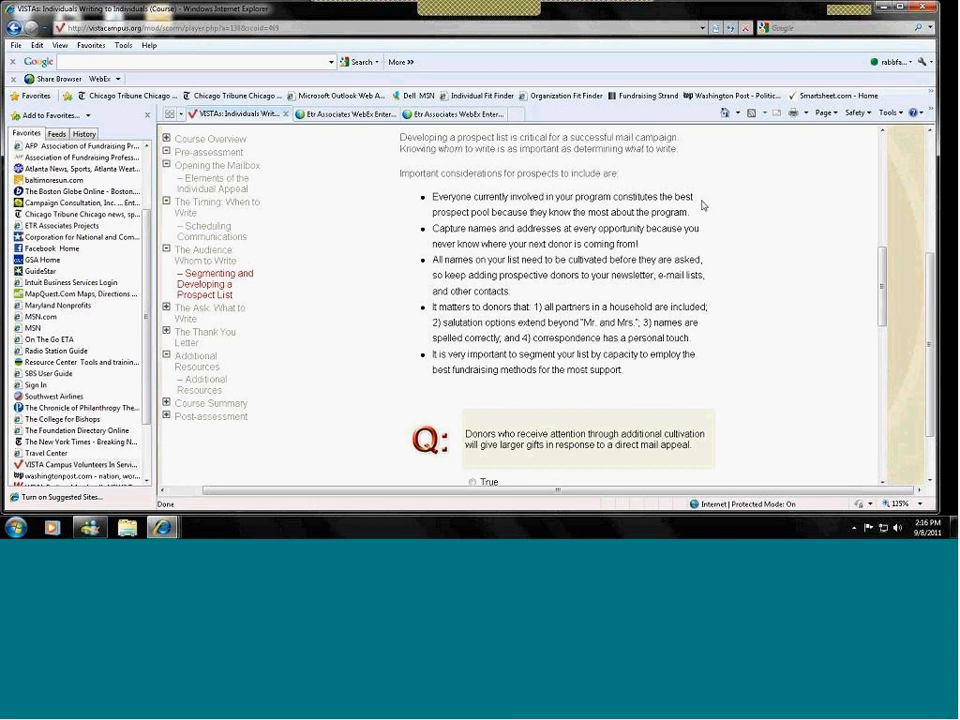
mouse_move(692, 216)
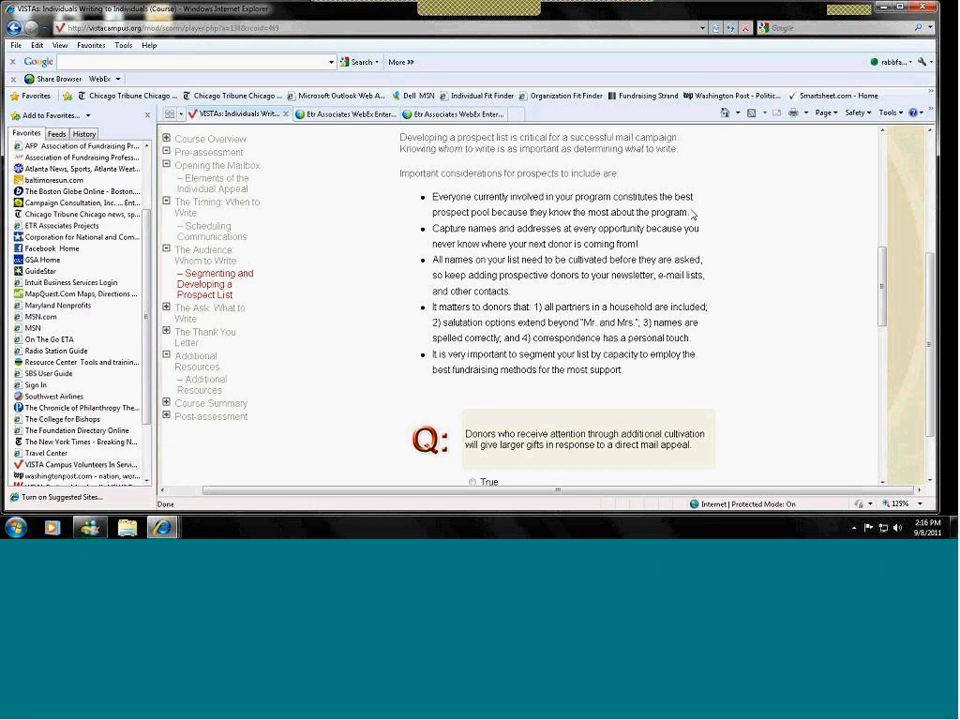
mouse_move(720, 228)
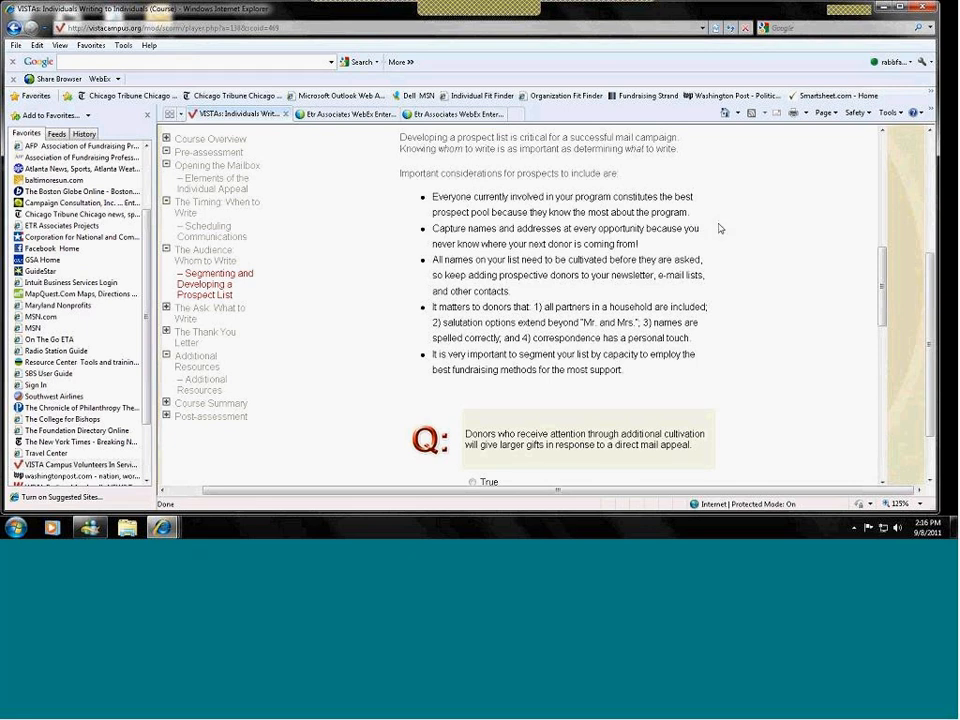
mouse_move(712, 228)
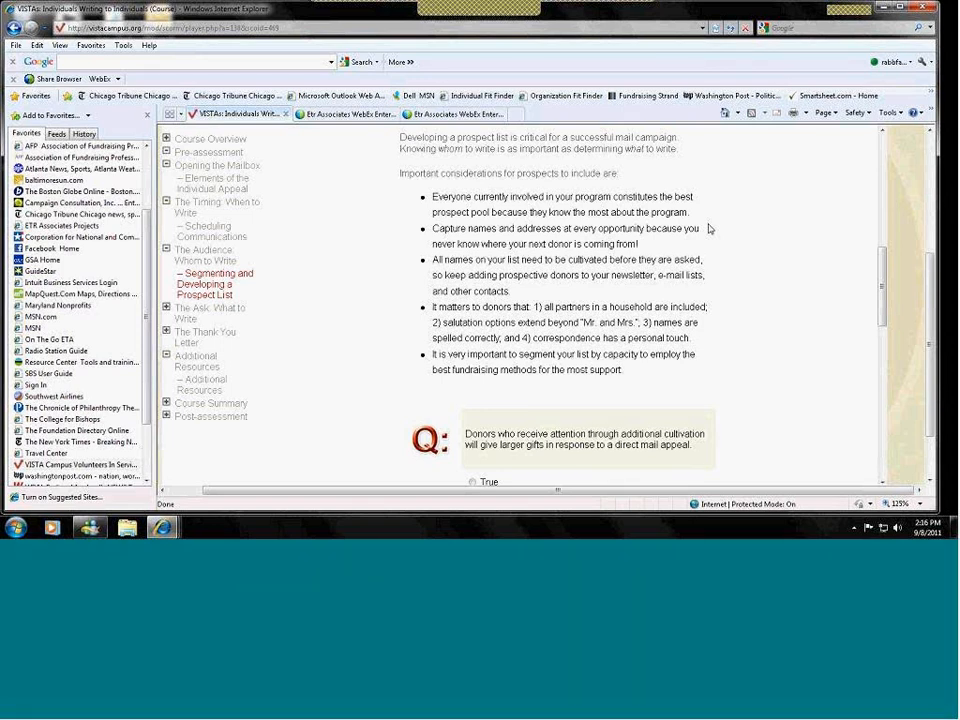
mouse_move(554, 258)
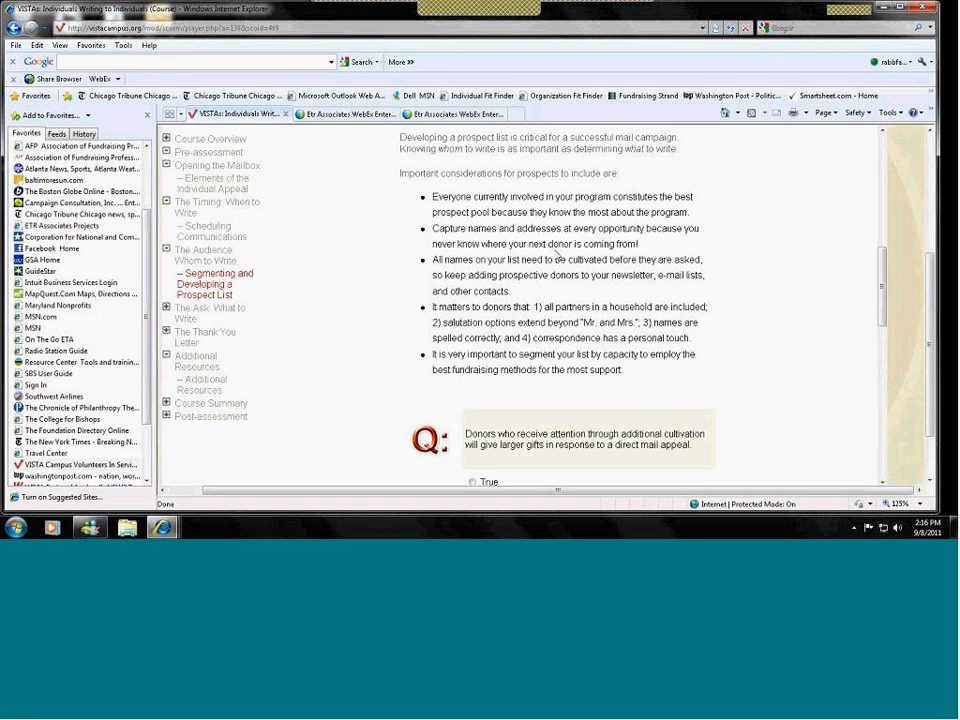
mouse_move(574, 260)
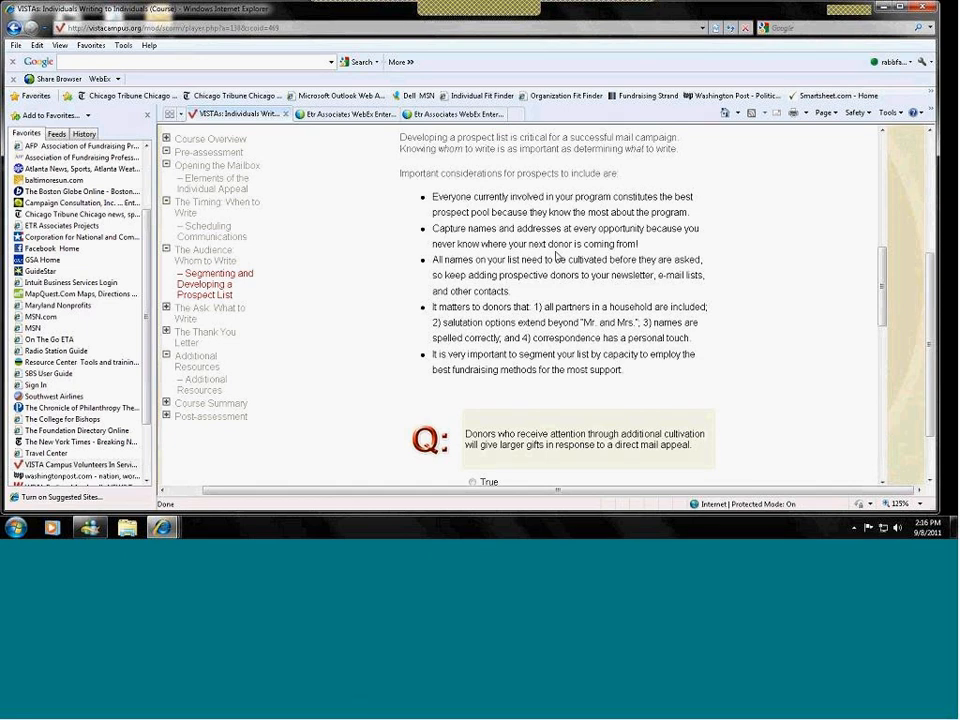
mouse_move(788, 340)
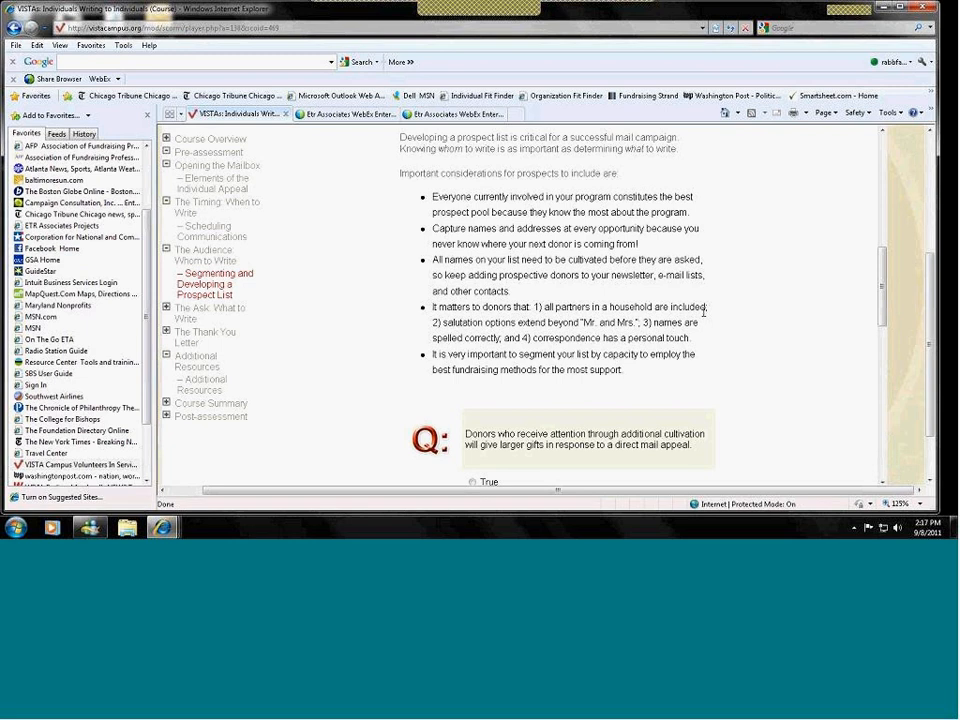
mouse_move(718, 316)
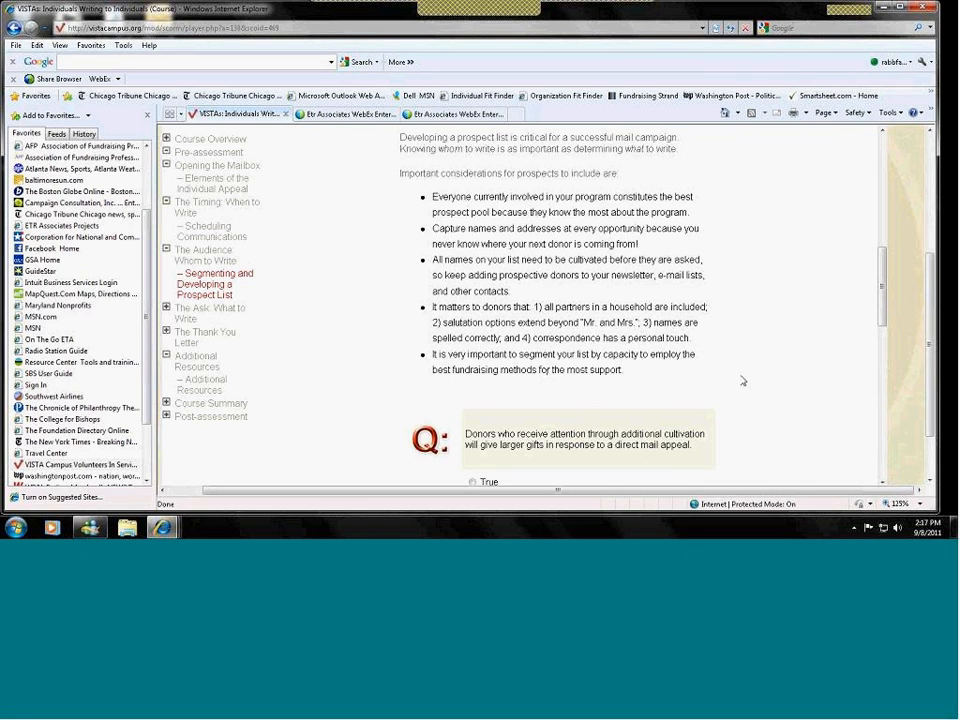
mouse_move(784, 348)
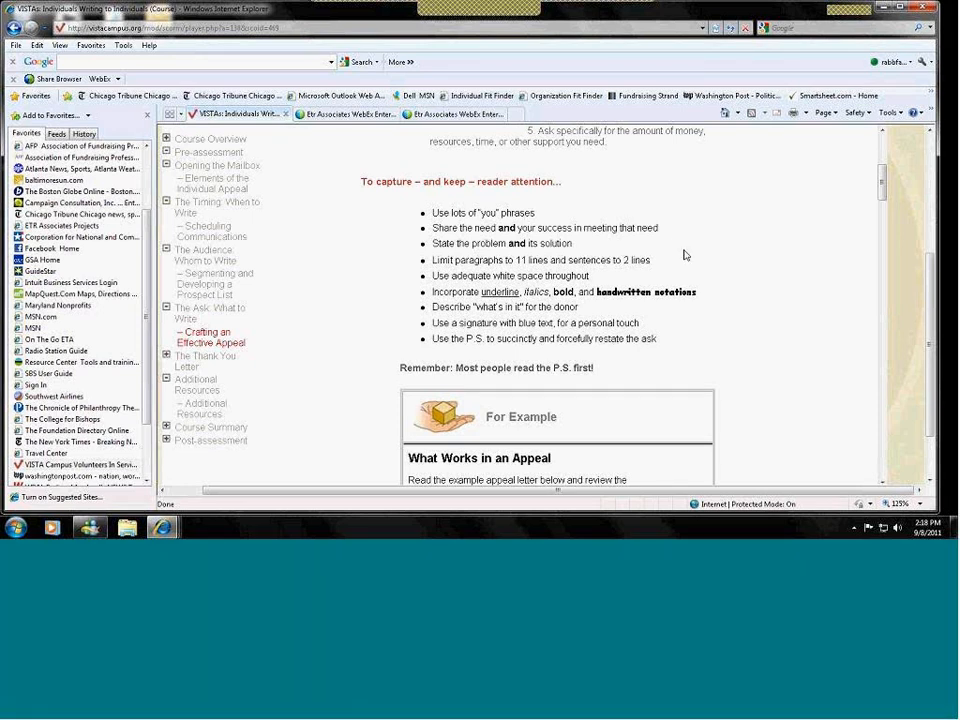
mouse_move(718, 246)
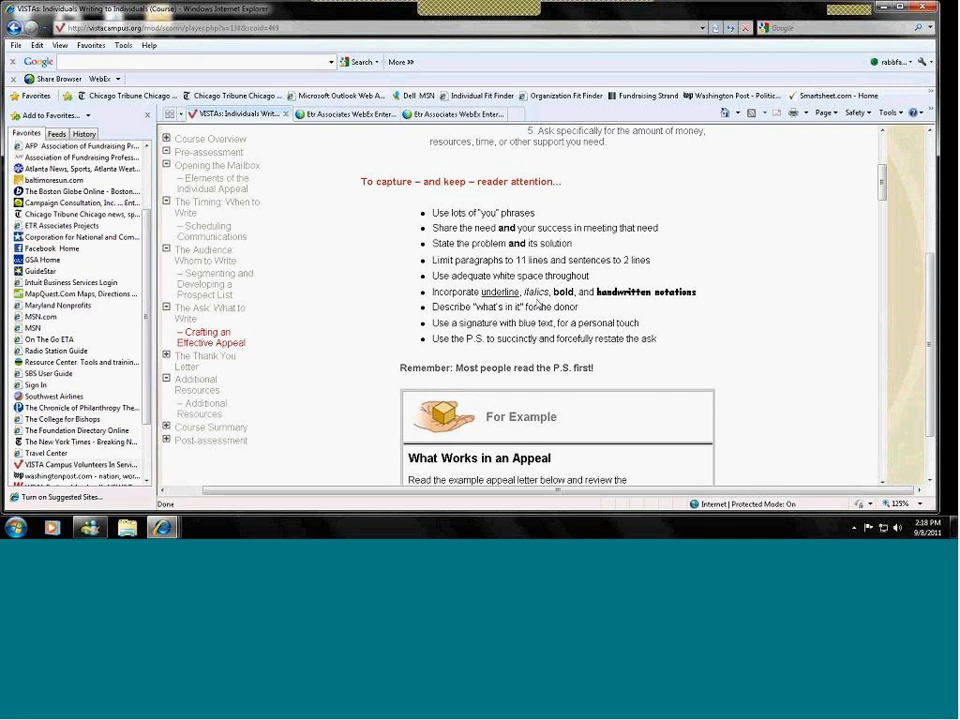
mouse_move(702, 256)
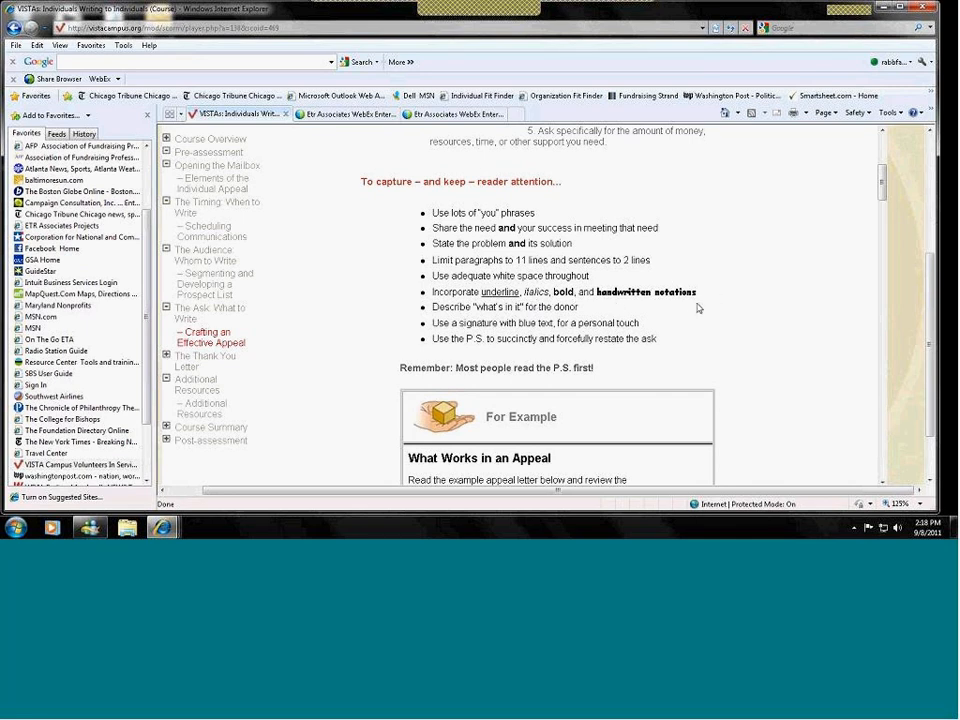
mouse_move(740, 276)
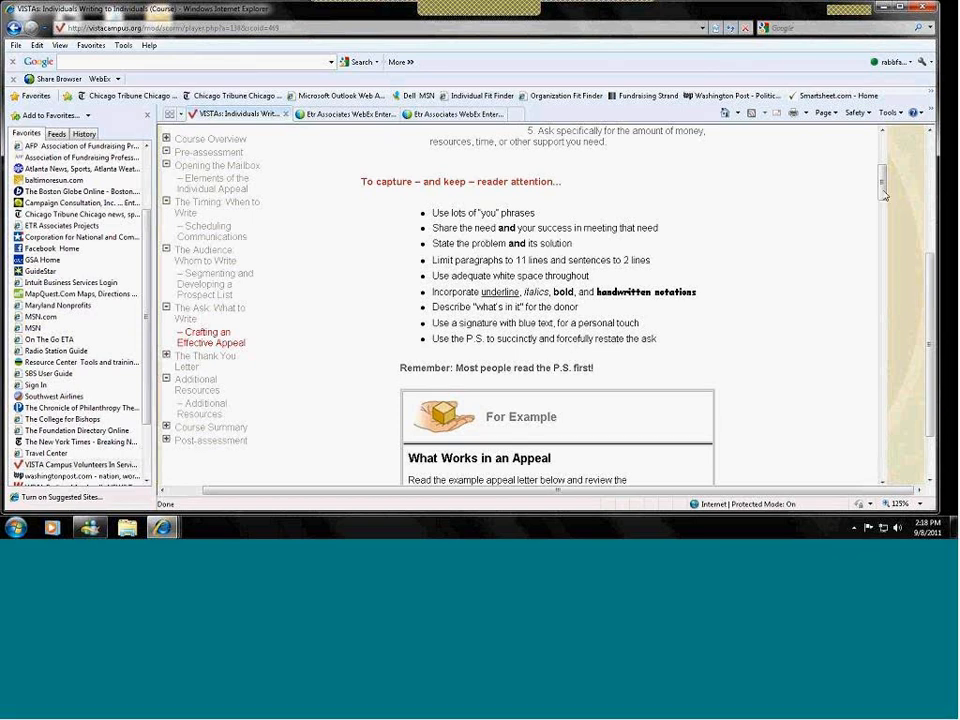
Step: Read down the Crafting an Effective Appeal lesson to the What Works in an Appeal box
scroll("down", 3)
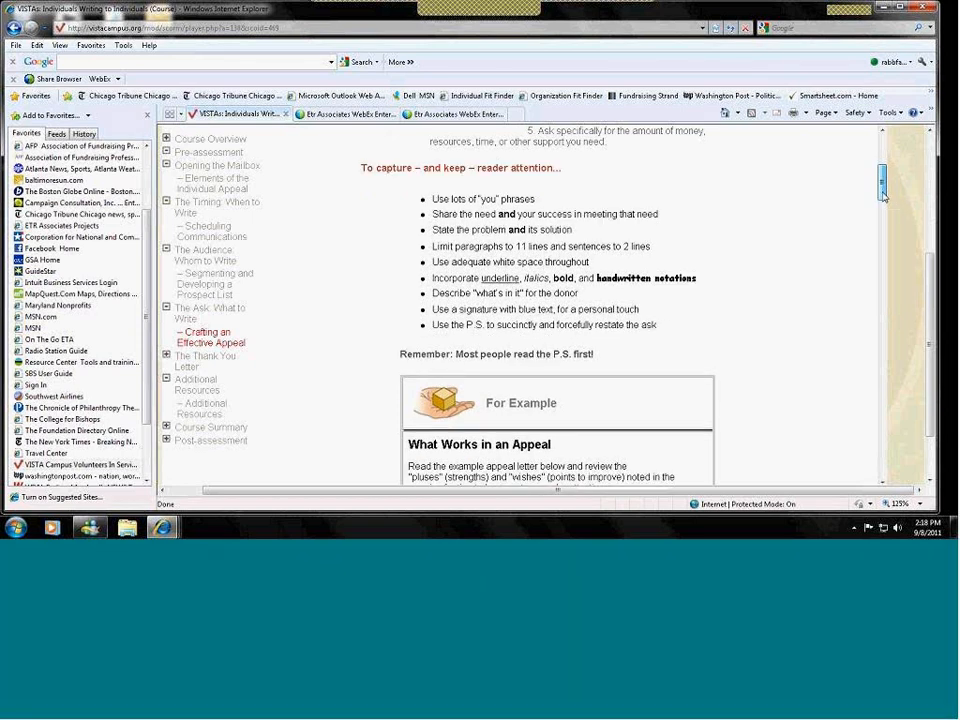
scroll("down", 3)
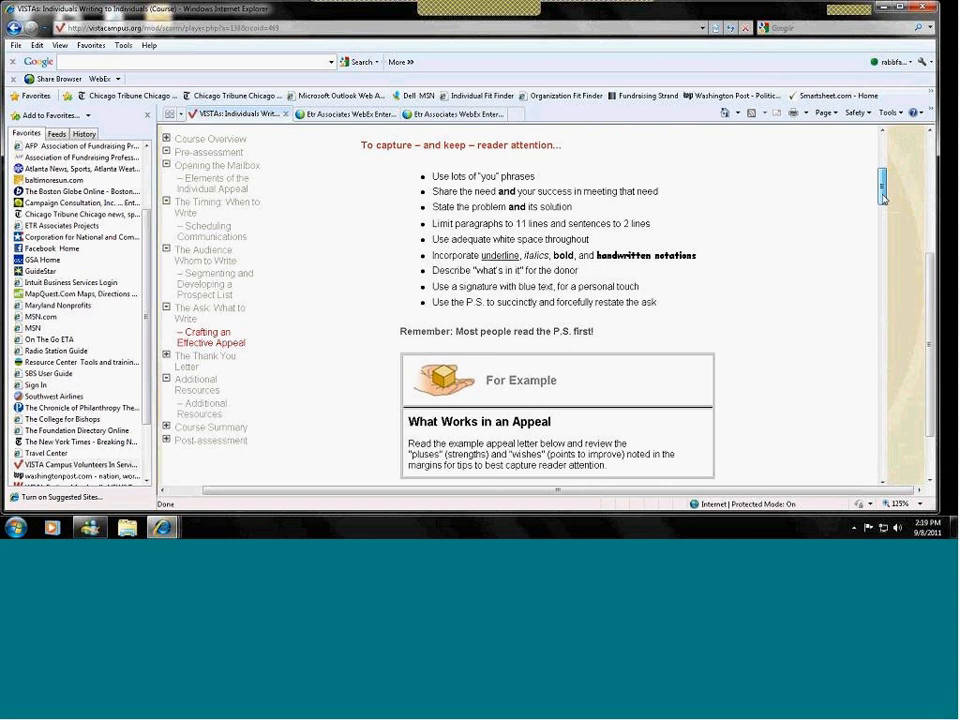
Step: Read down the appeal lesson through the sample letter
scroll("down", 3)
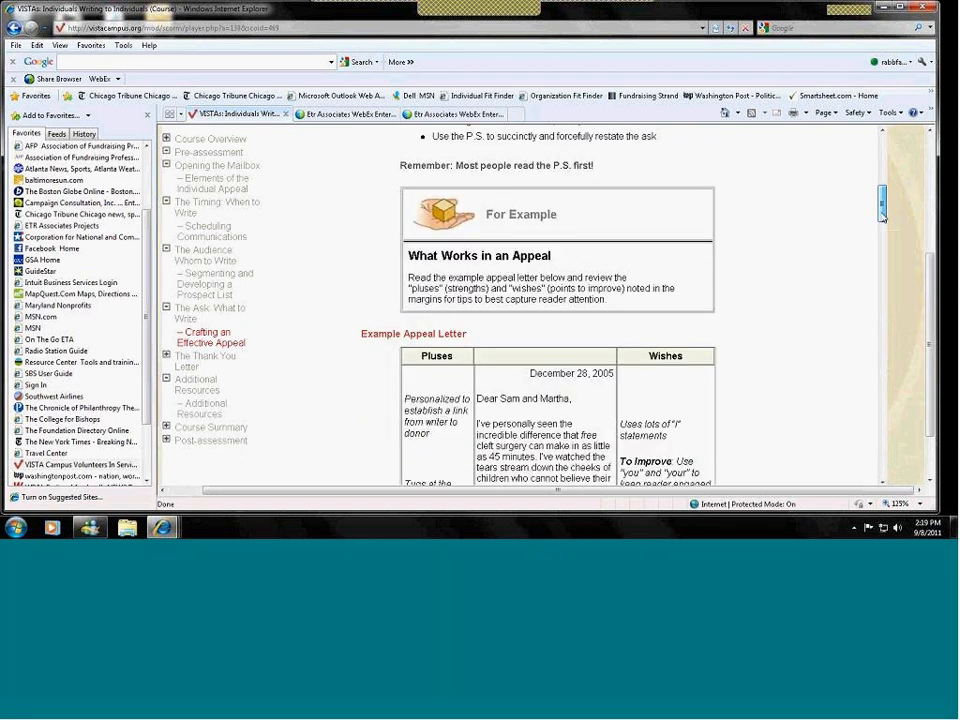
scroll("down", 3)
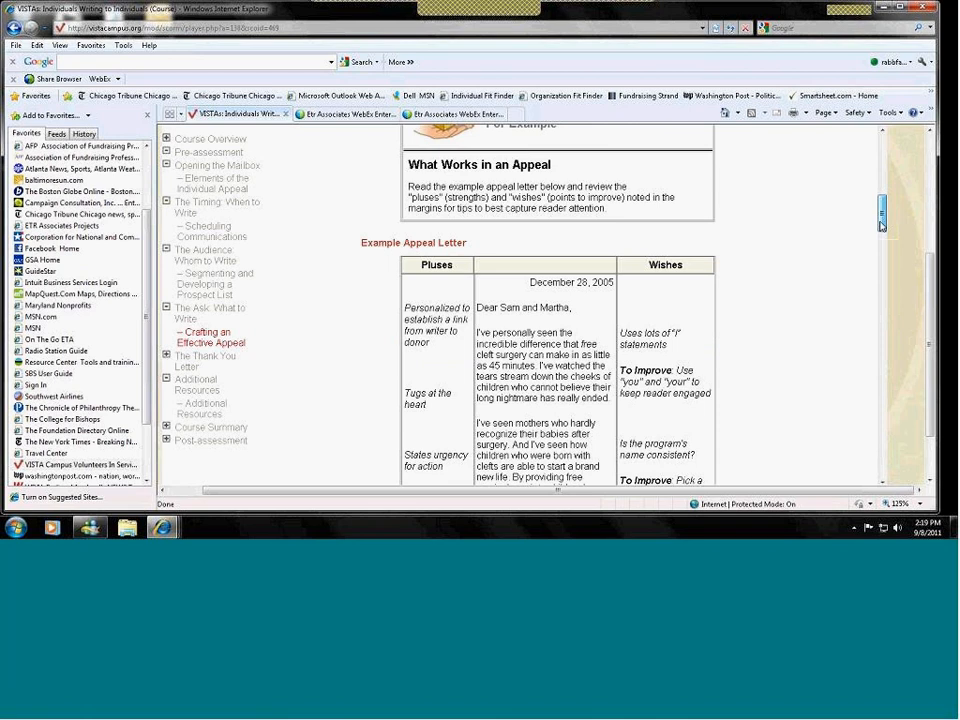
scroll("down", 3)
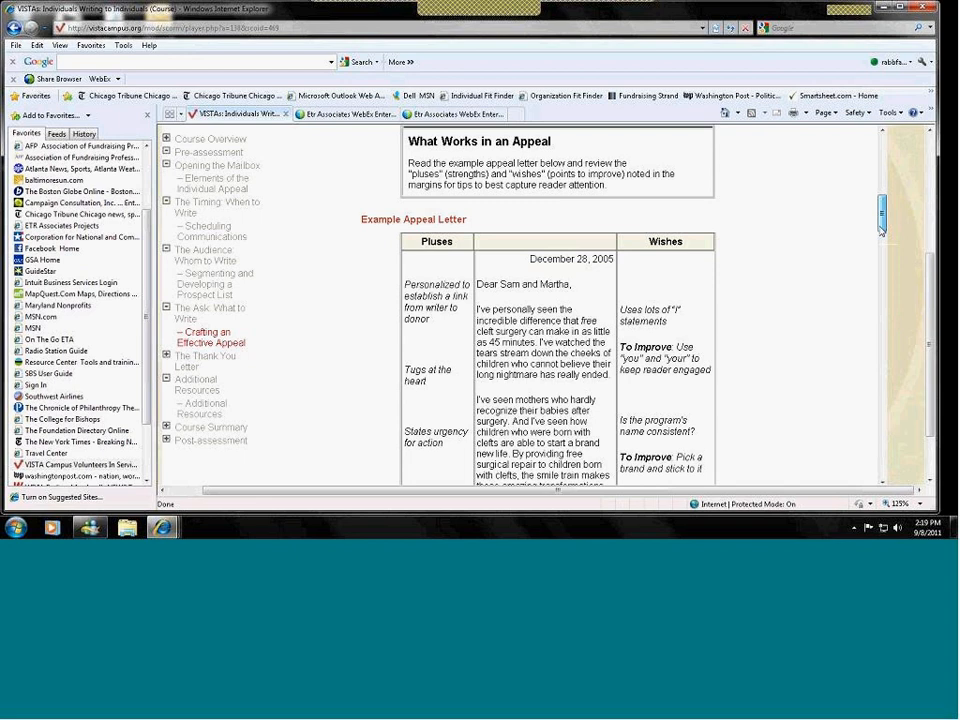
scroll("down", 3)
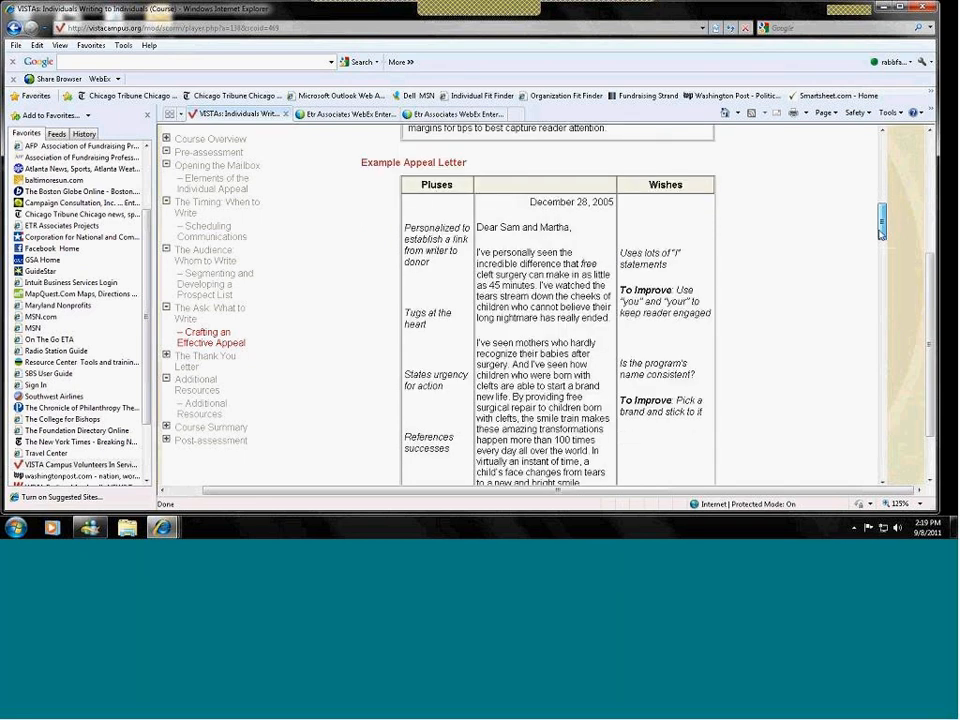
scroll("down", 3)
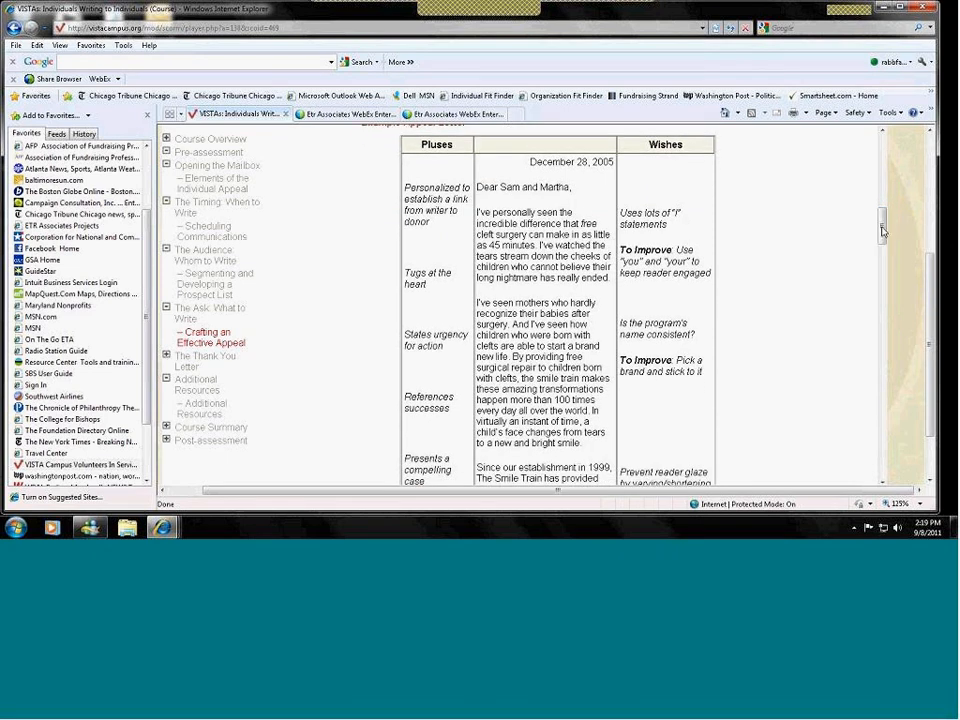
scroll("down", 3)
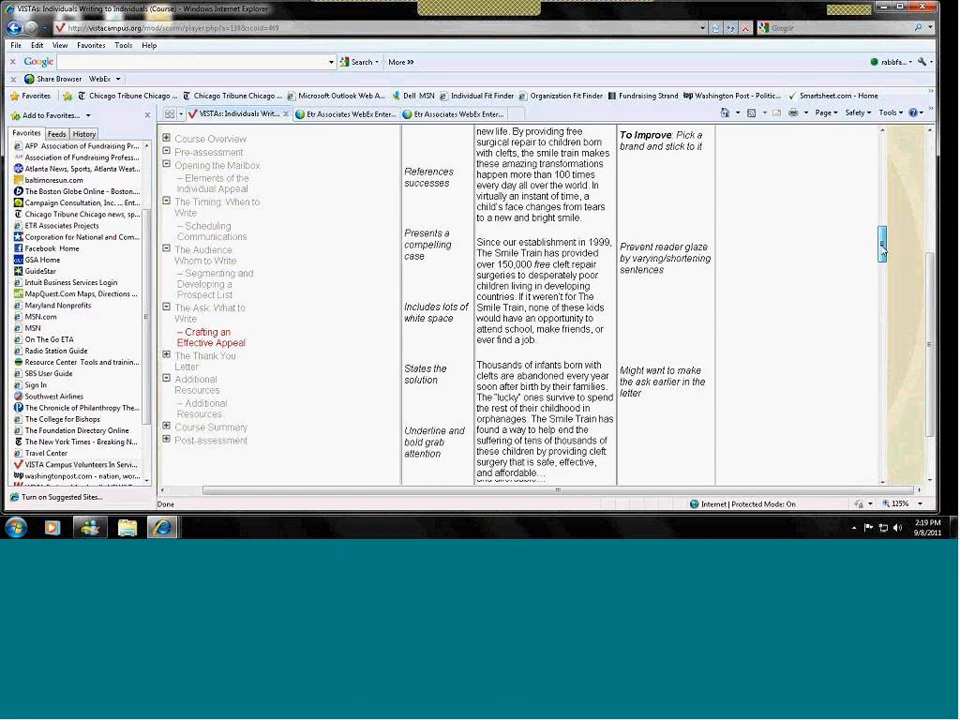
scroll("down", 3)
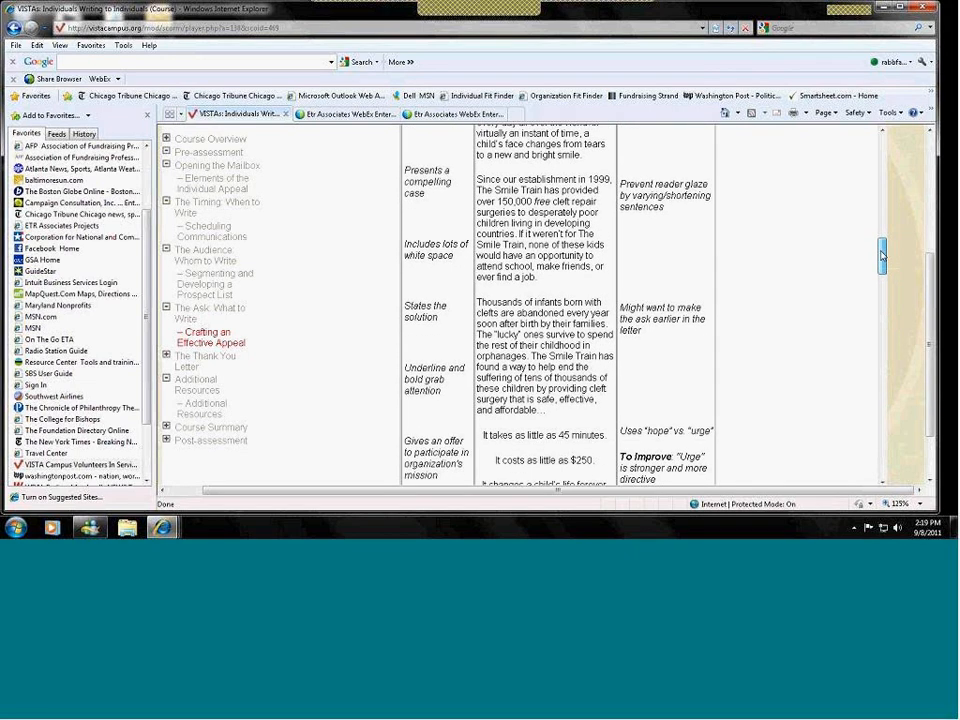
scroll("down", 3)
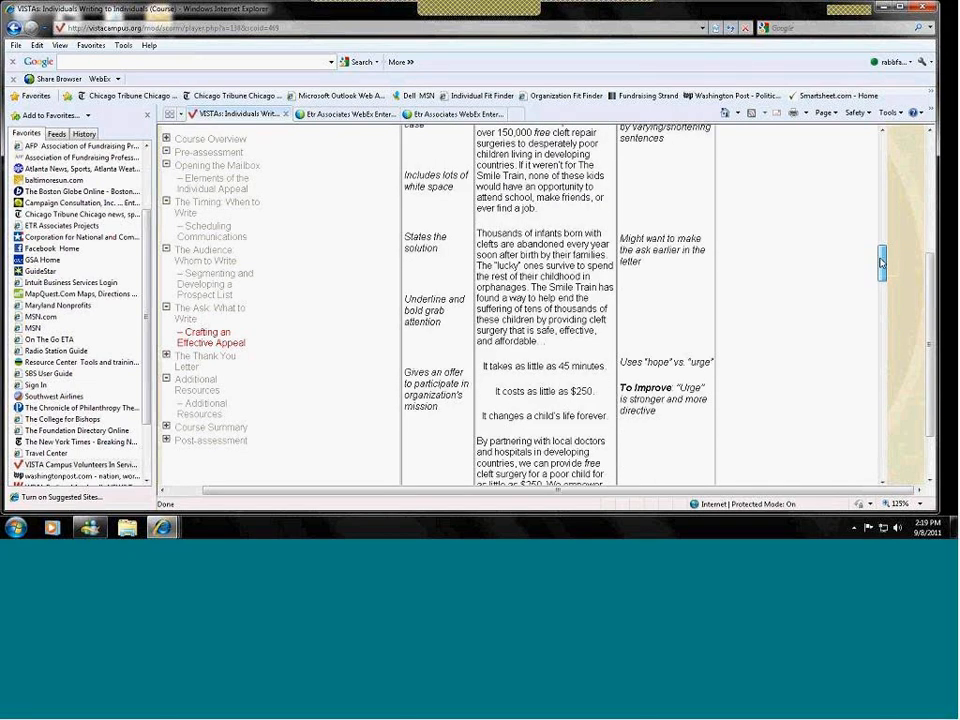
scroll("down", 3)
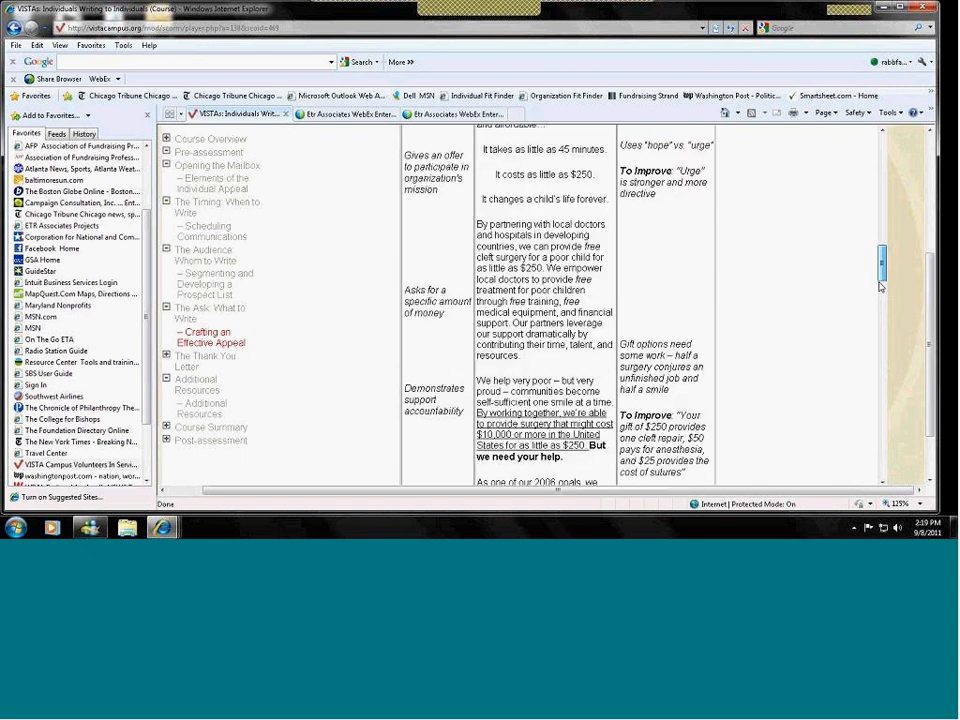
scroll("down", 3)
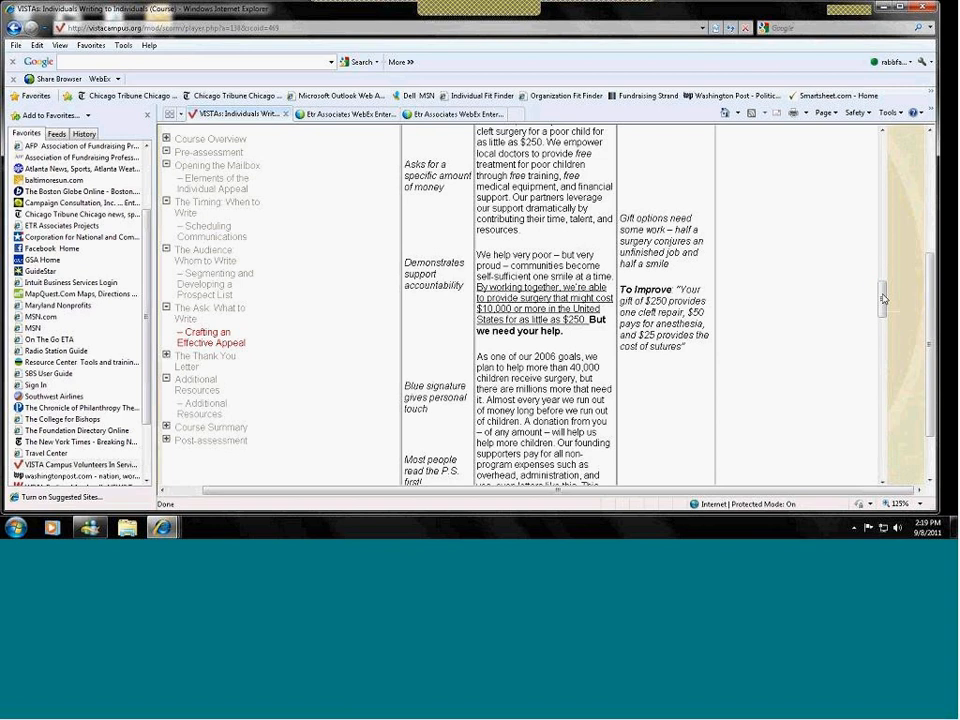
scroll("down", 3)
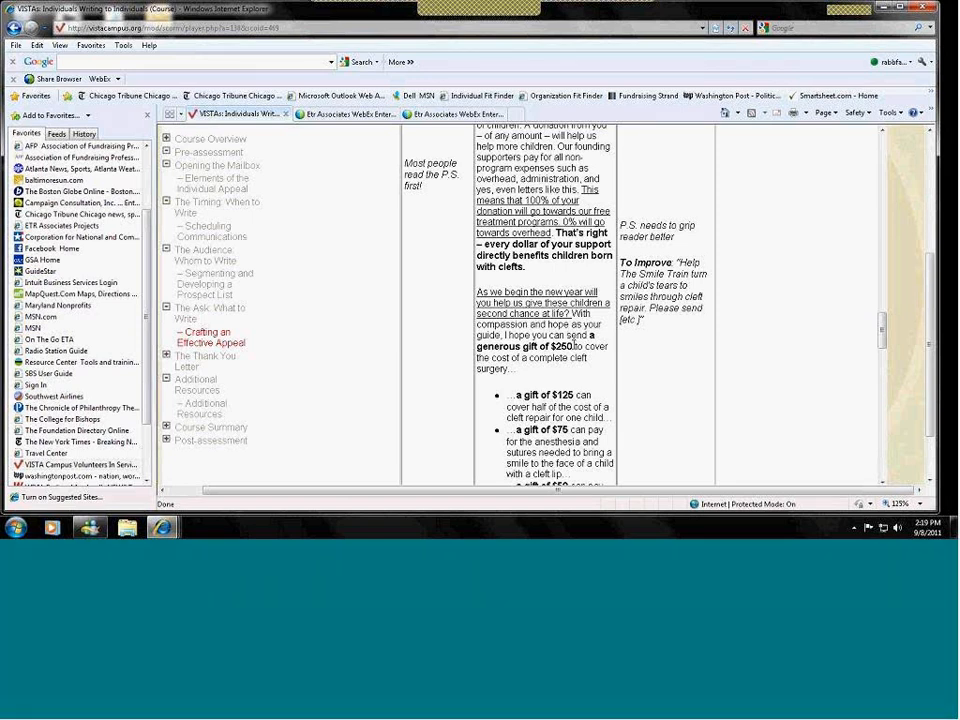
mouse_move(898, 316)
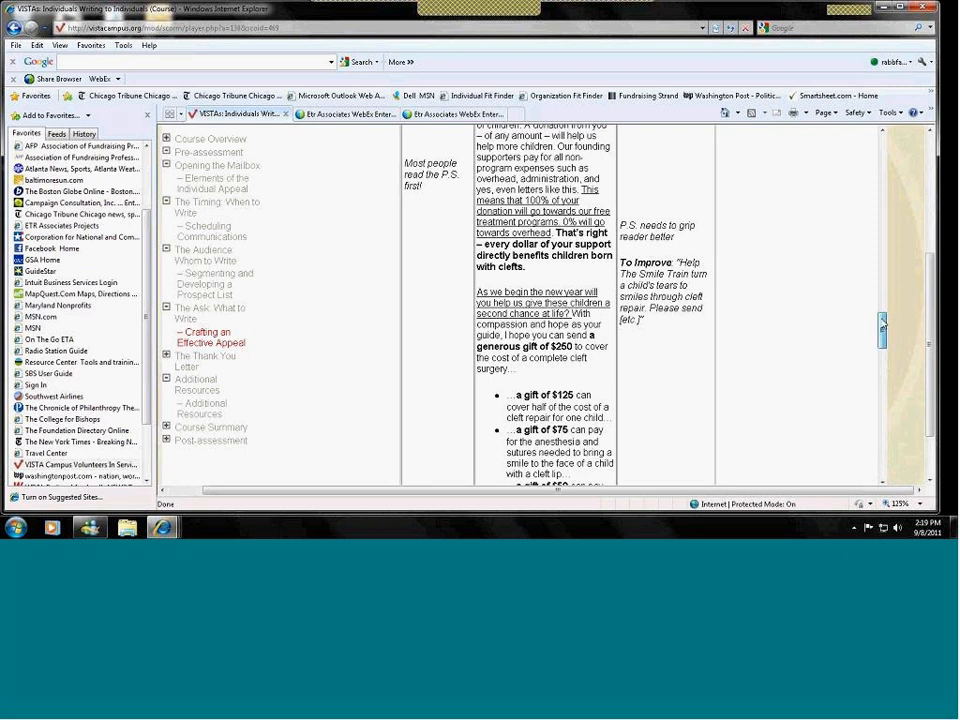
Step: Continue to the Ideas for Your Direct Mail Letter worksheet and the first multiple-choice question
scroll("down", 3)
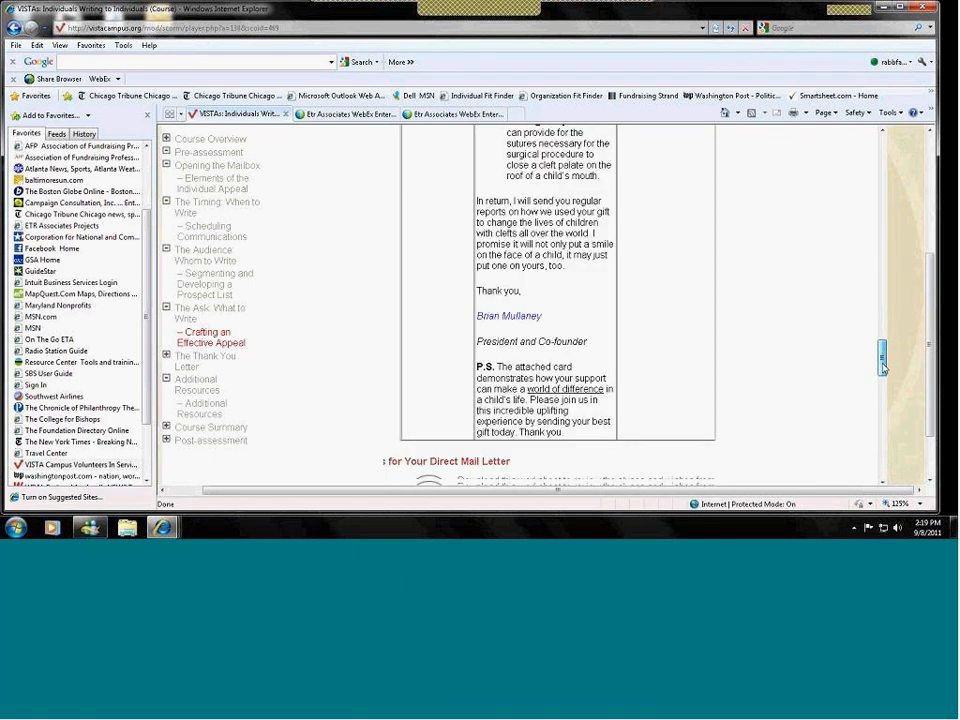
scroll("down", 3)
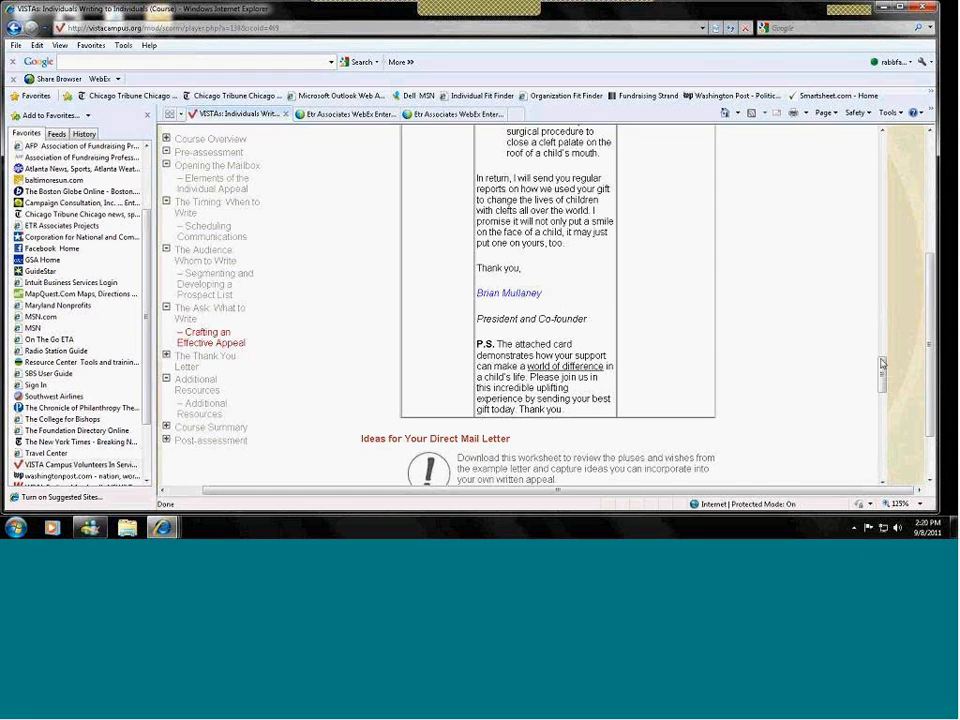
scroll("down", 3)
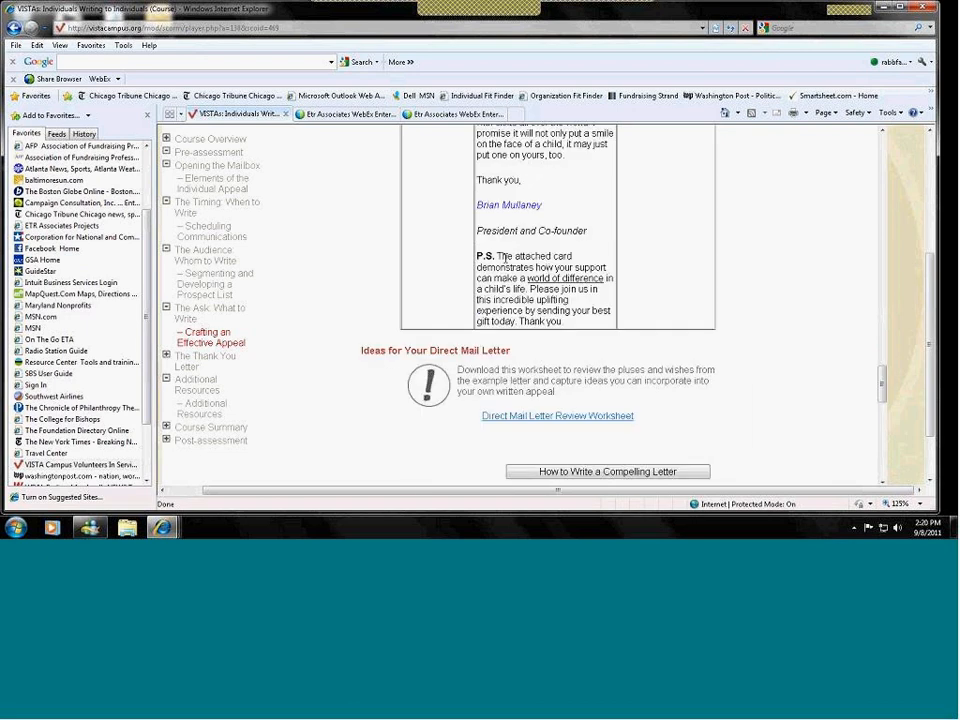
mouse_move(702, 300)
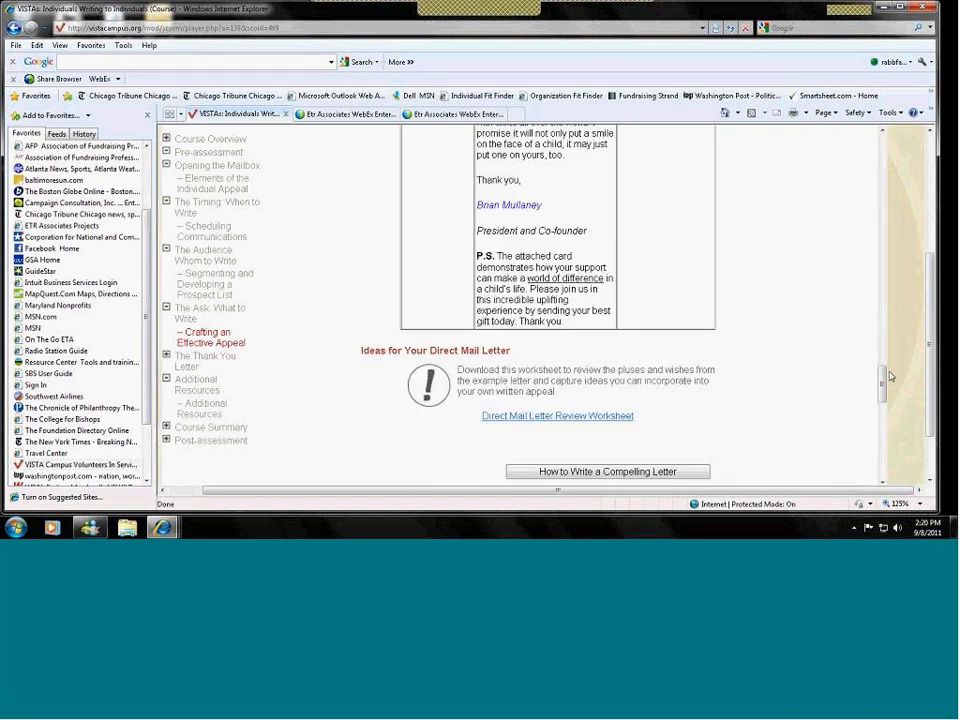
mouse_move(884, 374)
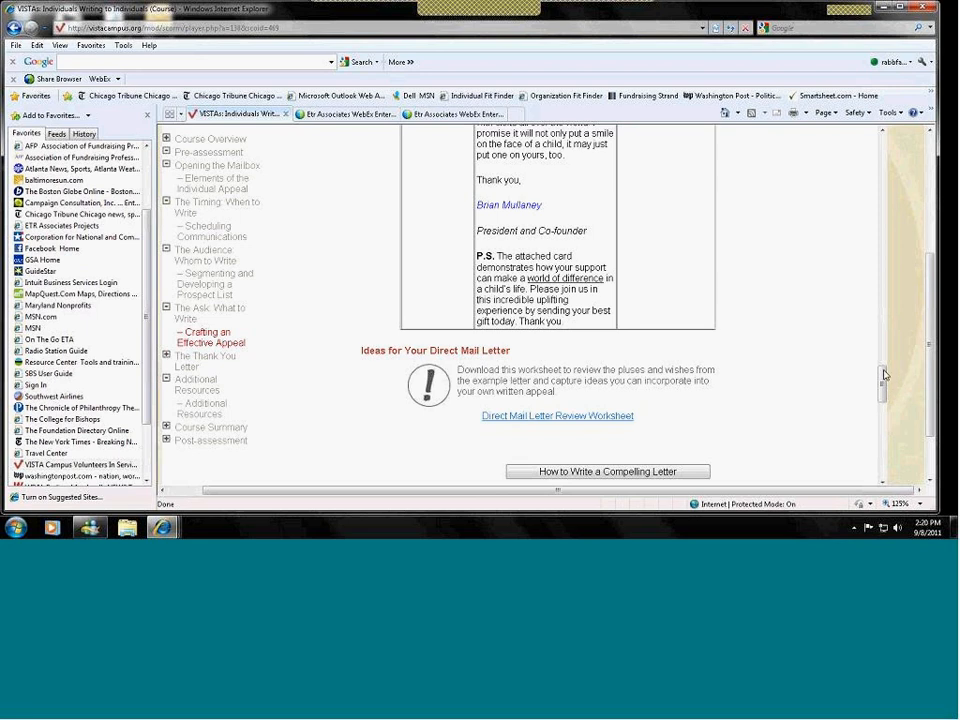
scroll("down", 3)
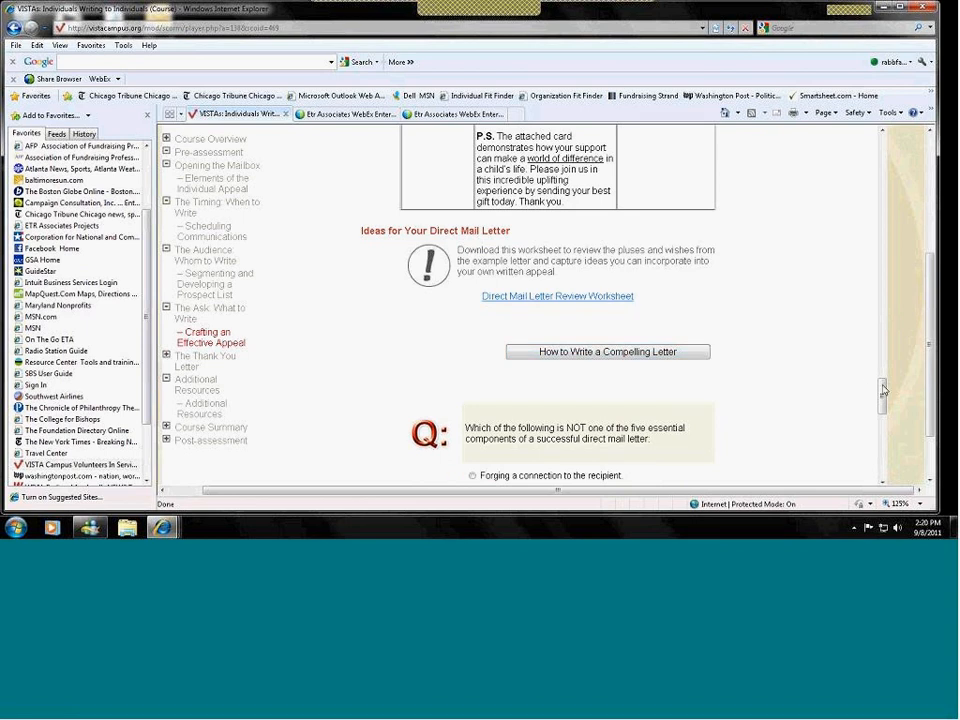
scroll("down", 3)
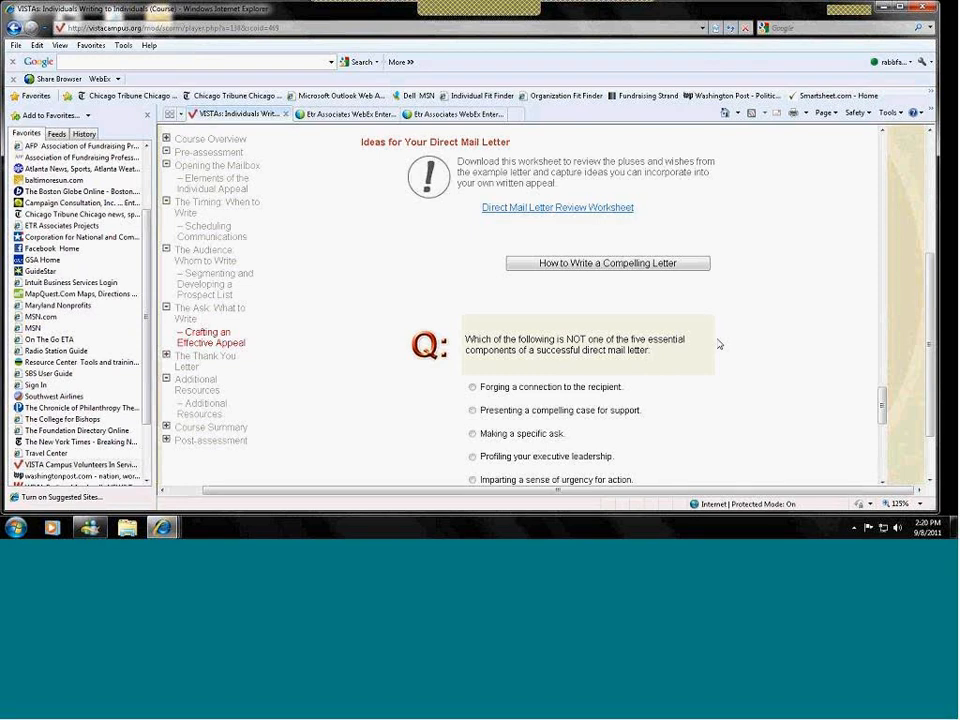
mouse_move(768, 268)
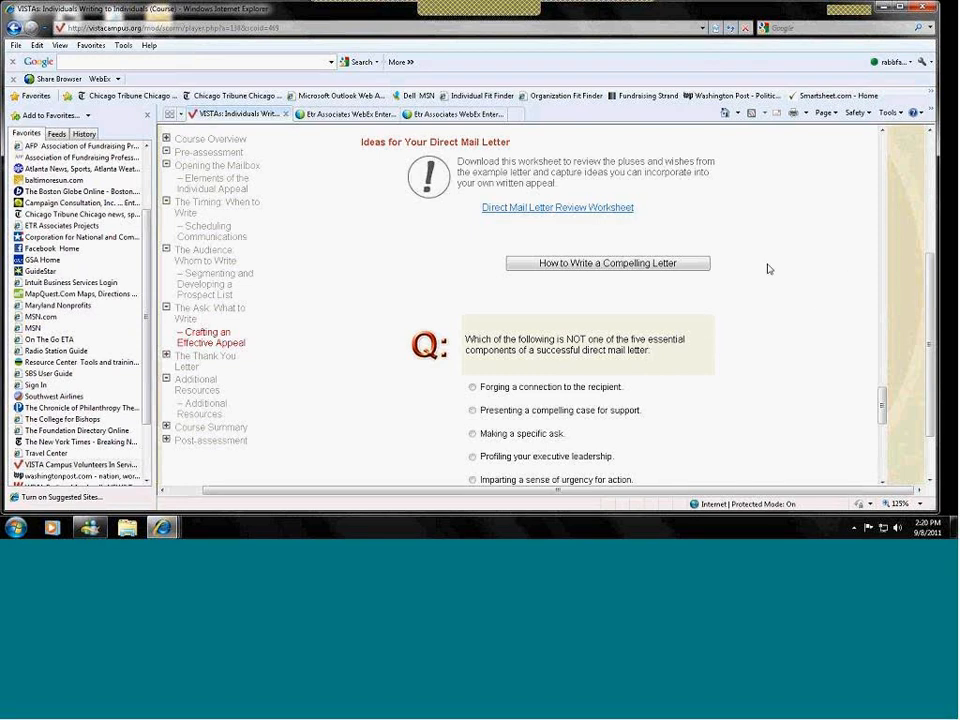
mouse_move(758, 274)
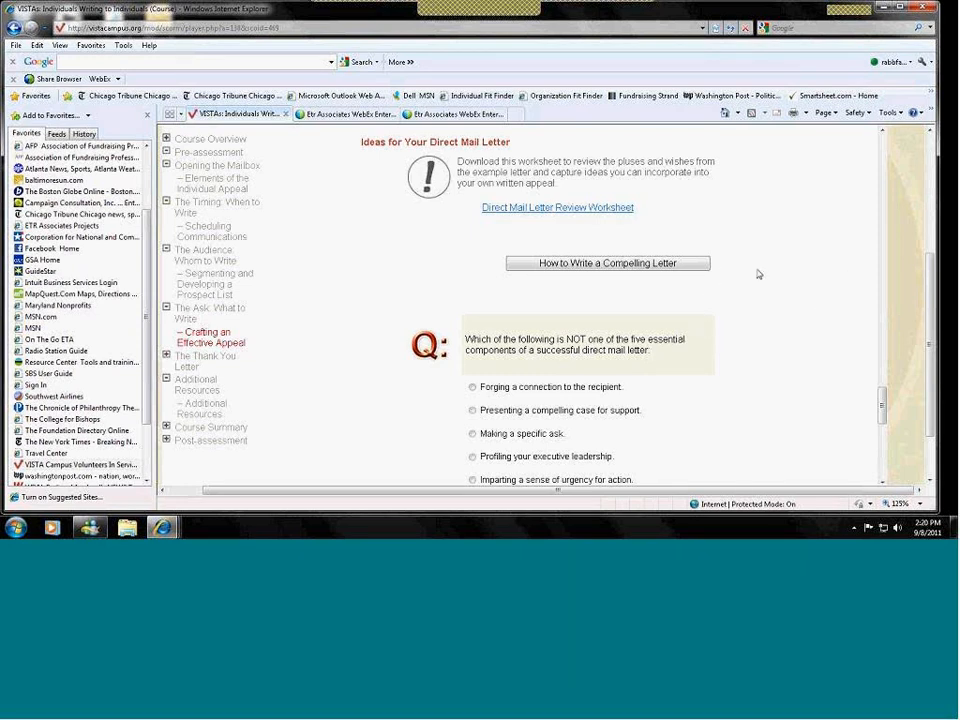
mouse_move(716, 260)
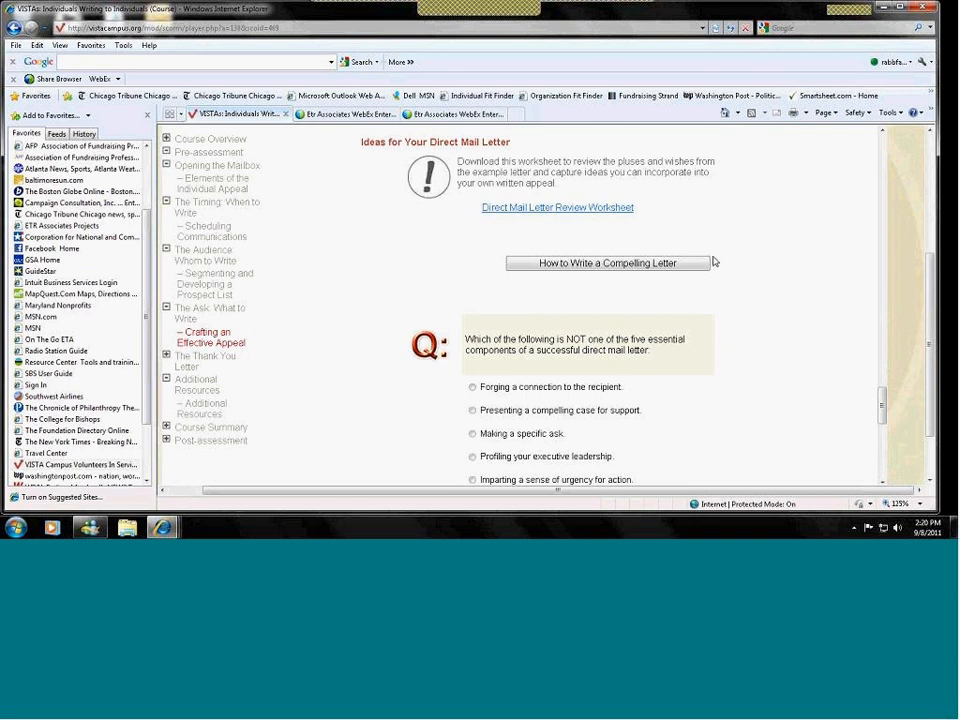
mouse_move(724, 274)
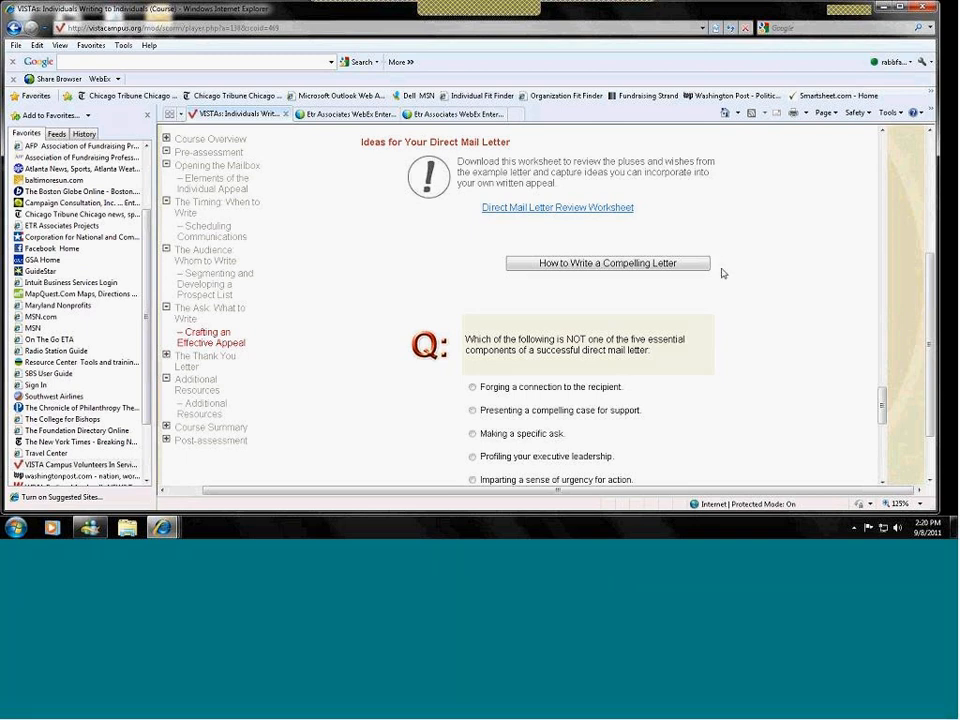
mouse_move(886, 356)
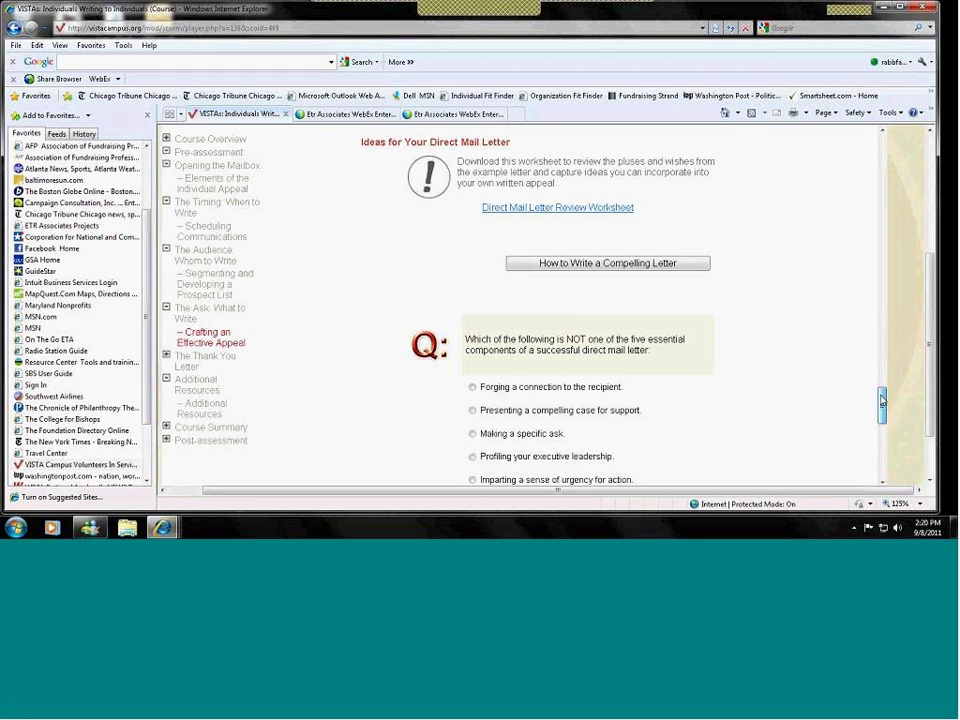
Step: Move past the first quiz's Check button to the typographic-effects question
scroll("down", 3)
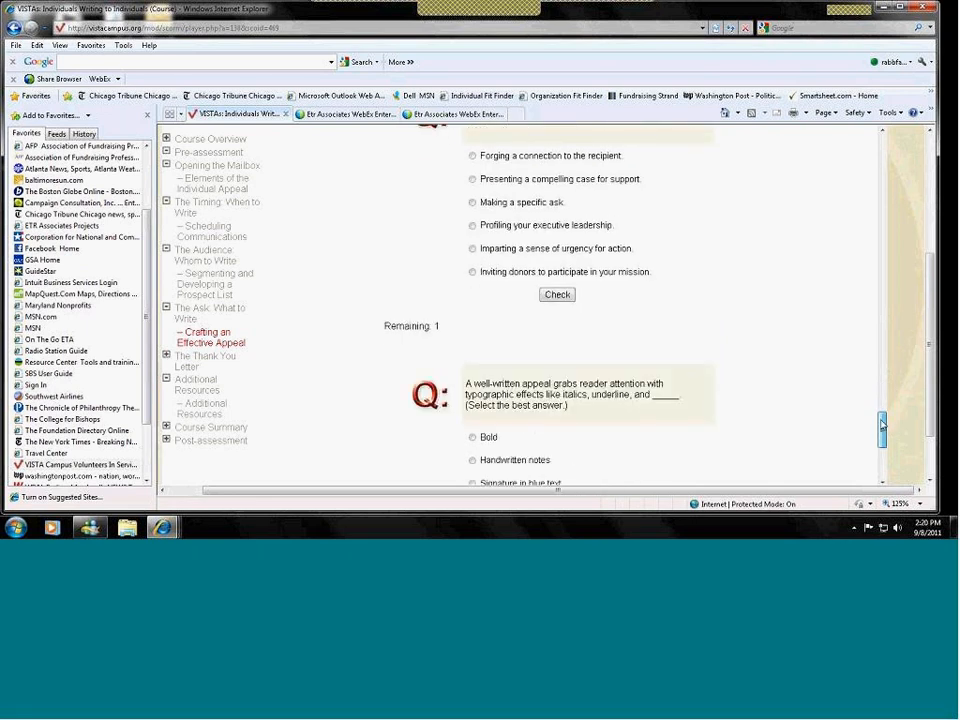
scroll("down", 3)
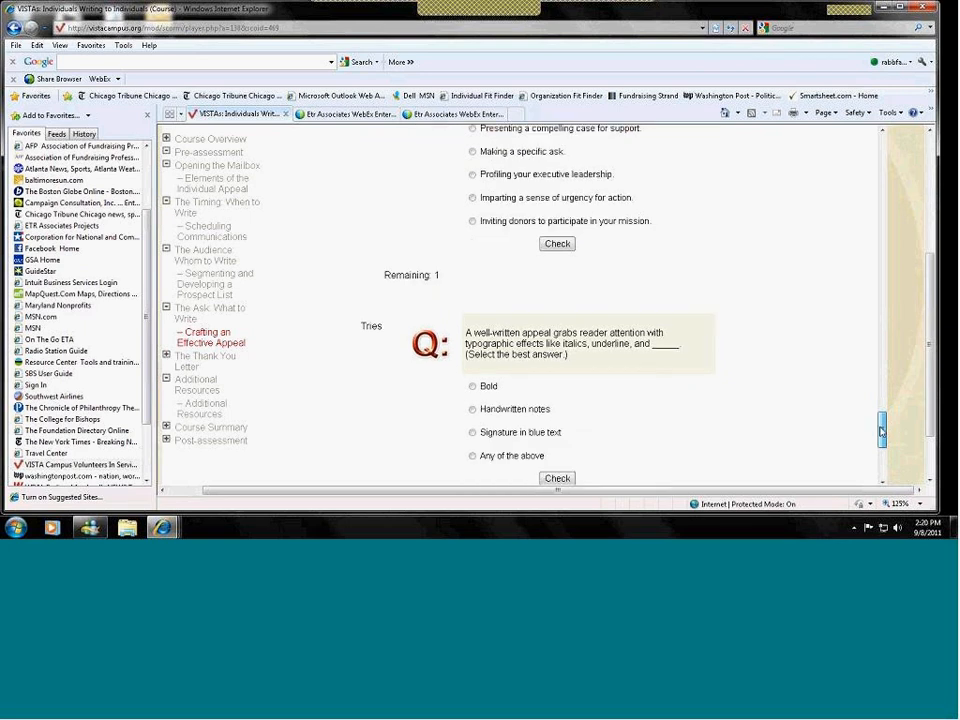
scroll("down", 3)
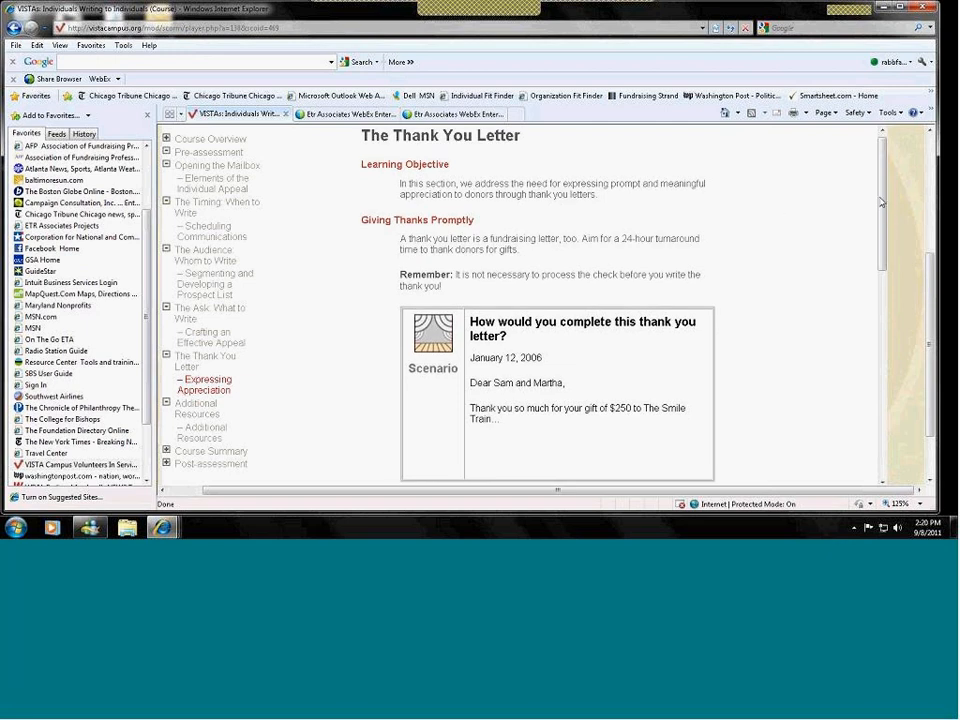
mouse_move(868, 220)
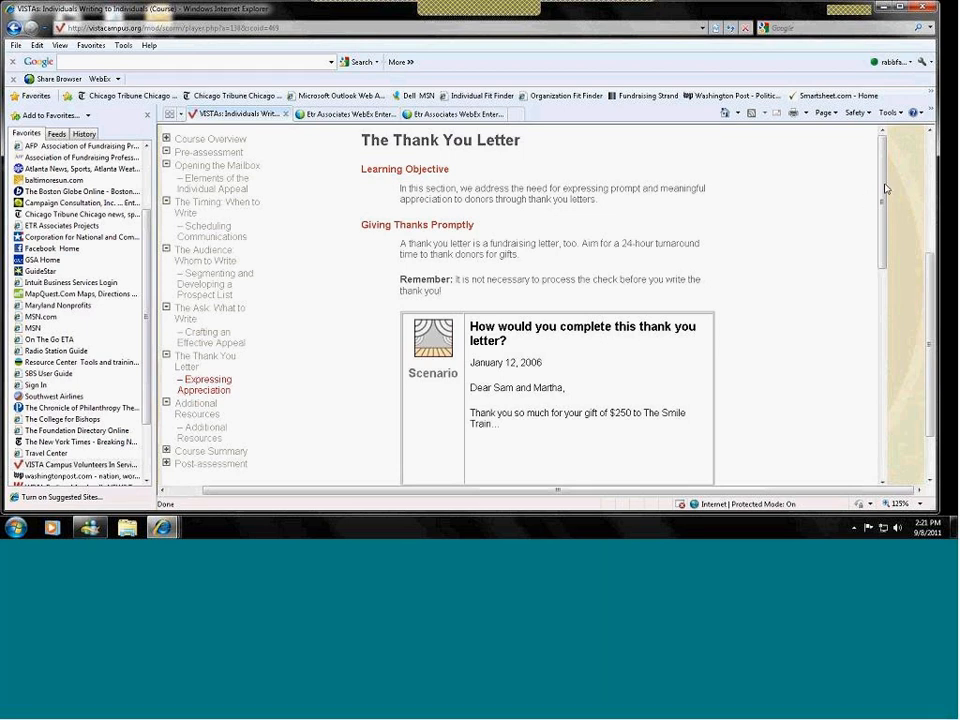
Step: Read through The Thank You Letter lesson's scenario letter and hint
scroll("down", 3)
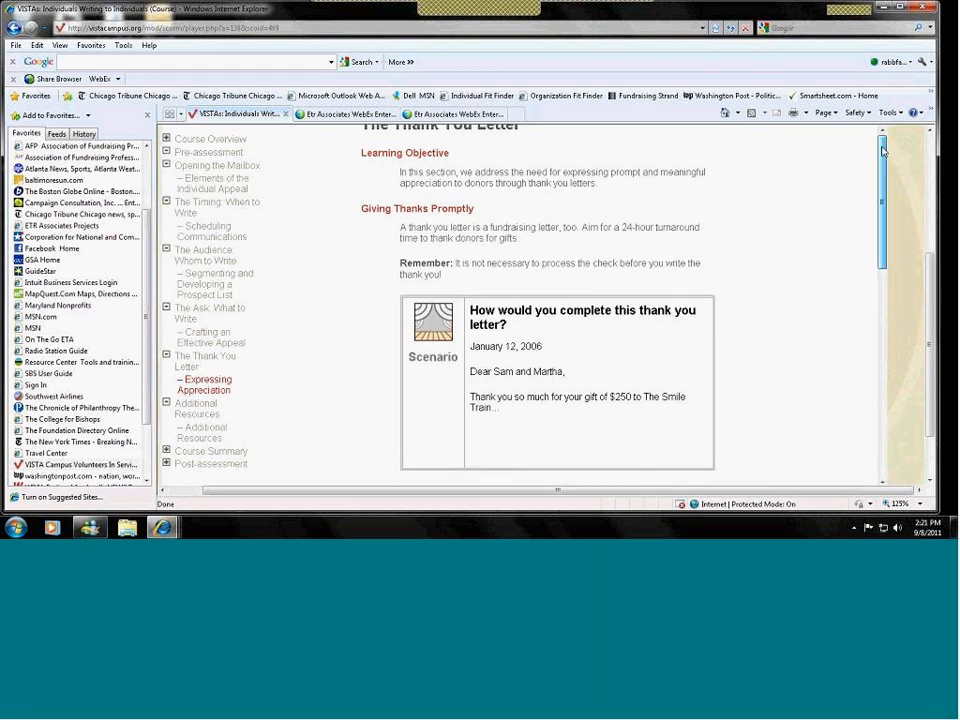
scroll("down", 3)
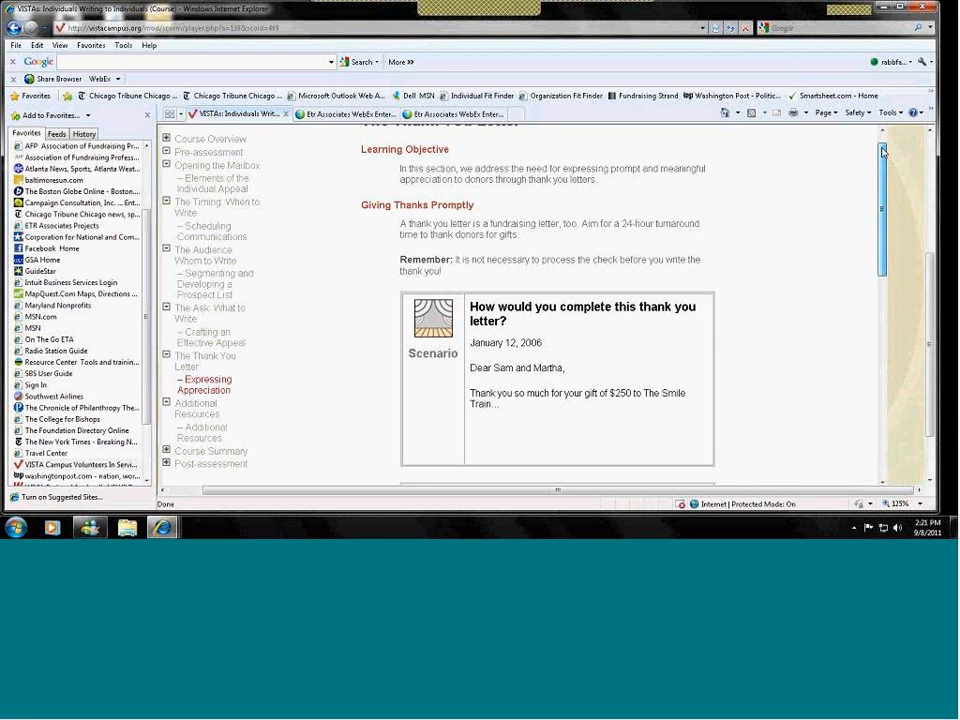
scroll("down", 3)
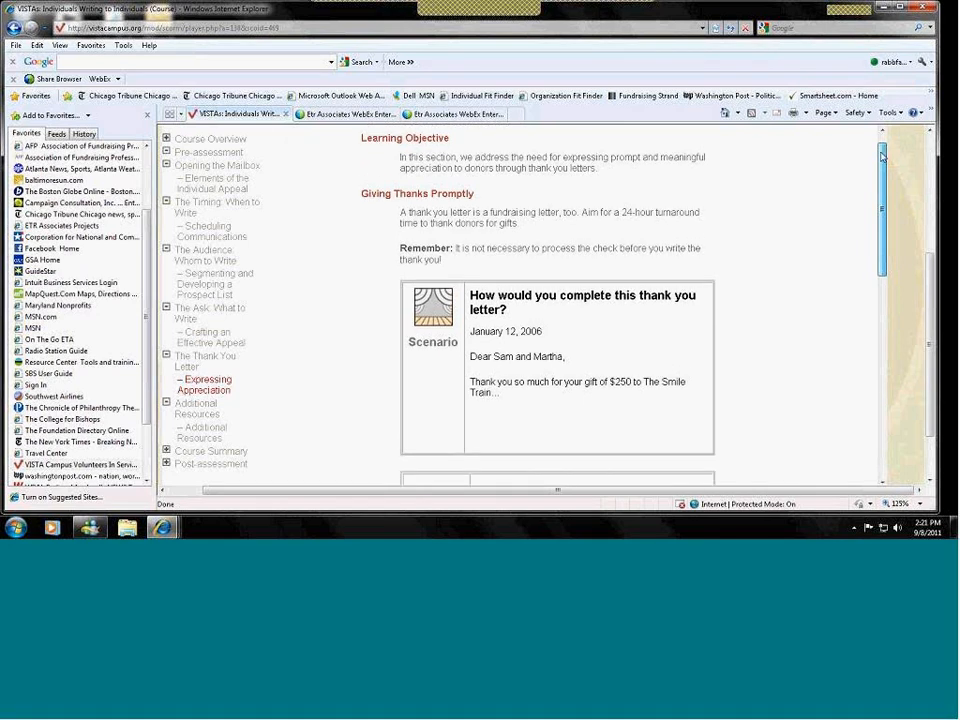
scroll("down", 3)
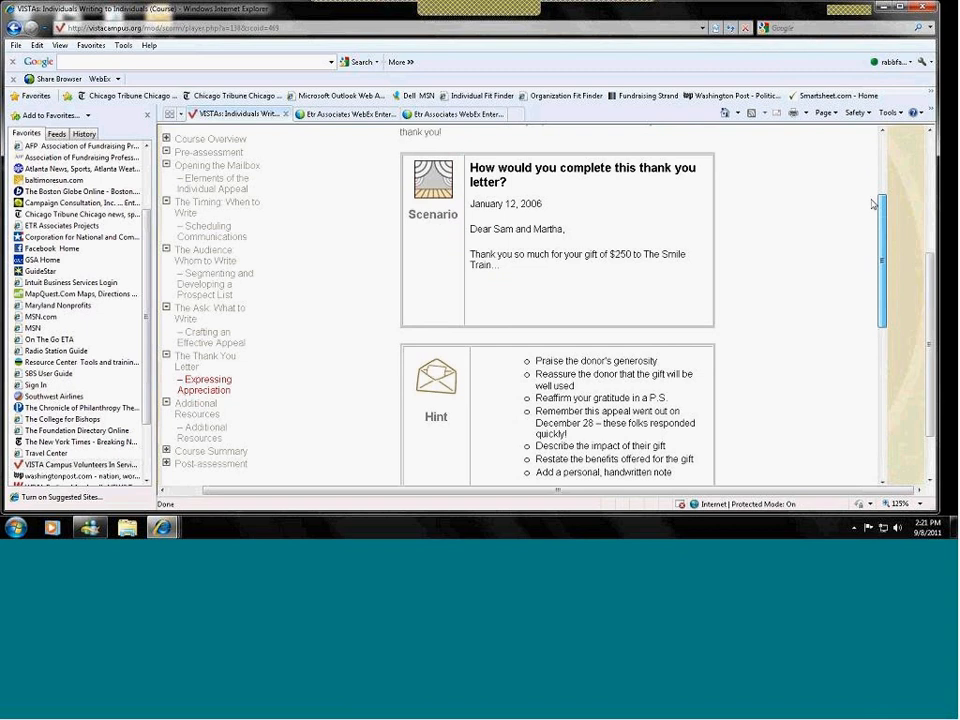
scroll("down", 3)
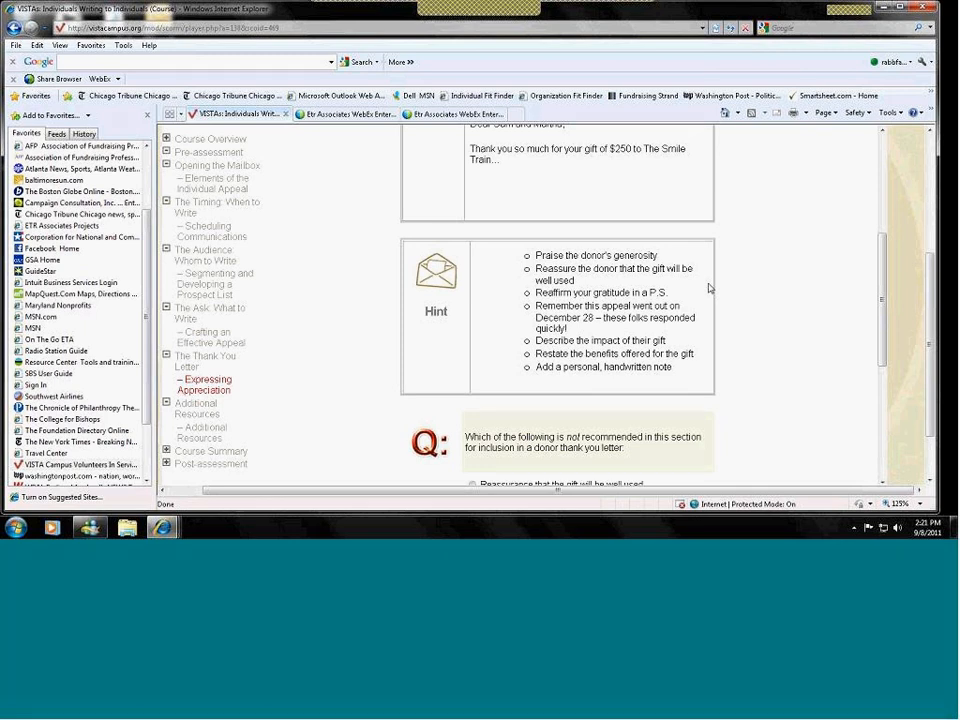
mouse_move(904, 298)
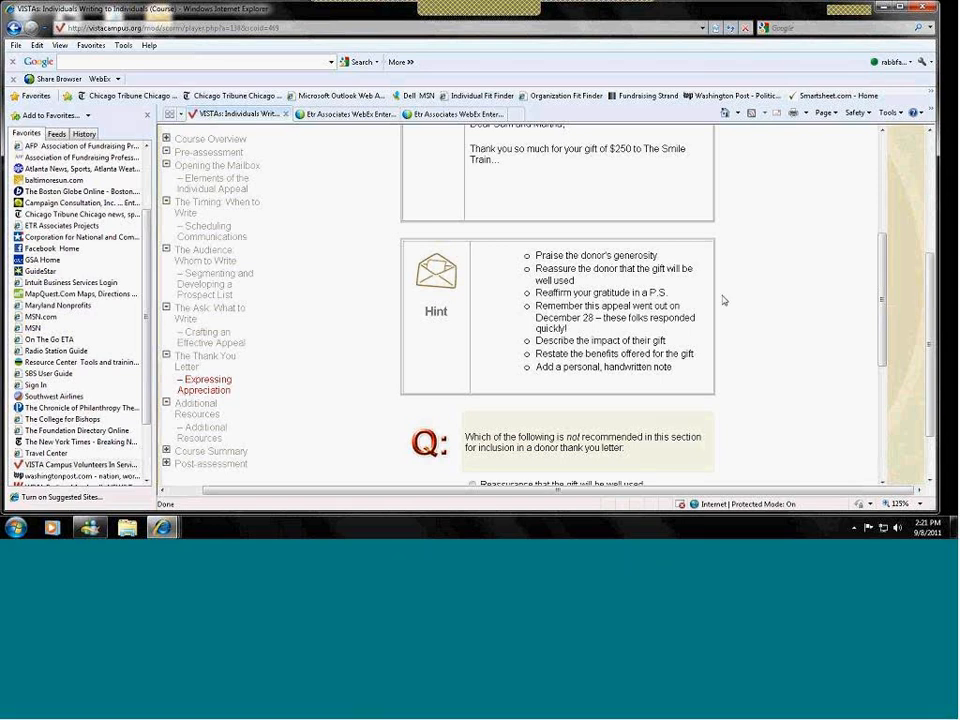
mouse_move(712, 206)
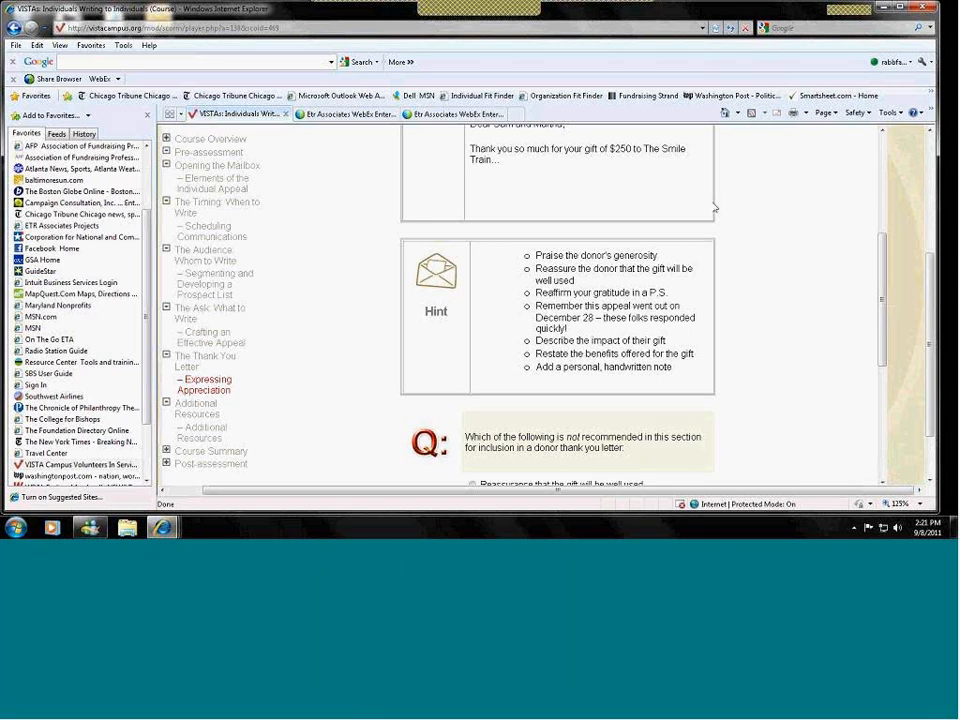
mouse_move(756, 234)
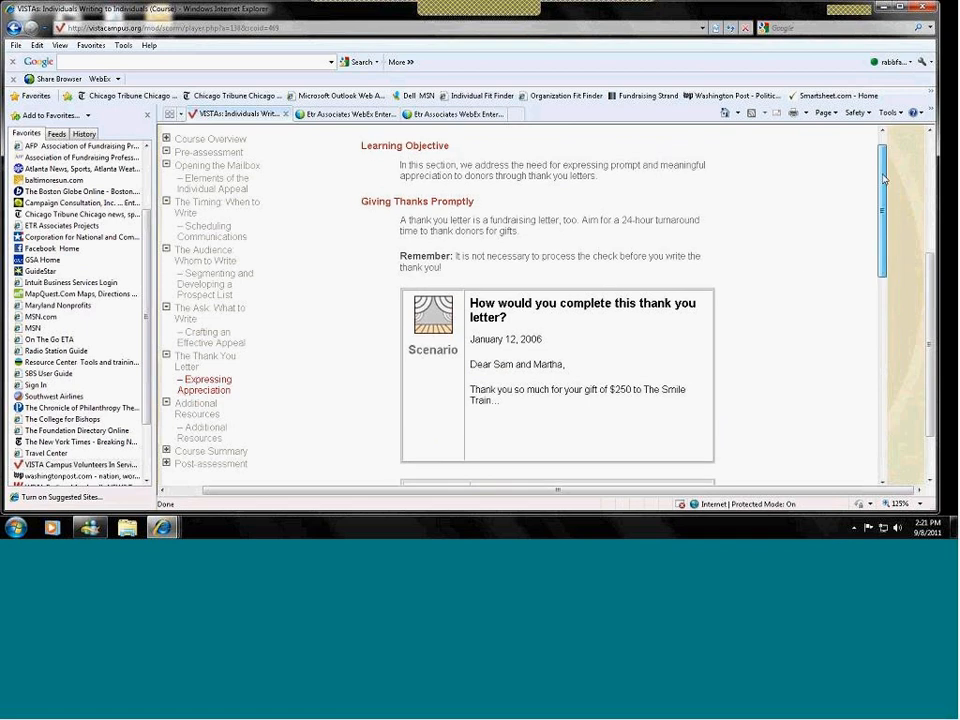
mouse_move(804, 272)
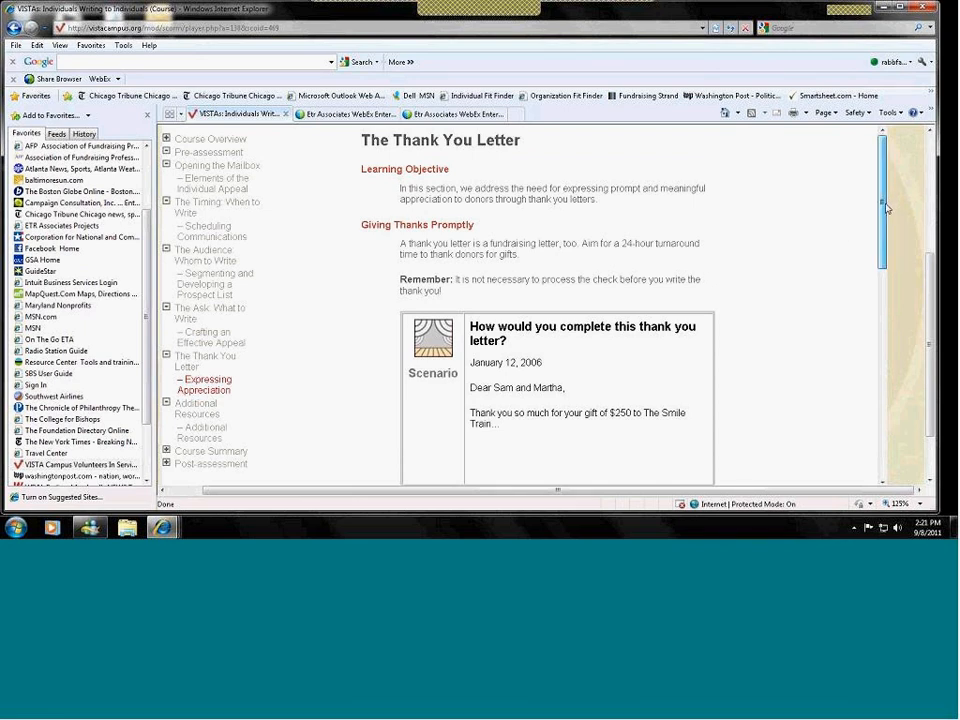
scroll("down", 3)
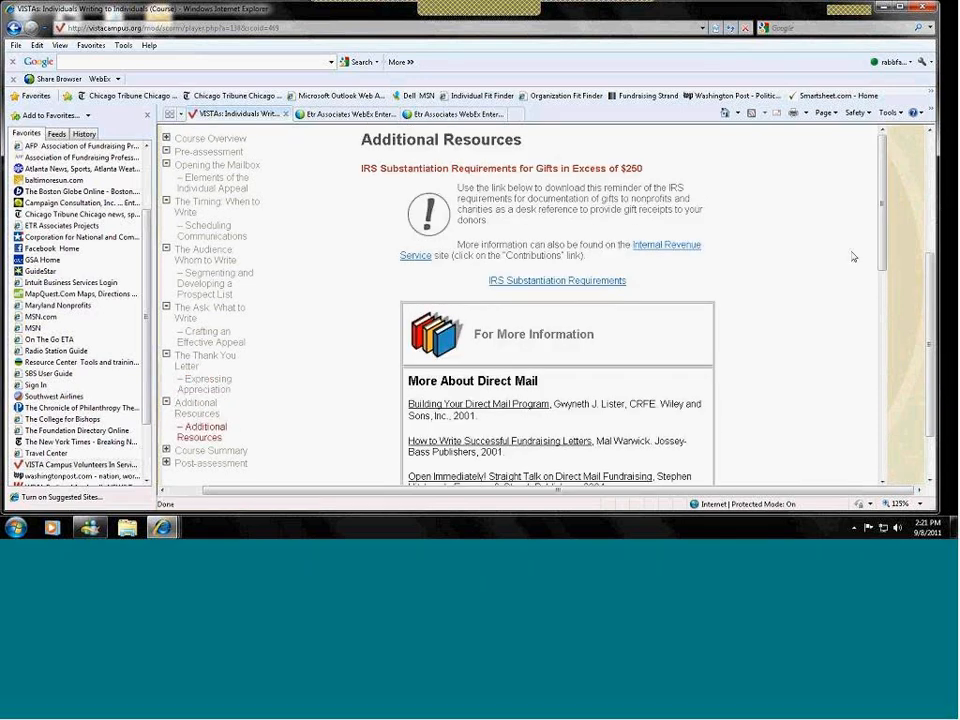
Step: Read through the Additional Resources listings and open the course's Post-assessment step
scroll("down", 3)
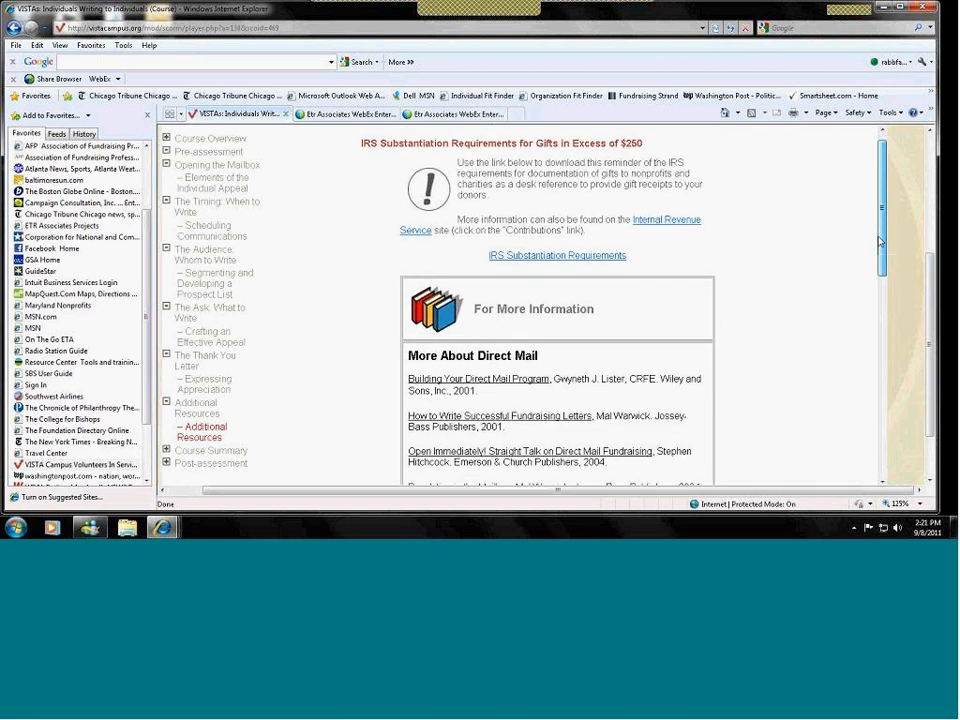
scroll("down", 3)
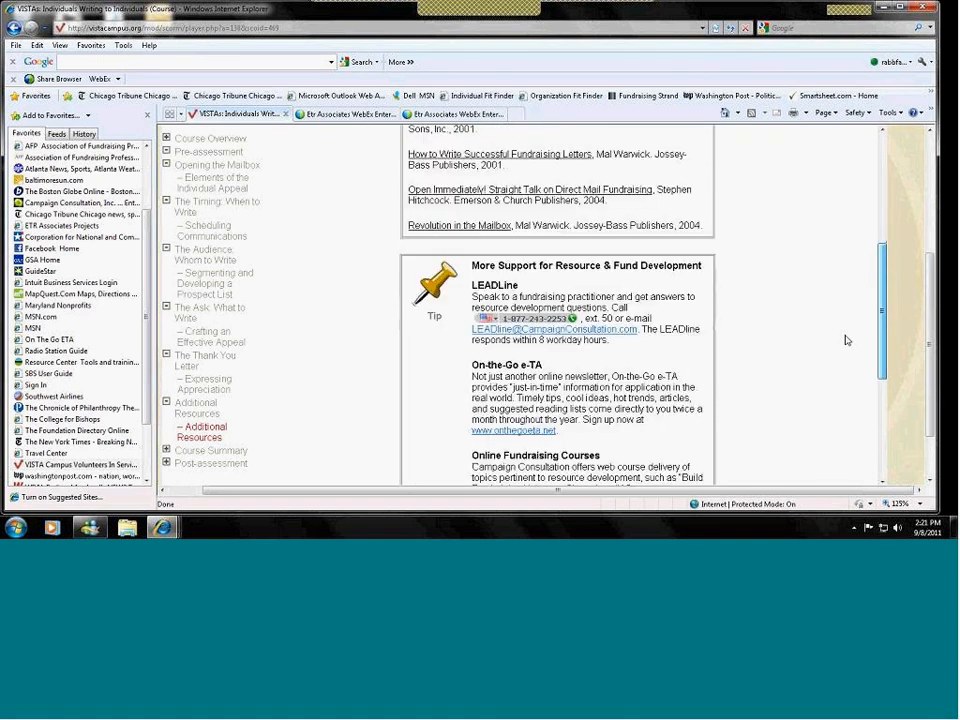
scroll("down", 3)
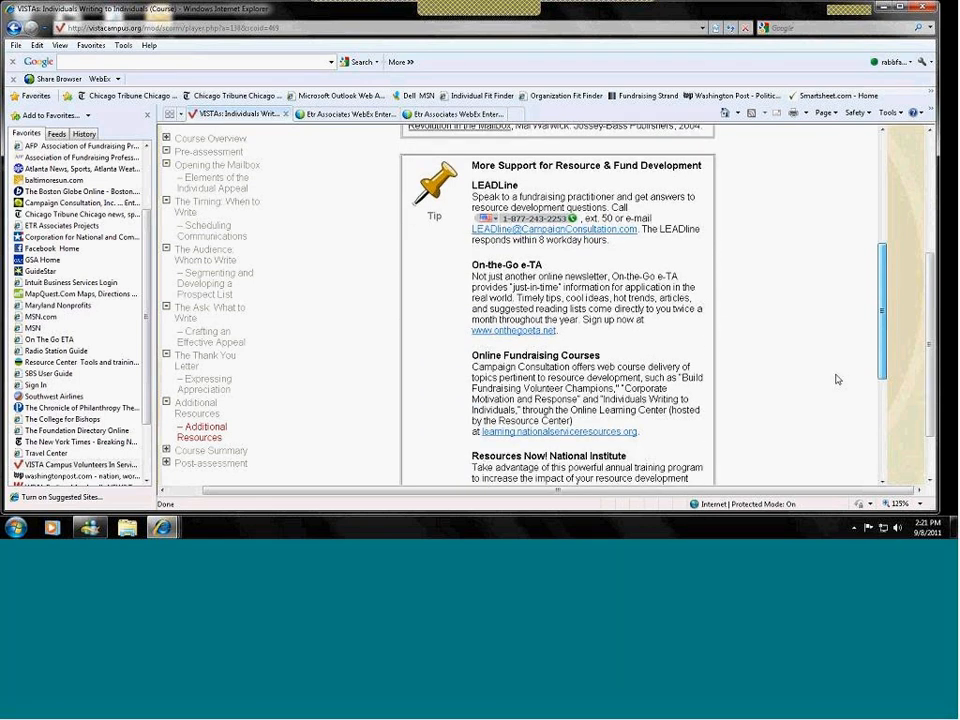
scroll("down", 3)
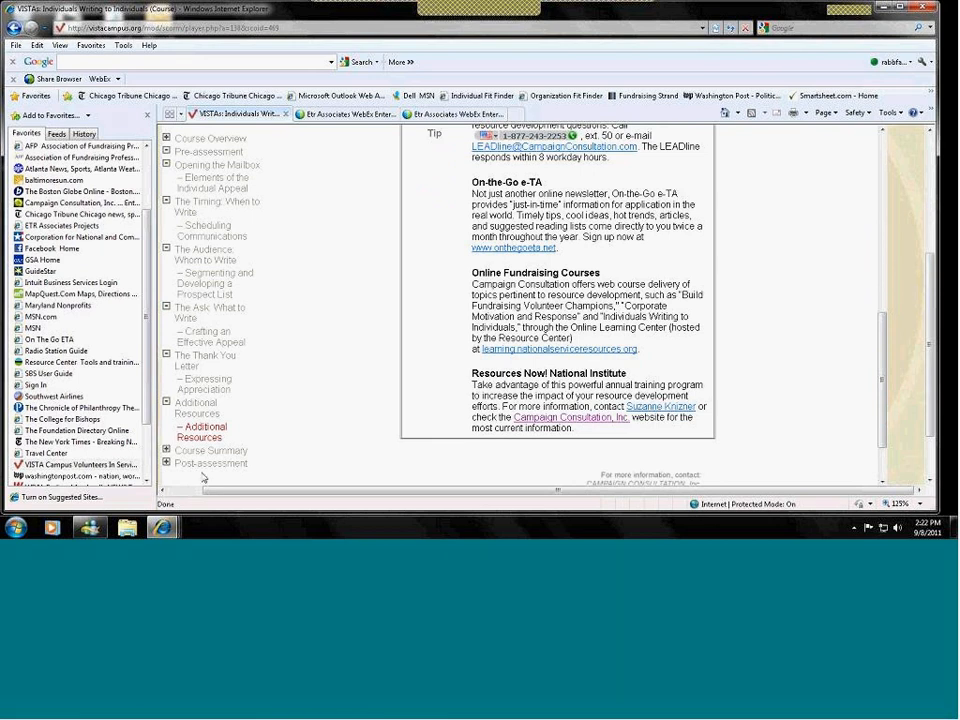
left_click(210, 464)
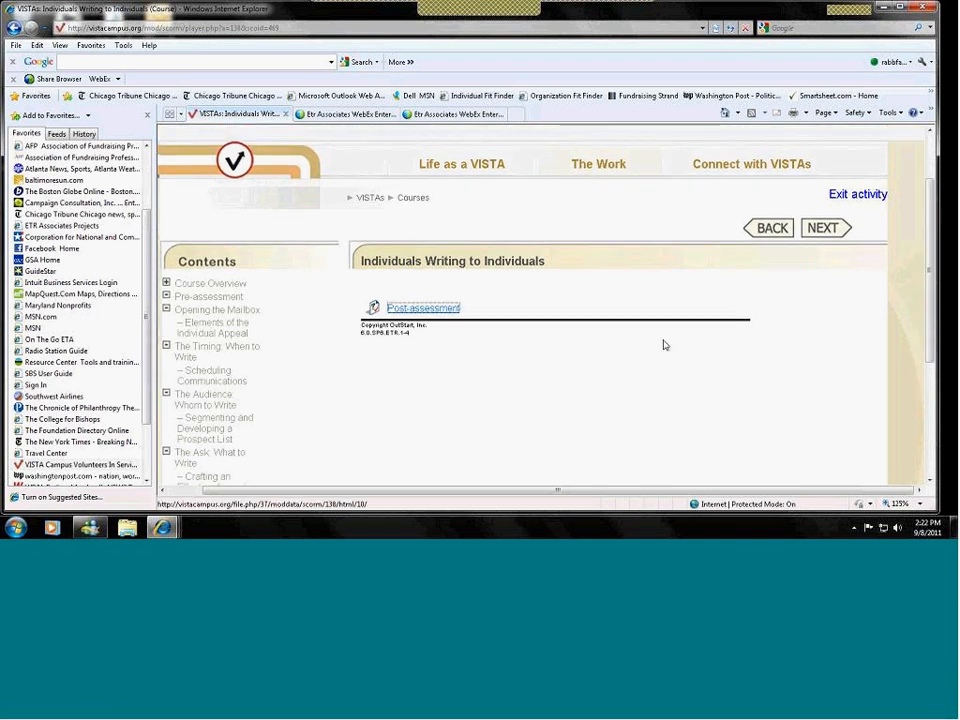
Step: Exit the activity to the Raising Funds from Individuals listing and look down it
left_click(424, 308)
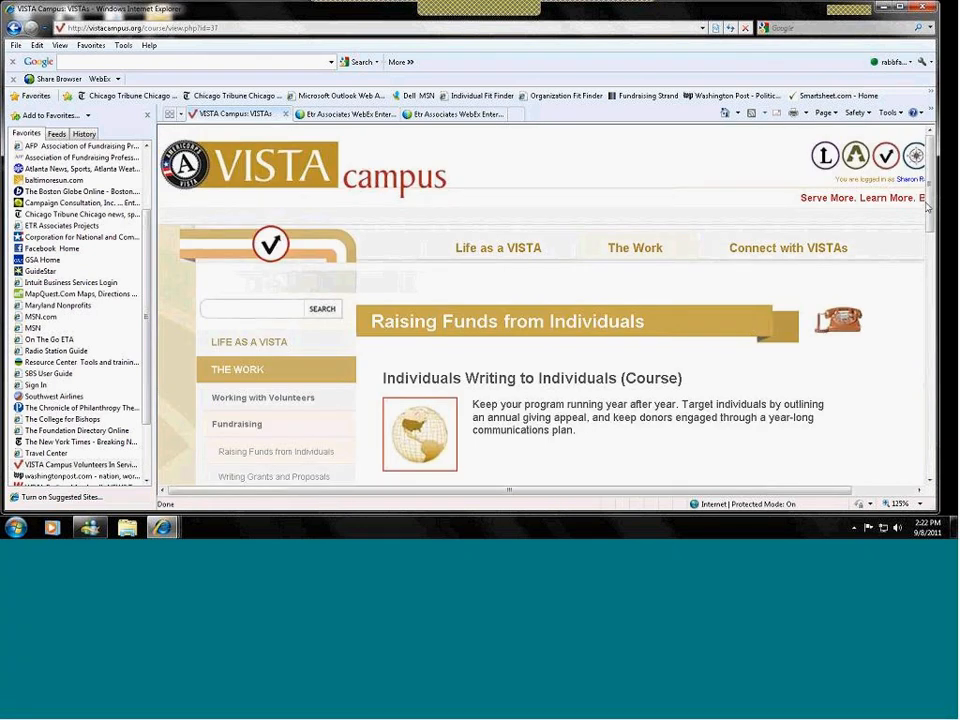
scroll("down", 3)
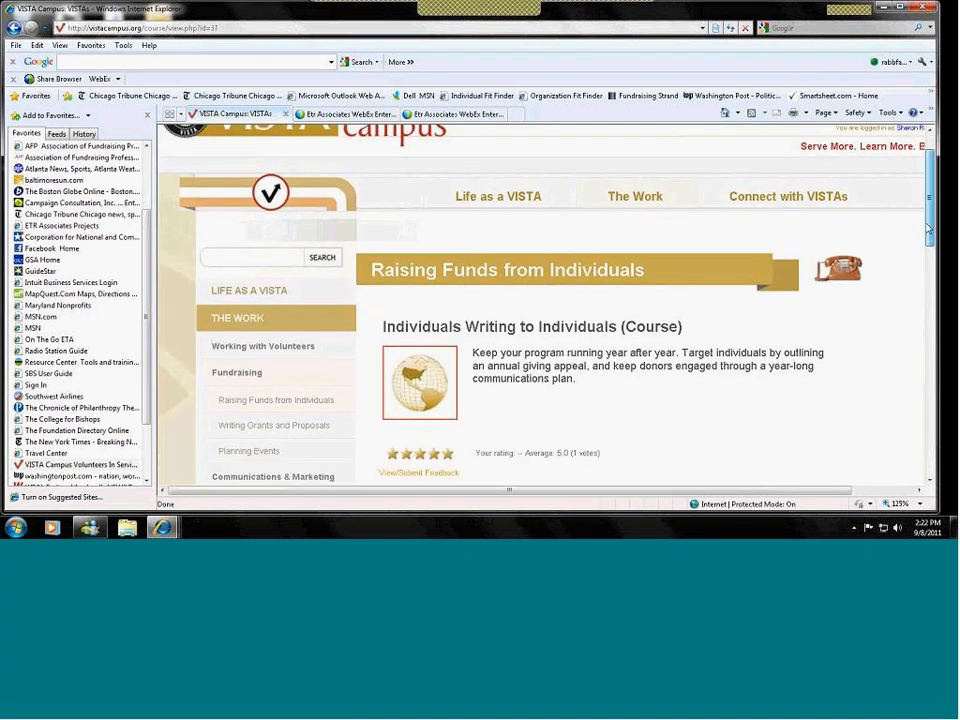
scroll("down", 3)
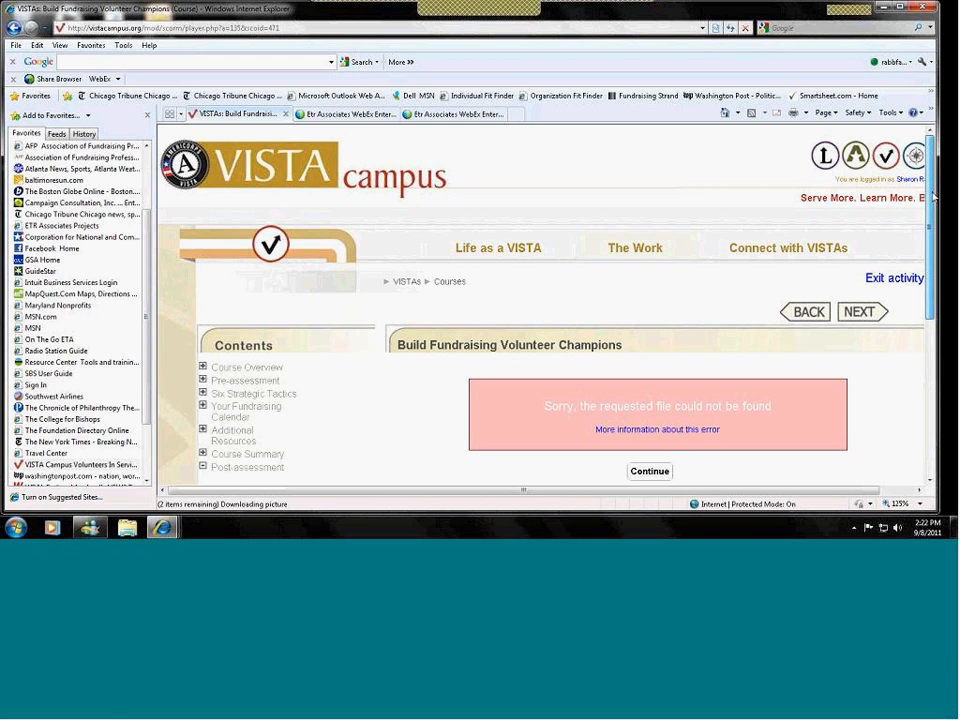
Step: Open Build Fundraising Volunteer Champions and read more about its file-not-found error
scroll("down", 3)
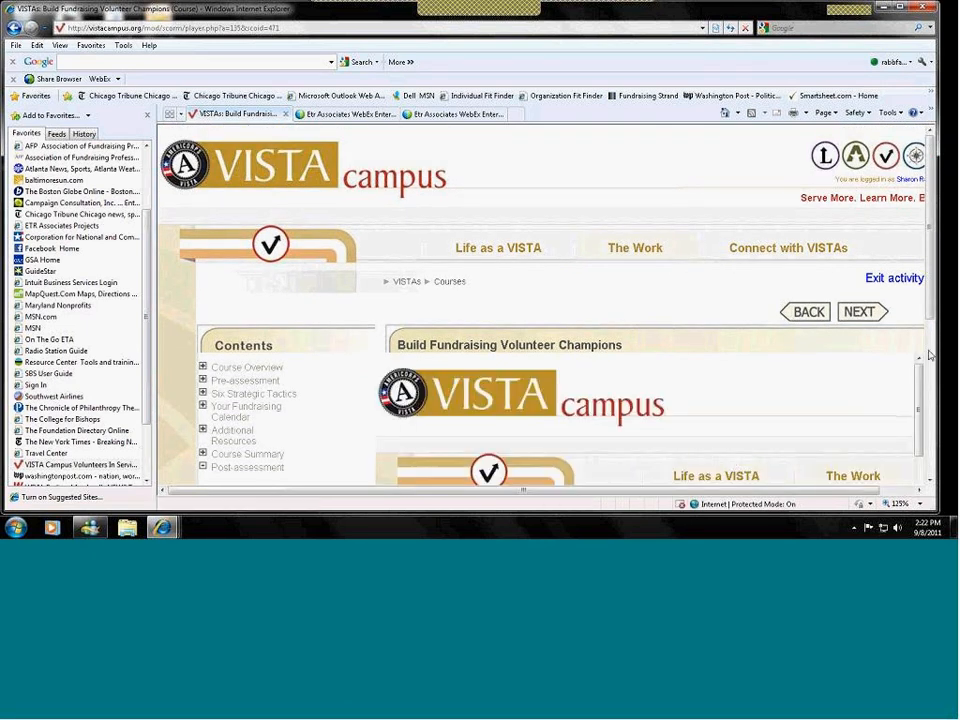
scroll("down", 3)
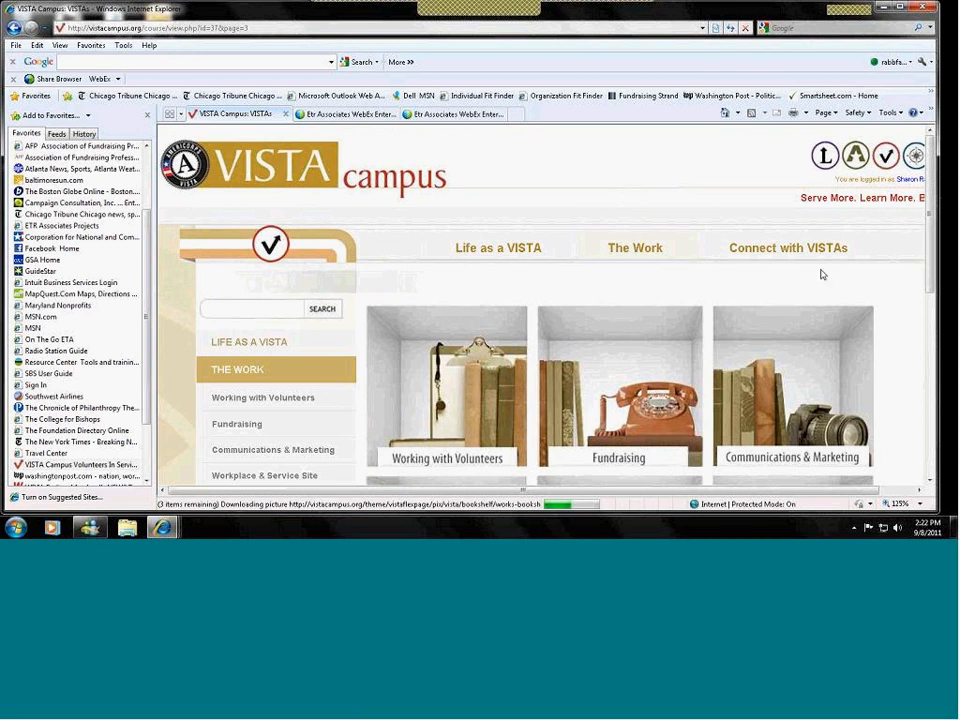
mouse_move(620, 400)
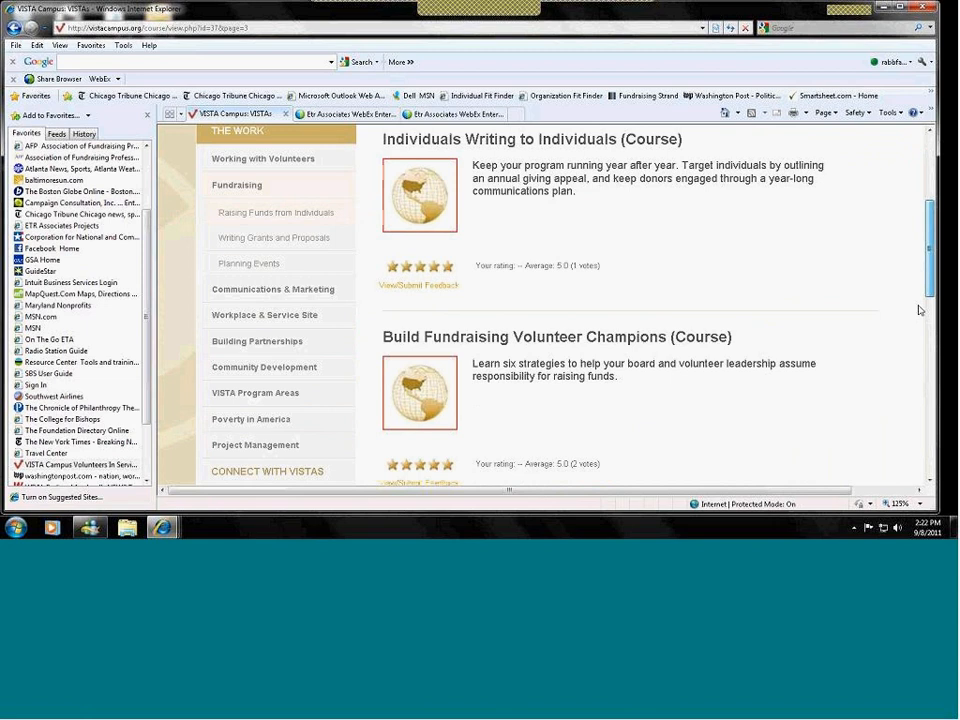
left_click(556, 336)
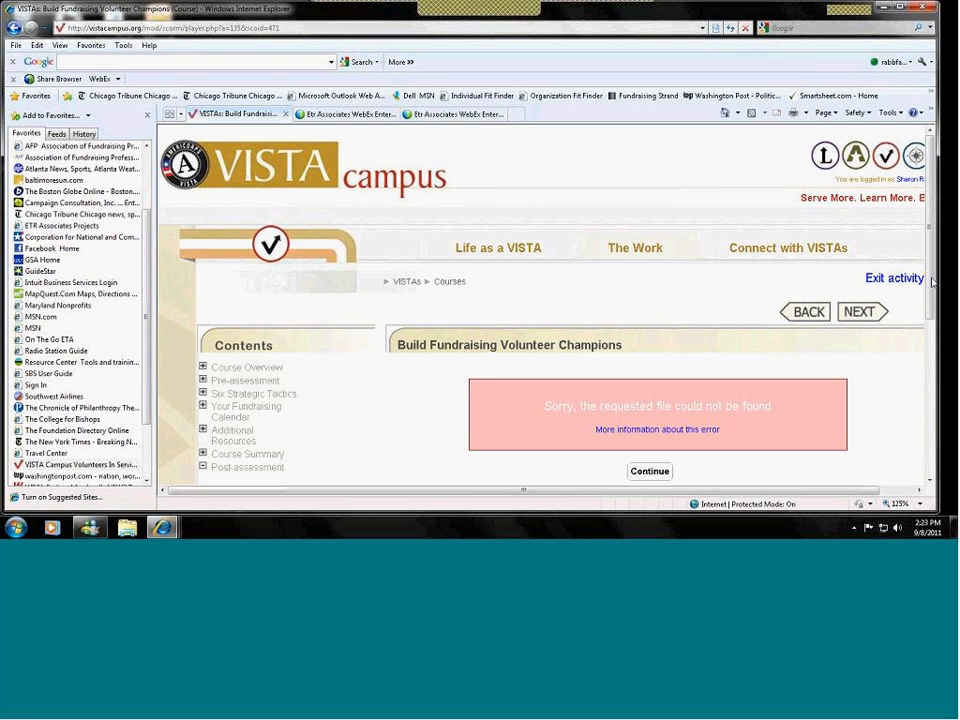
scroll("down", 3)
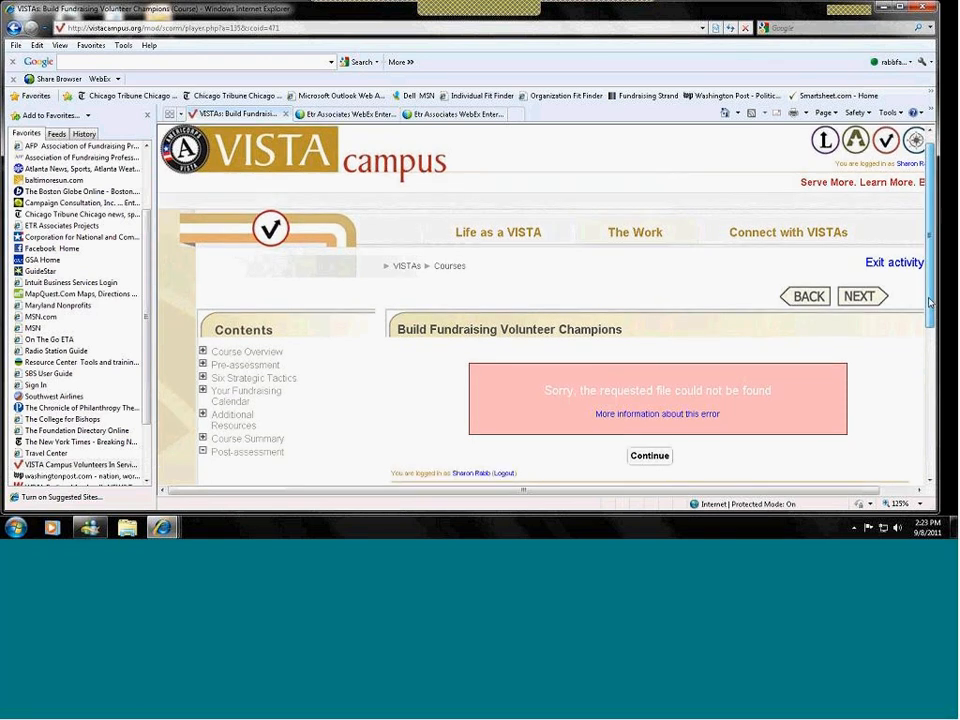
scroll("down", 3)
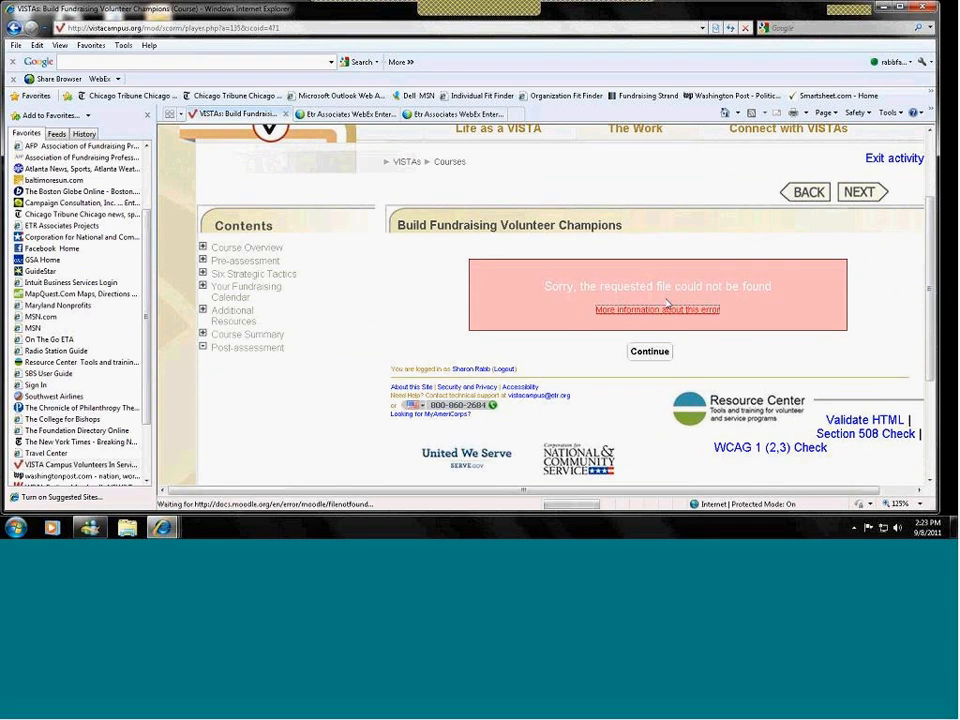
left_click(656, 308)
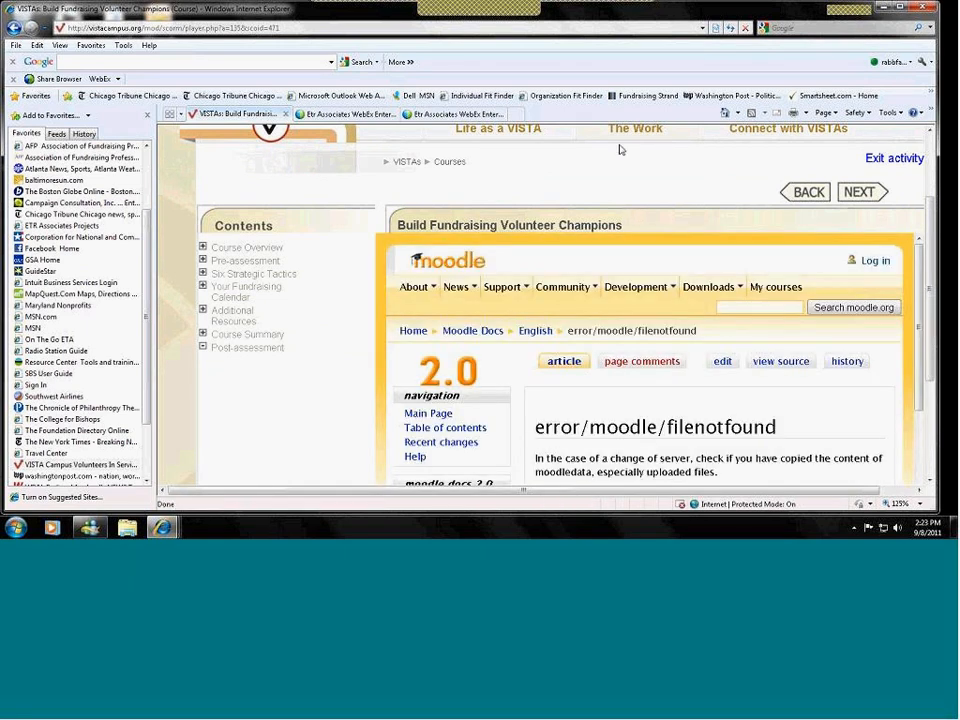
mouse_move(632, 132)
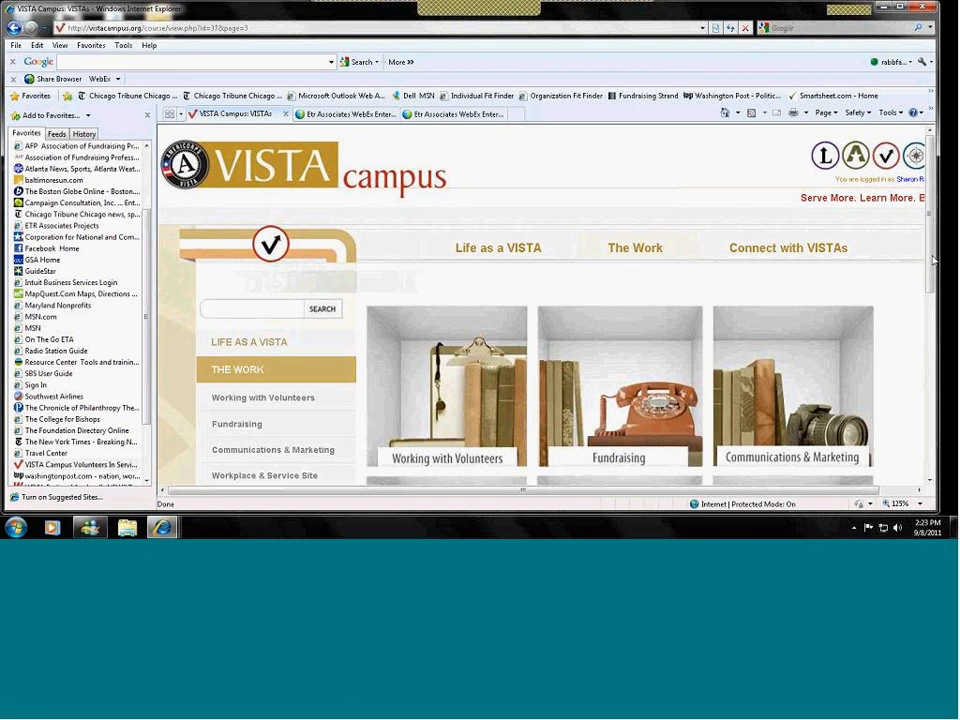
Step: Return to the Fundraising listing and read down to The Power of Direct Mail course entry
scroll("down", 3)
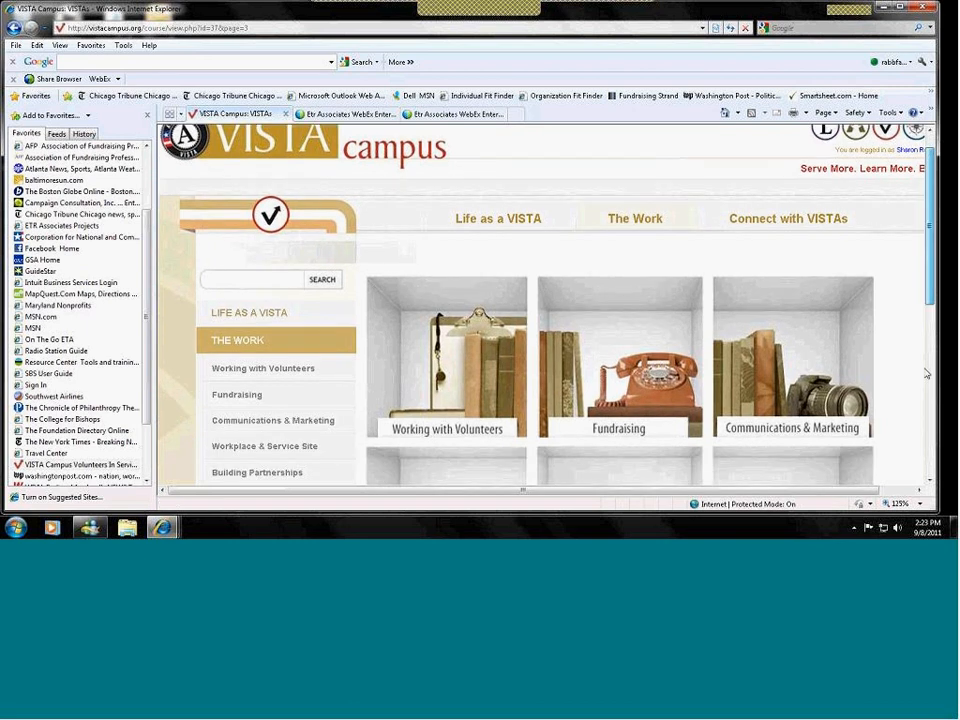
left_click(236, 394)
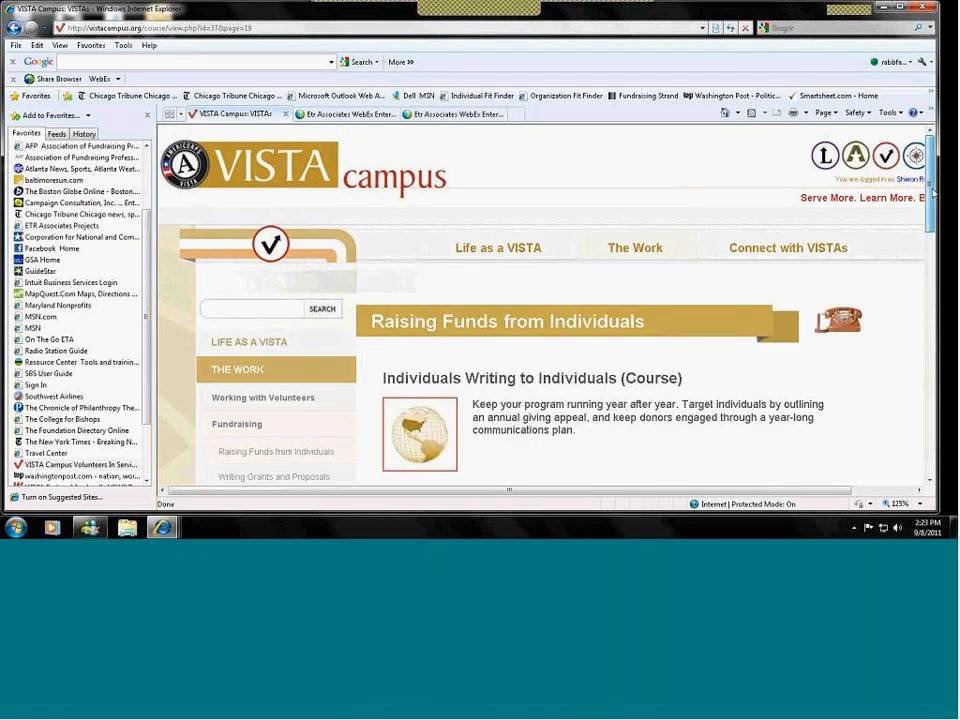
scroll("down", 3)
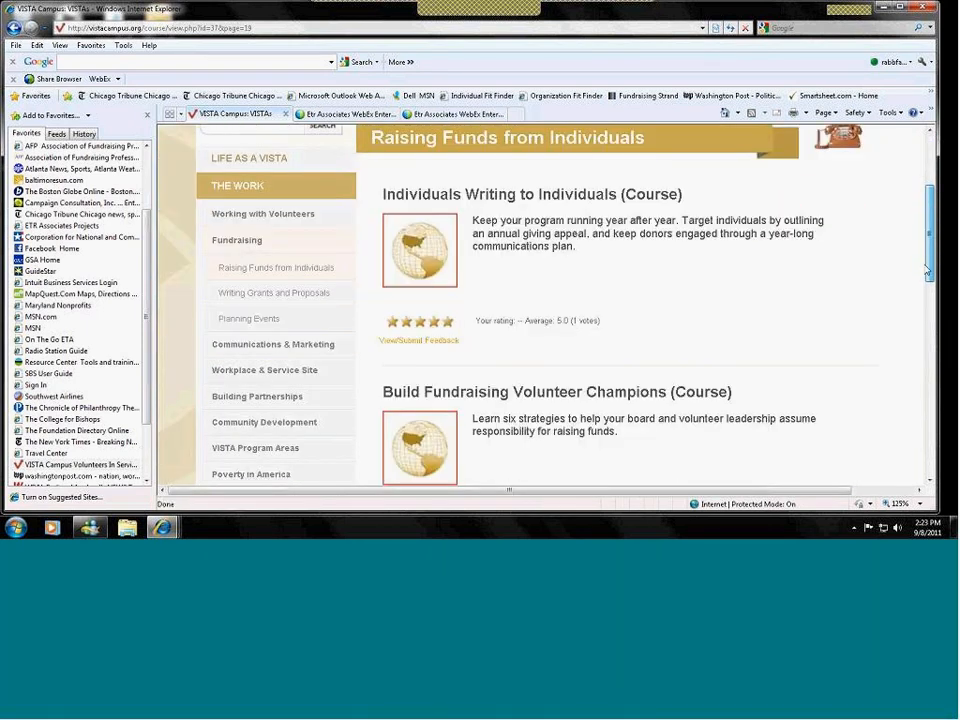
scroll("down", 3)
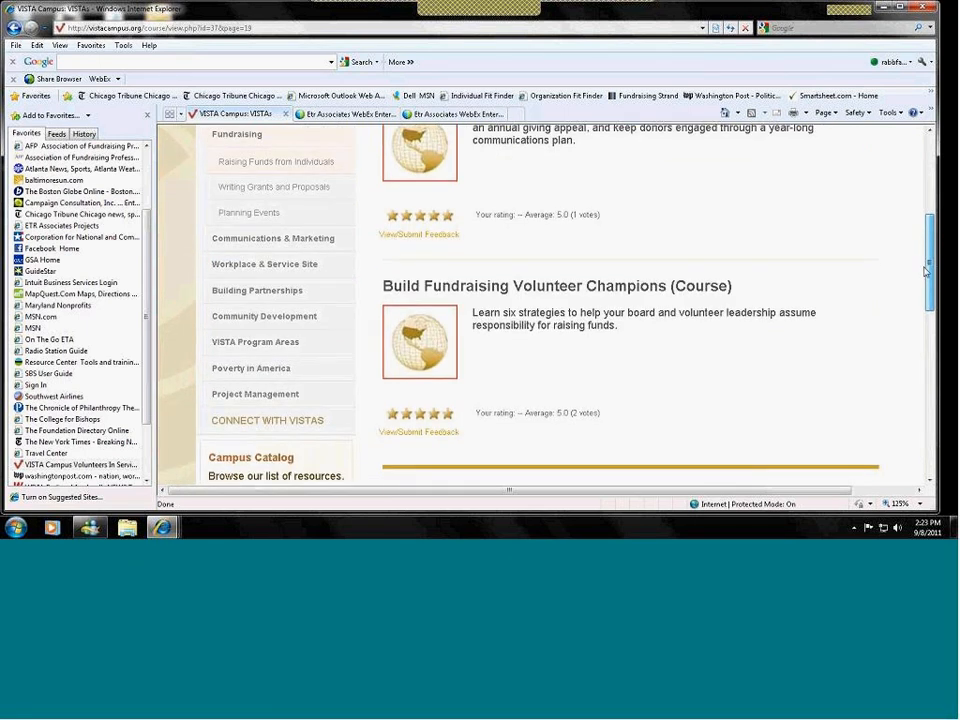
scroll("down", 3)
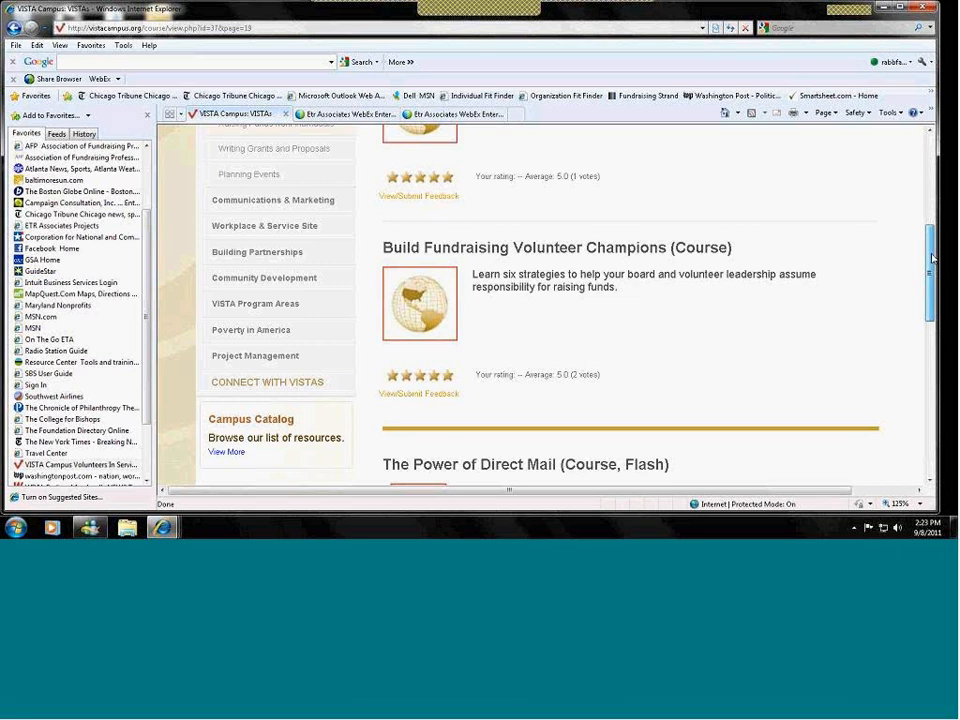
scroll("down", 3)
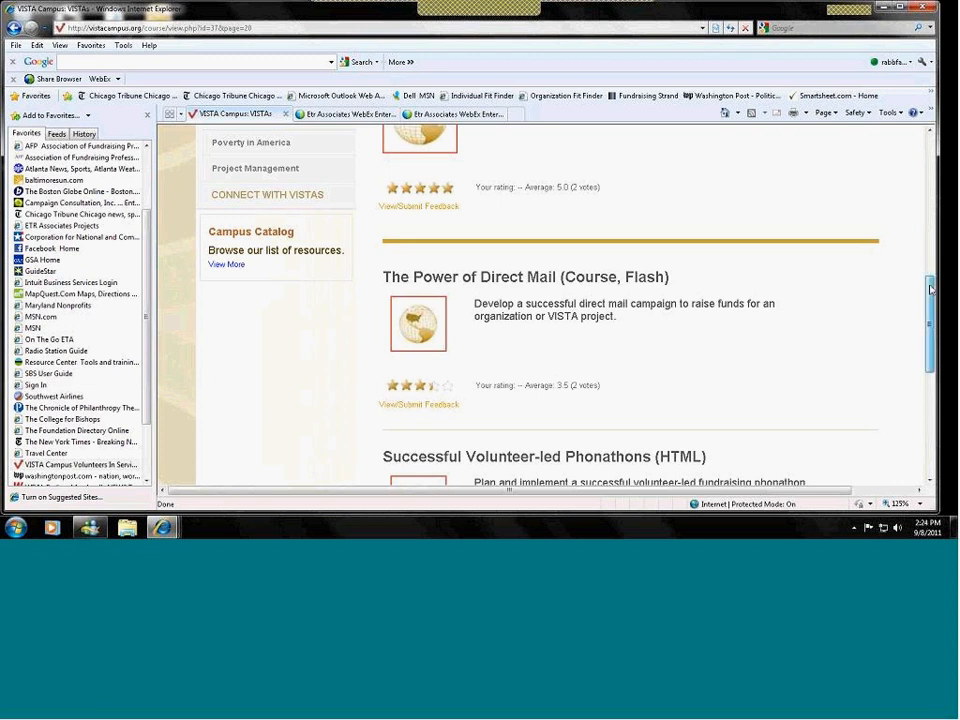
scroll("down", 3)
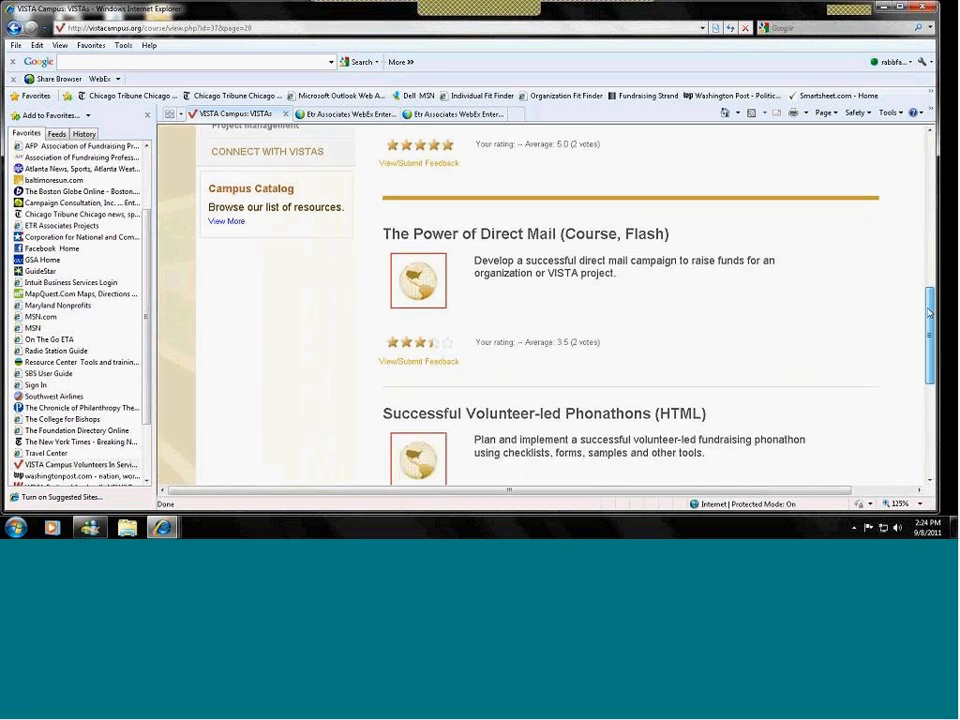
scroll("down", 3)
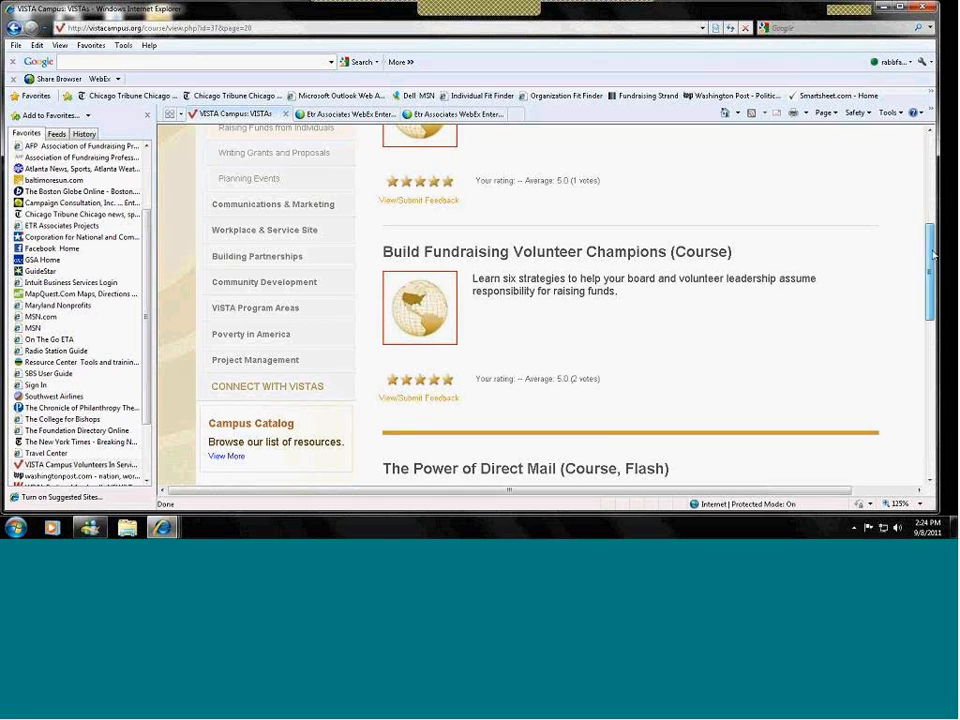
scroll("down", 3)
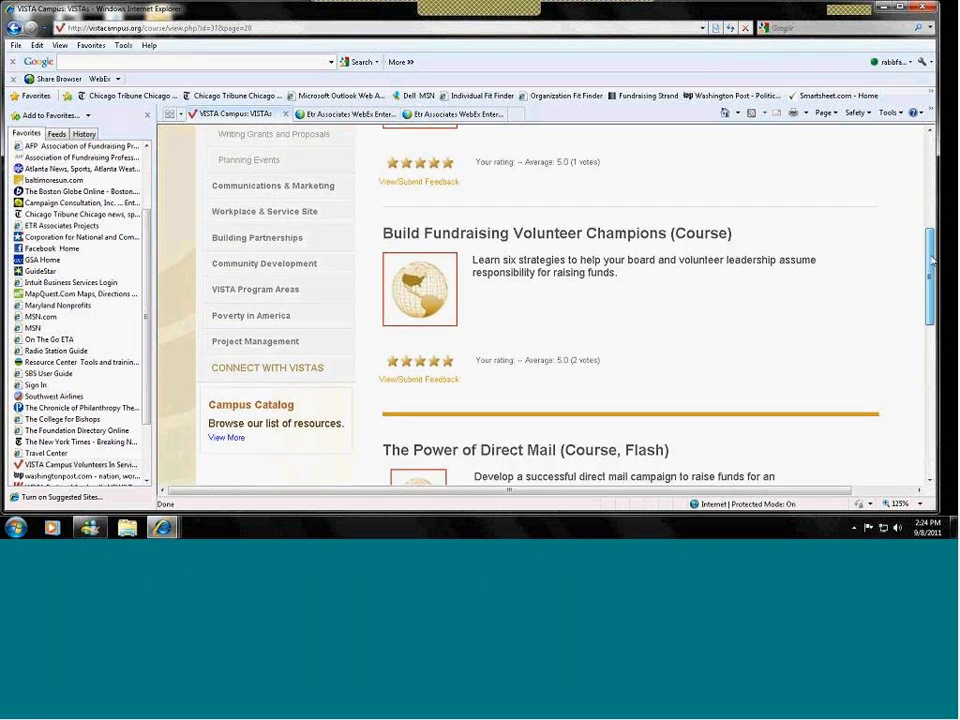
scroll("down", 3)
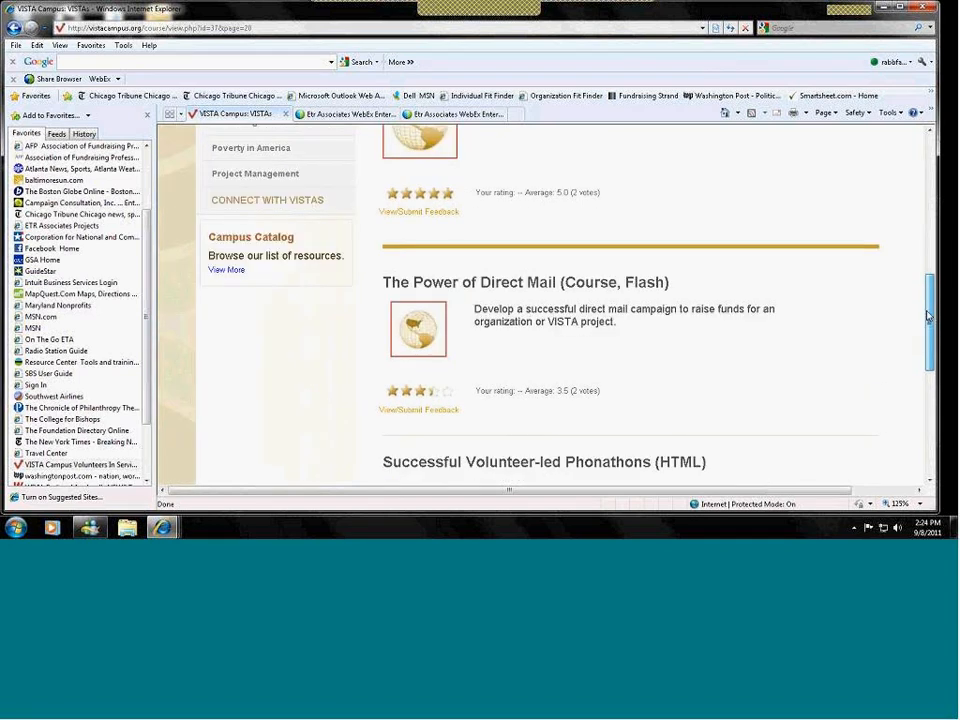
scroll("down", 3)
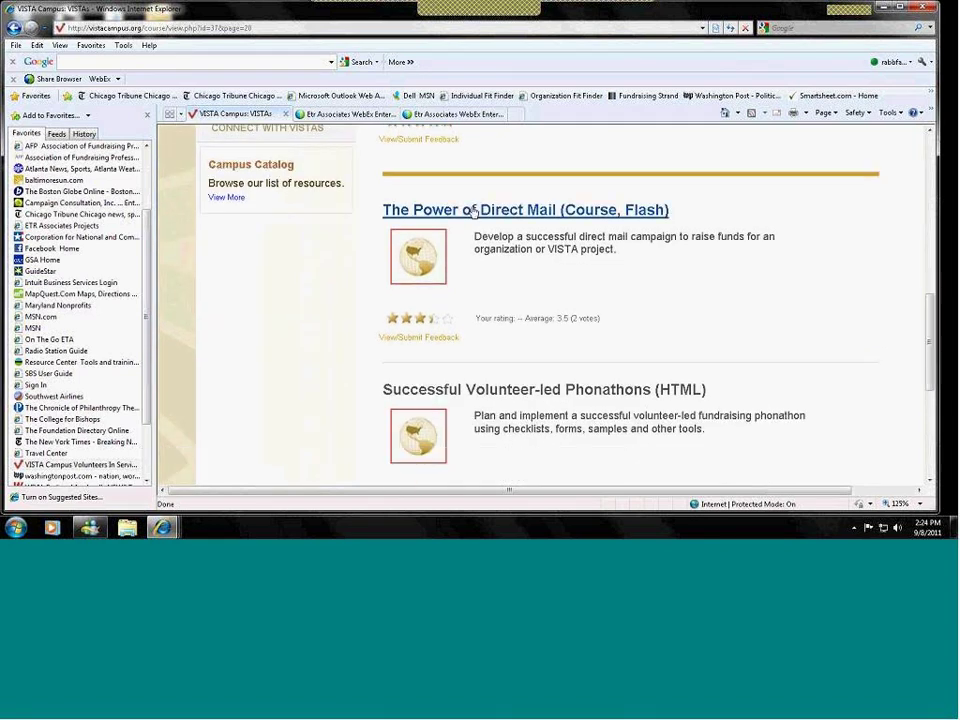
mouse_move(470, 210)
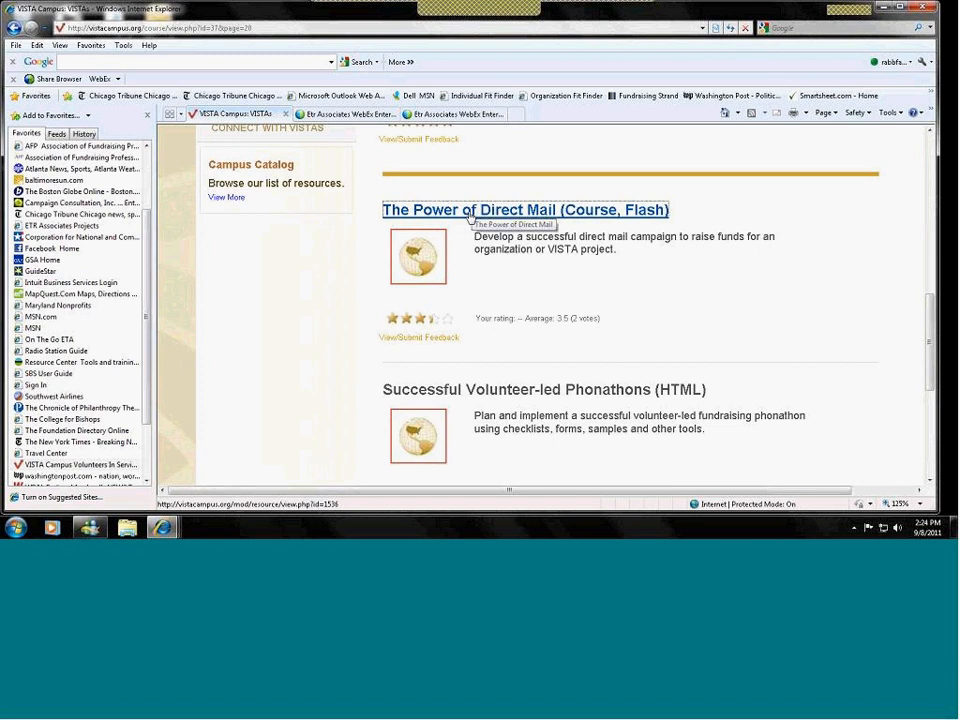
Step: Open The Power of Direct Mail course and bring up its Flash interactive campaign tool
left_click(528, 210)
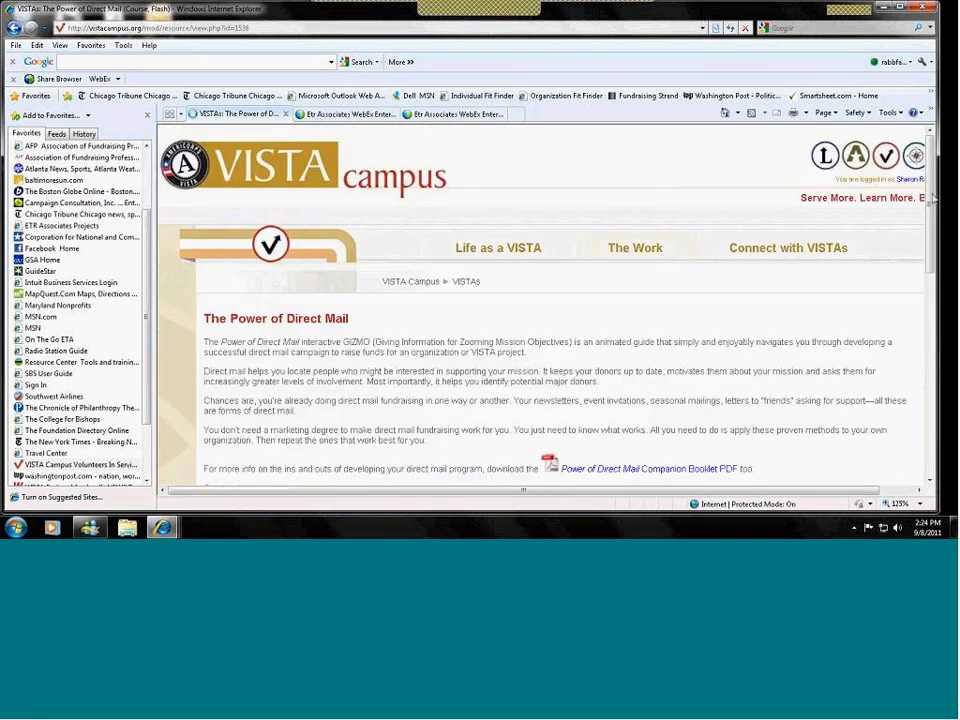
scroll("down", 3)
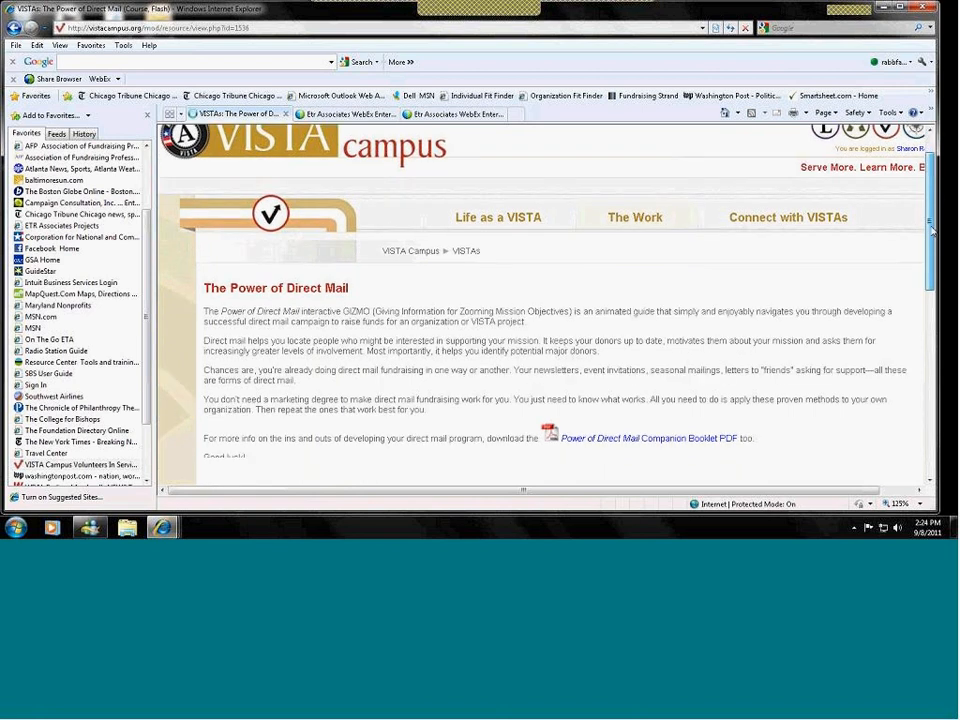
scroll("down", 3)
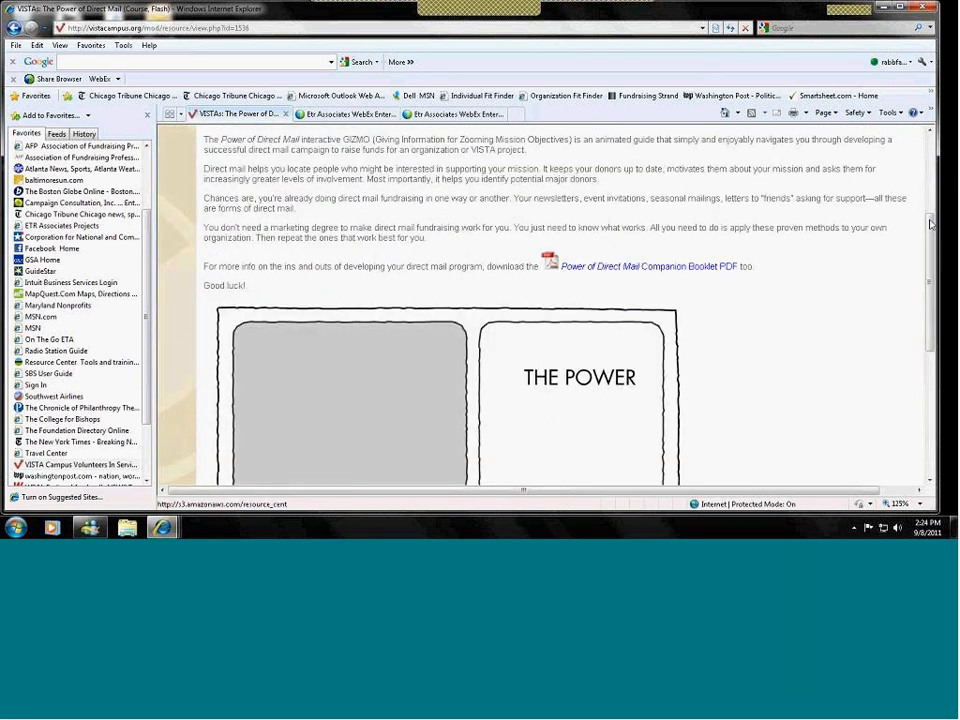
scroll("down", 3)
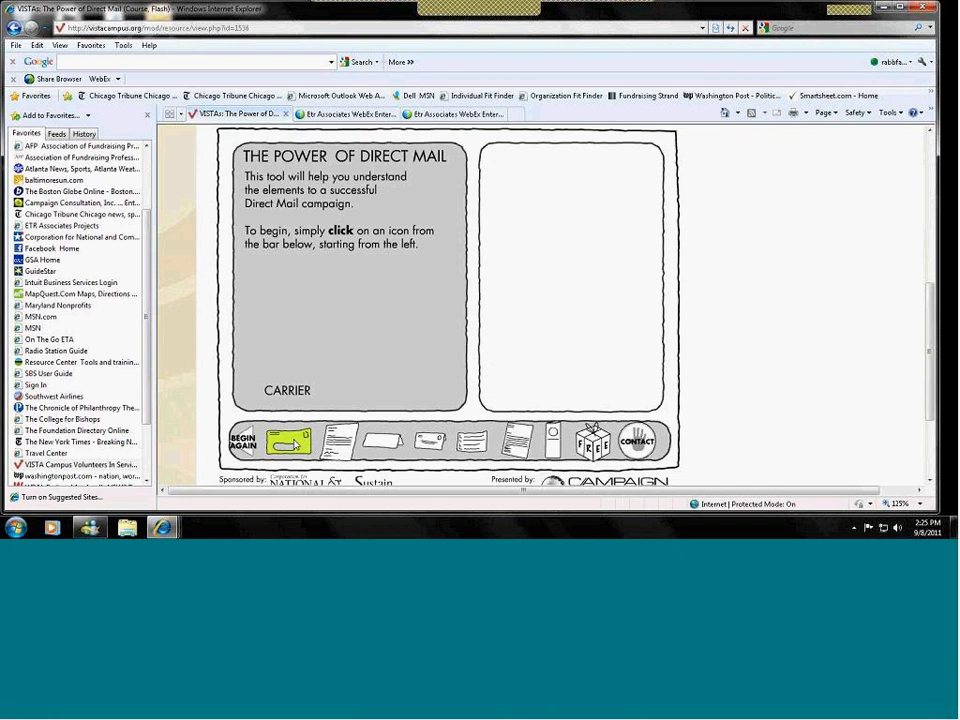
Step: View the carrier envelope tips, then the direct mail letter through its page 2
left_click(292, 442)
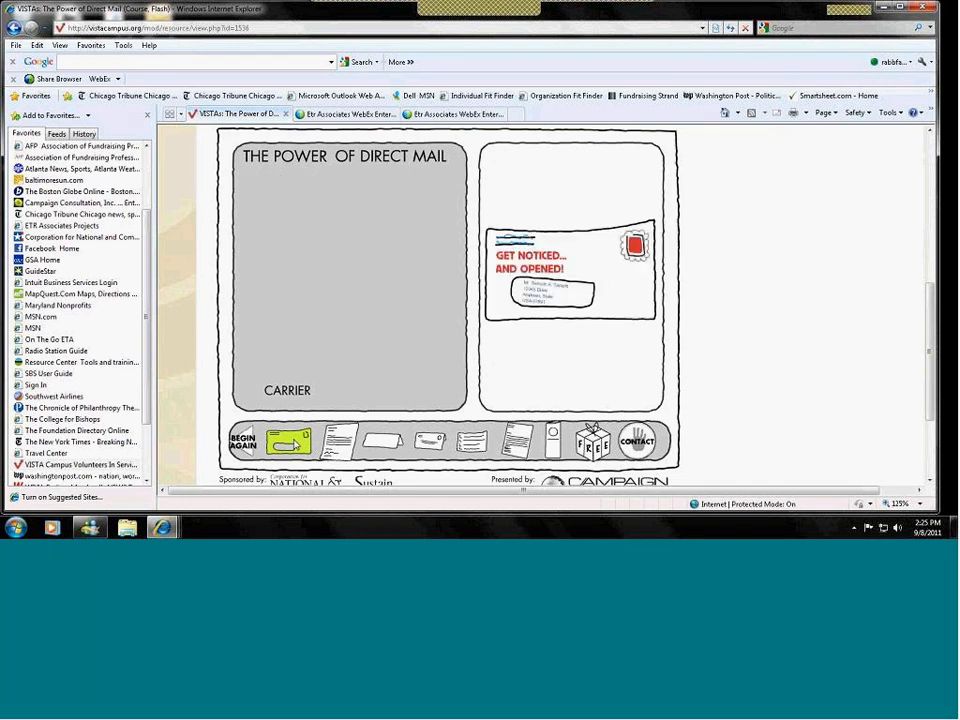
left_click(292, 444)
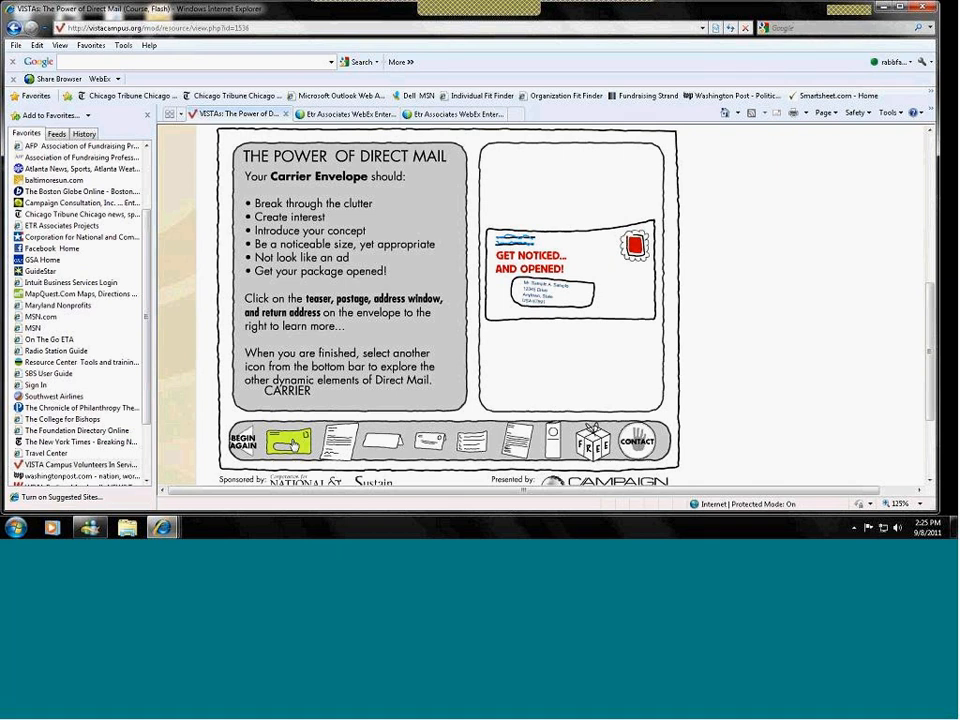
left_click(338, 442)
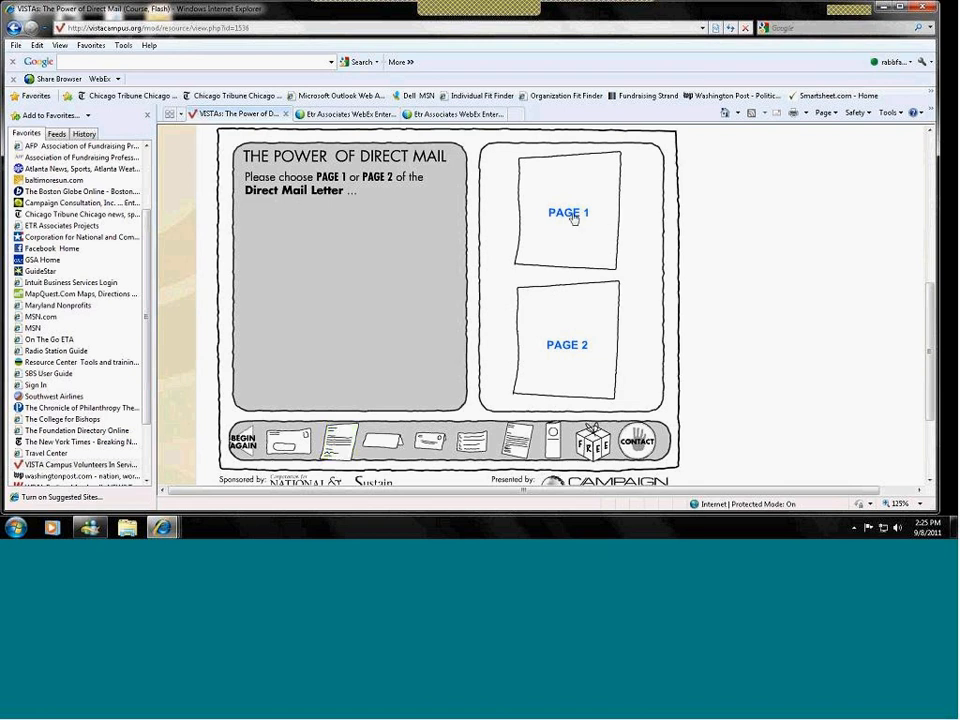
left_click(568, 212)
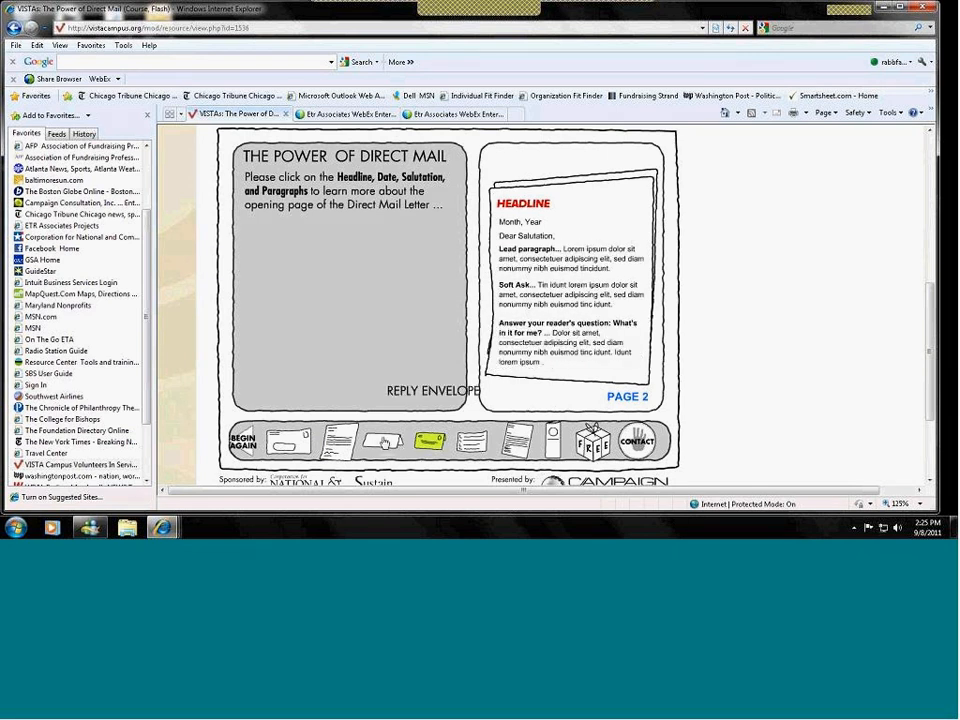
Step: Move on to the Lift Letter guidance
left_click(376, 444)
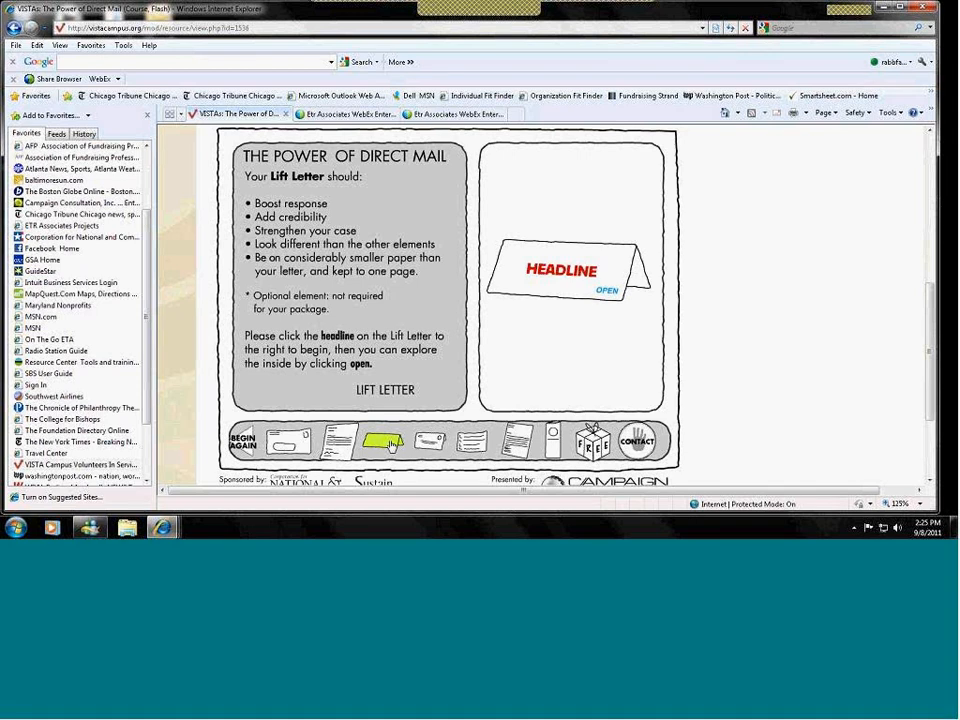
Step: View the Reply Envelope tips, then the Reply Device guidance
left_click(428, 442)
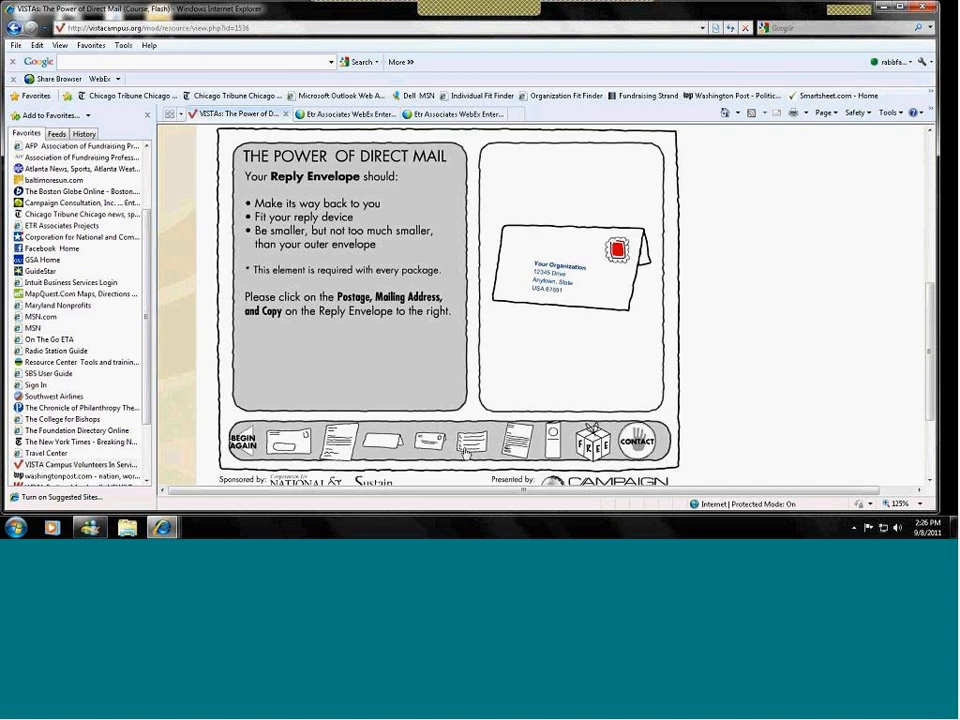
left_click(468, 442)
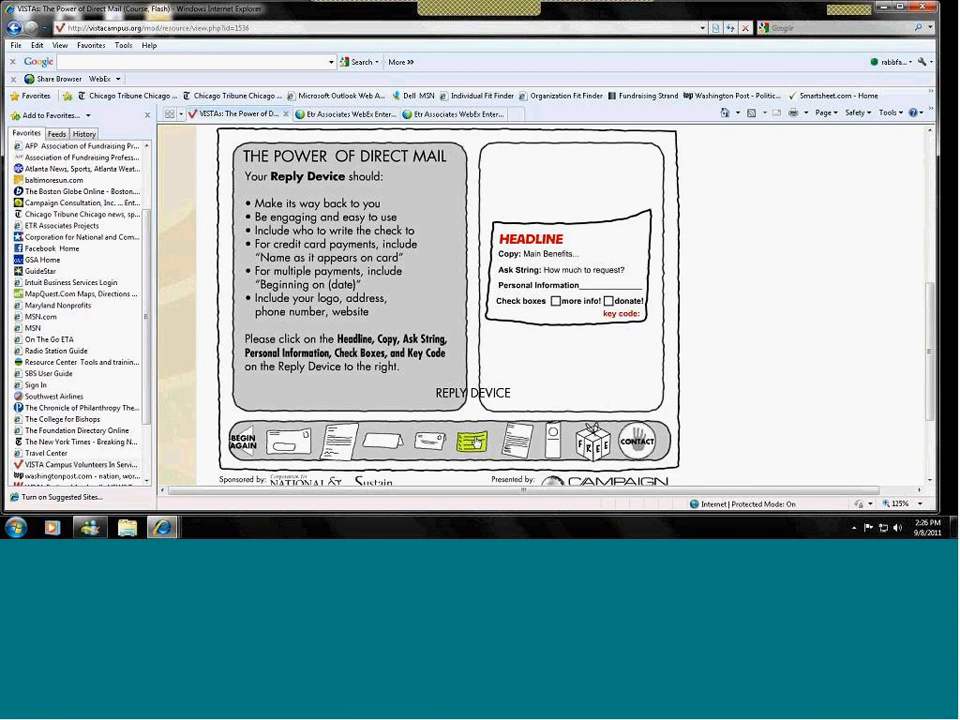
Step: View the acknowledgment and premium sample screens, then return to the fundraising resource listing
left_click(514, 444)
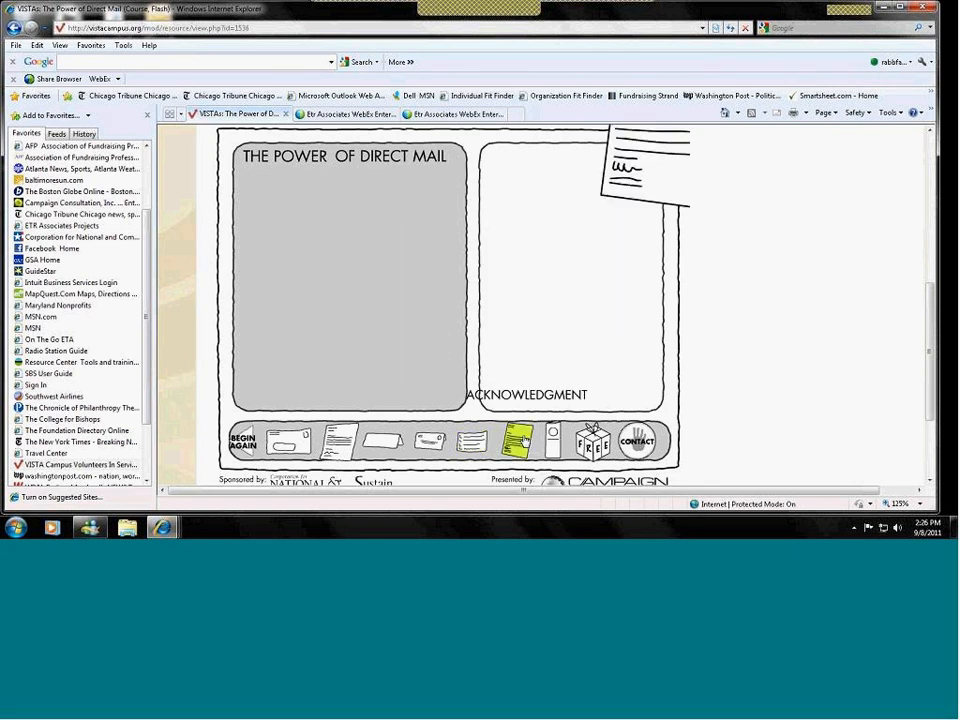
left_click(510, 442)
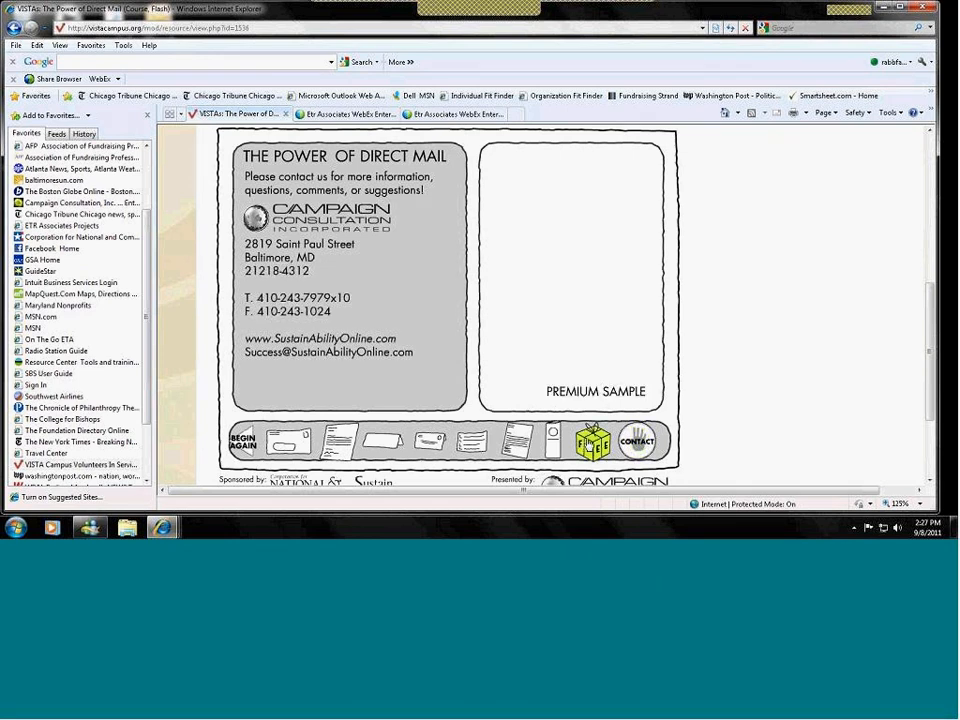
left_click(588, 442)
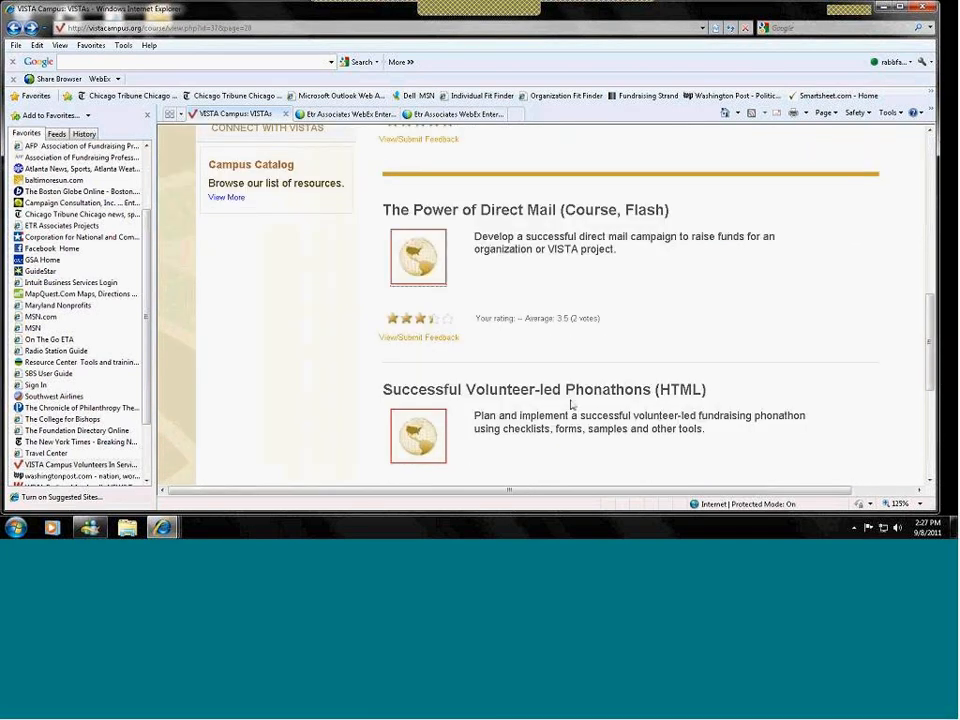
left_click(544, 388)
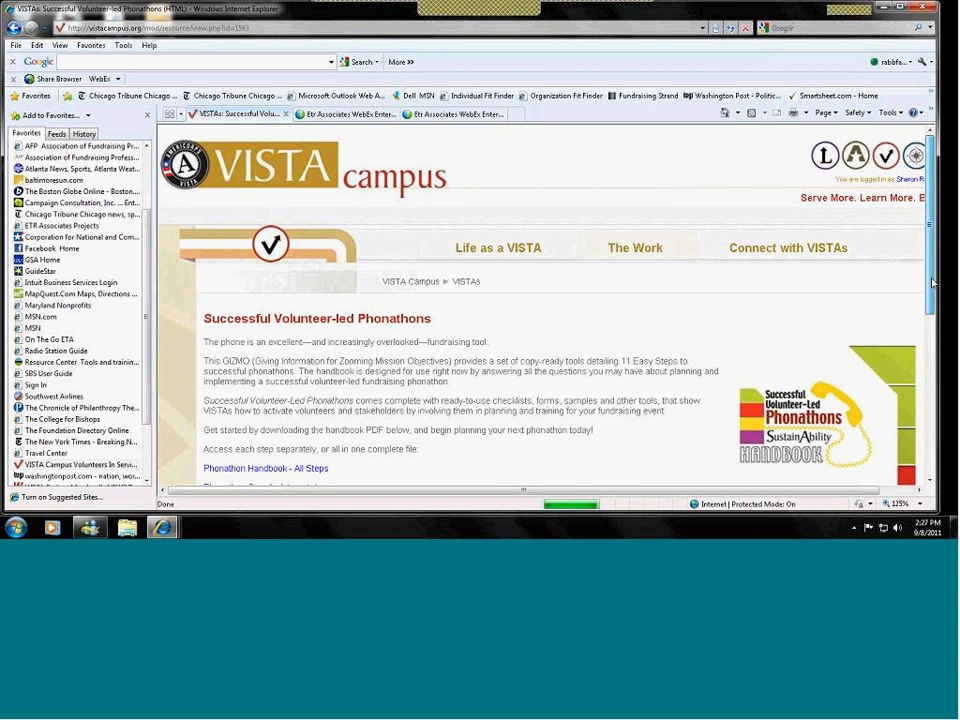
scroll("down", 3)
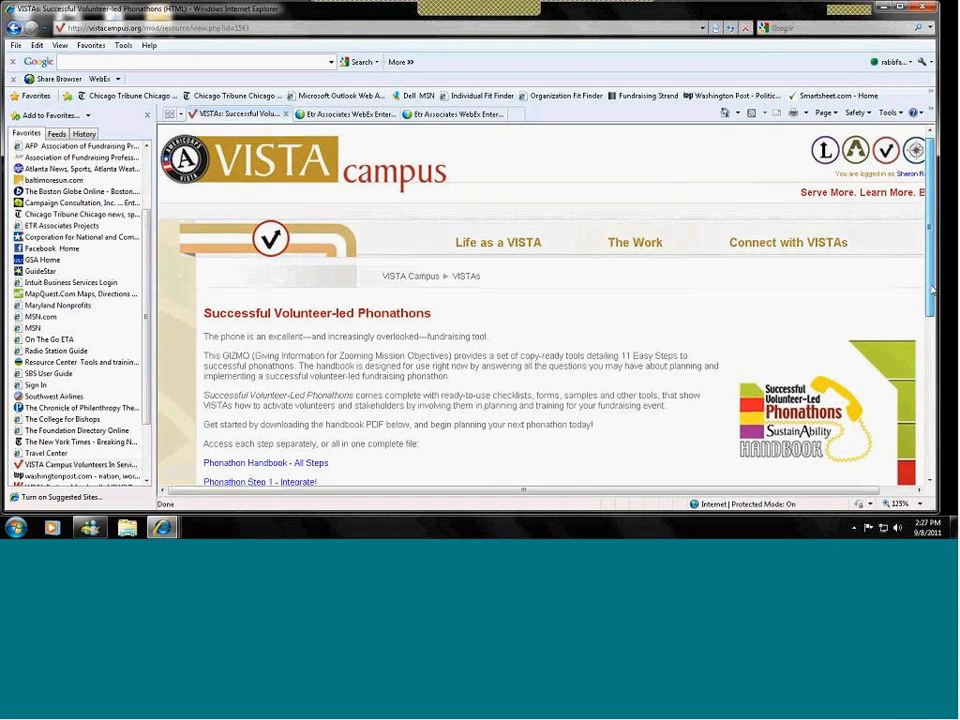
scroll("down", 3)
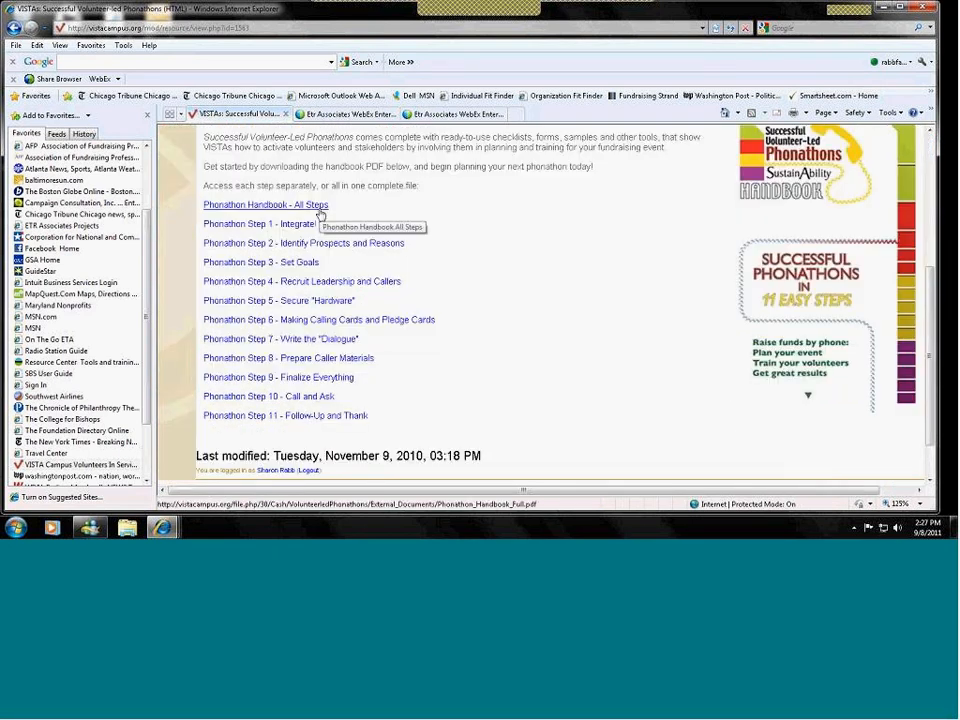
mouse_move(304, 244)
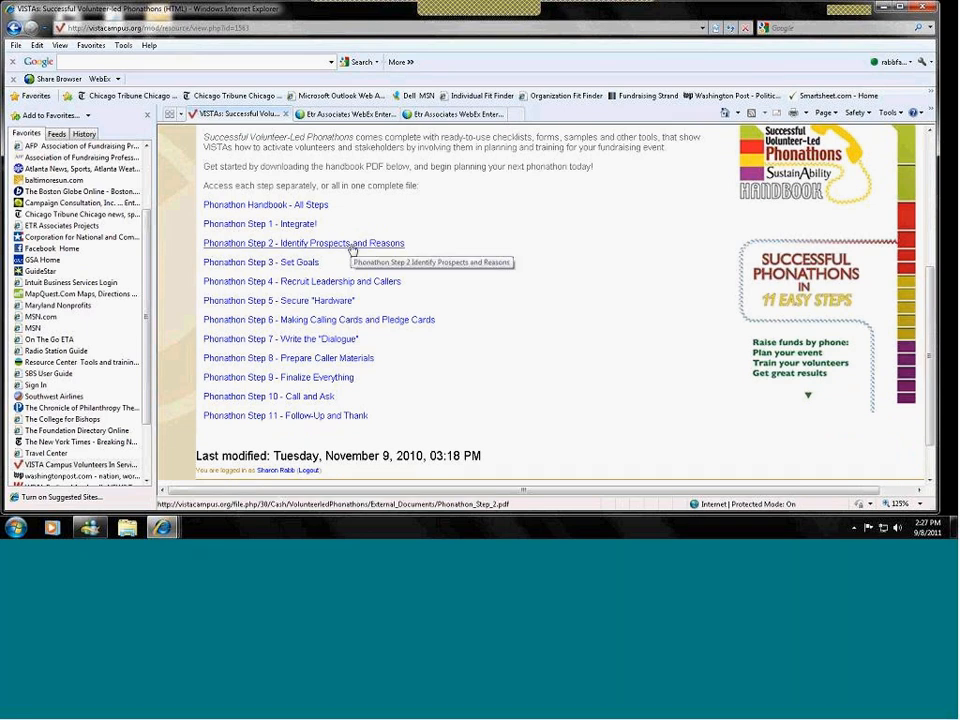
mouse_move(312, 264)
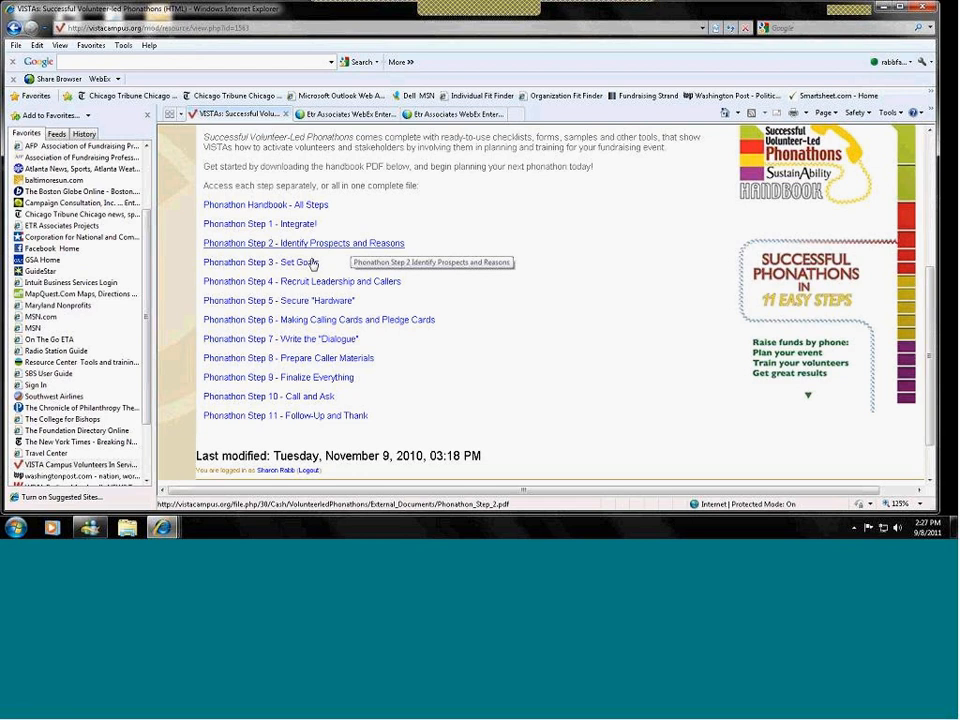
mouse_move(292, 288)
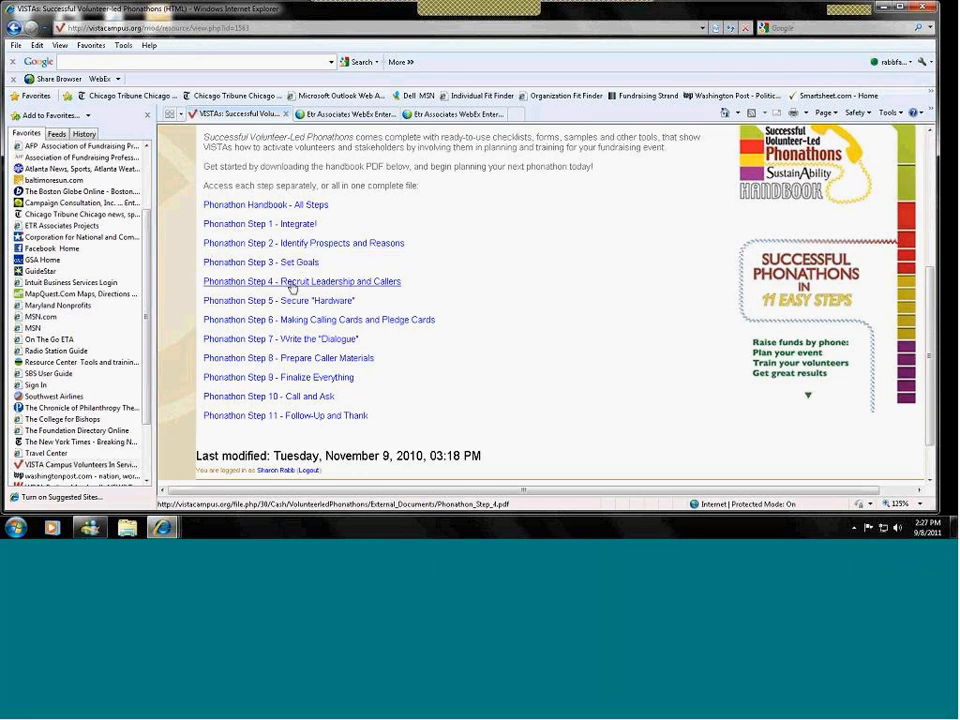
mouse_move(570, 336)
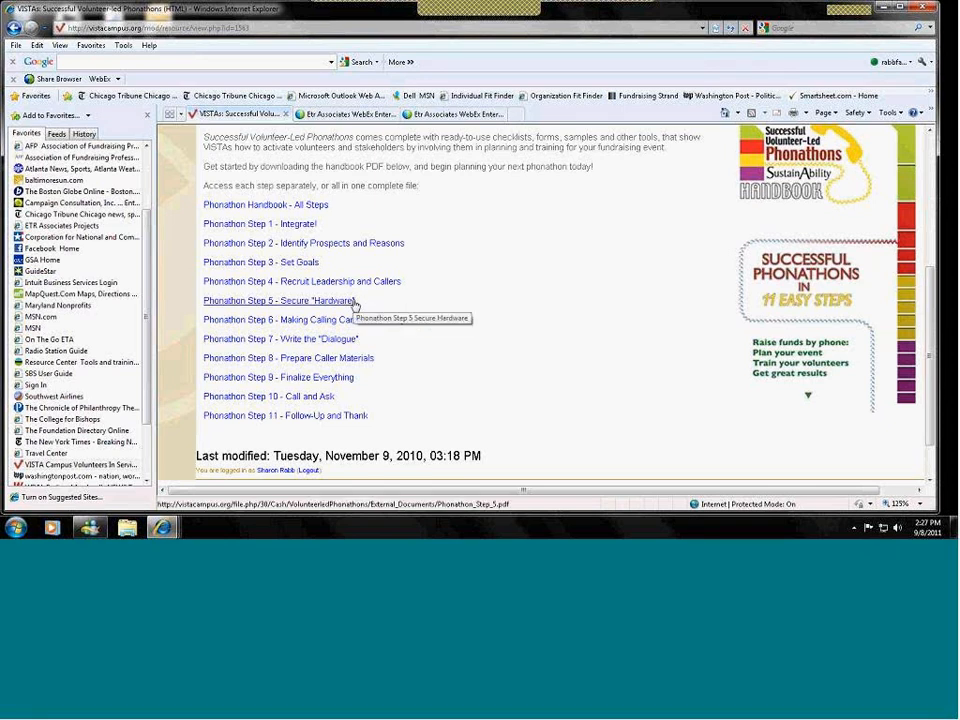
mouse_move(428, 328)
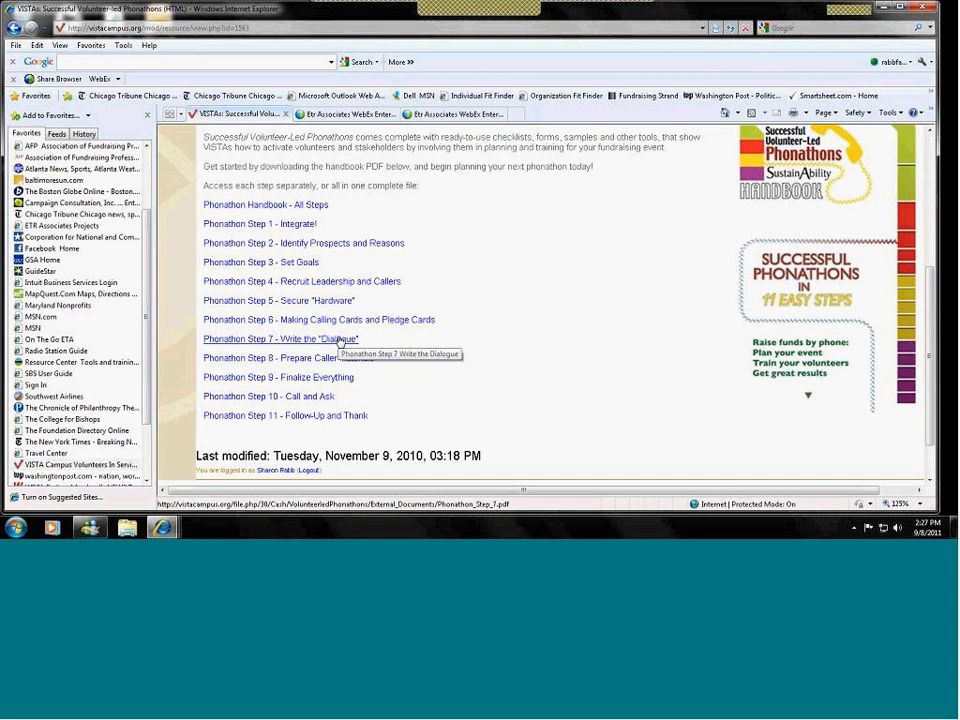
mouse_move(314, 364)
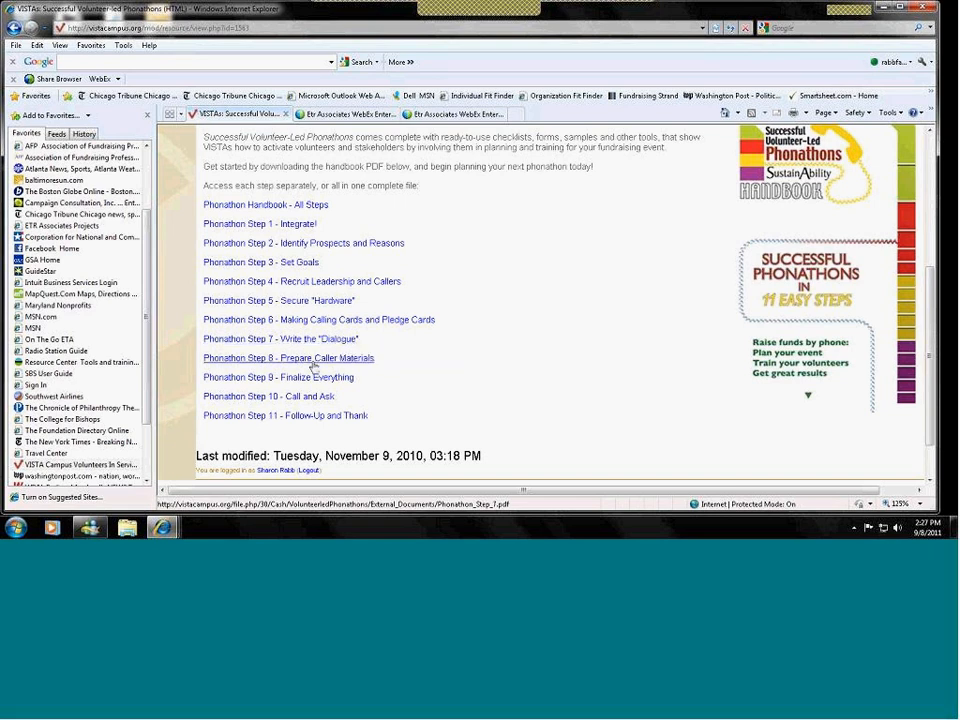
mouse_move(312, 364)
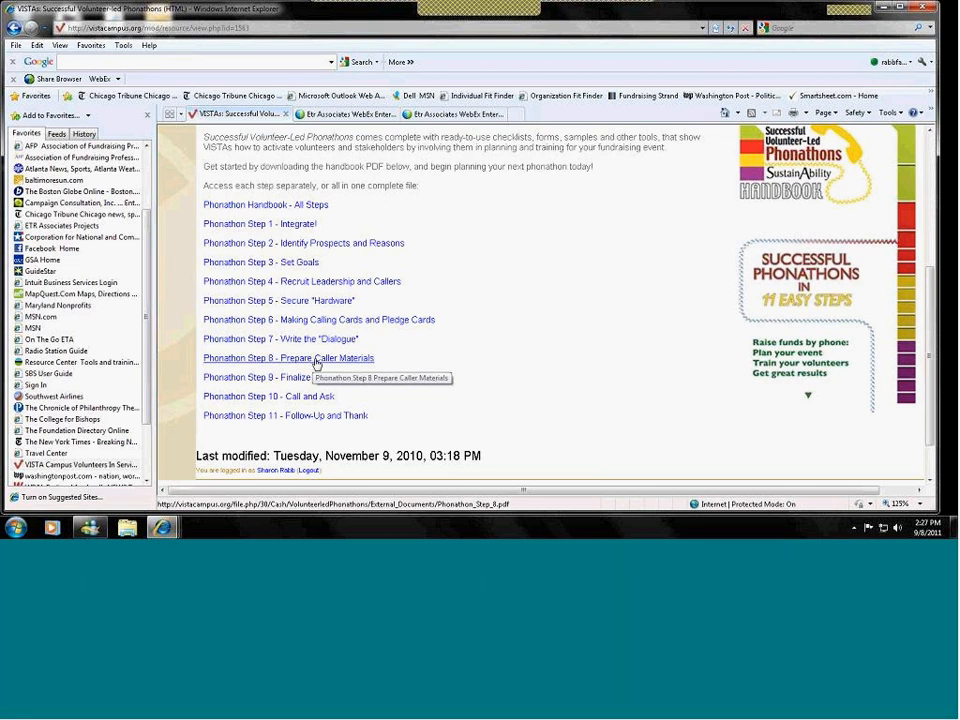
mouse_move(392, 420)
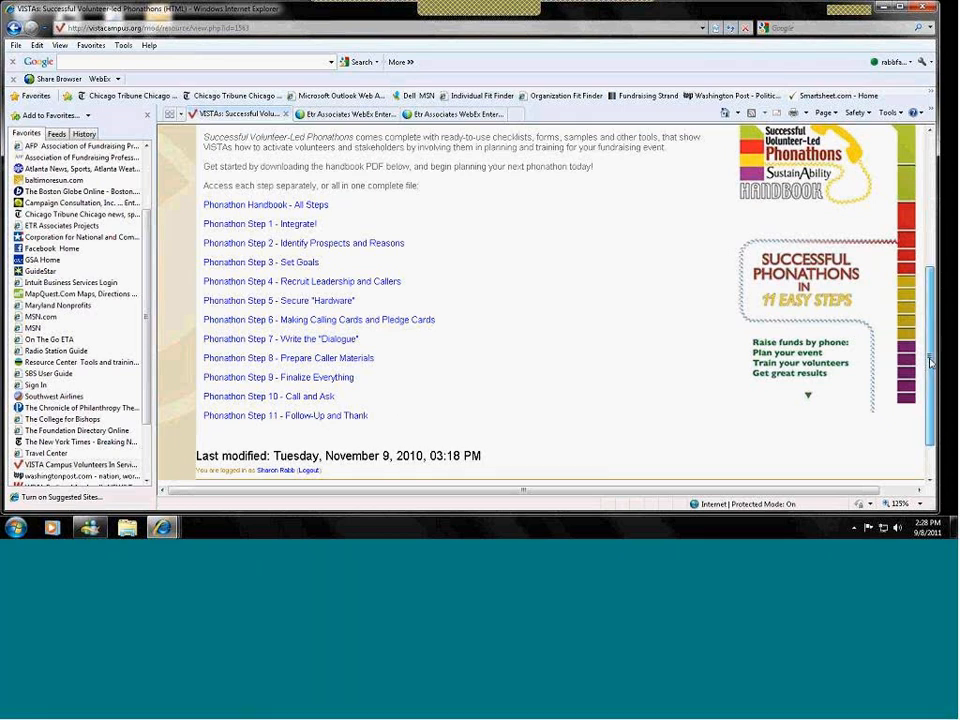
scroll("up", 3)
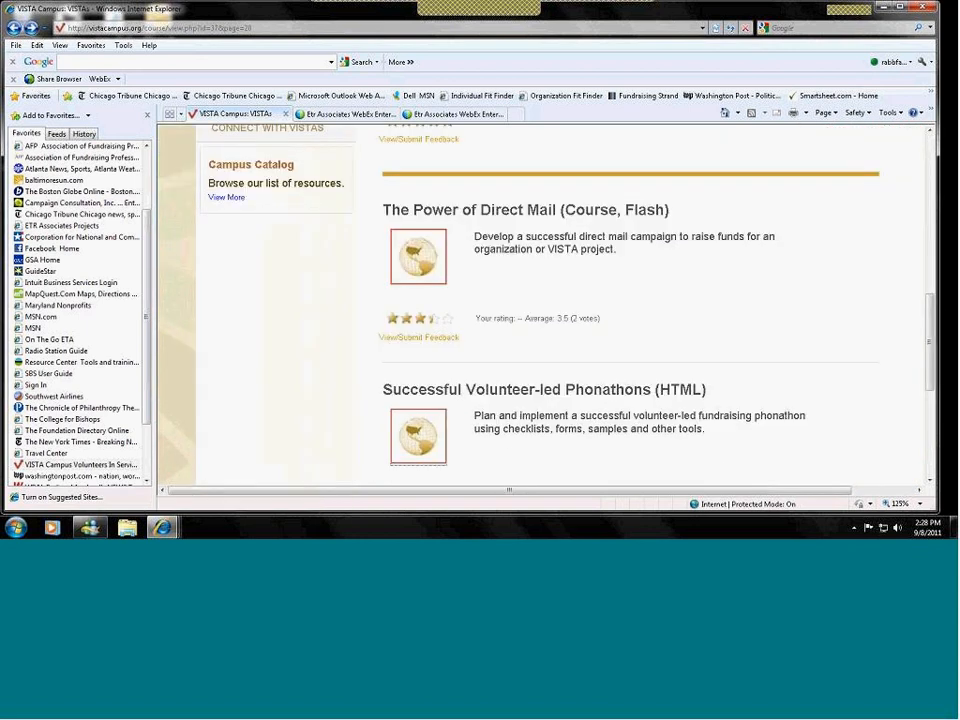
Step: Read down the Power of Individual Giving page to its presentation materials and worksheet links
scroll("down", 3)
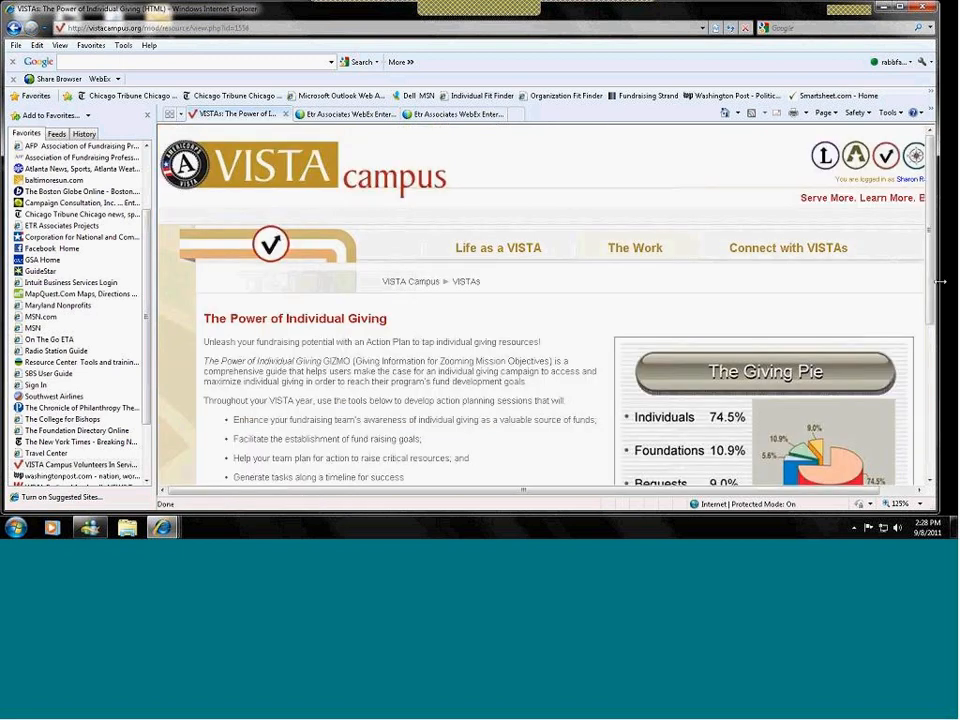
scroll("down", 3)
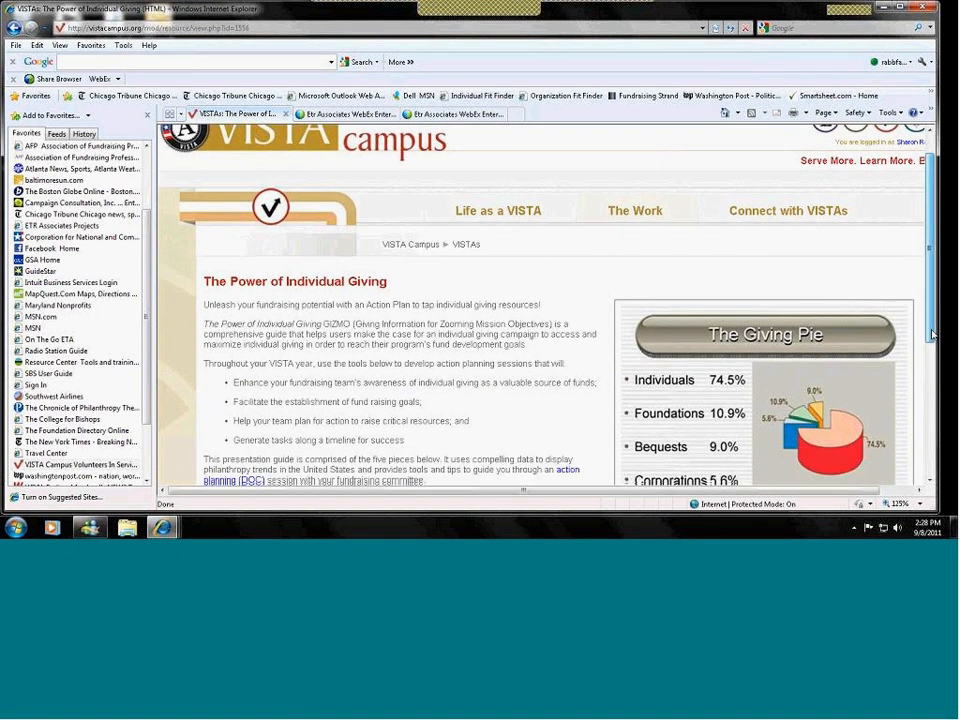
scroll("down", 3)
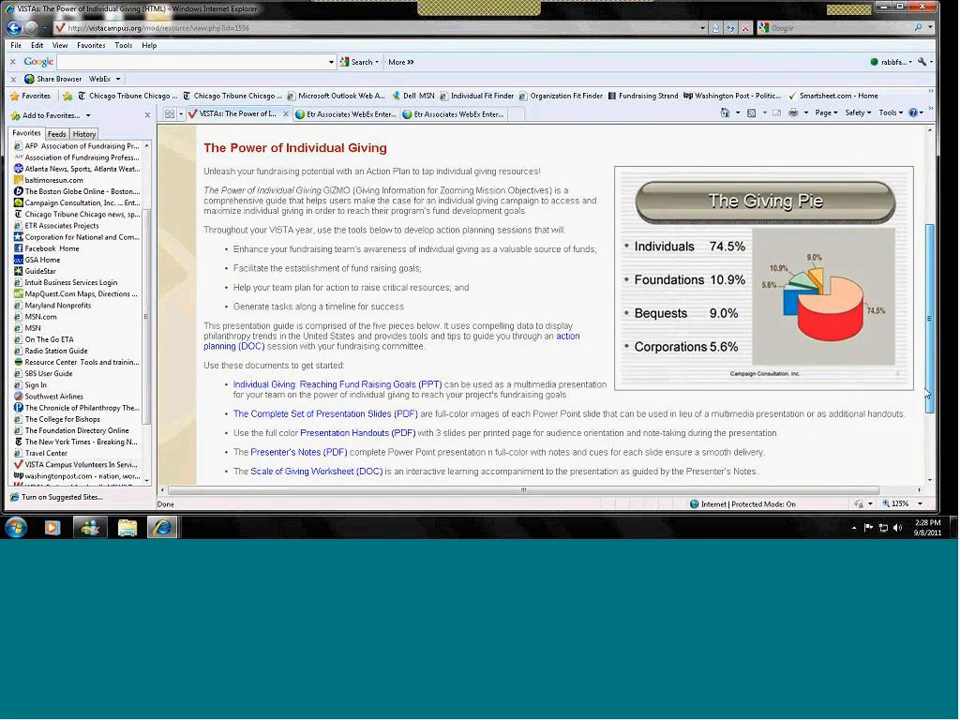
scroll("down", 3)
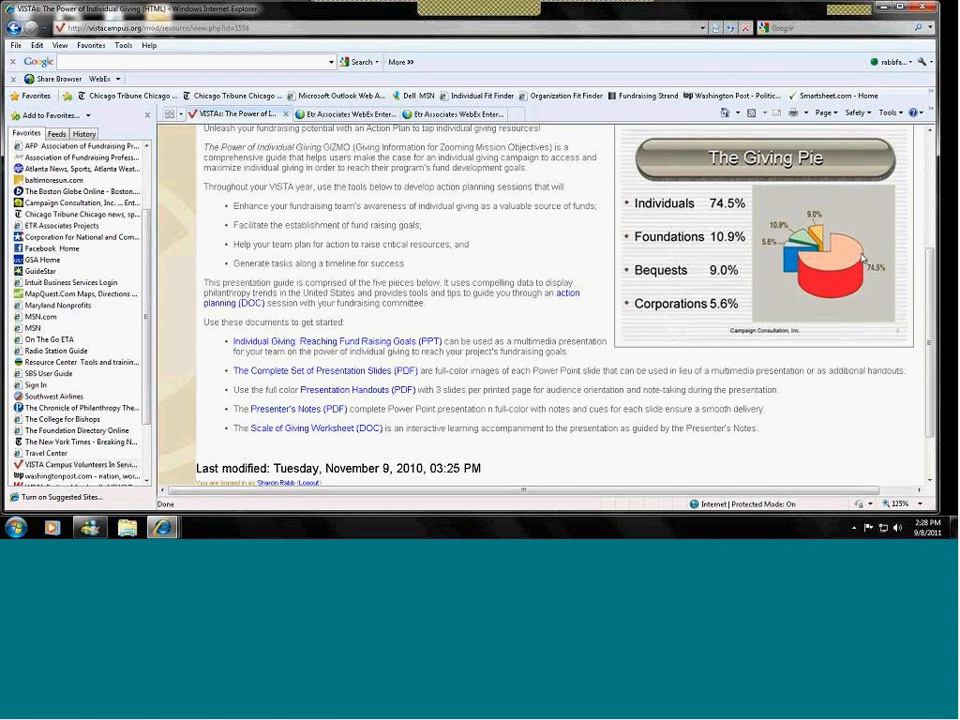
mouse_move(844, 268)
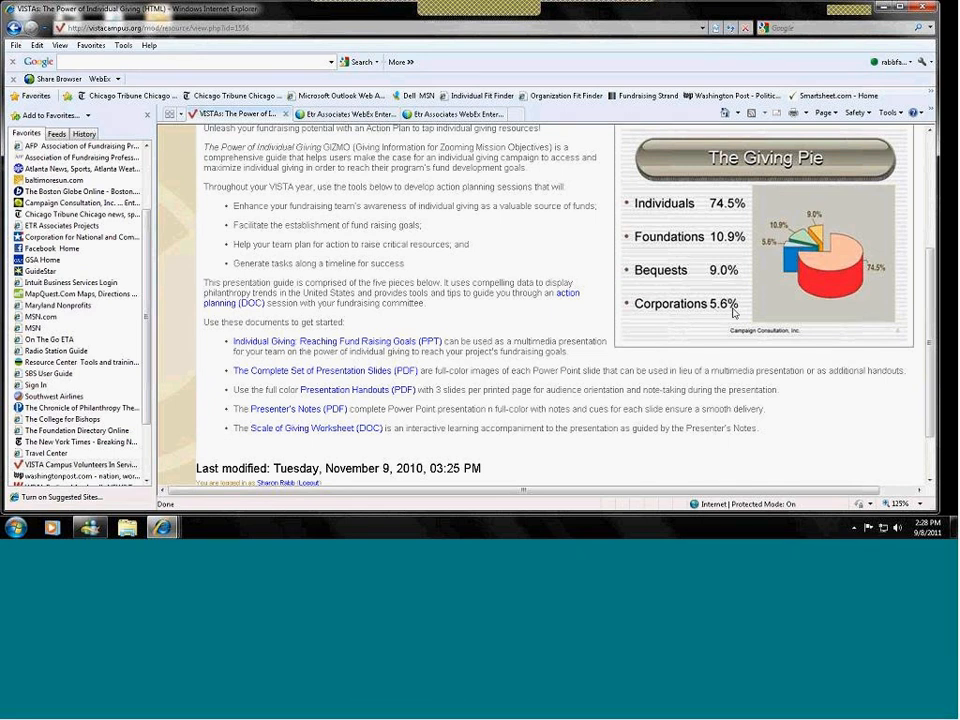
mouse_move(756, 242)
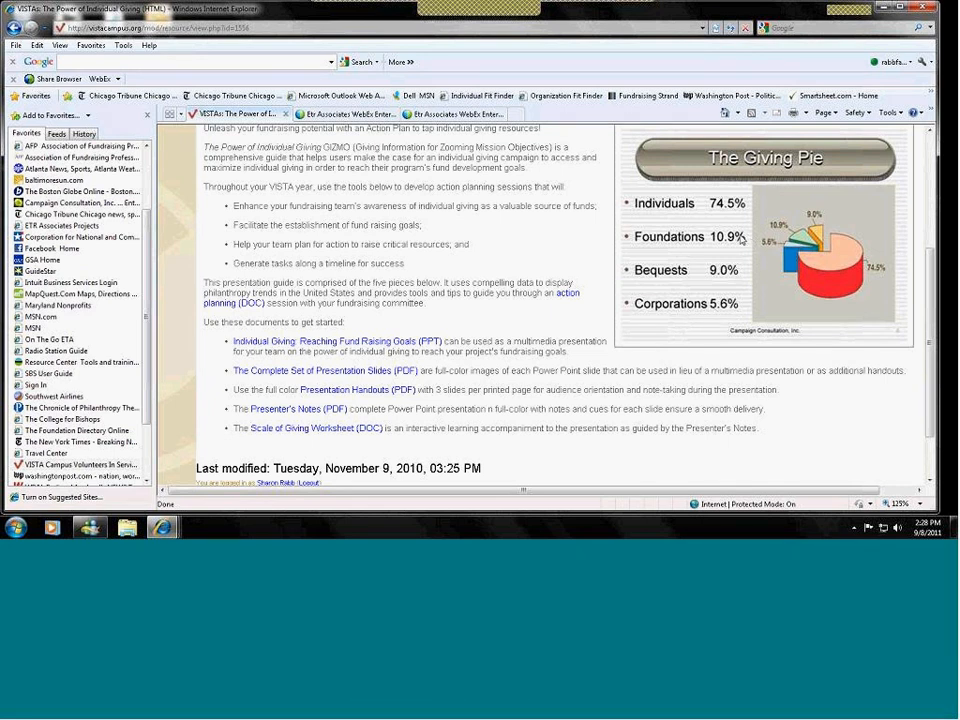
mouse_move(742, 308)
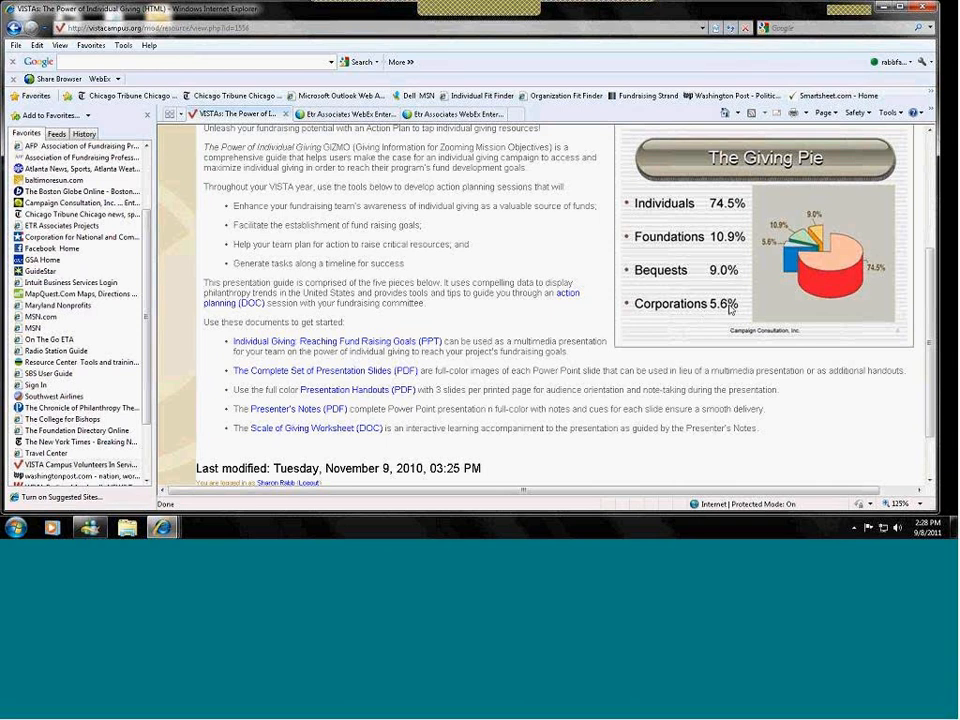
mouse_move(744, 240)
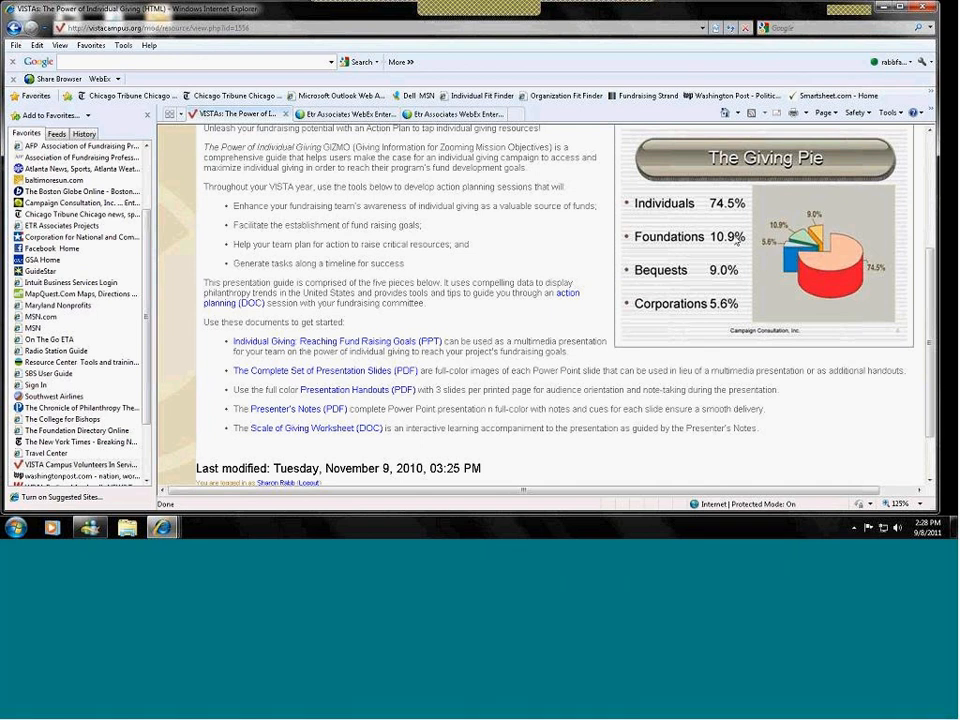
mouse_move(686, 240)
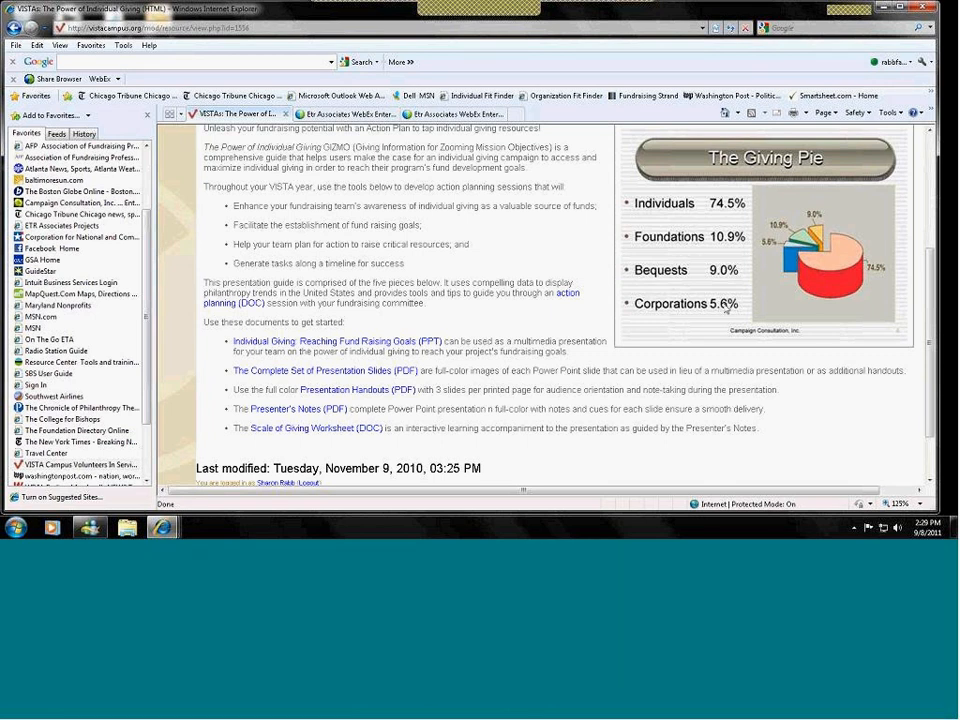
mouse_move(664, 270)
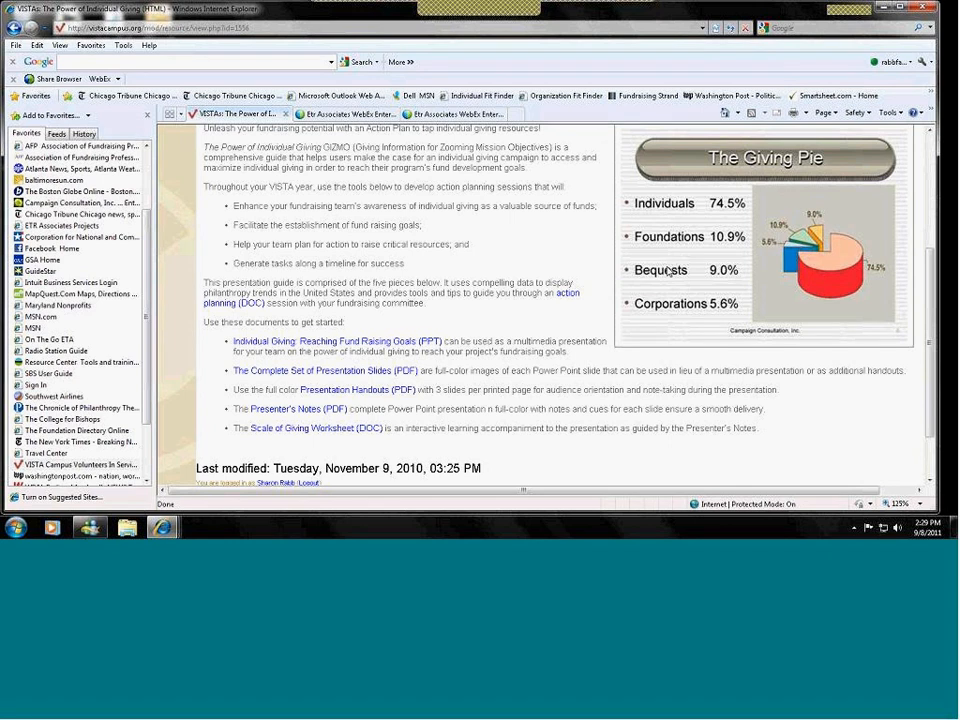
mouse_move(688, 312)
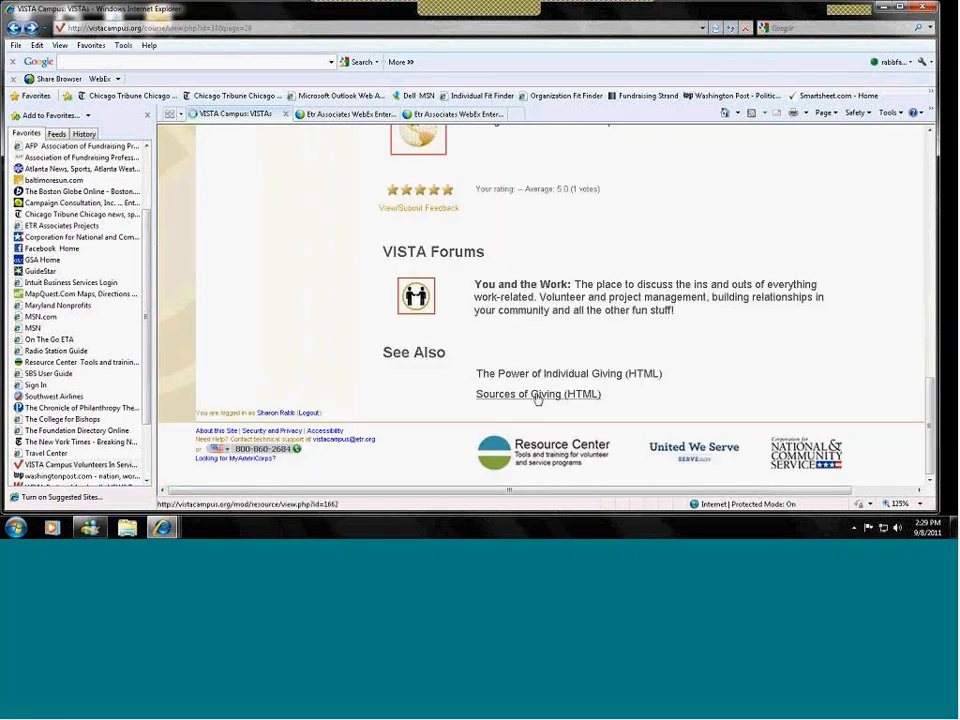
Step: View the Sources of Giving page, then its chart PDF comparing corporate, individual and civic funding
left_click(536, 394)
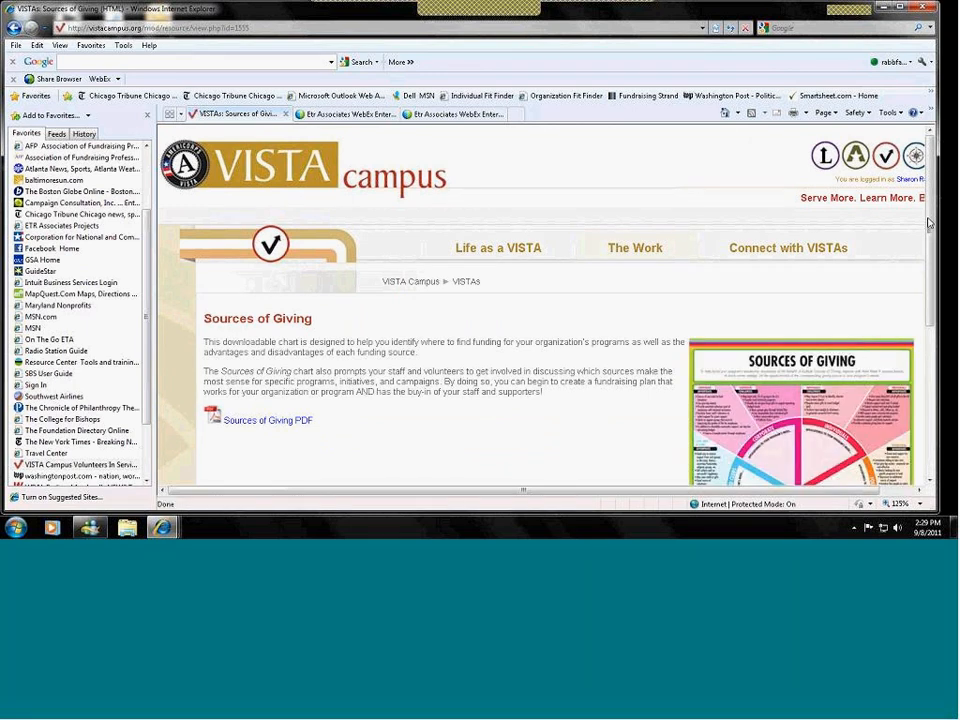
scroll("down", 3)
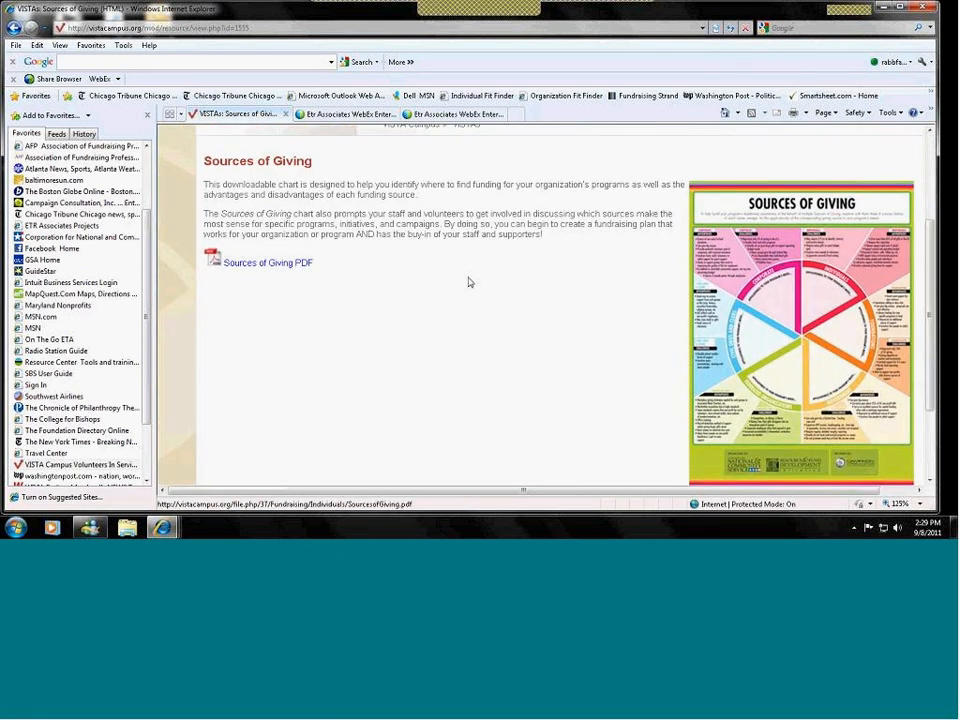
left_click(264, 262)
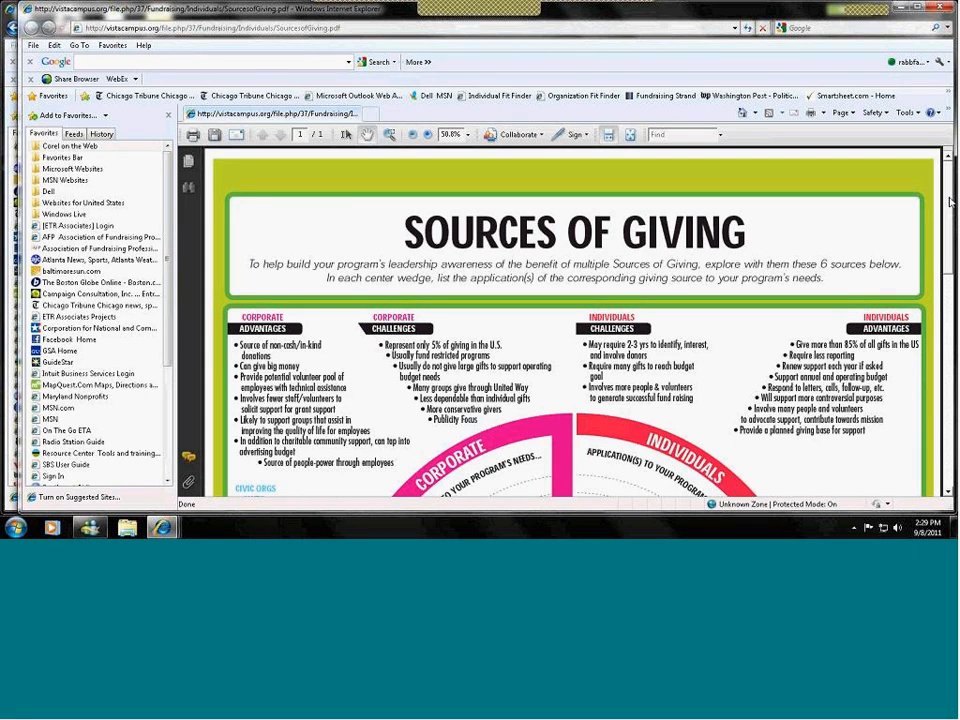
scroll("down", 3)
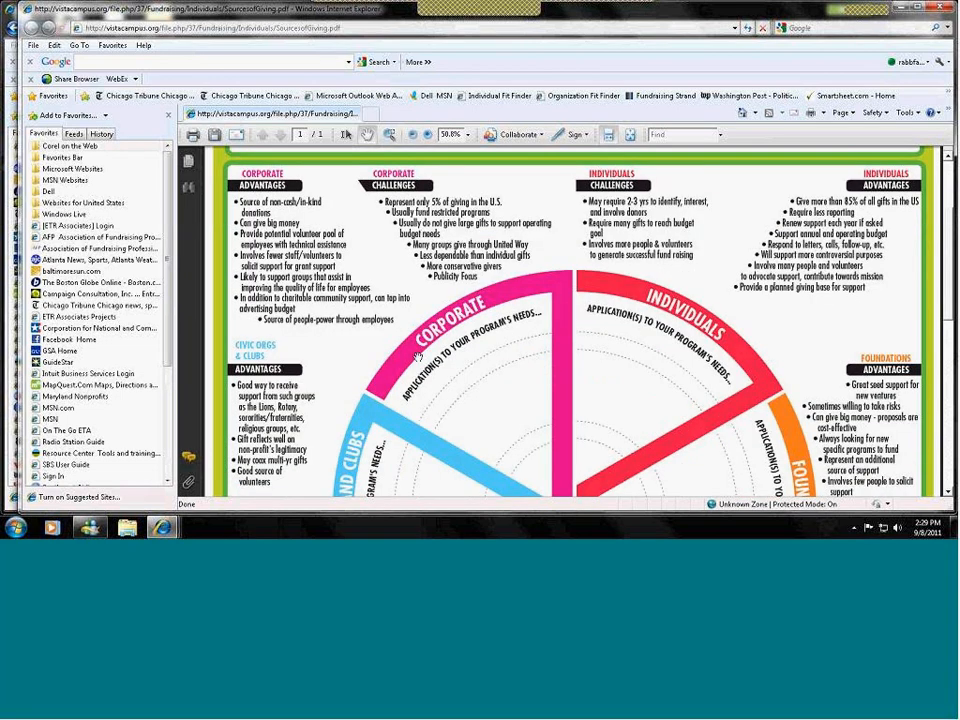
mouse_move(696, 336)
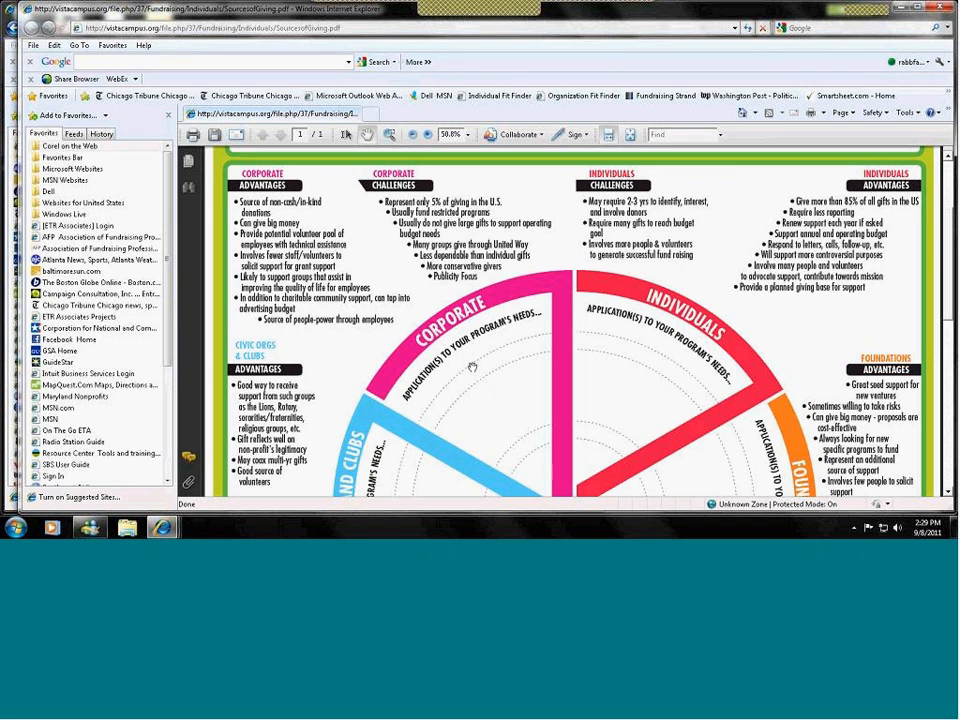
mouse_move(474, 422)
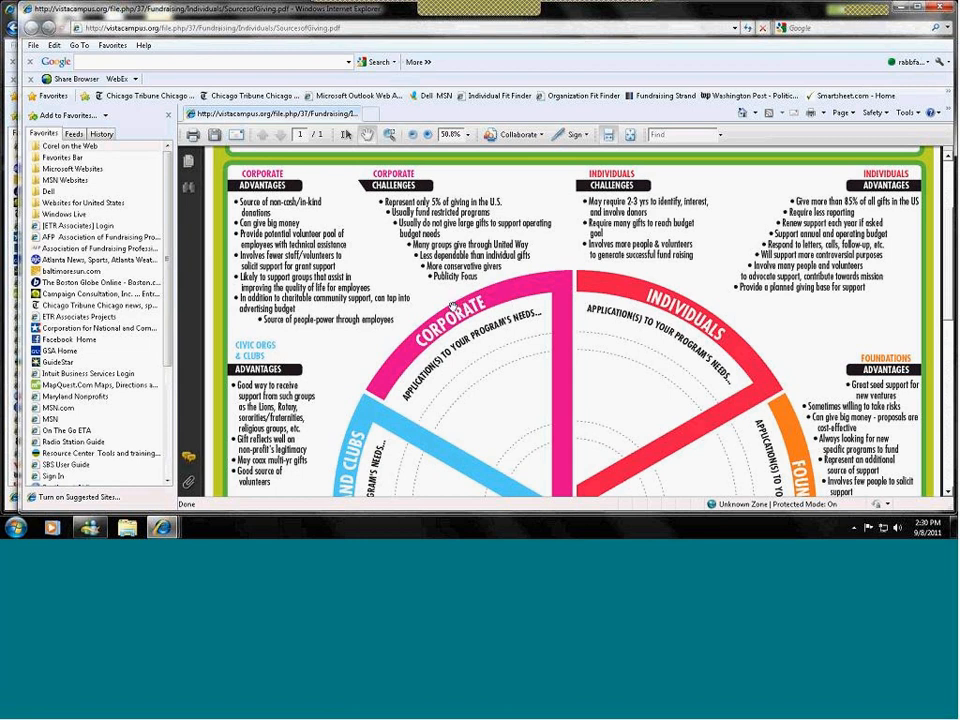
mouse_move(568, 176)
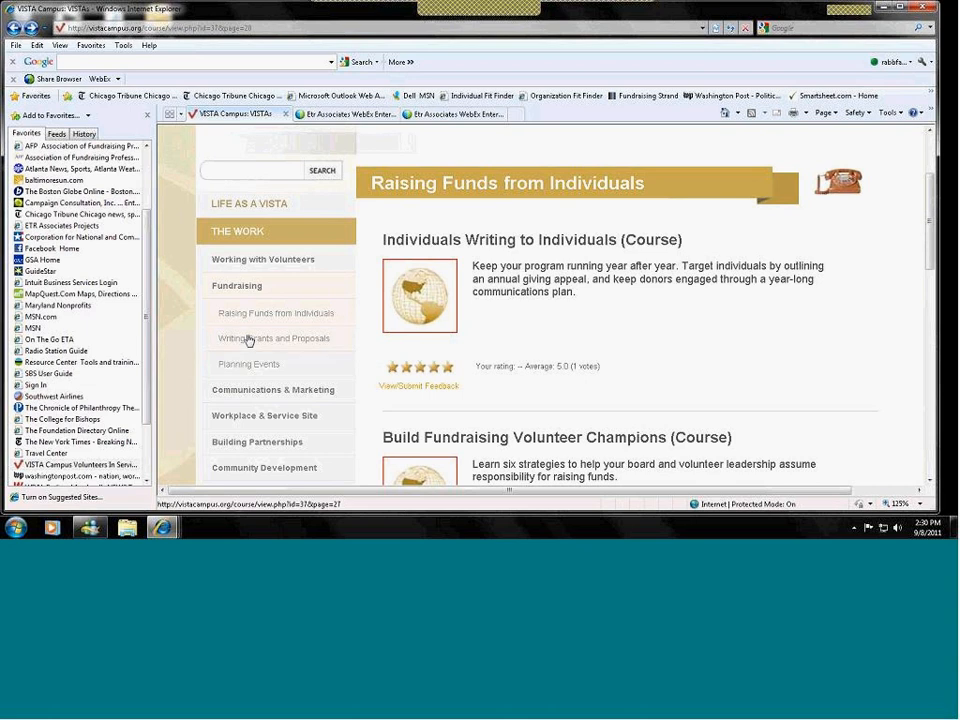
mouse_move(250, 338)
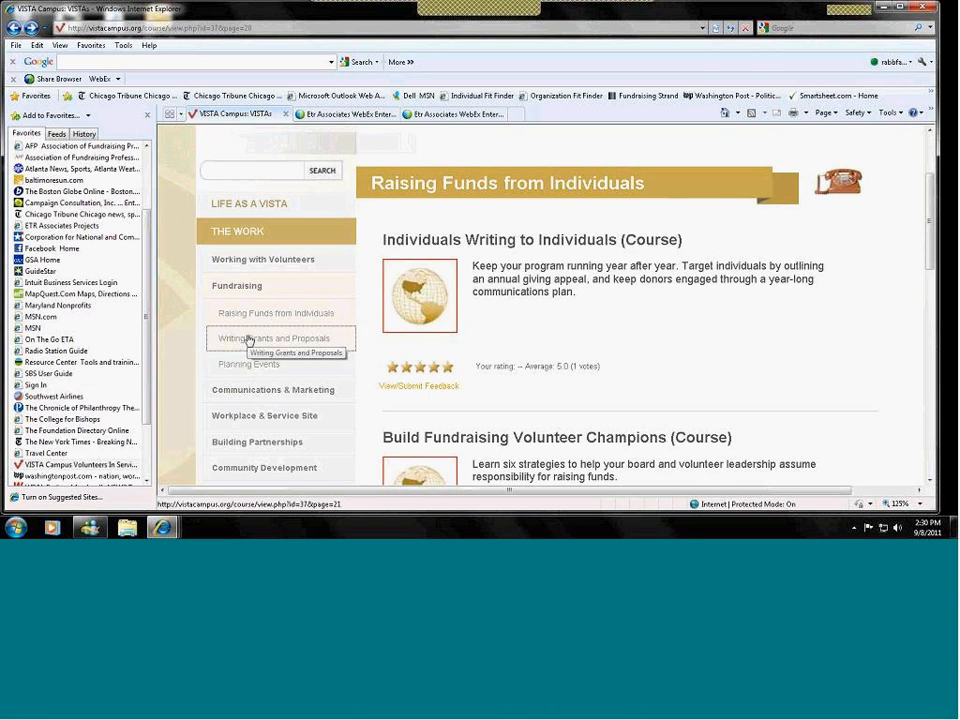
Step: Browse the Writing Grants and Proposals listing through Building Your Case, Producing Proposals and Writing Proposals
left_click(280, 338)
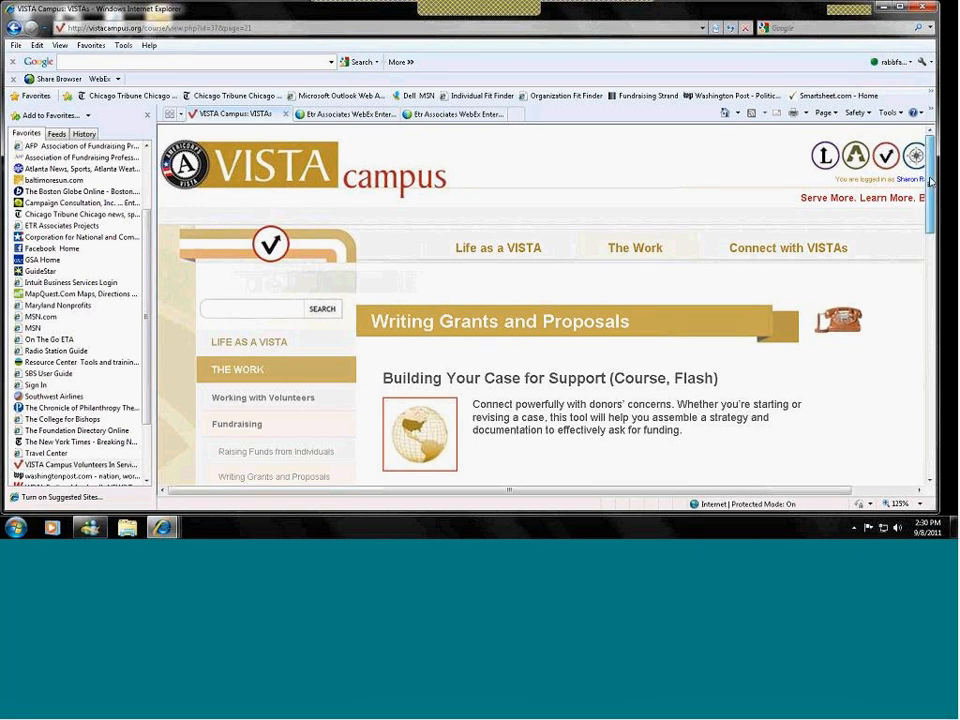
scroll("down", 3)
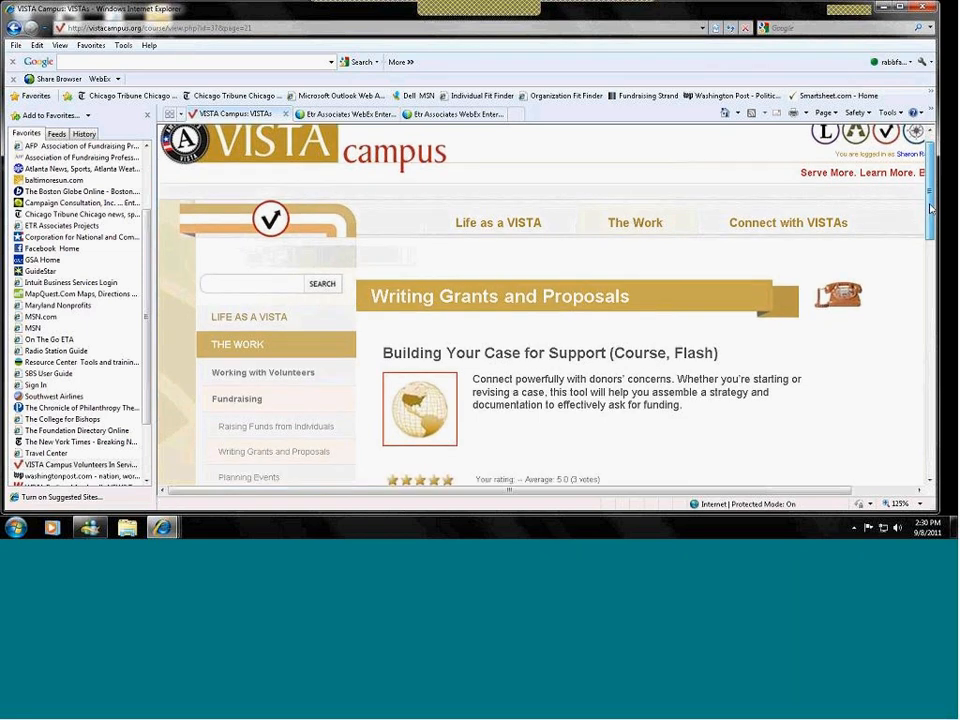
scroll("down", 3)
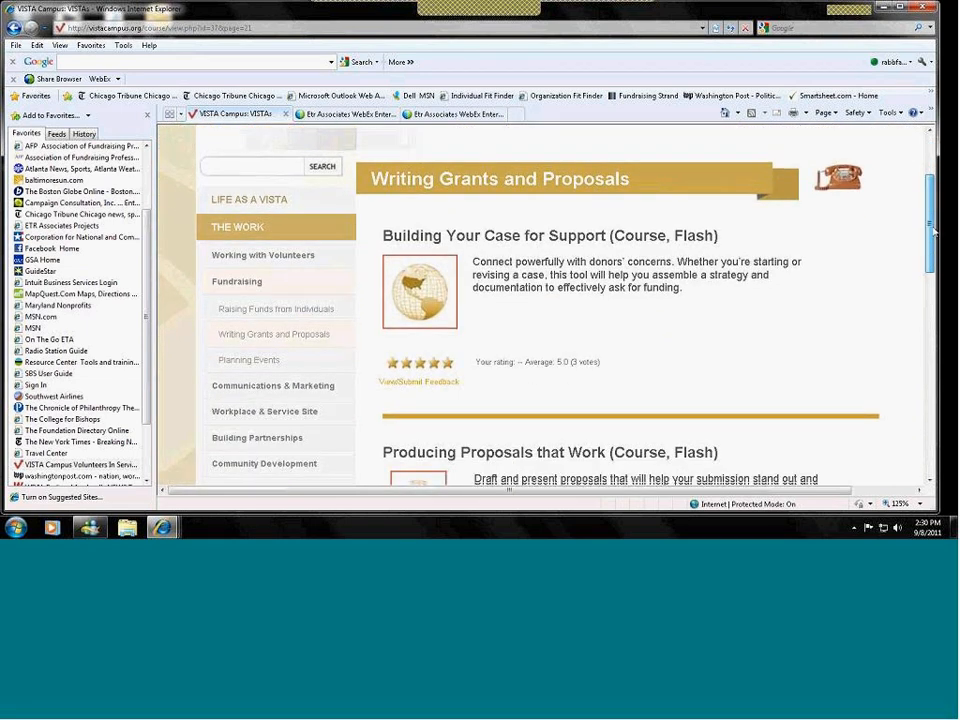
scroll("down", 3)
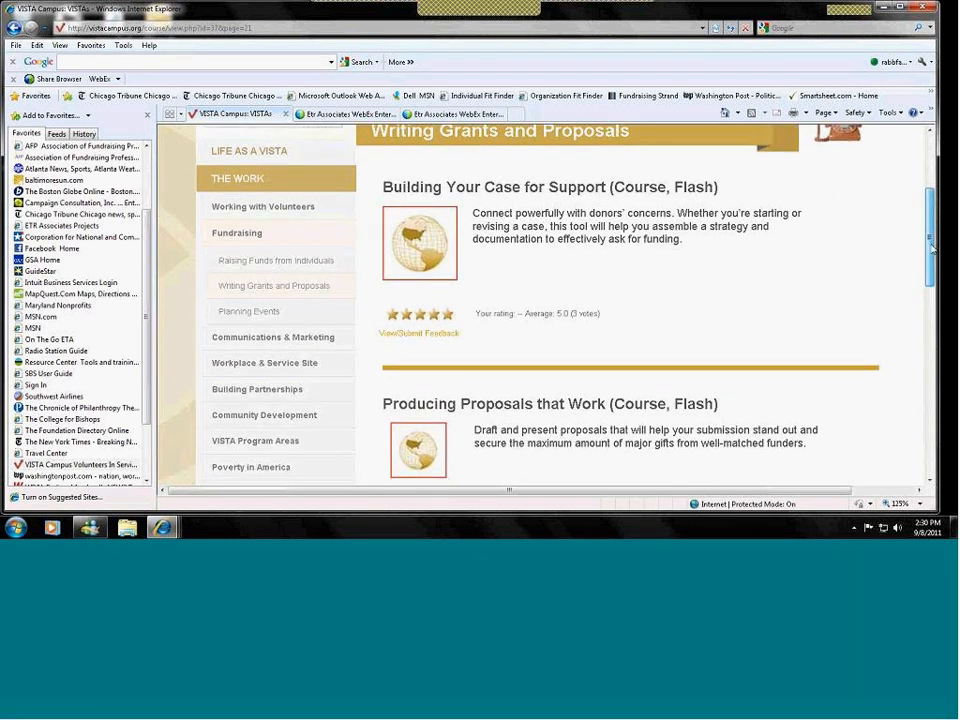
scroll("down", 3)
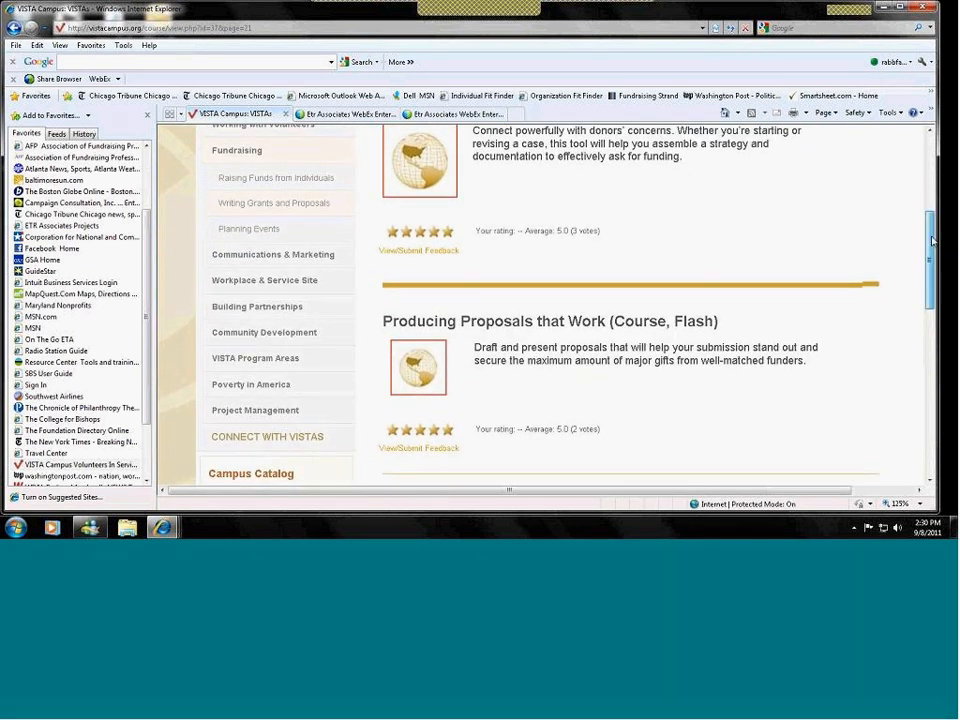
scroll("down", 3)
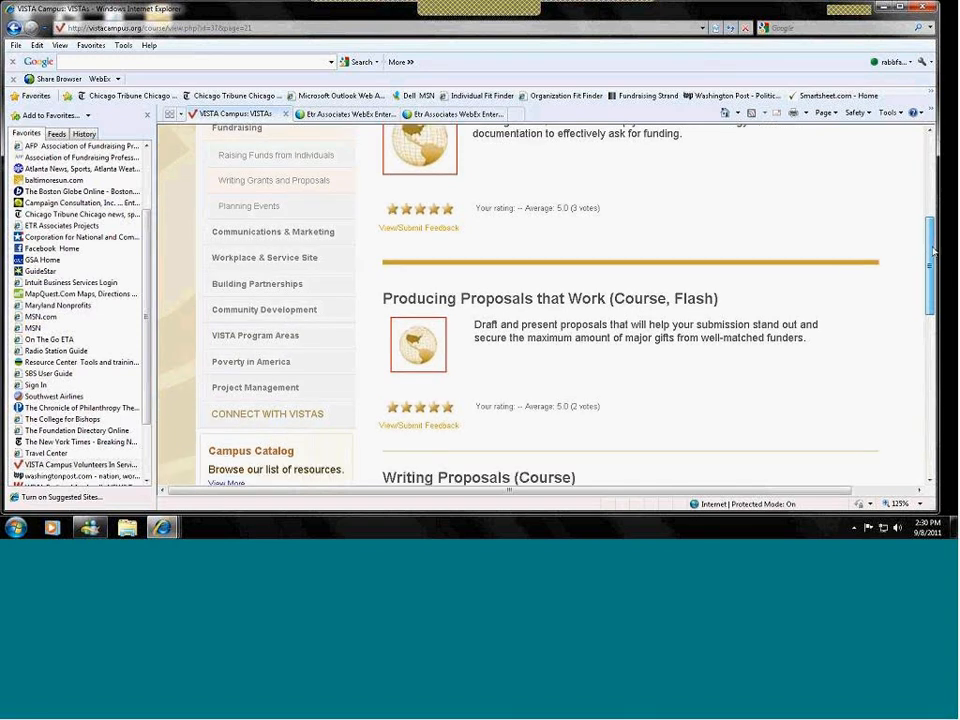
scroll("down", 3)
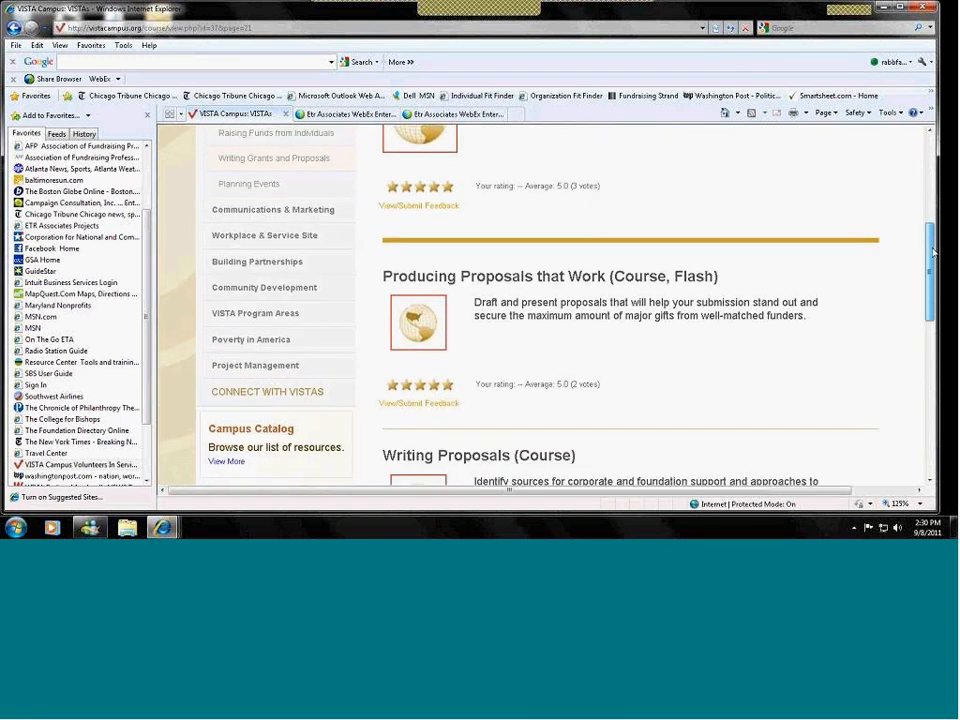
scroll("down", 3)
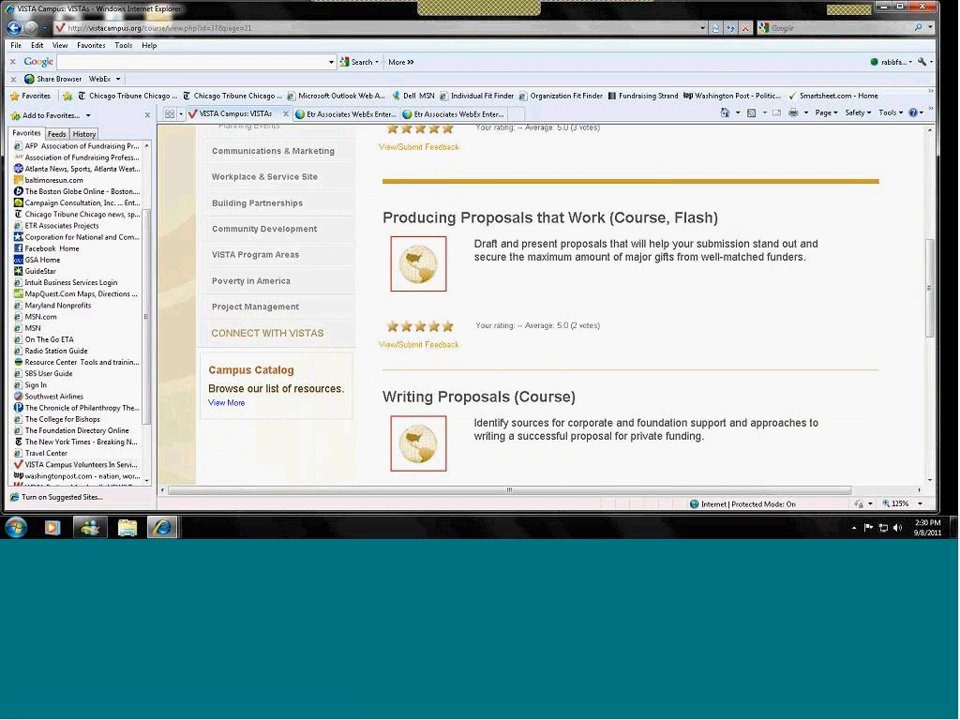
scroll("up", 3)
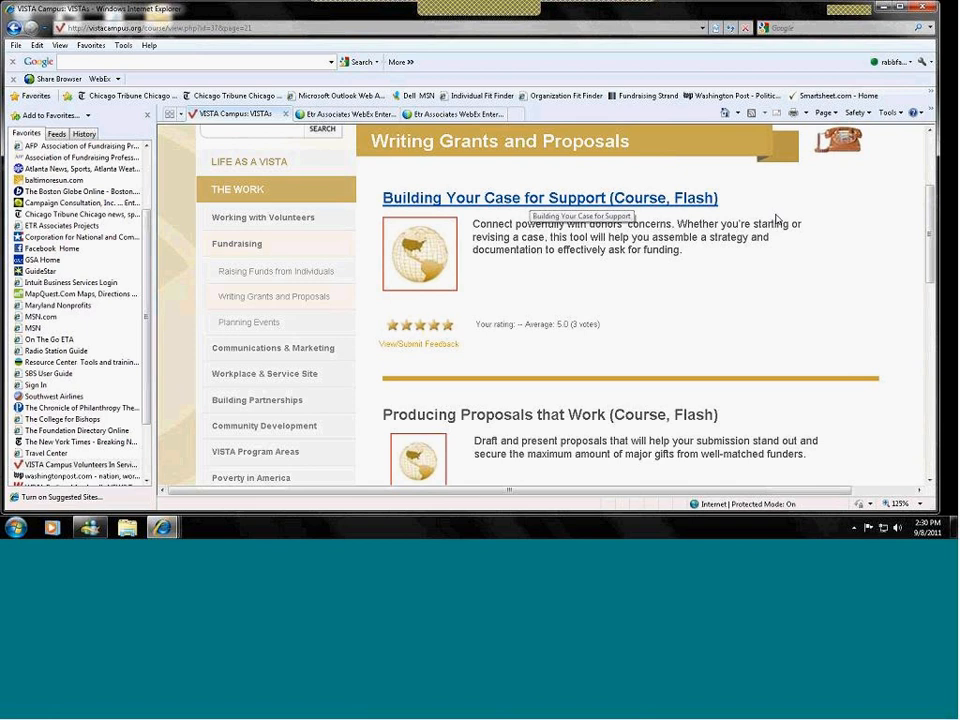
Step: Start the Building Your Case for Support course and get its Community Problem worksheet
left_click(548, 198)
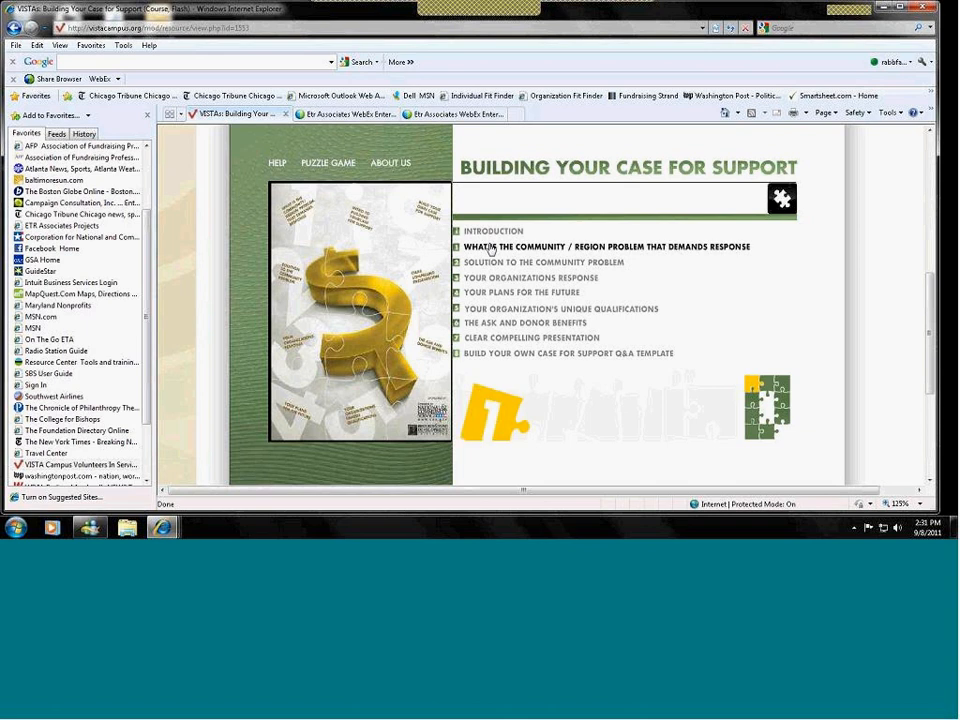
left_click(530, 262)
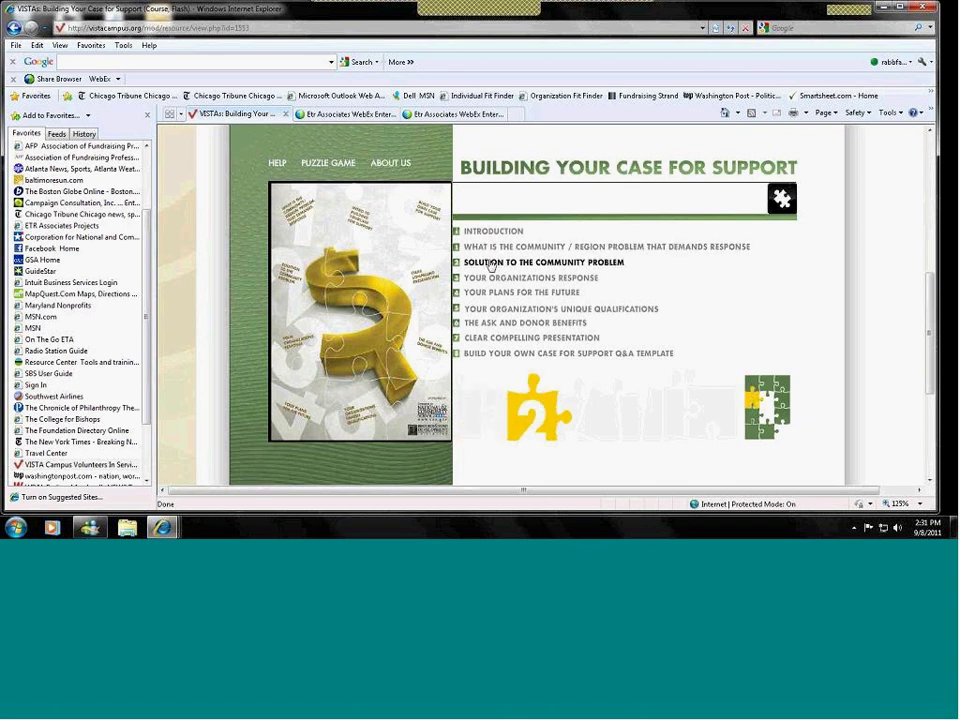
left_click(528, 276)
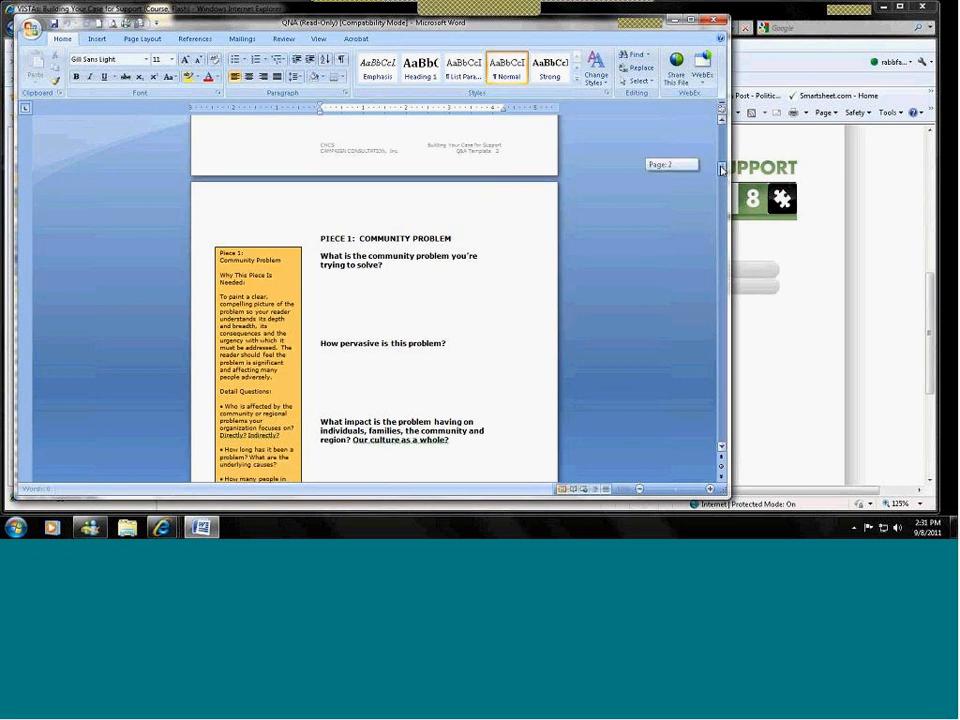
scroll("down", 3)
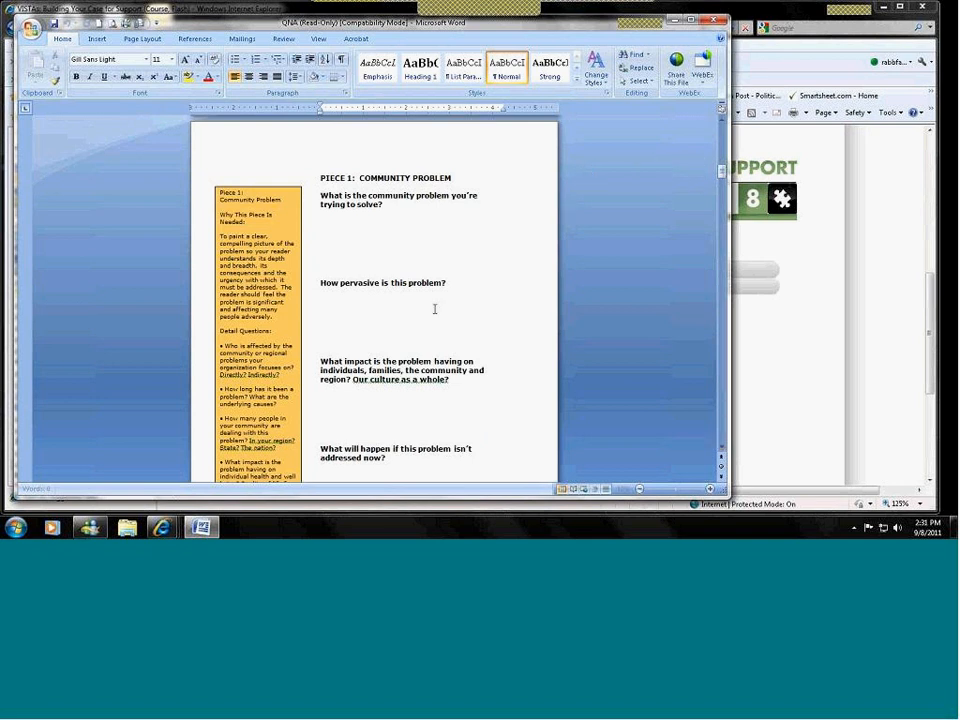
mouse_move(678, 196)
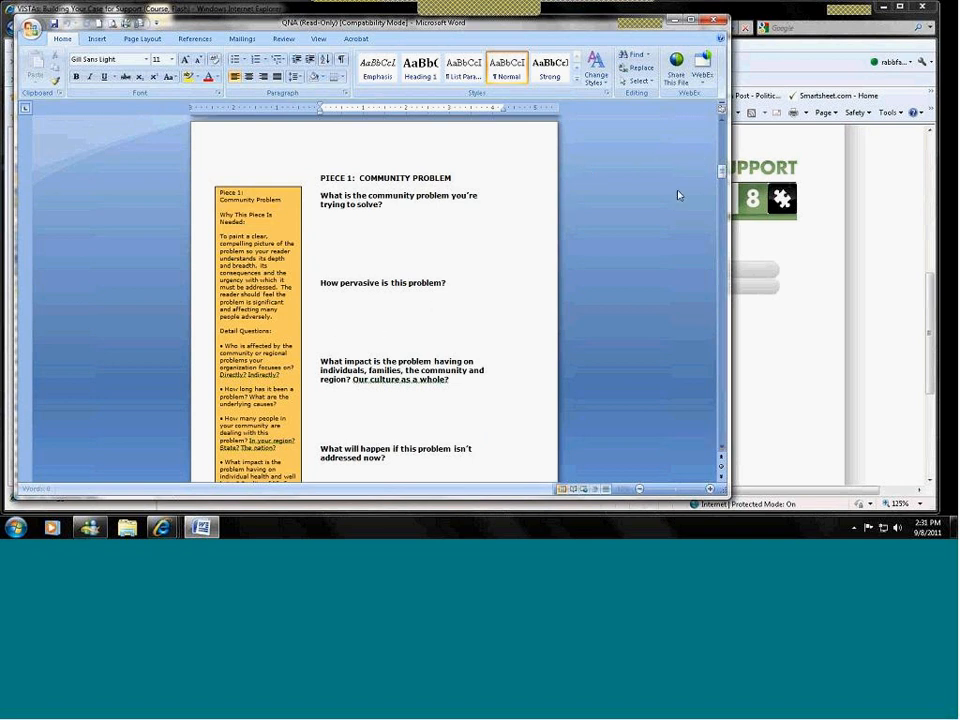
scroll("down", 3)
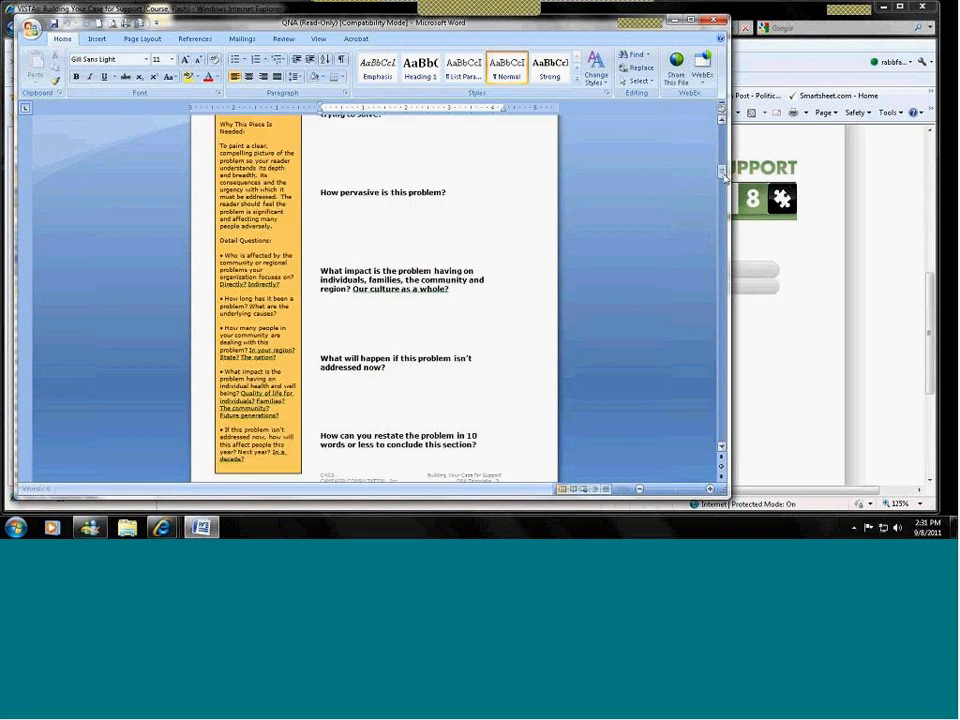
scroll("down", 3)
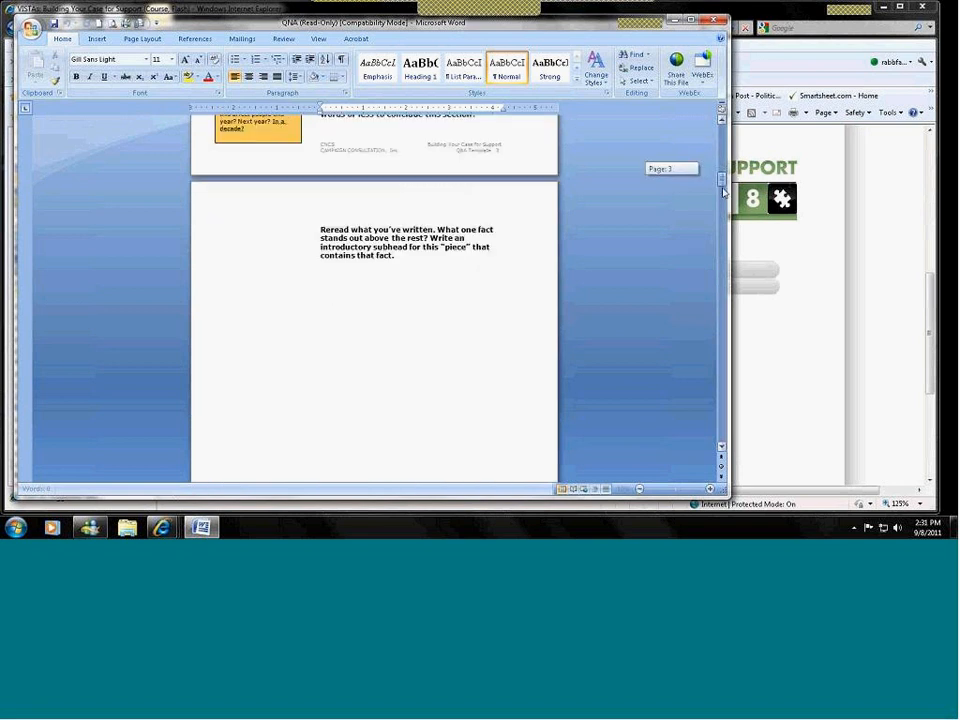
scroll("down", 3)
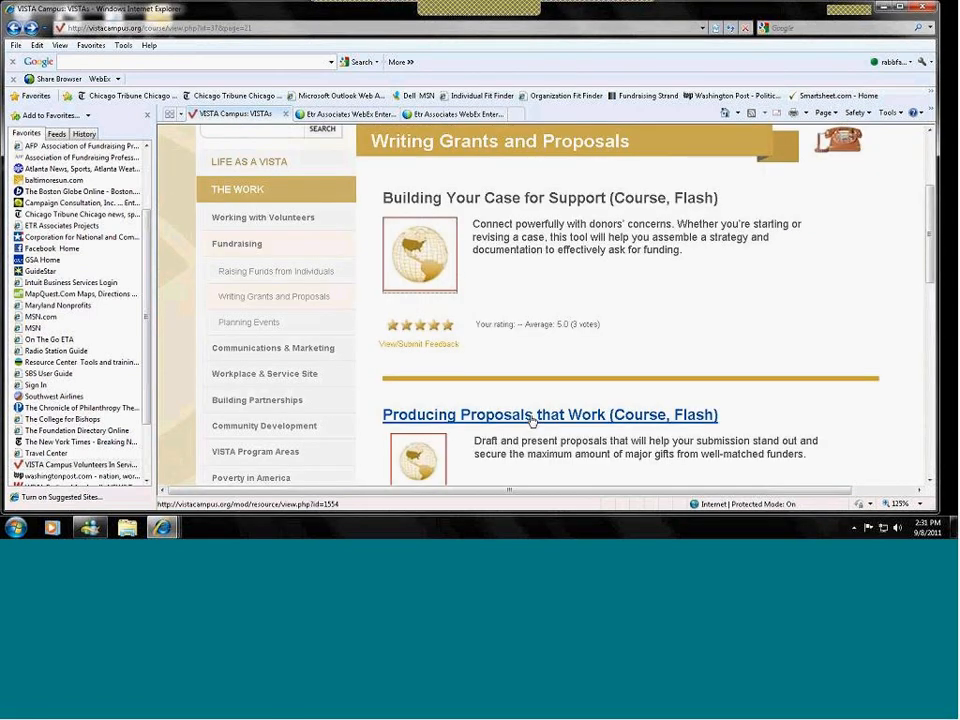
Step: View the Producing Proposals That Work course page down to its interactive intro
left_click(528, 414)
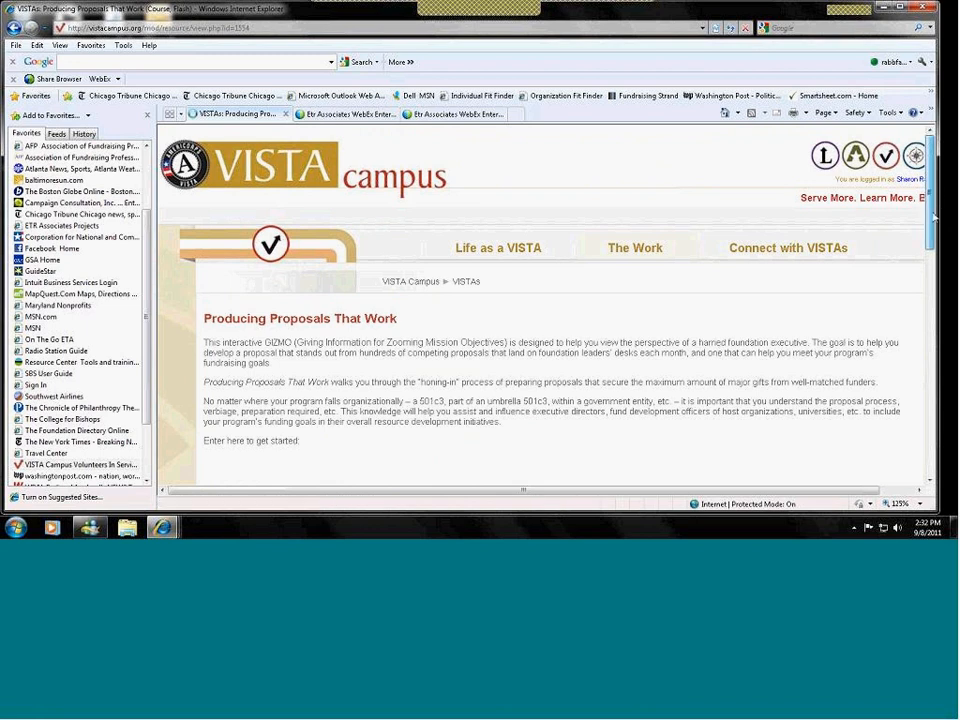
scroll("down", 3)
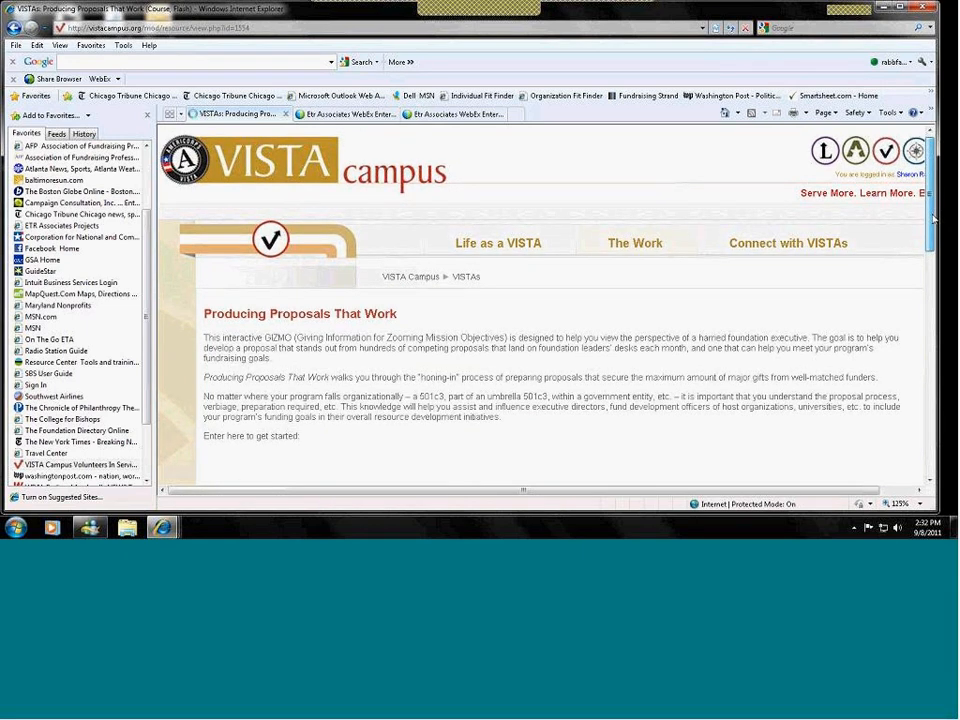
scroll("down", 3)
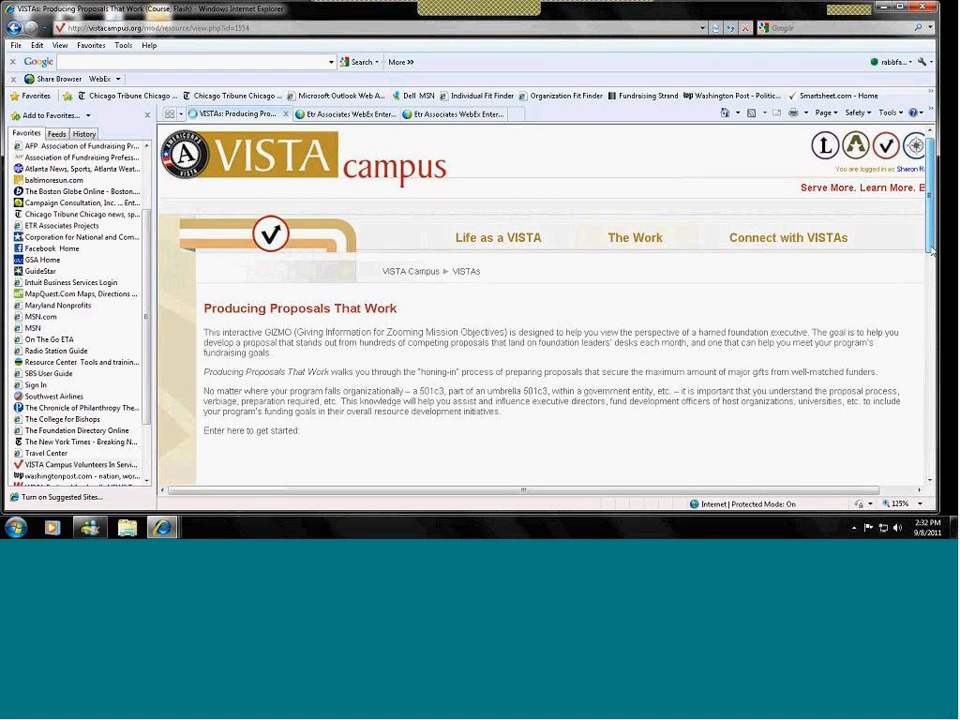
scroll("down", 3)
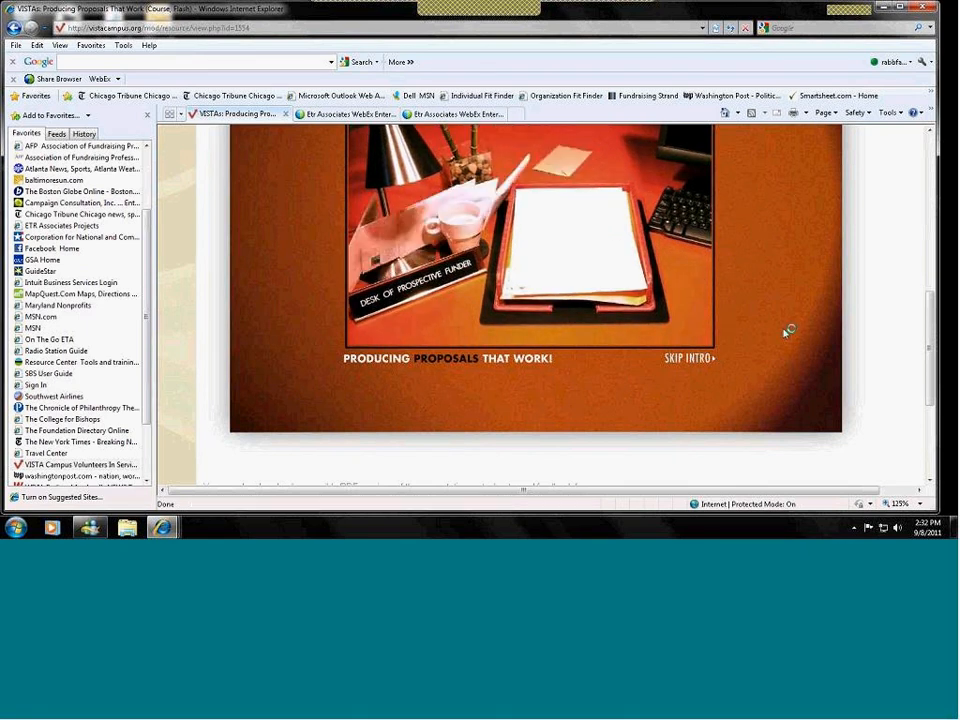
Step: Advance through the welcome and overview screens to the Drafting Your Proposal Outline section
left_click(684, 356)
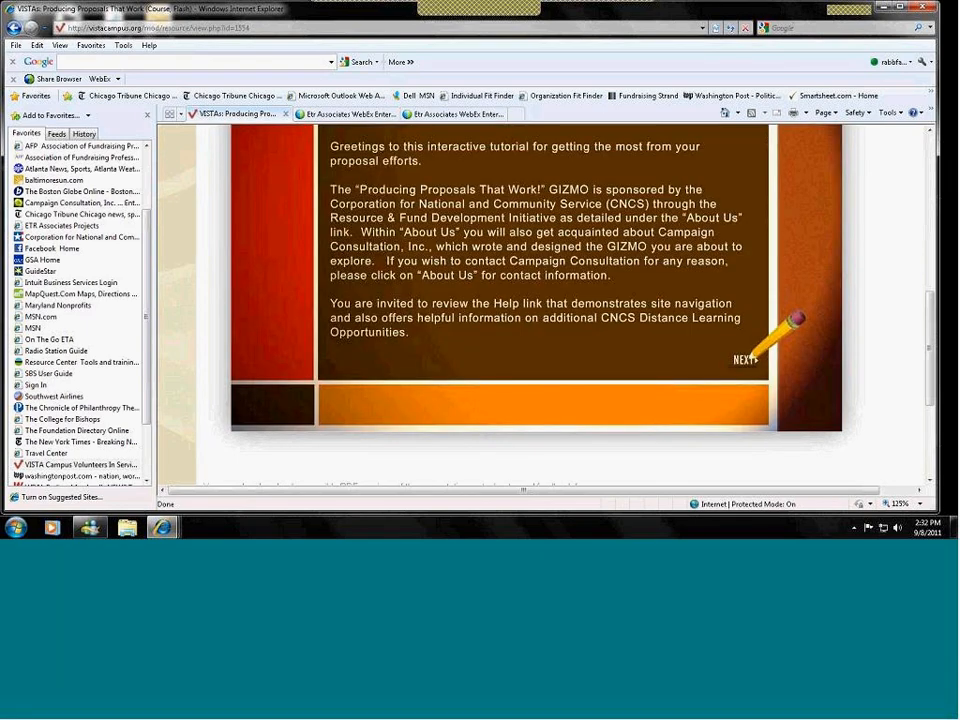
left_click(742, 360)
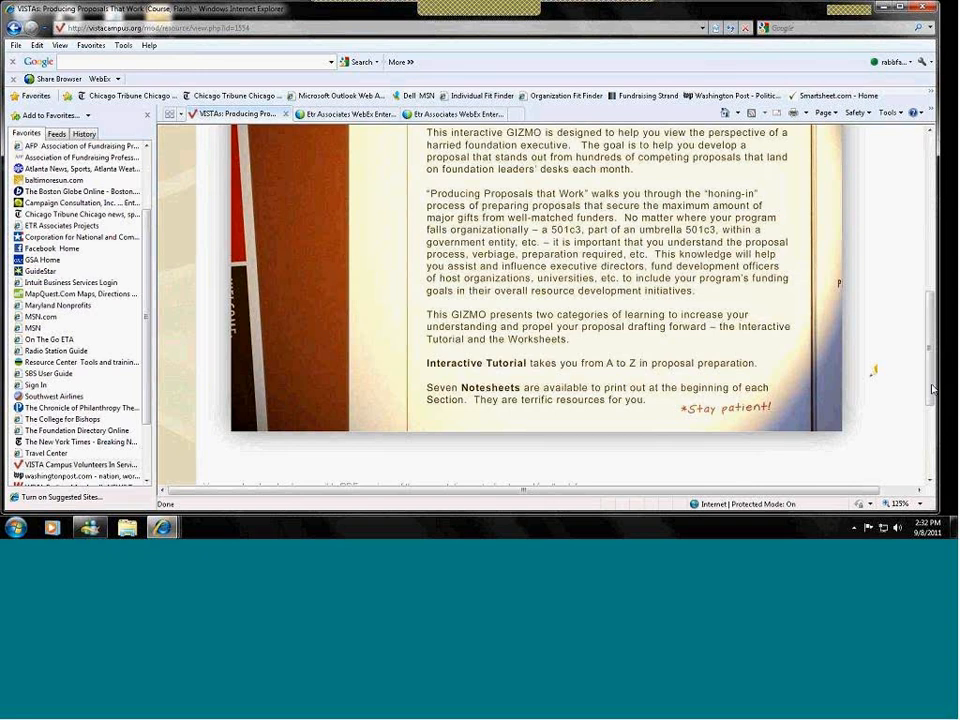
scroll("down", 3)
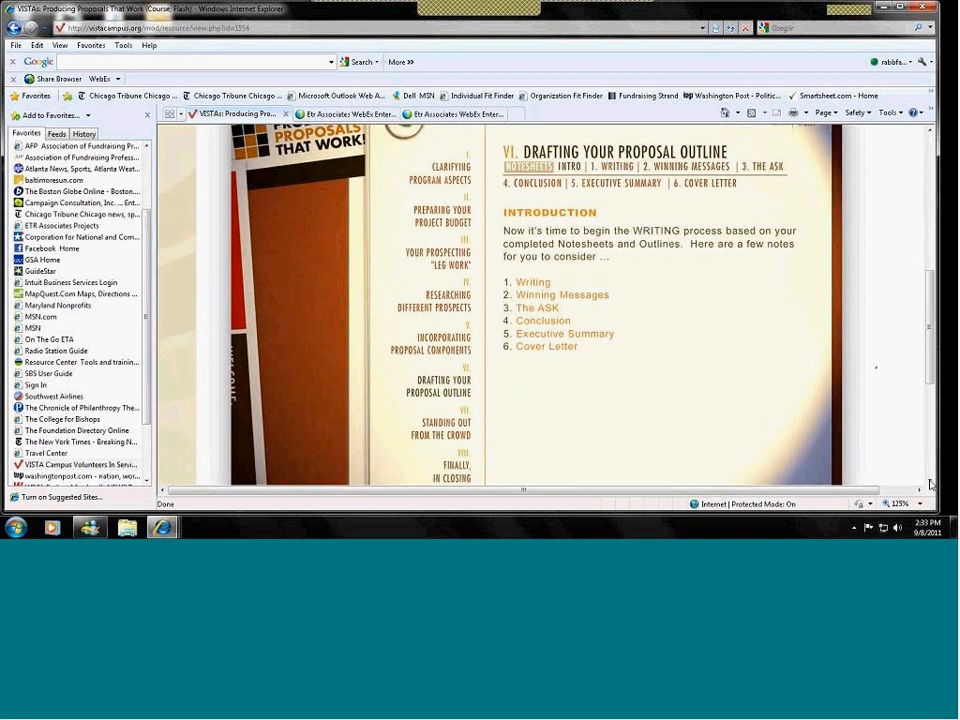
scroll("down", 3)
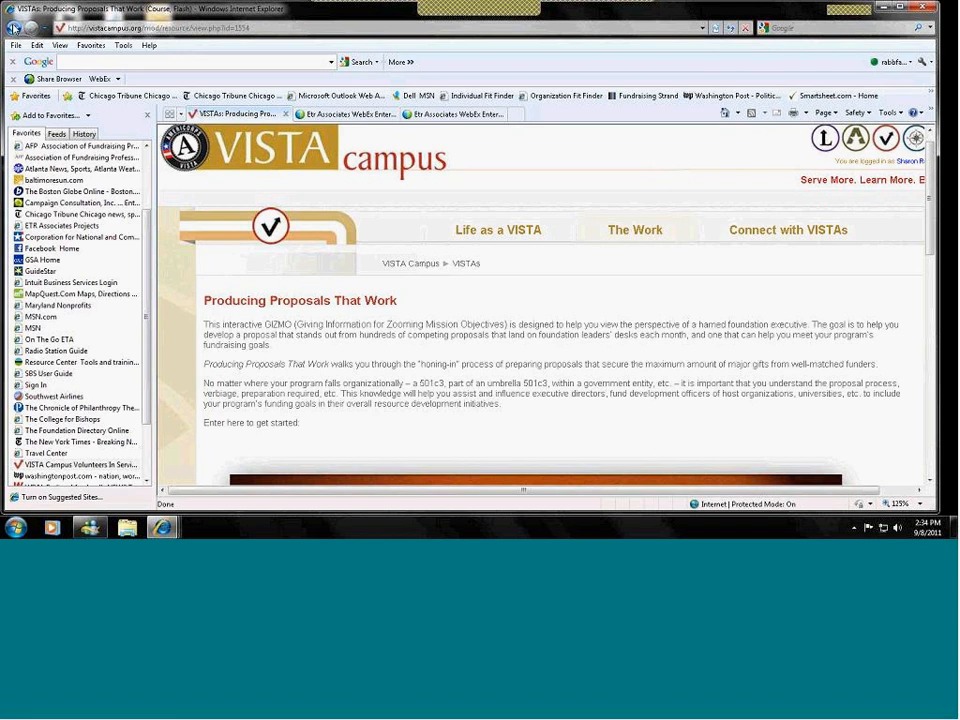
mouse_move(612, 218)
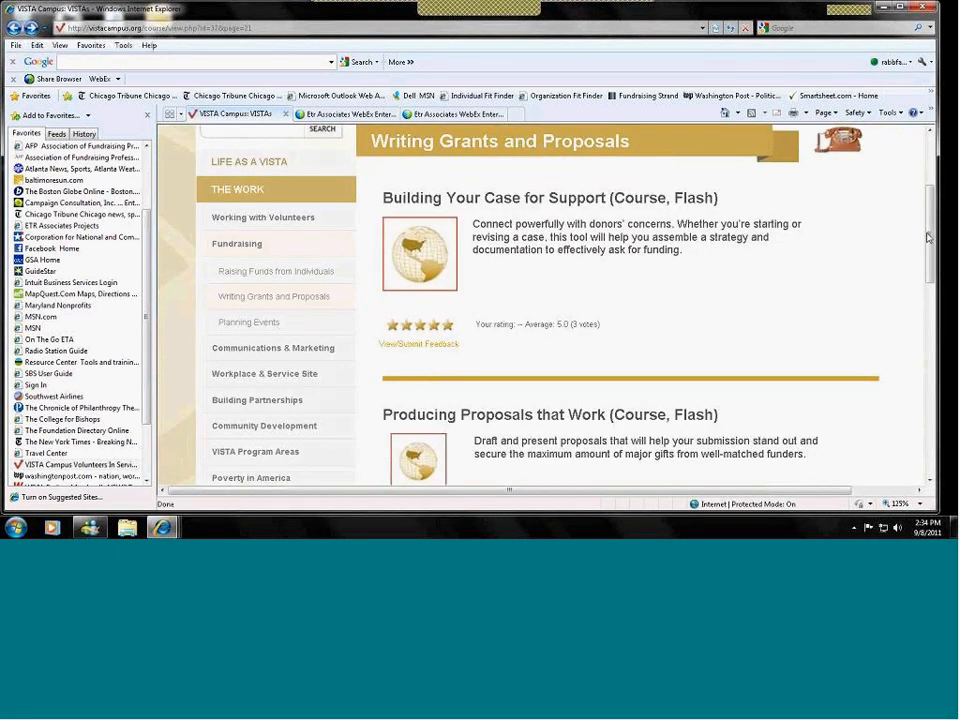
Step: Scroll the Writing Grants and Proposals listing past Producing Proposals to the Writing Proposals course
scroll("down", 3)
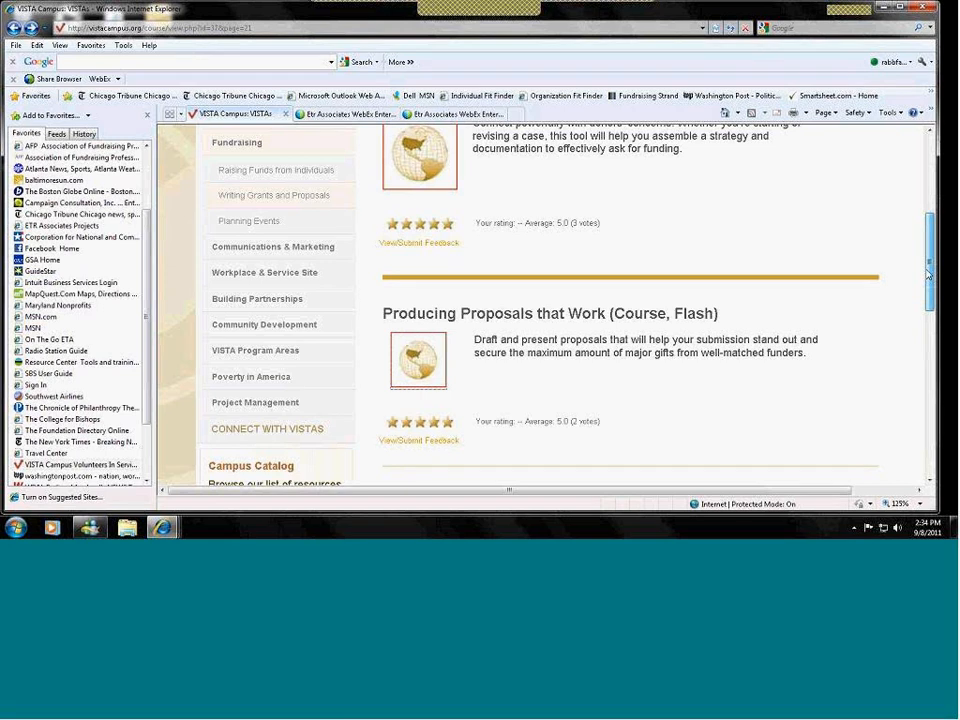
scroll("down", 3)
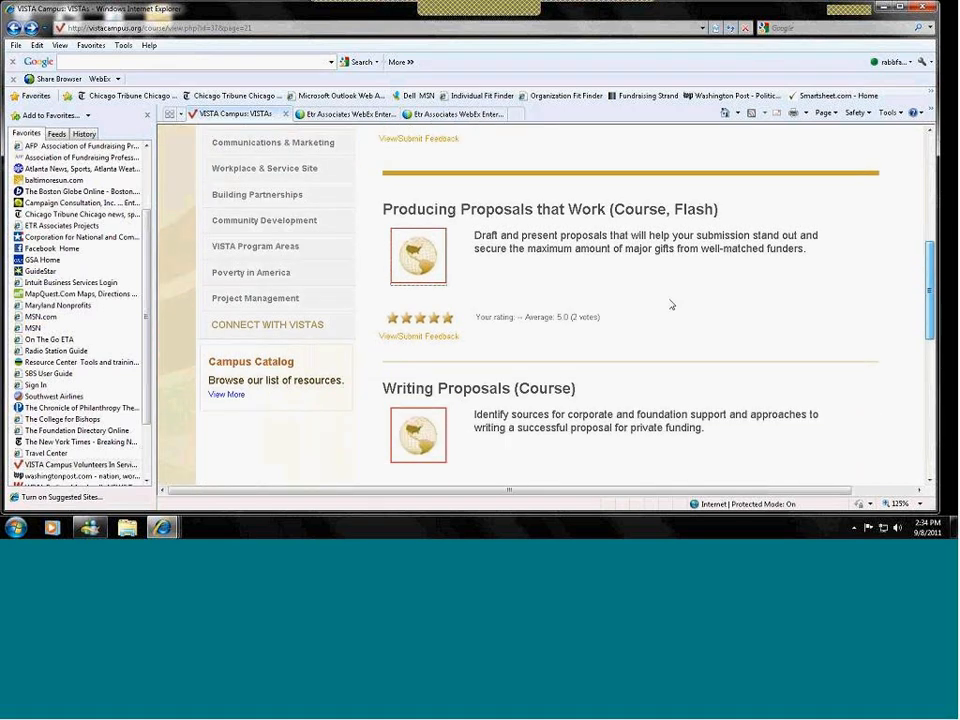
Step: Open the Writing Proposals course, which shows a file-not-found error
left_click(476, 388)
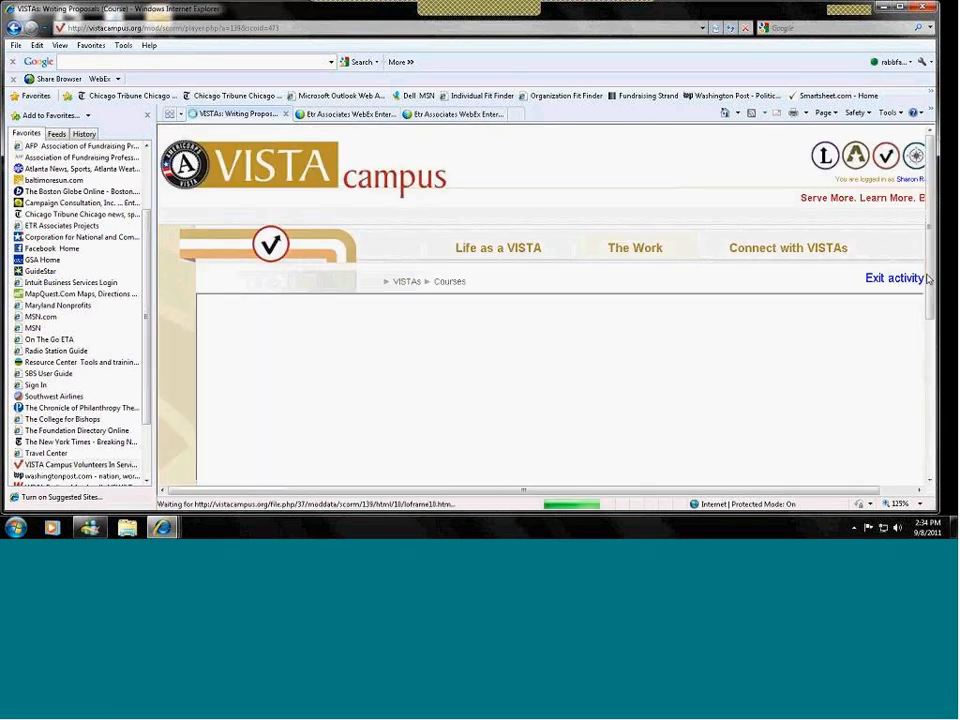
scroll("down", 3)
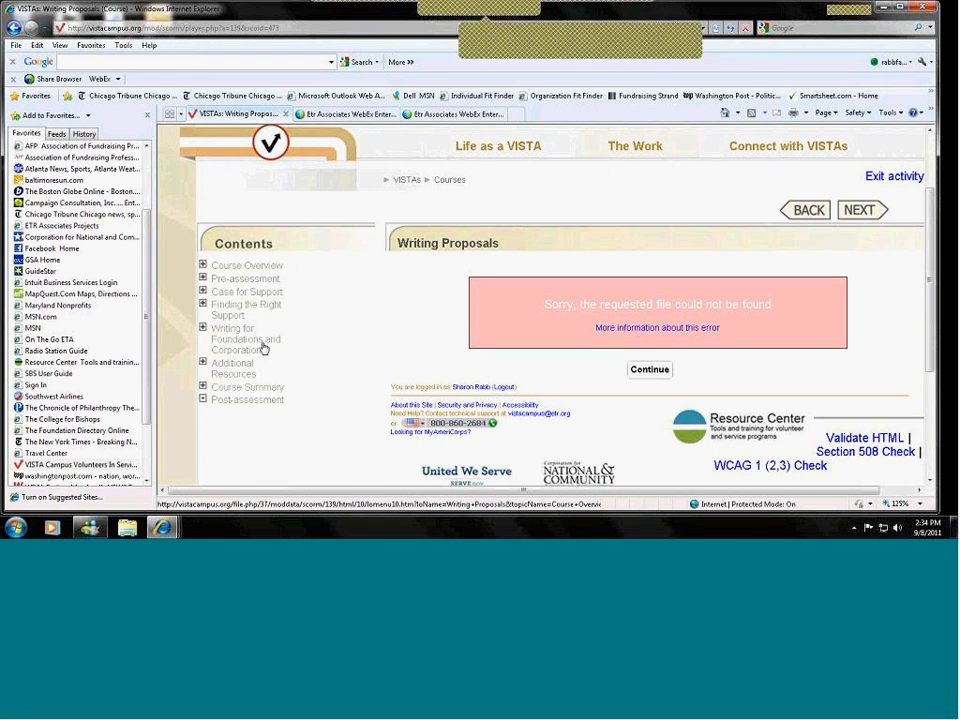
mouse_move(272, 400)
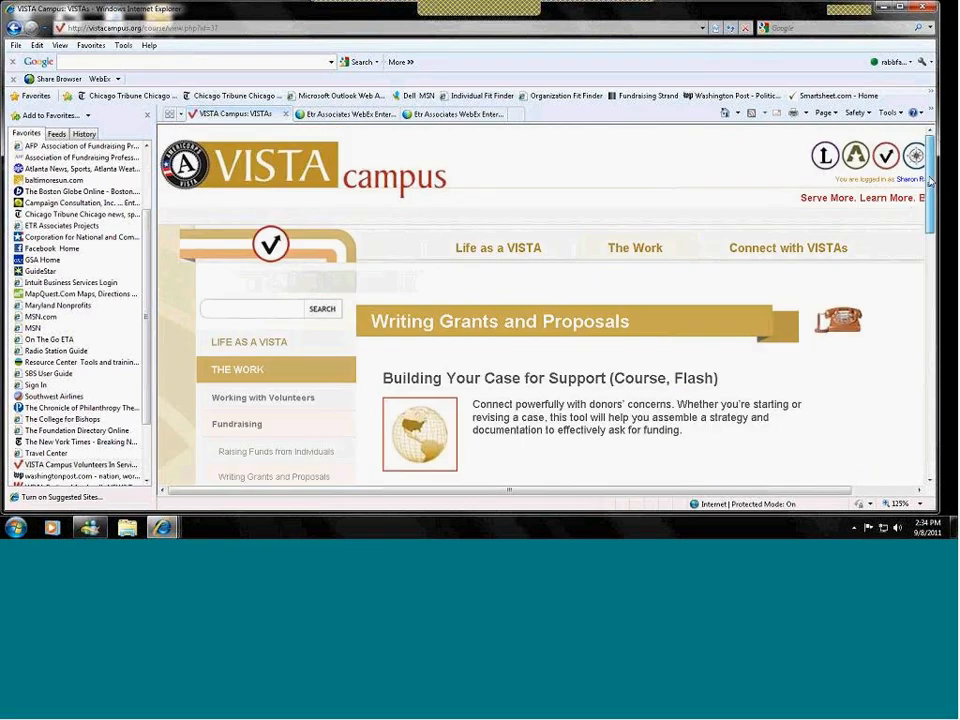
Step: From the grants listing's See Also, open the Funding Challenges Can Work for You course
scroll("down", 3)
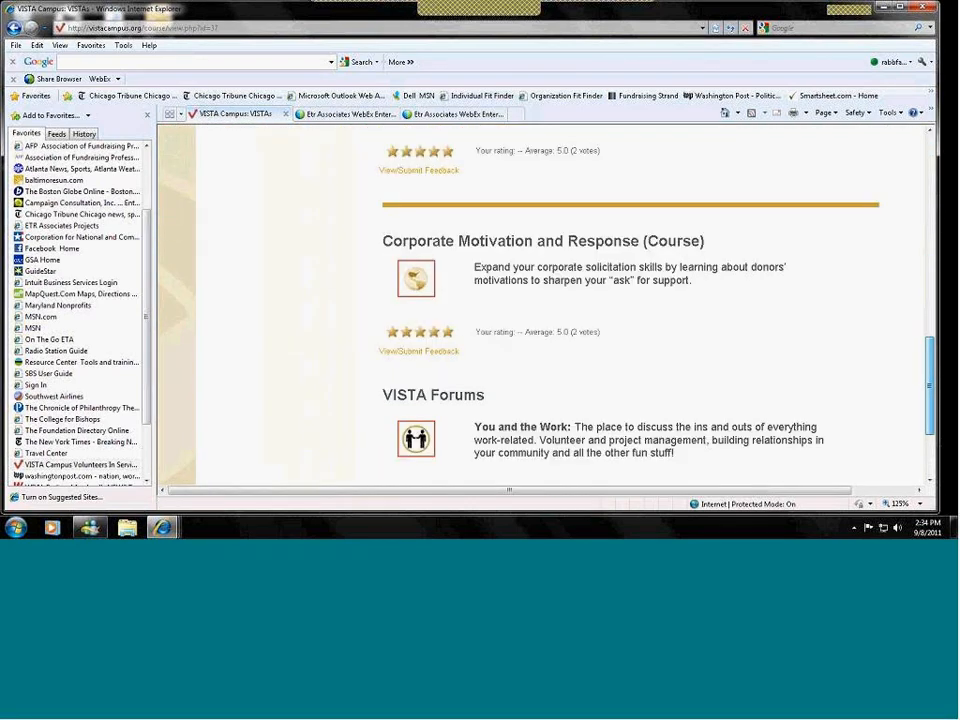
scroll("down", 3)
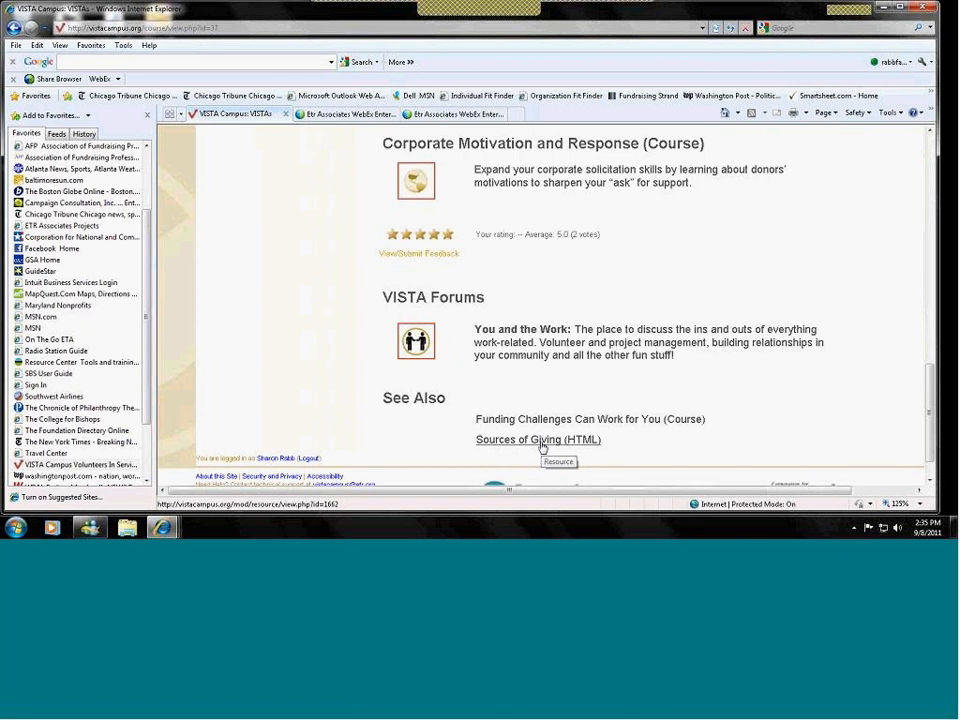
left_click(590, 420)
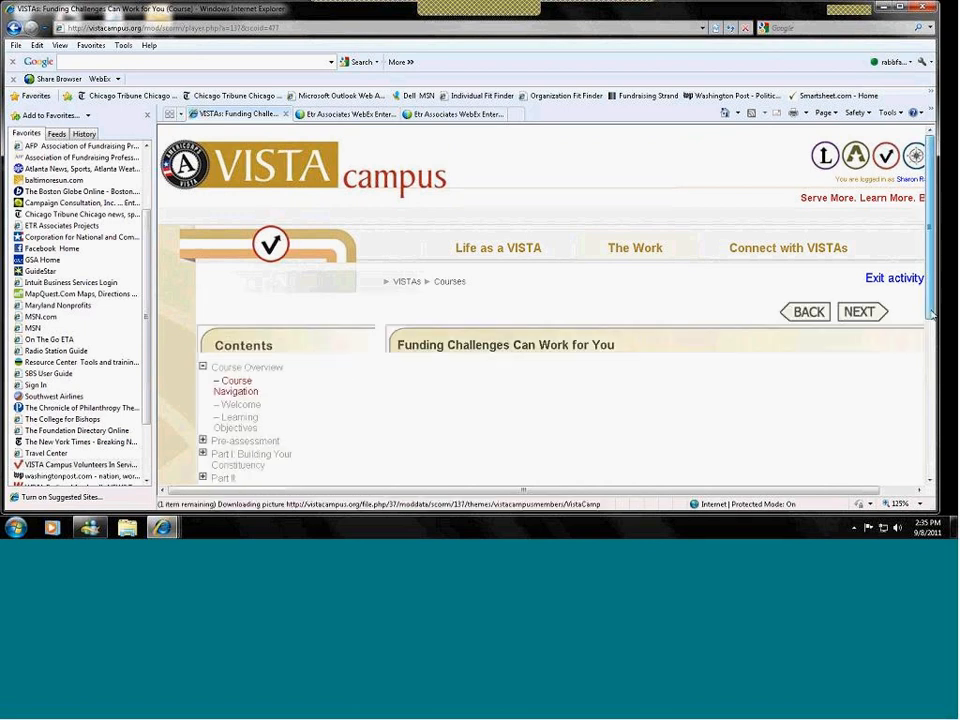
Step: Show the Course Overview, dismiss the already-initialized message and reload the course page
left_click(234, 386)
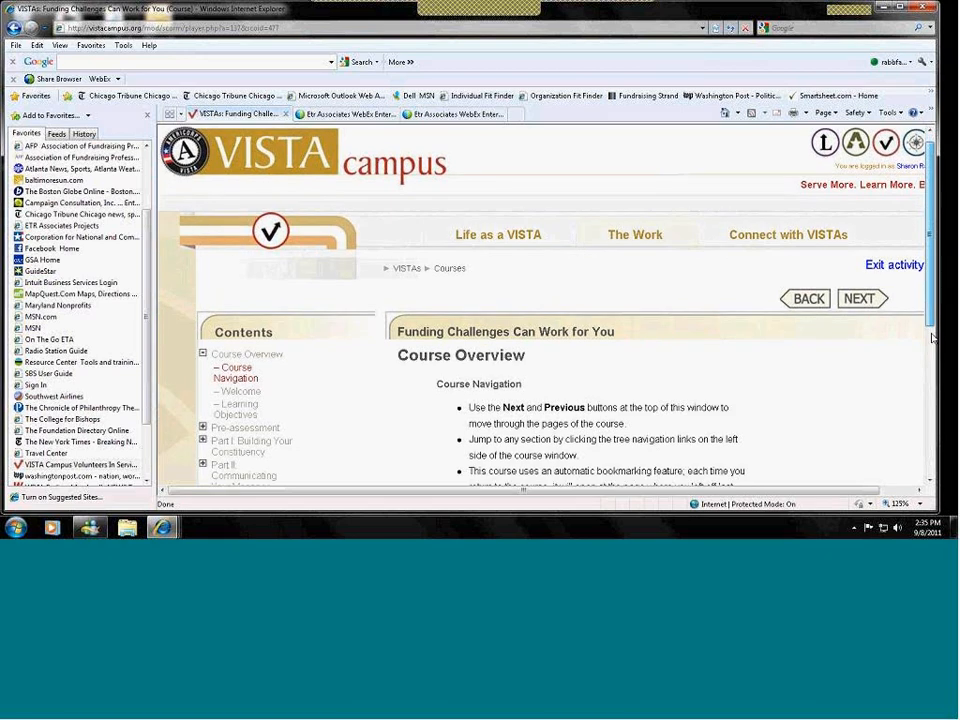
scroll("down", 3)
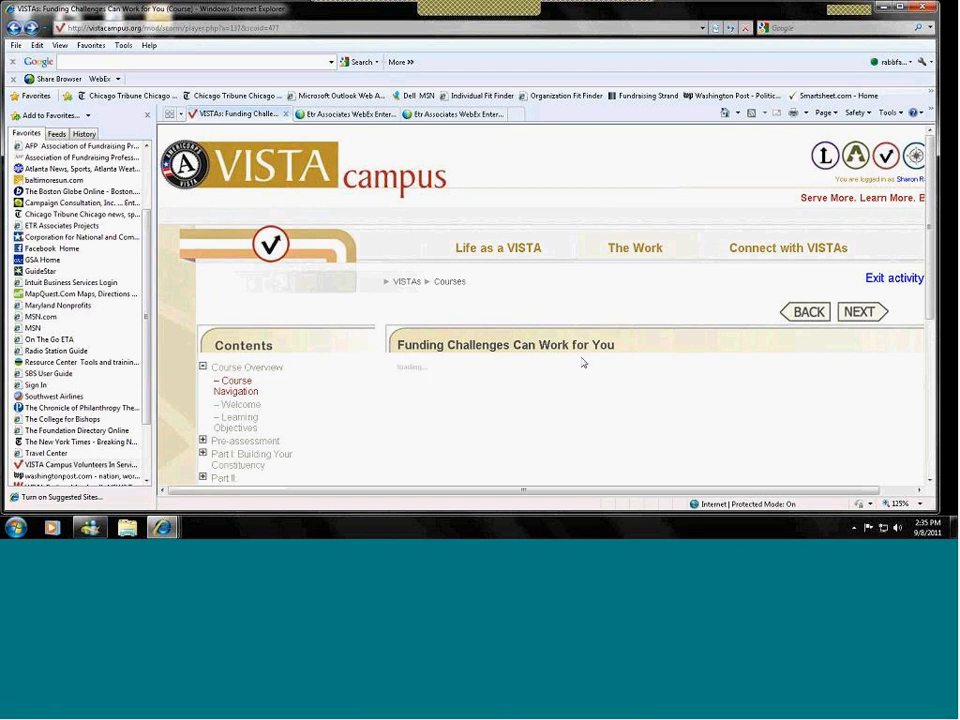
mouse_move(584, 362)
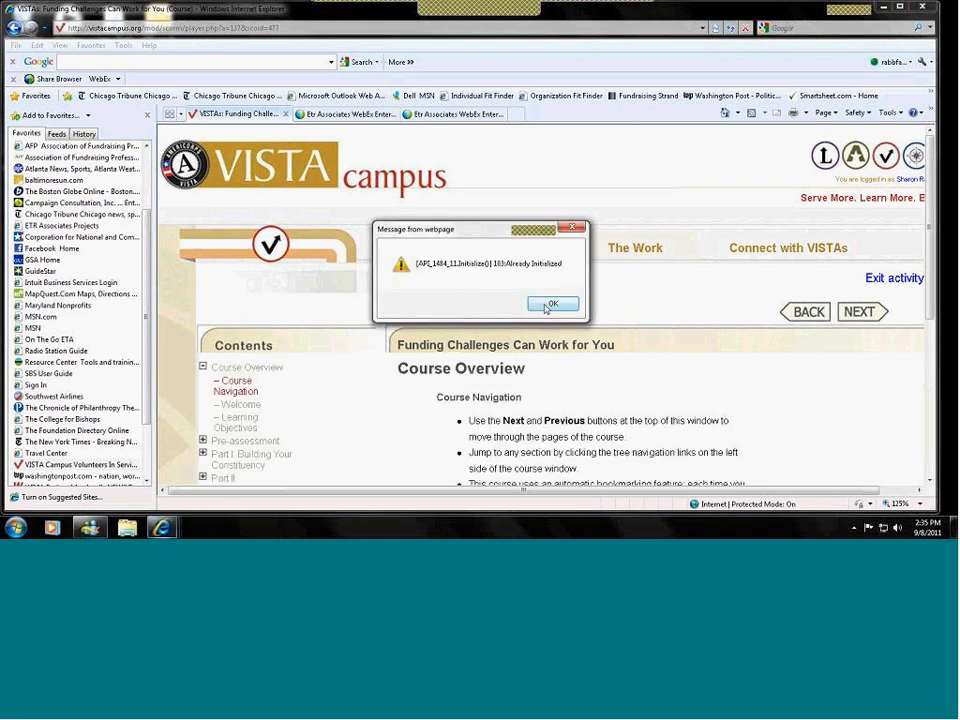
left_click(552, 304)
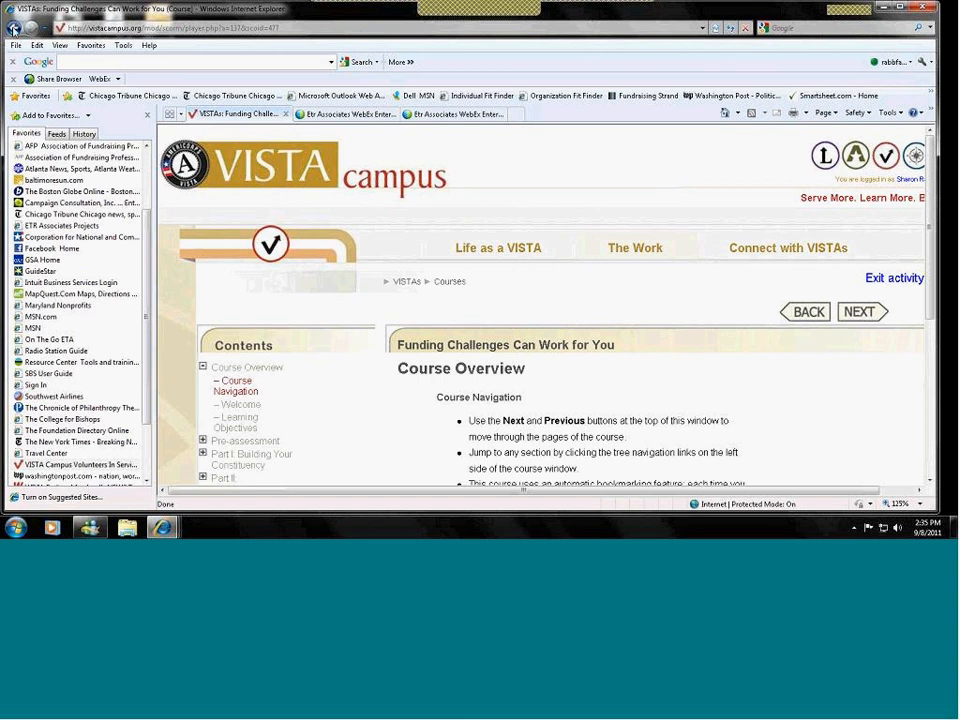
left_click(858, 312)
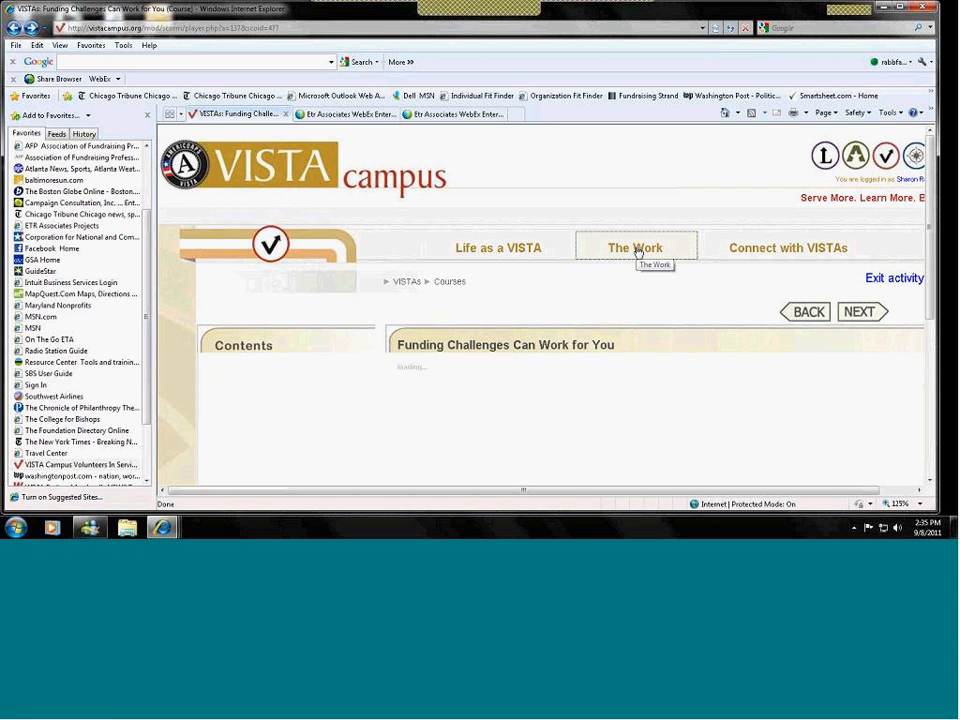
Step: Leave the course for The Work's Planning Events listing, down to The Keys to Success: Everything Events
left_click(634, 248)
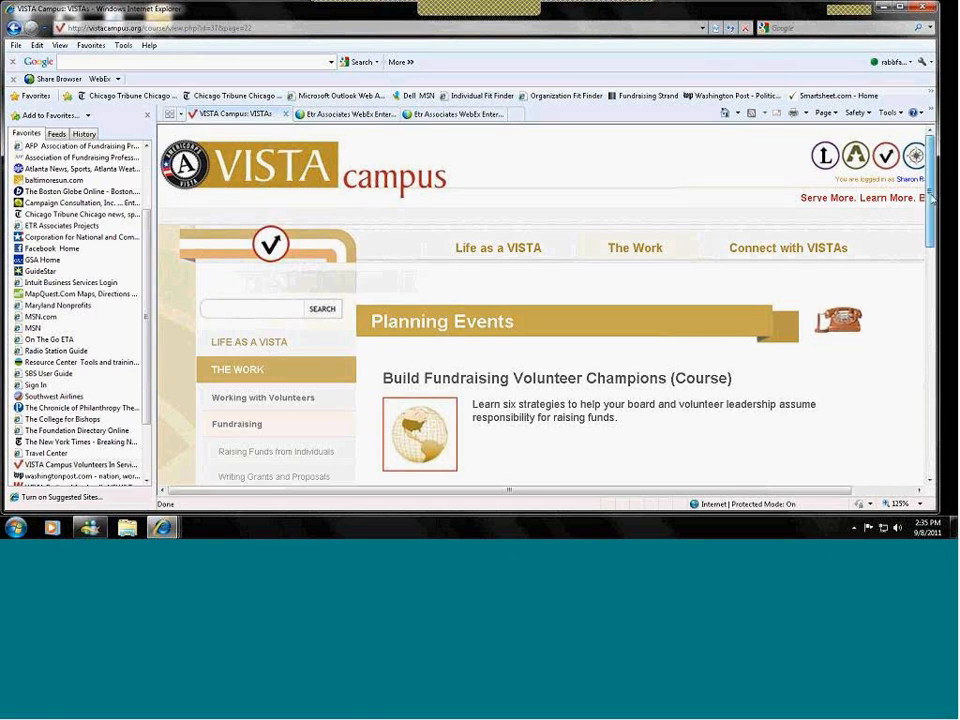
scroll("down", 3)
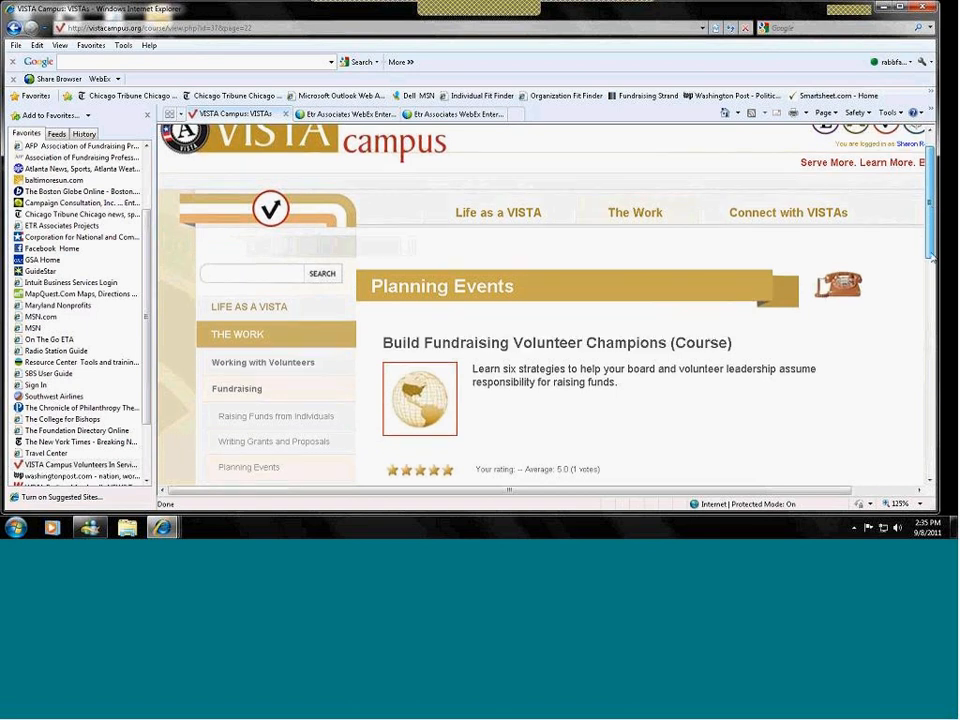
scroll("down", 3)
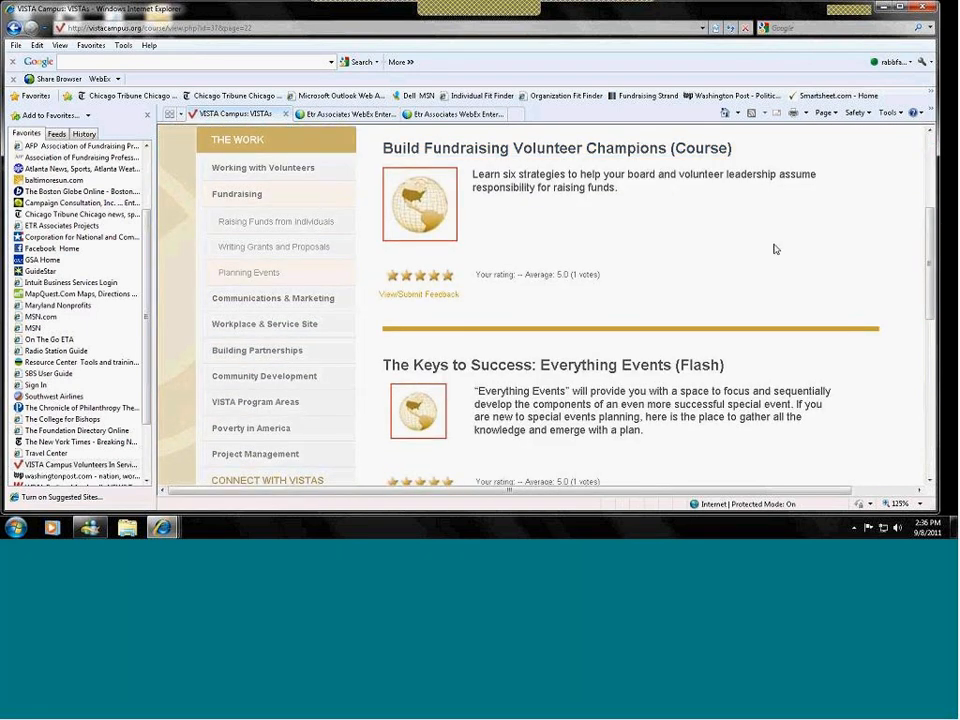
mouse_move(552, 152)
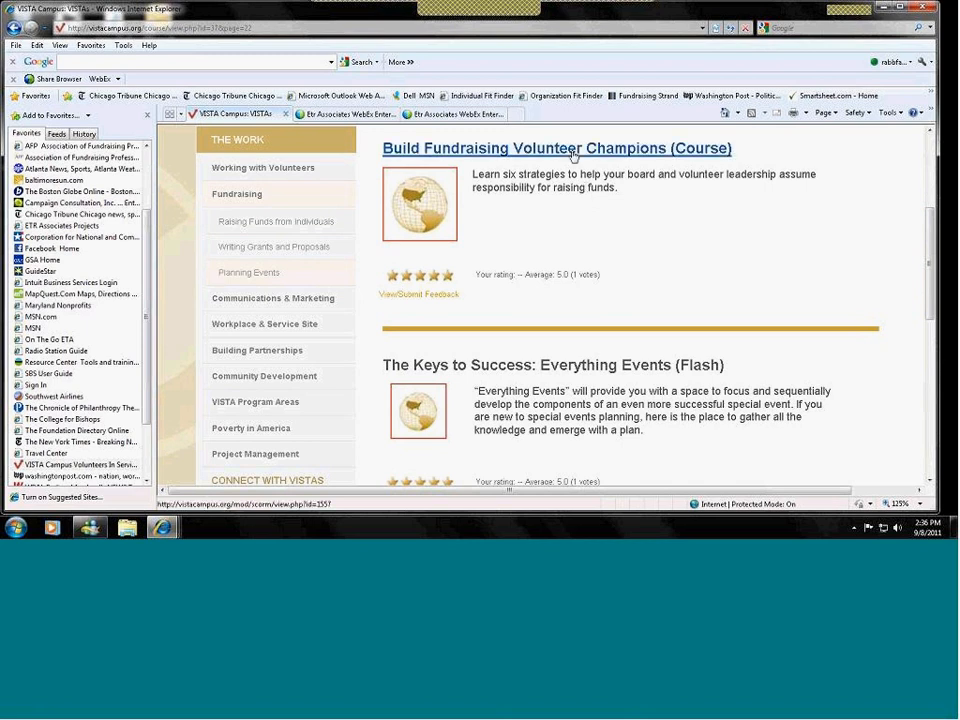
mouse_move(572, 152)
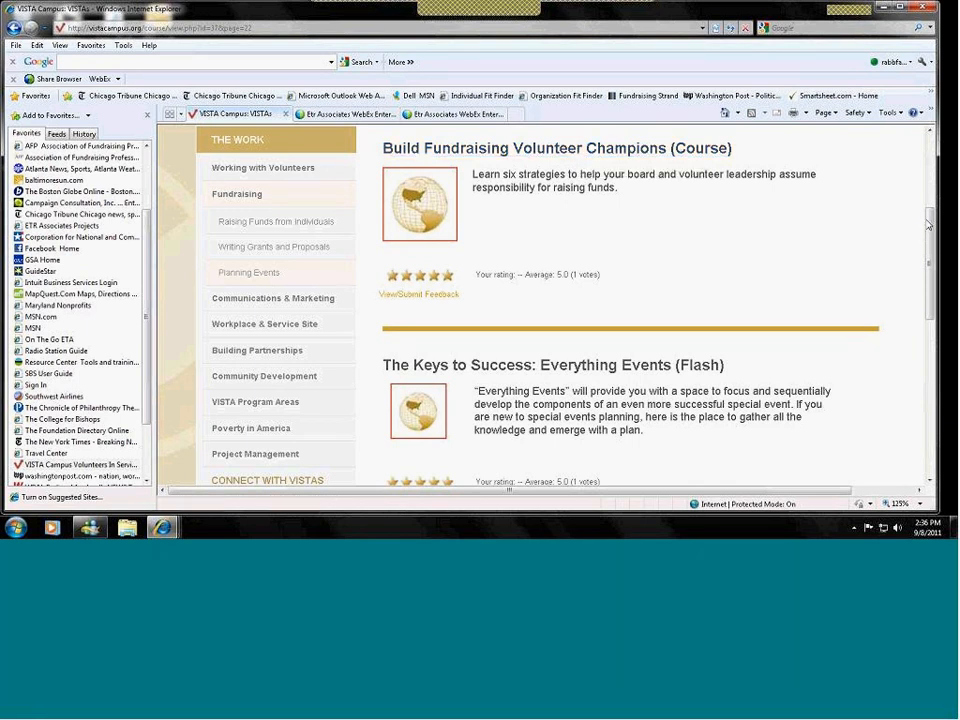
scroll("down", 3)
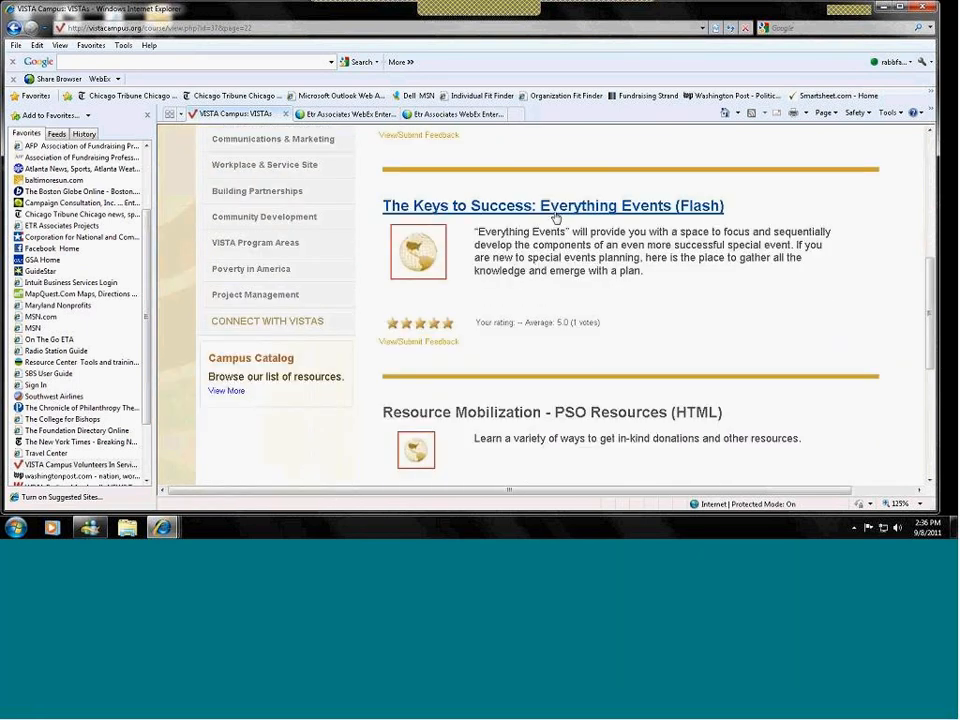
mouse_move(556, 216)
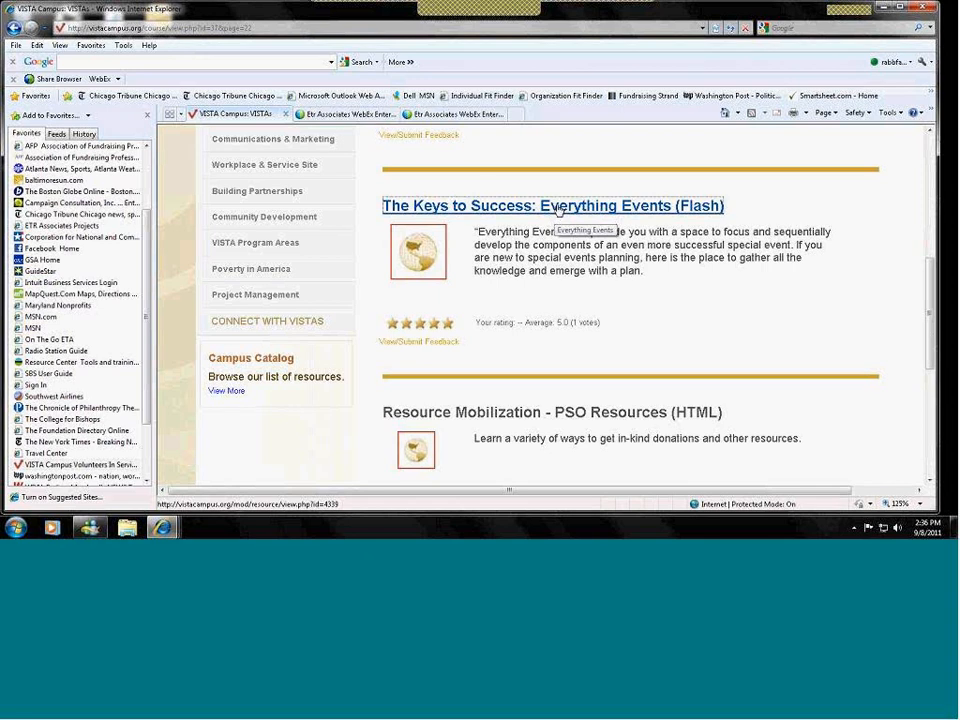
Step: Launch The Keys to Success: Everything Events and advance through its welcome and overview pages
left_click(552, 204)
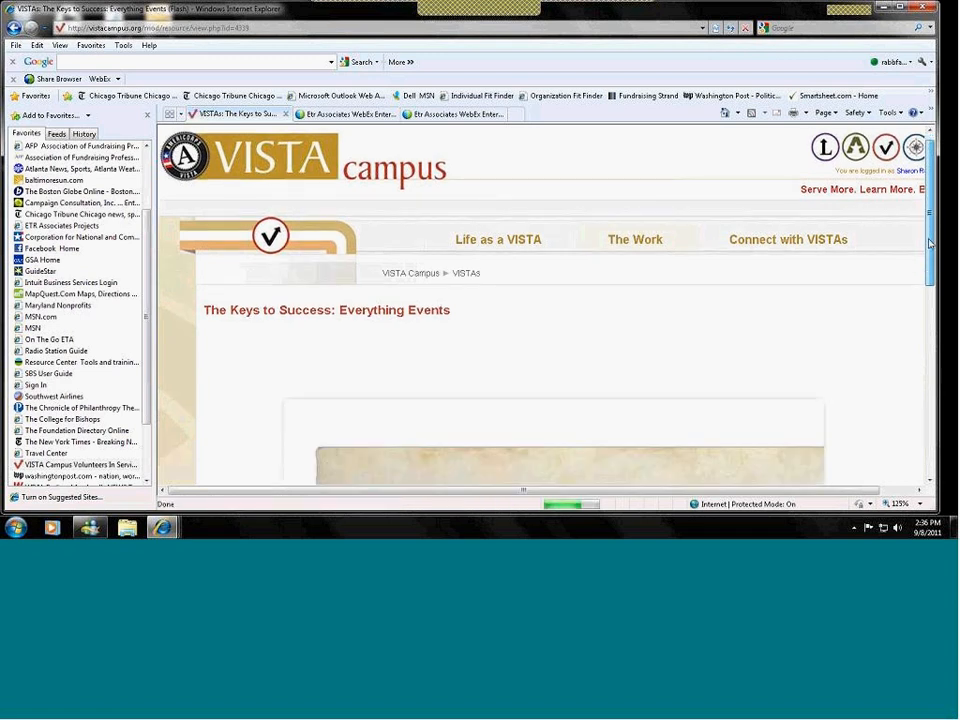
scroll("down", 3)
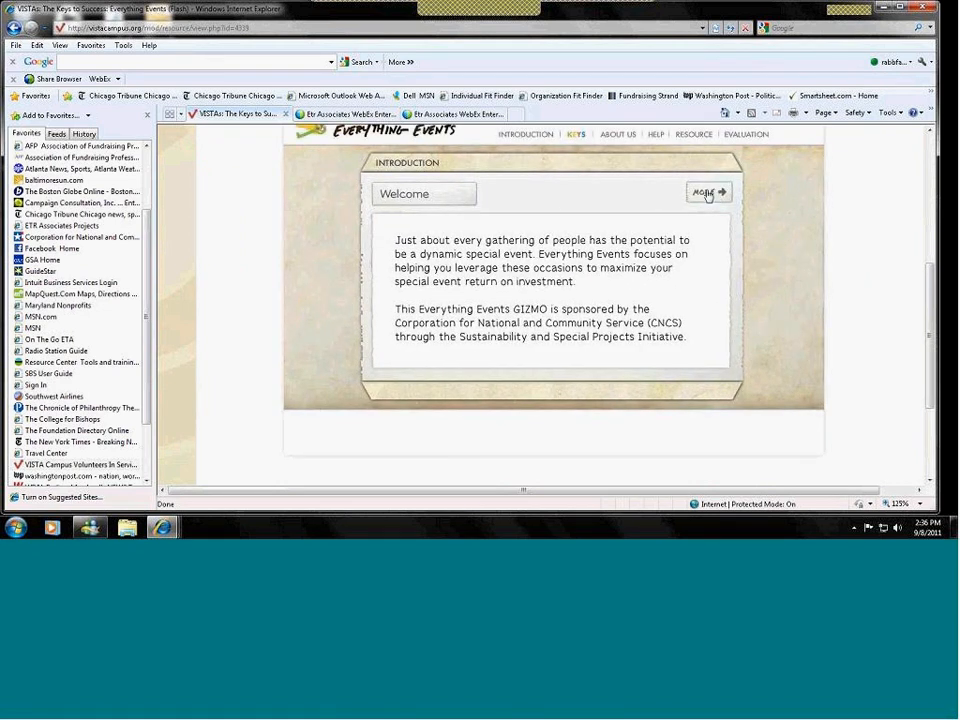
left_click(708, 192)
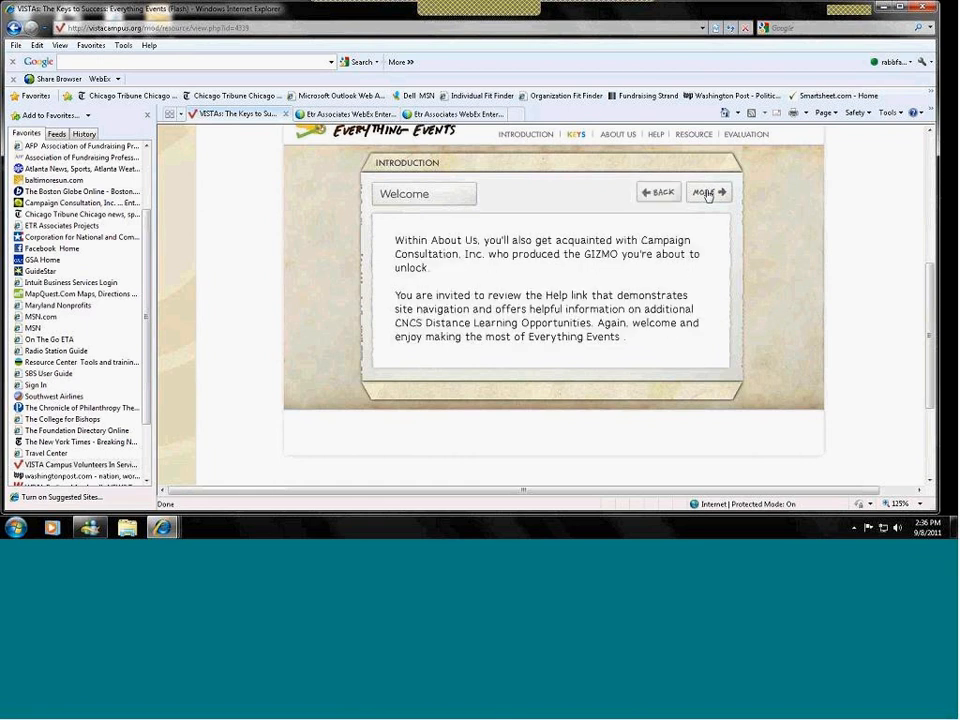
left_click(708, 192)
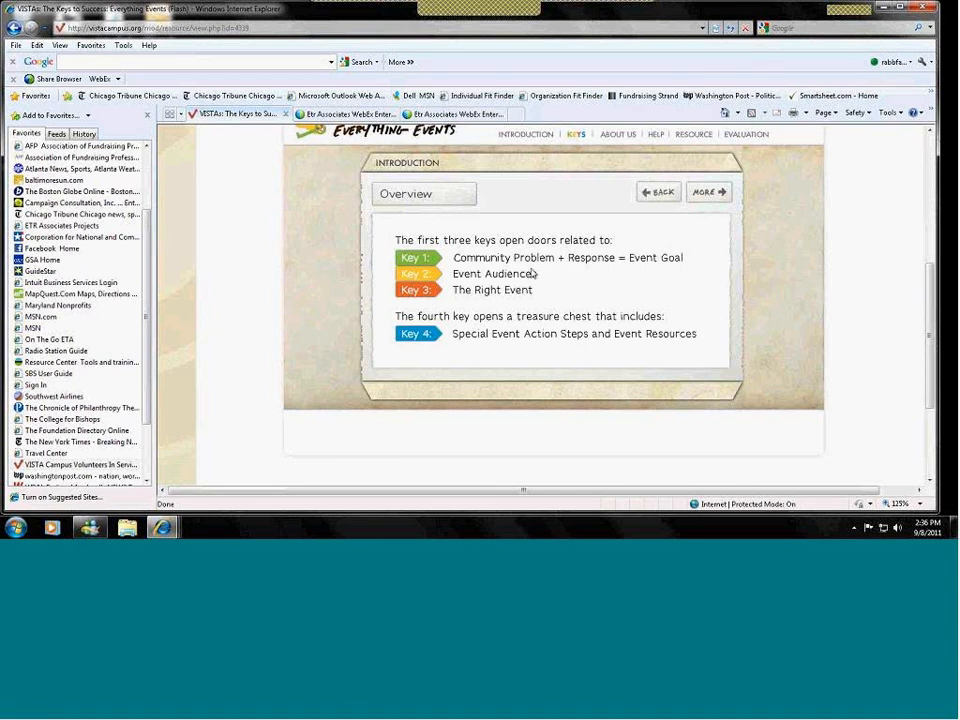
mouse_move(534, 278)
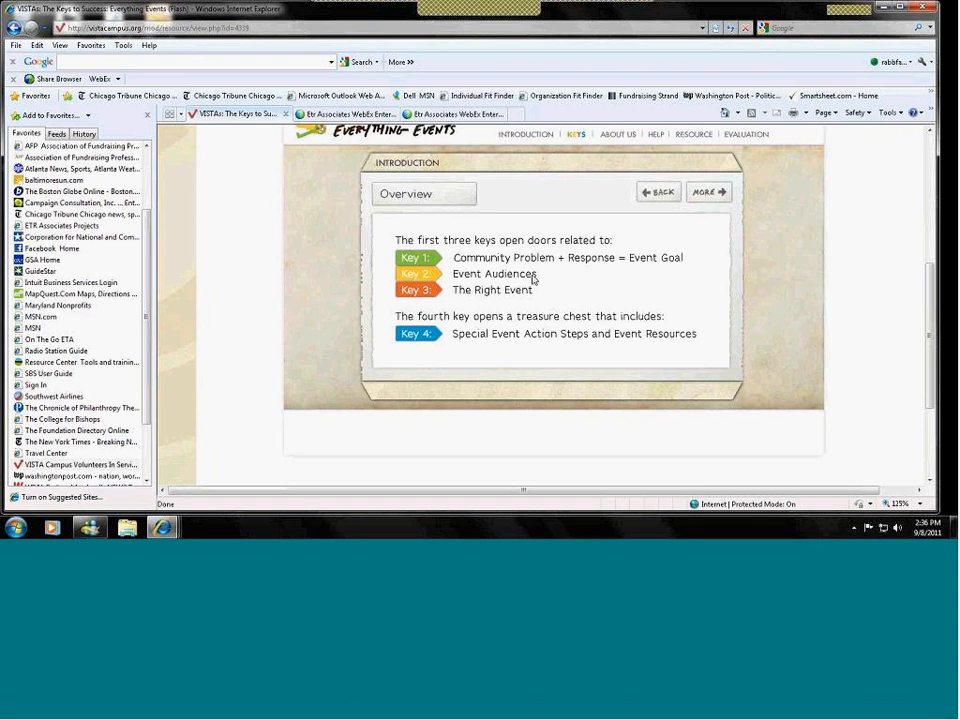
mouse_move(536, 284)
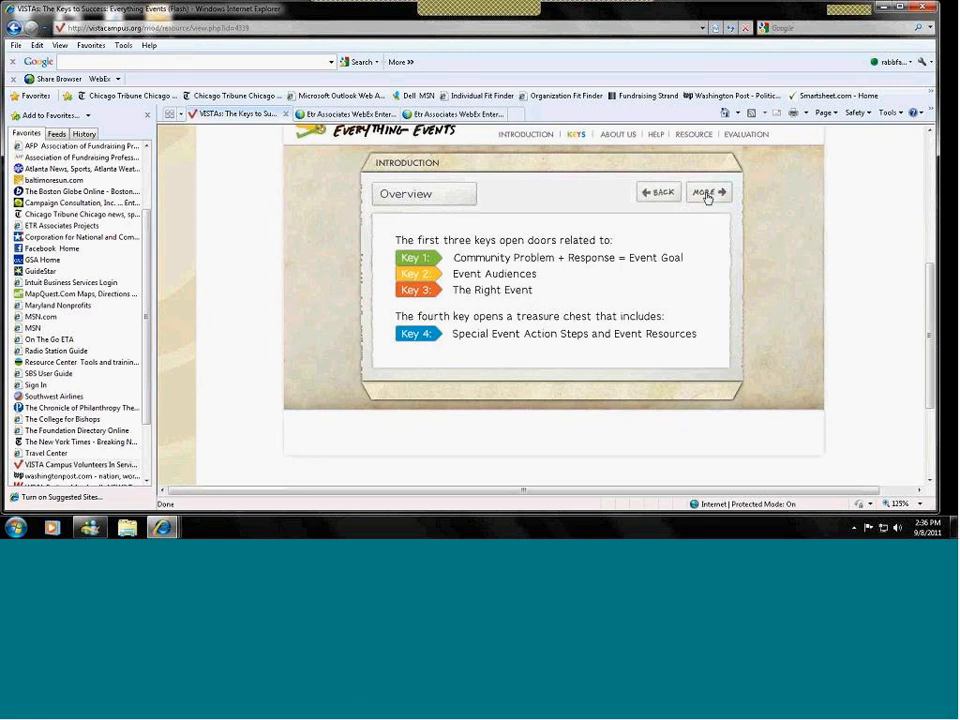
left_click(704, 192)
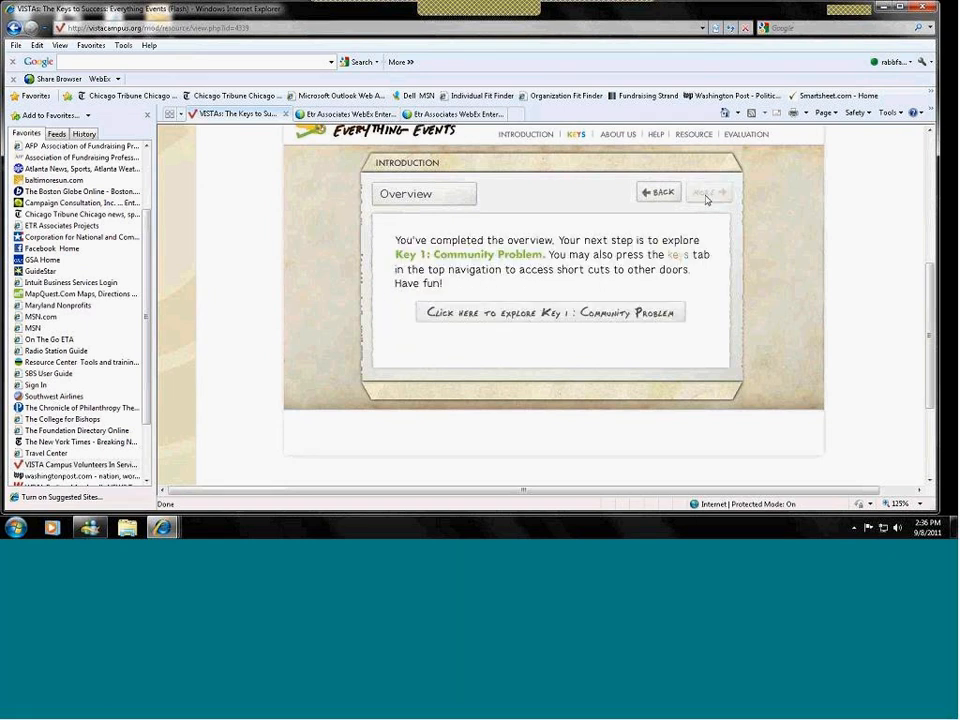
mouse_move(612, 318)
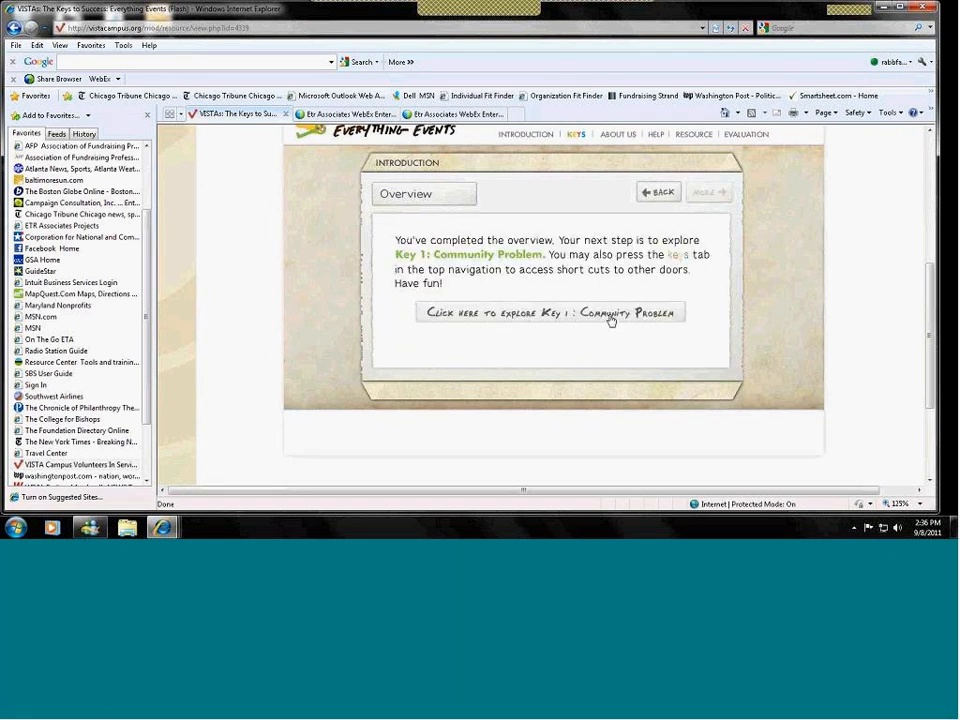
Step: Explore Key 1: Community Problem through its problem-naming and projected-response screens
left_click(548, 312)
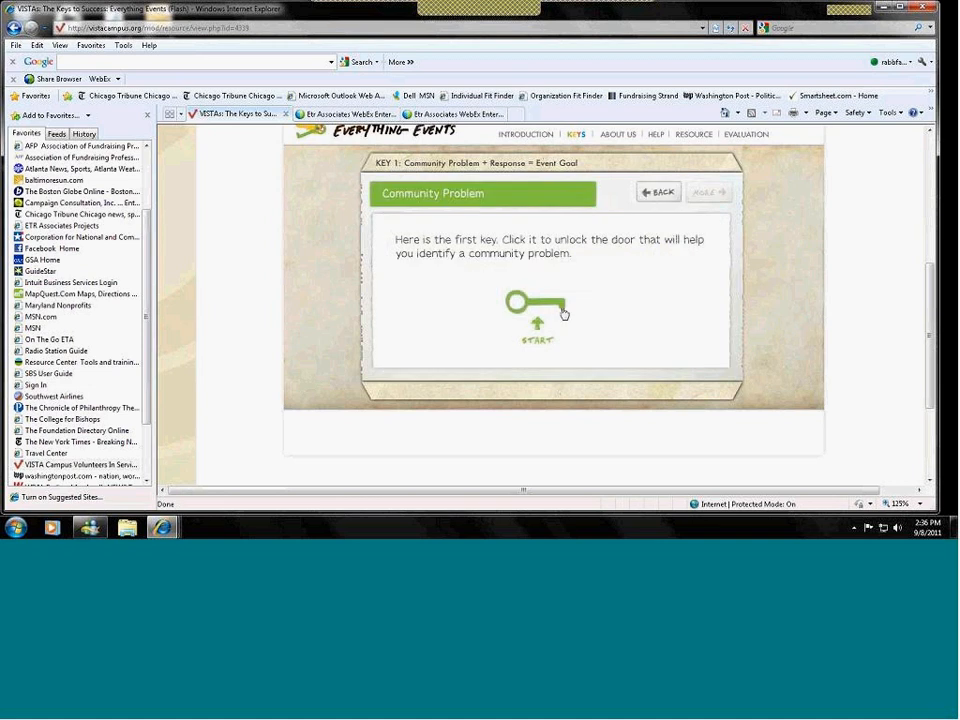
left_click(536, 304)
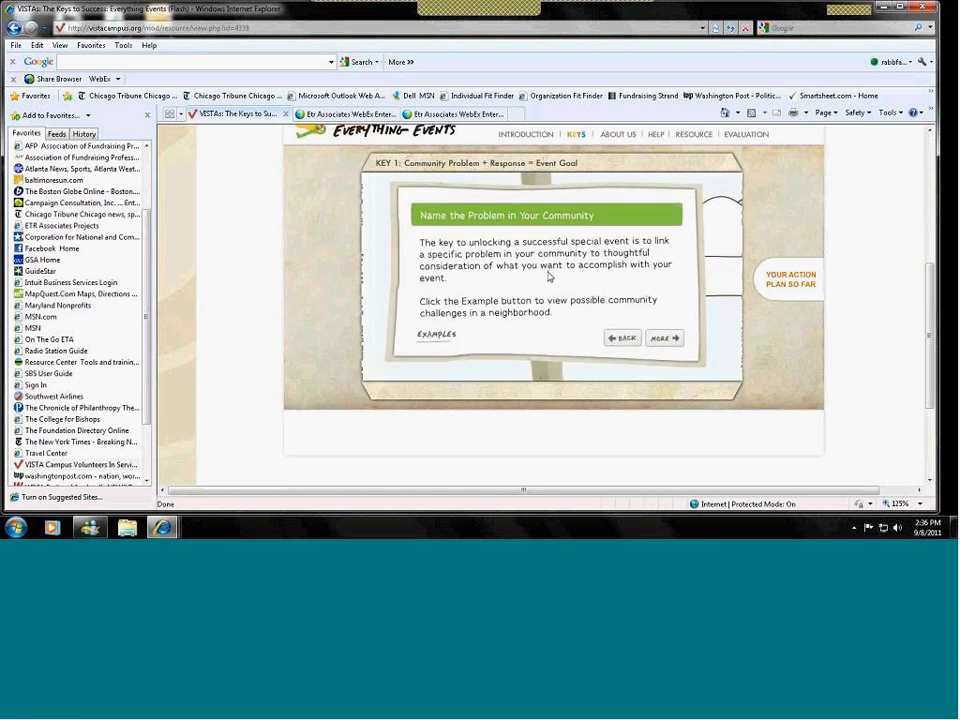
left_click(436, 334)
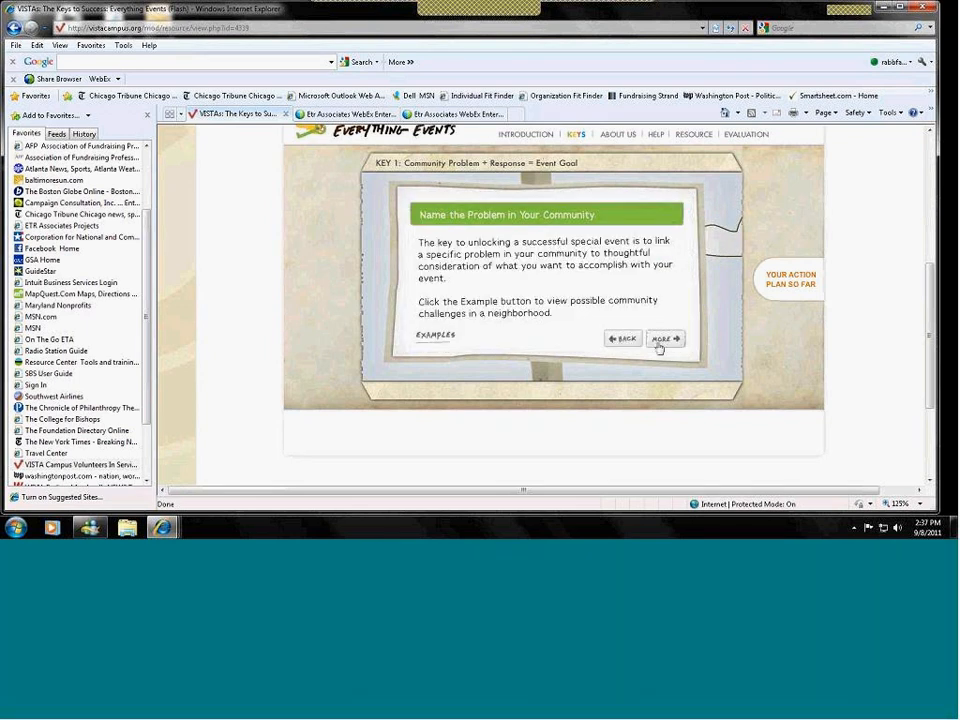
left_click(664, 338)
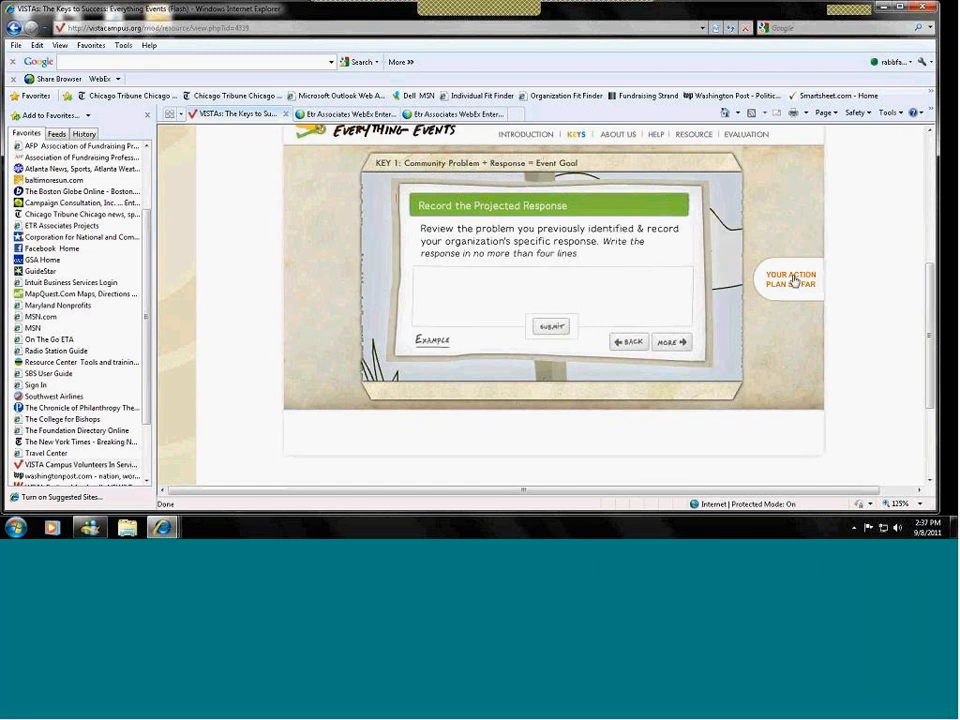
mouse_move(668, 344)
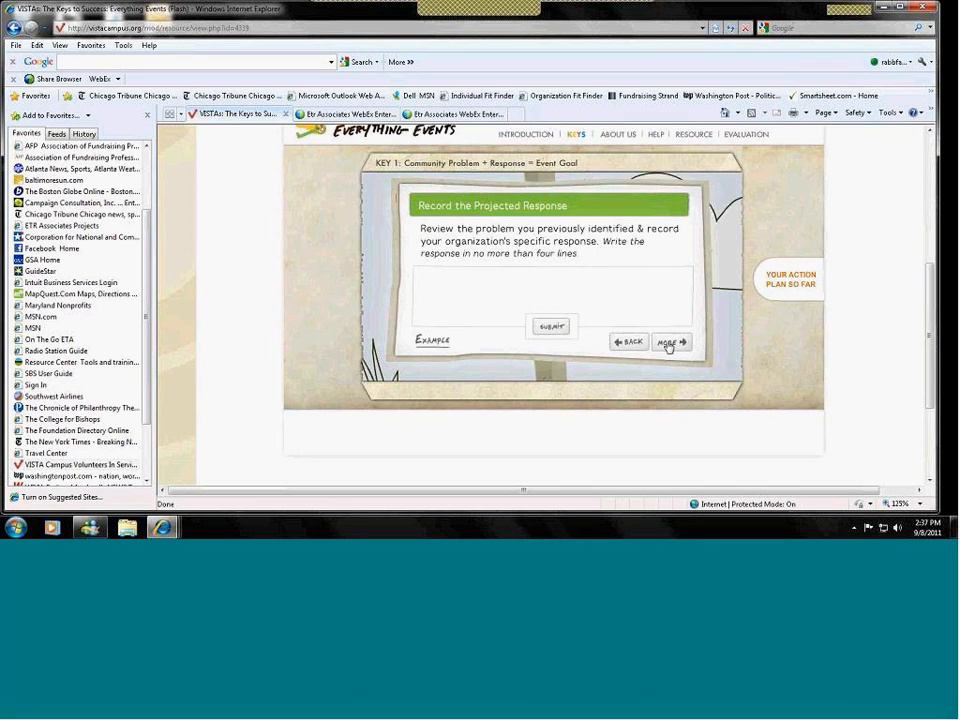
left_click(668, 342)
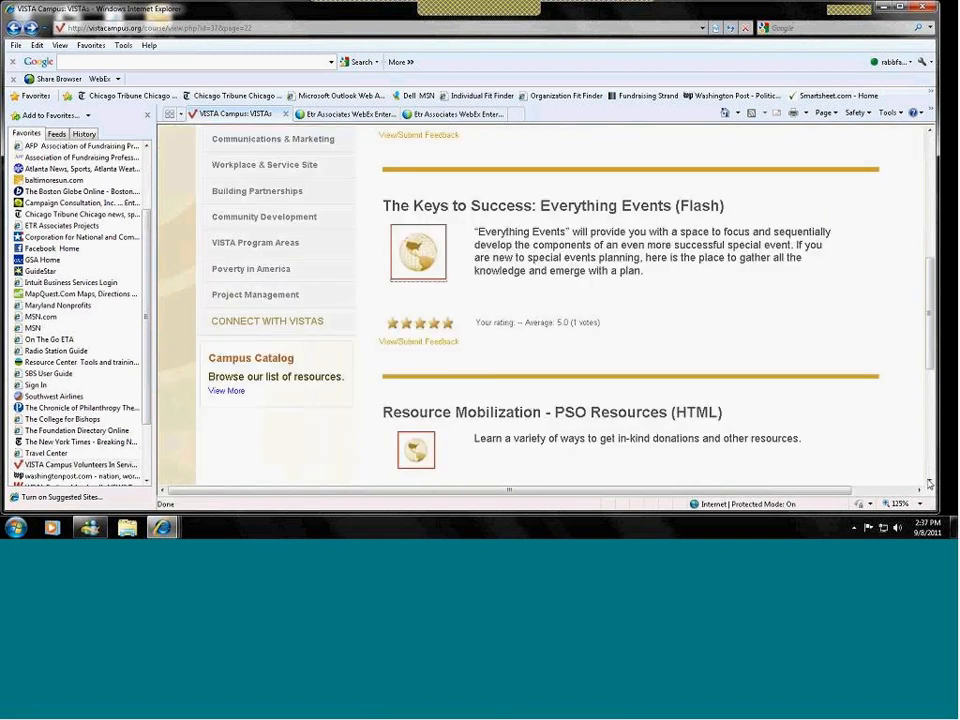
Step: Scroll to and open the Resource Mobilization - PSO Resources page
scroll("down", 3)
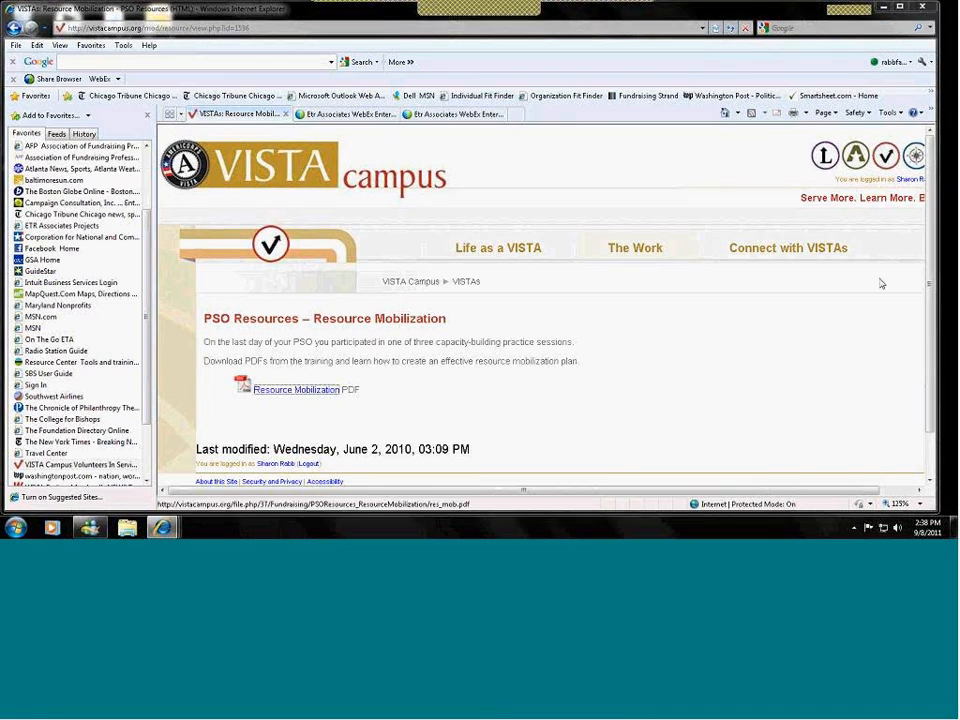
left_click(296, 388)
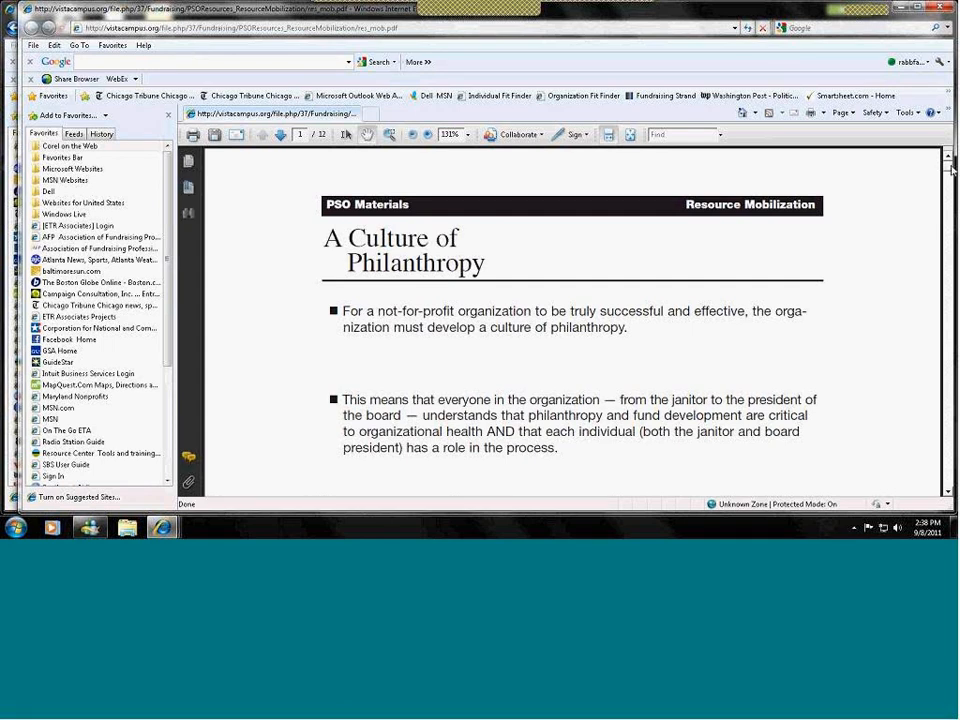
scroll("down", 3)
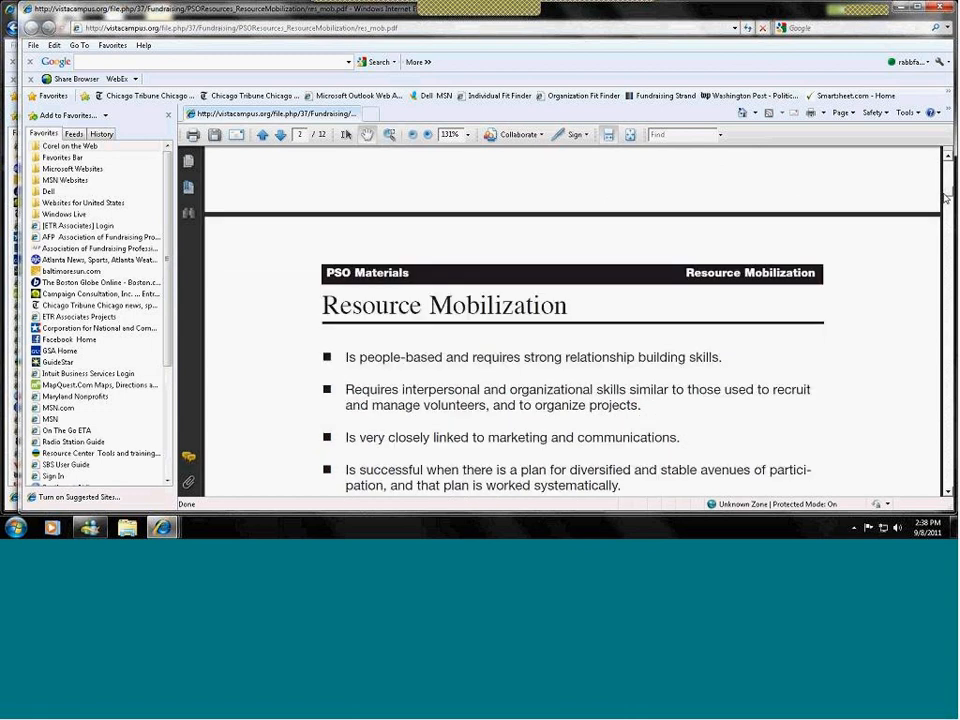
scroll("down", 3)
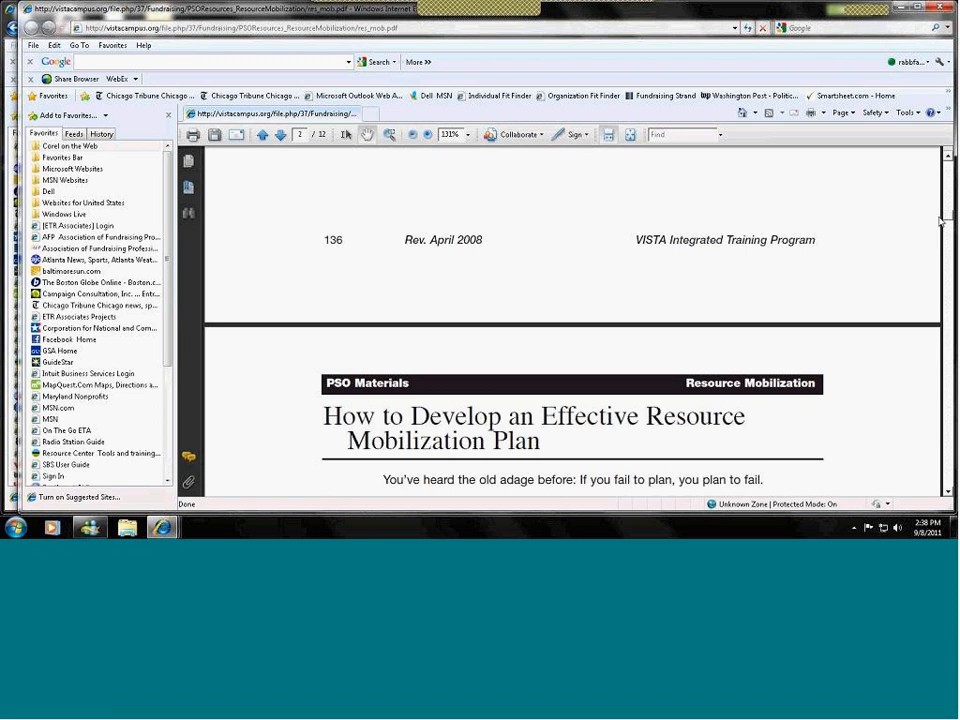
scroll("down", 3)
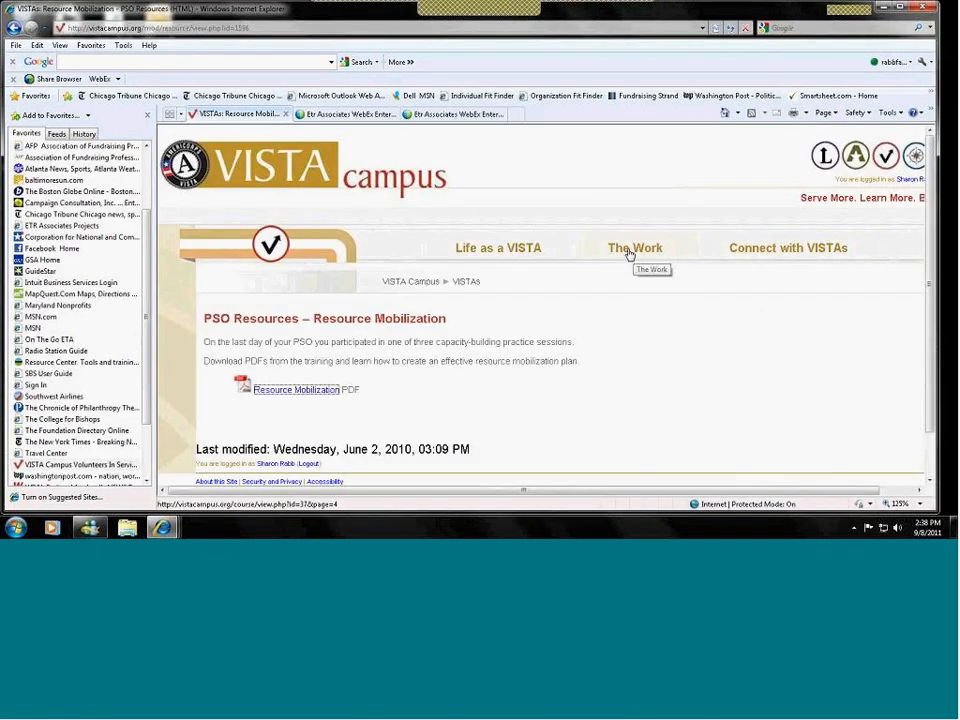
Step: Return to The Work section's Fundraising > Planning Events listing
left_click(634, 248)
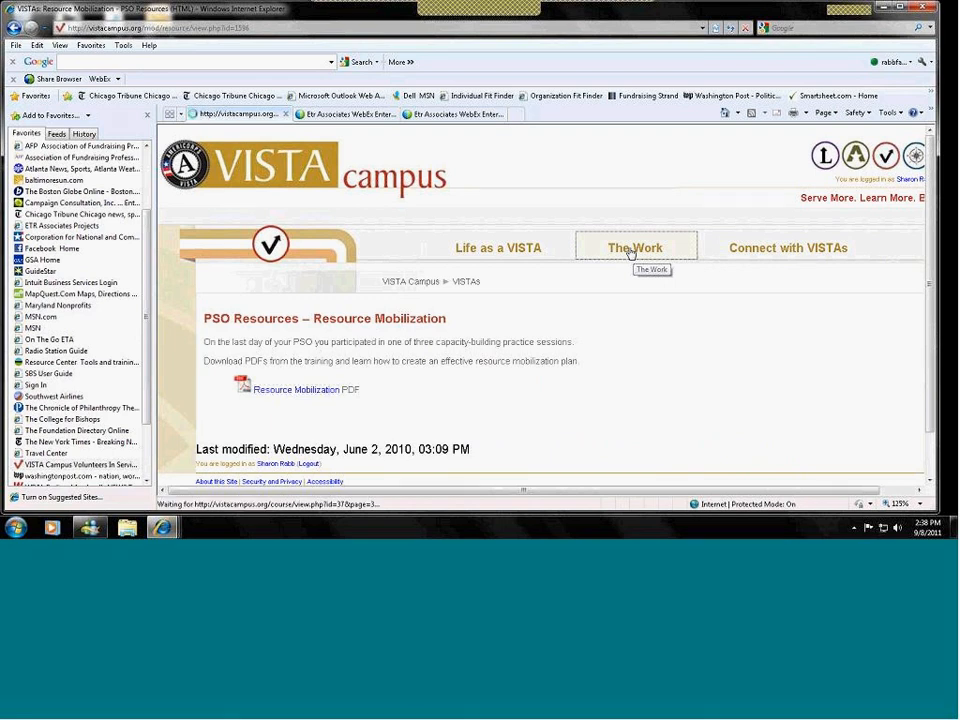
left_click(634, 248)
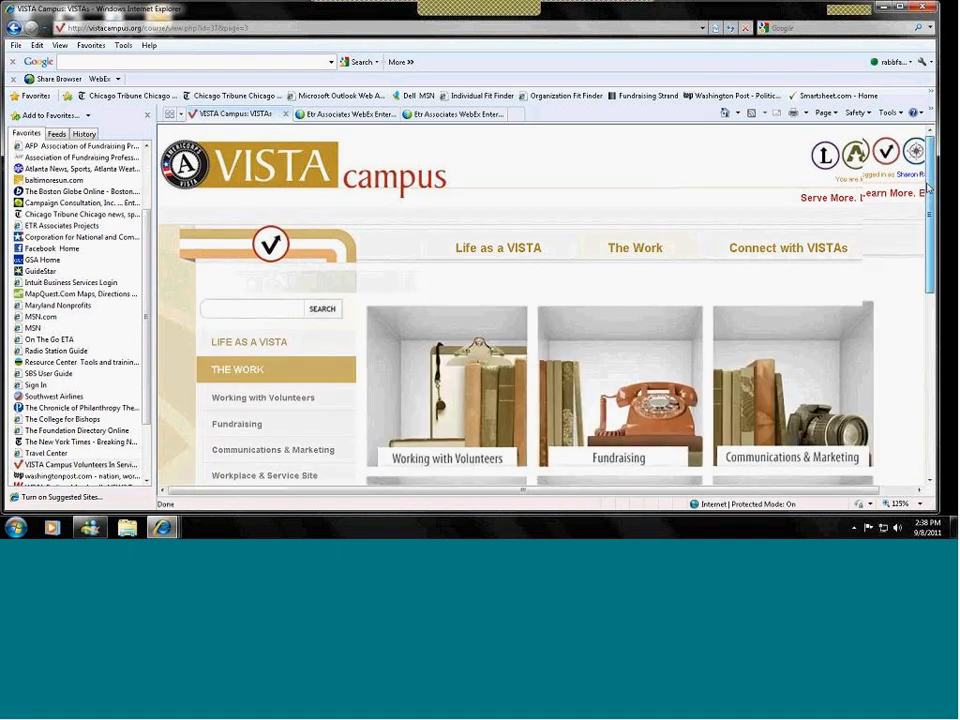
scroll("down", 3)
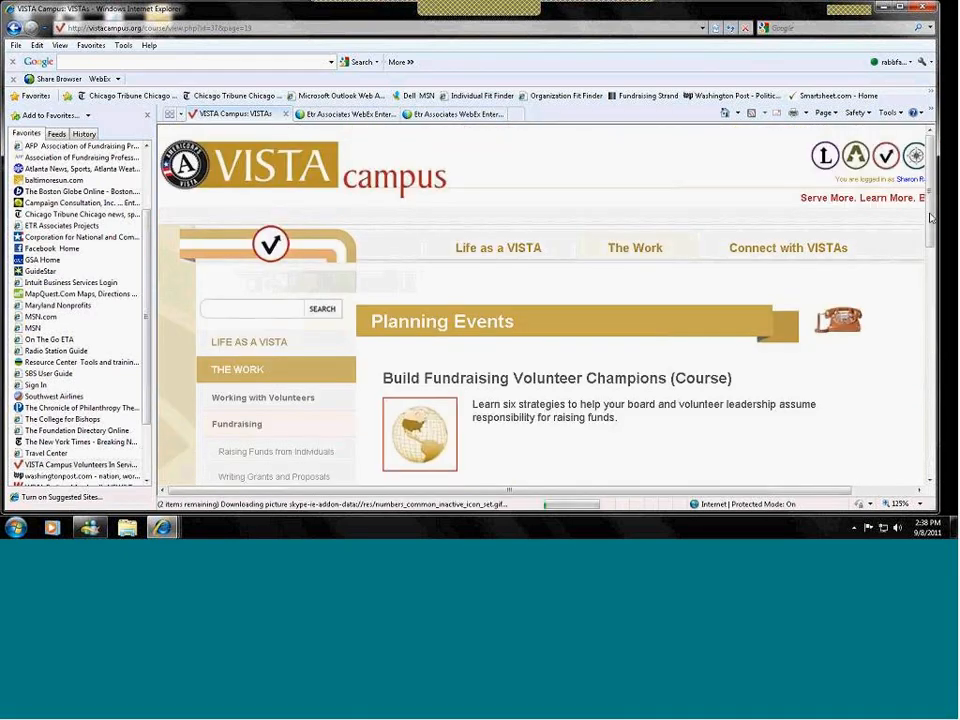
Step: Scroll the Planning Events listing past Resource Mobilization and VISTA Forums to the See Also links
scroll("down", 3)
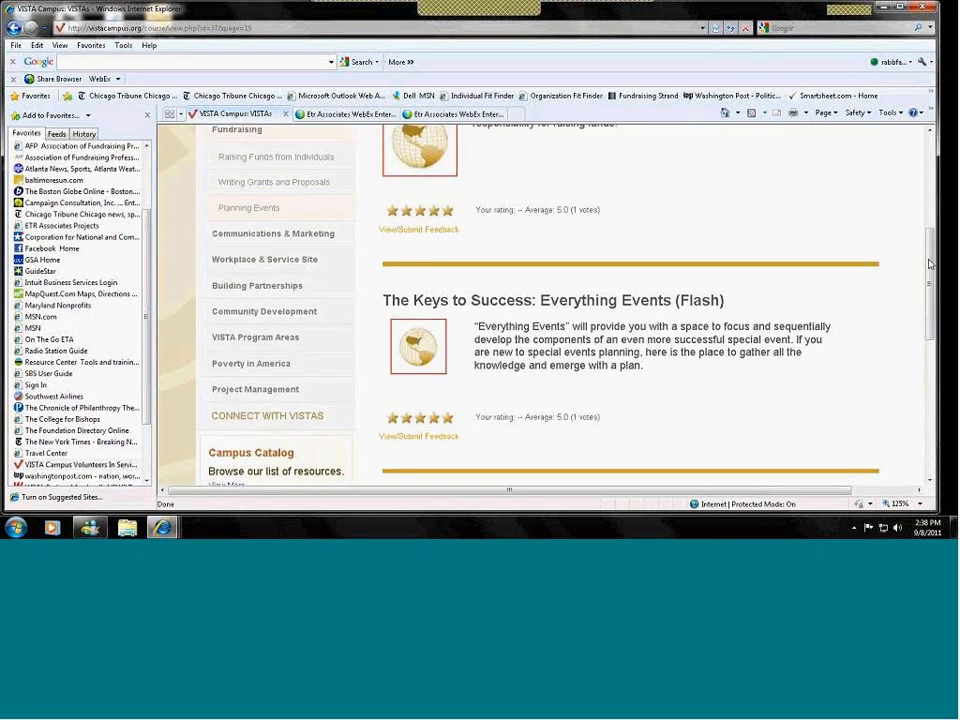
scroll("down", 3)
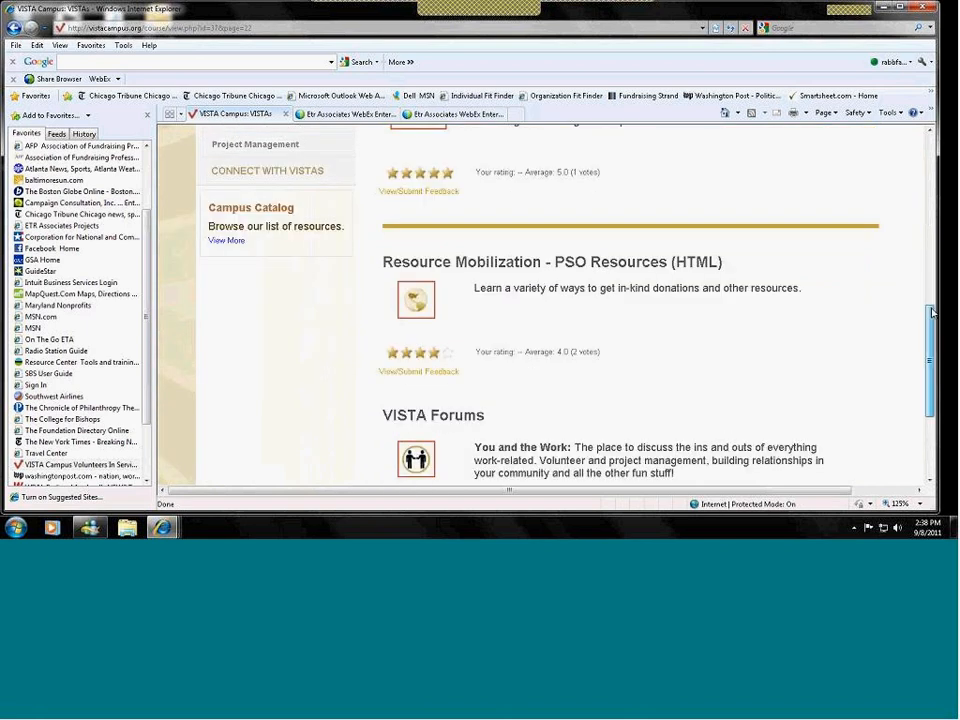
scroll("down", 3)
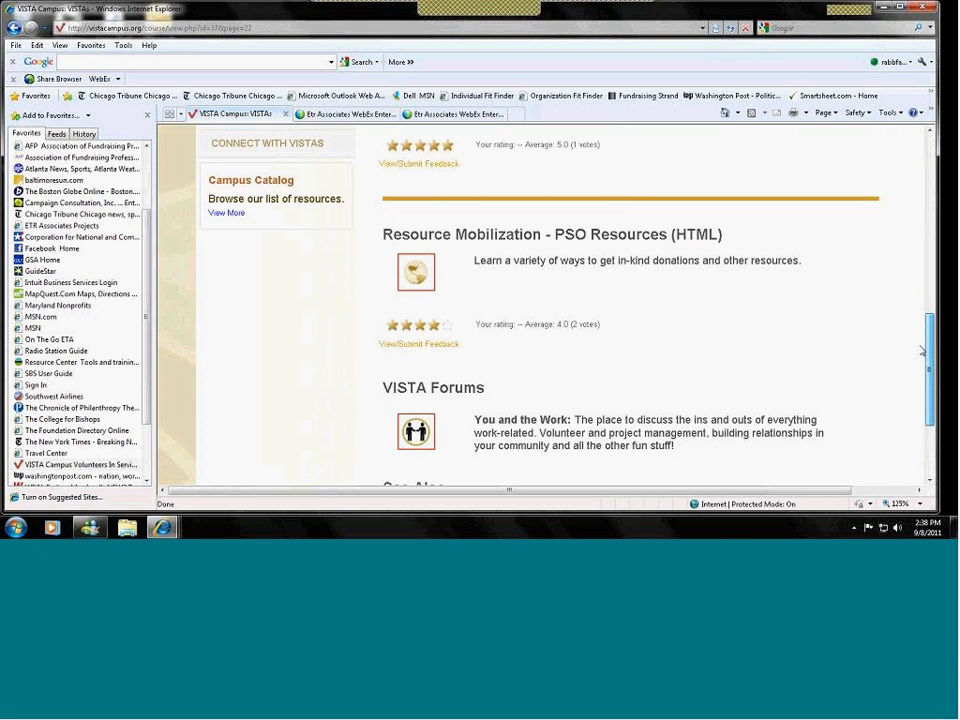
scroll("down", 3)
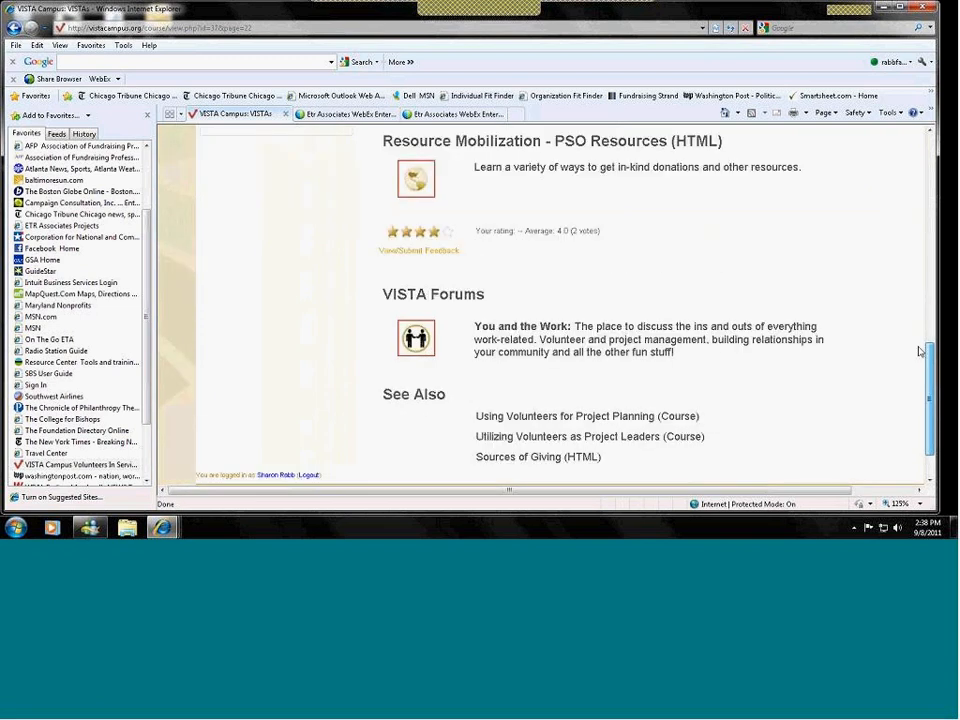
mouse_move(670, 436)
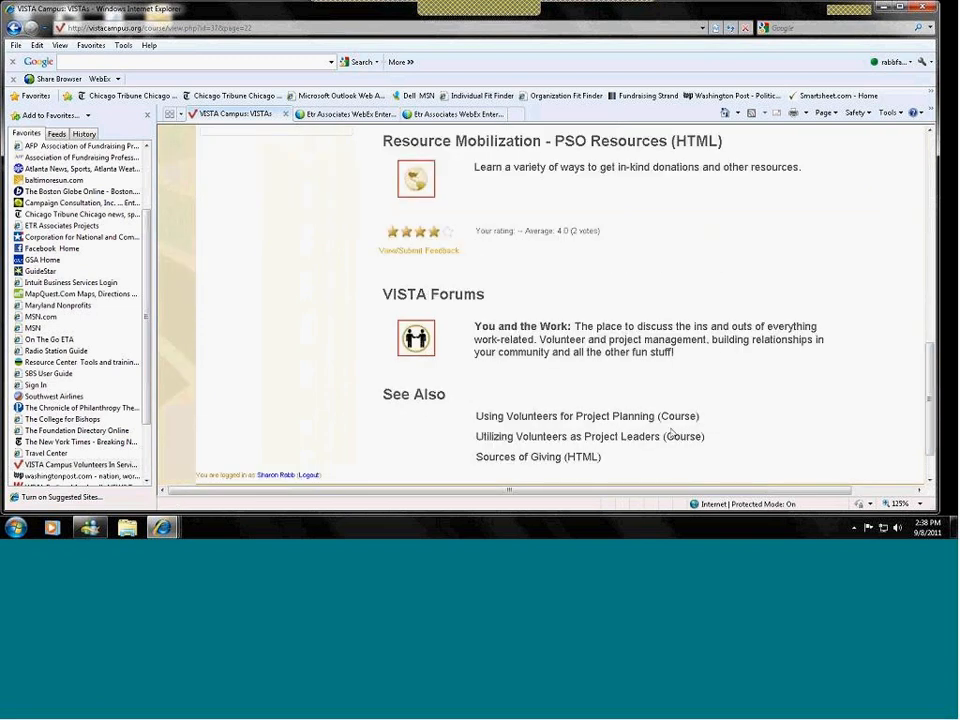
mouse_move(624, 430)
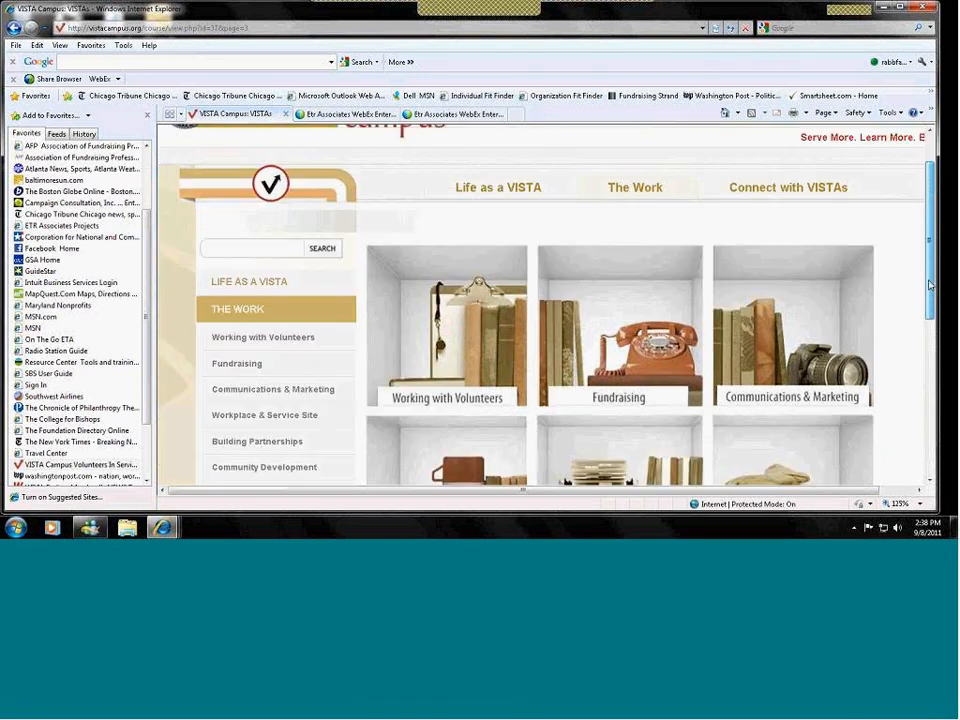
Step: Bring up the Communications & Marketing page from The Work overview
scroll("down", 3)
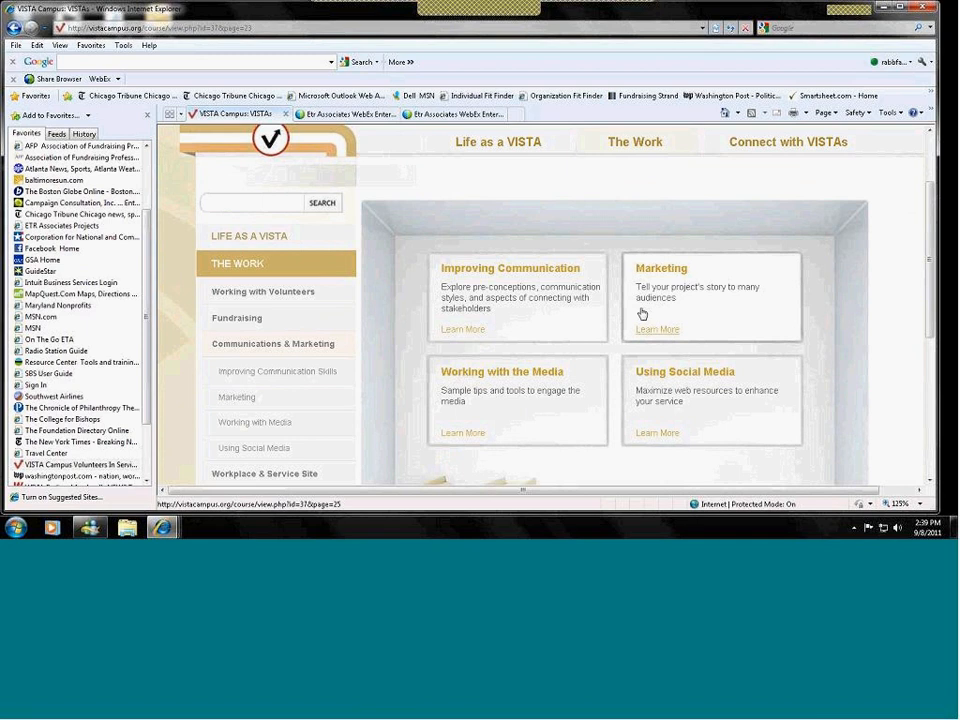
mouse_move(544, 380)
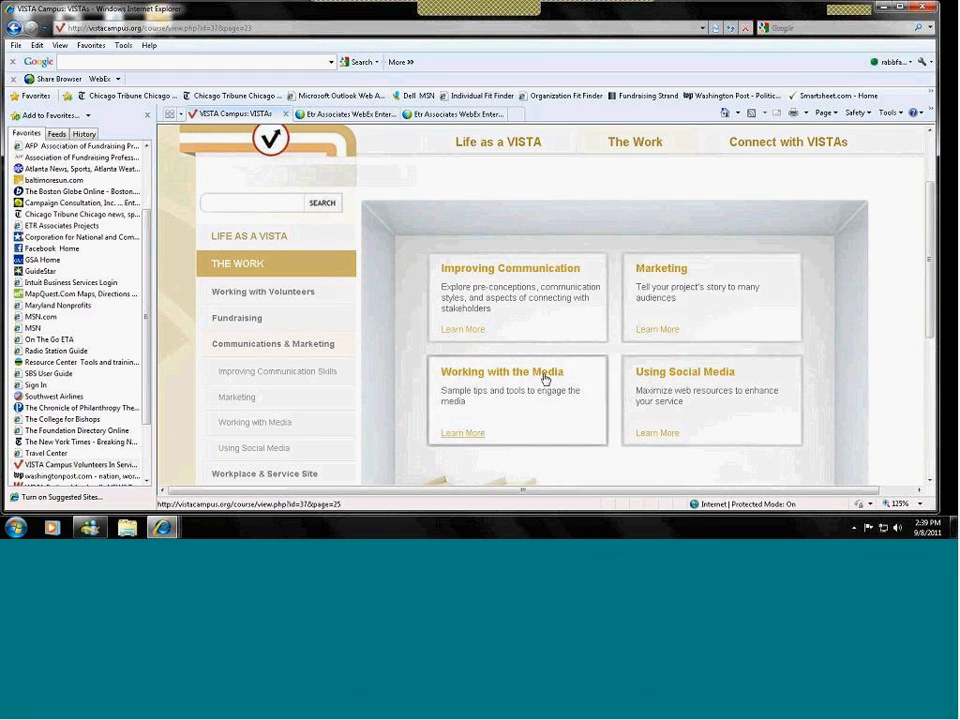
mouse_move(620, 376)
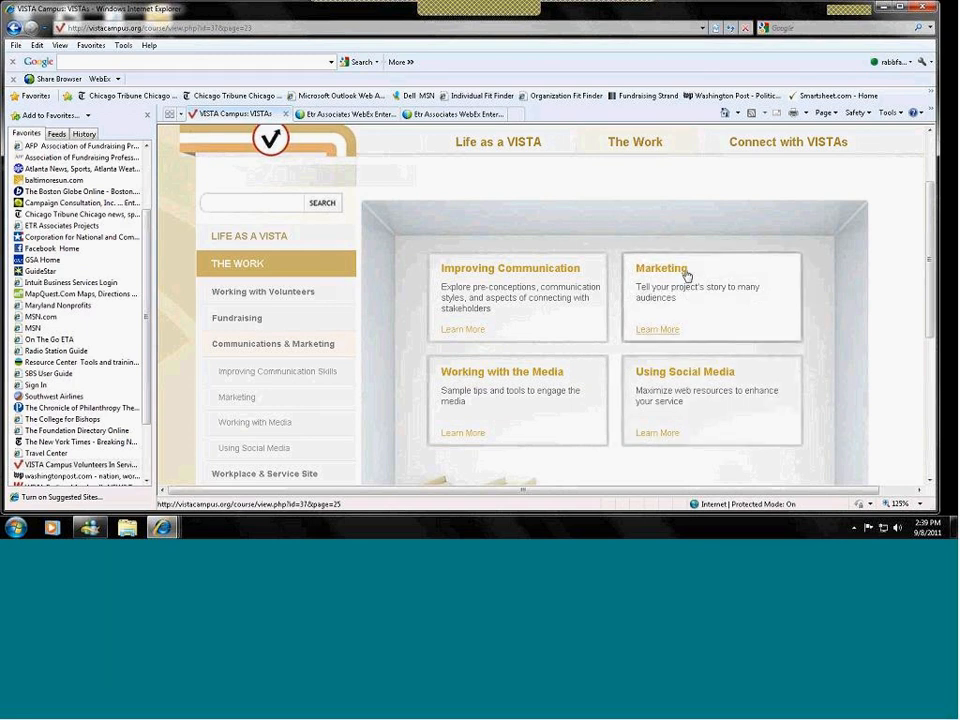
Step: Browse the Marketing resource listing down past Principles of Powerful Presentations to VISTA Forums
left_click(656, 268)
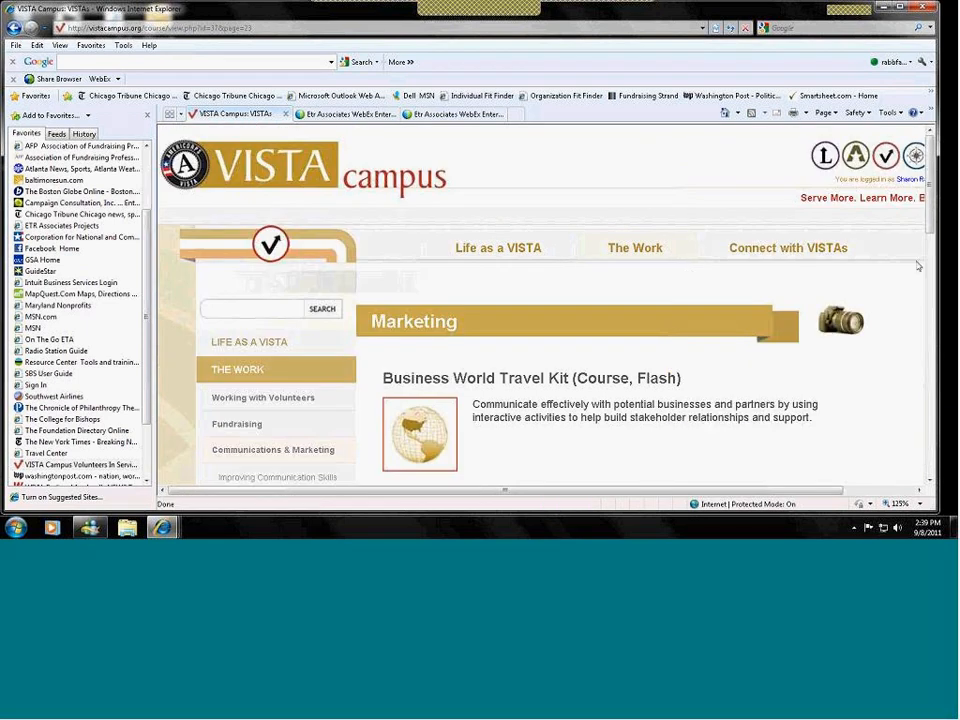
scroll("down", 3)
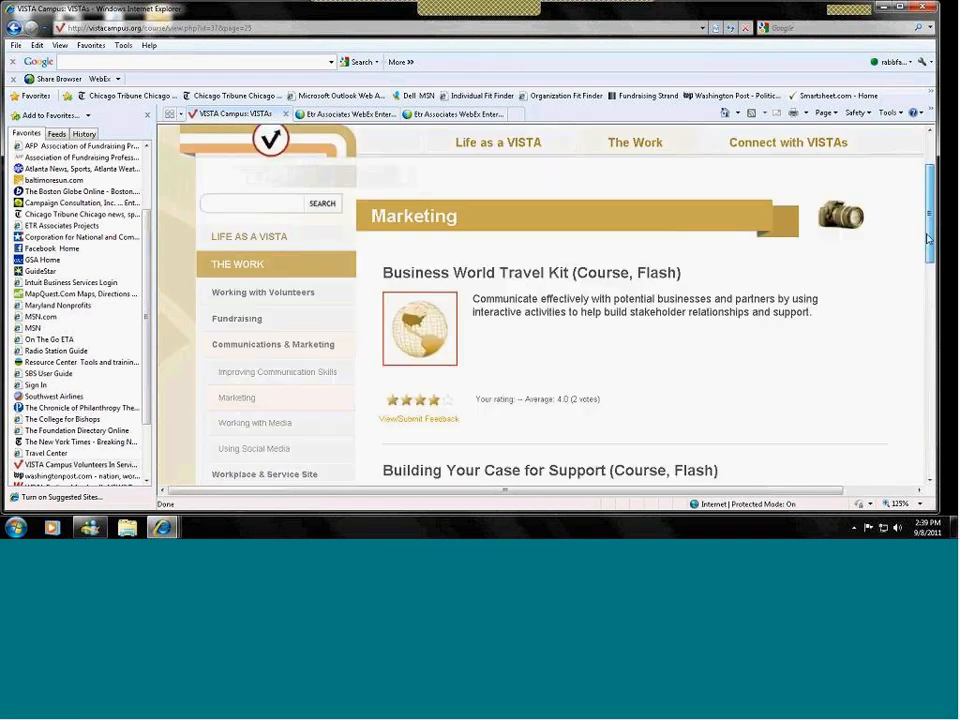
scroll("down", 3)
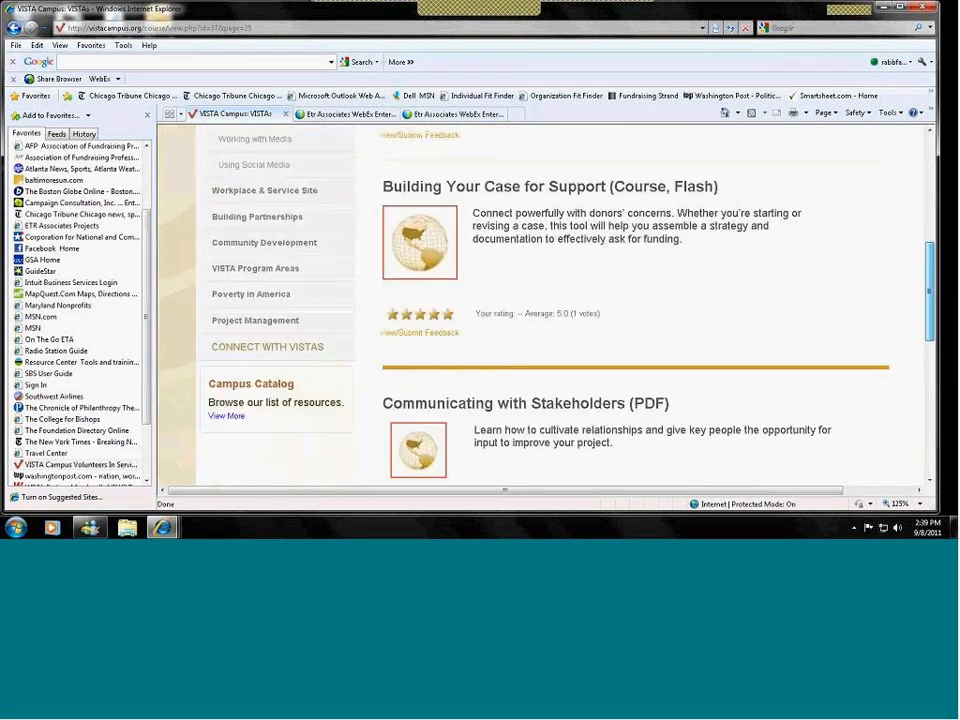
scroll("down", 3)
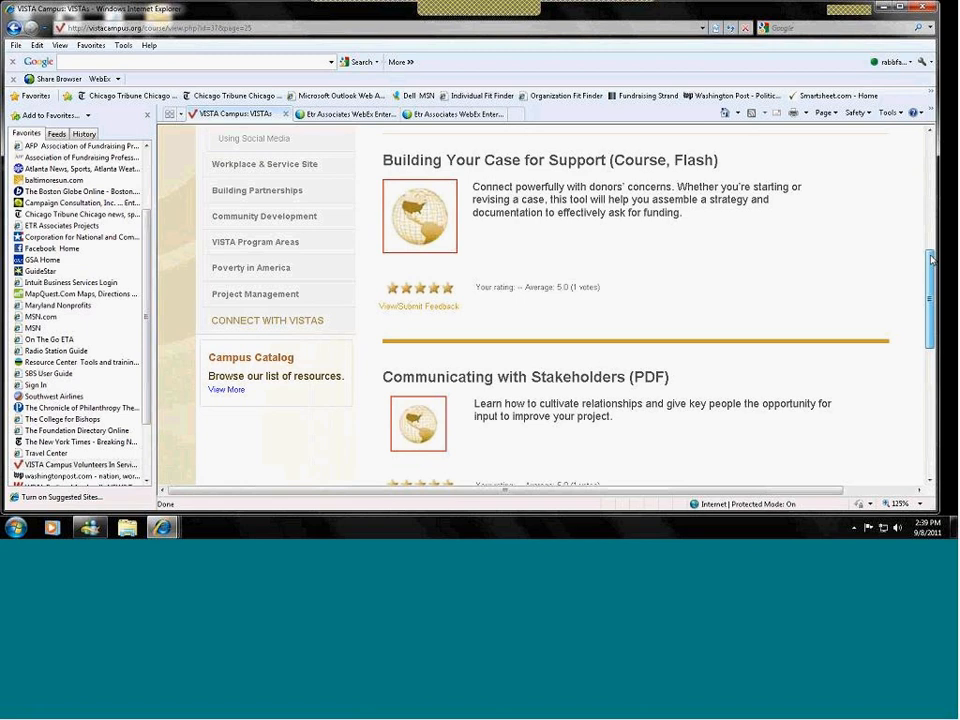
scroll("down", 3)
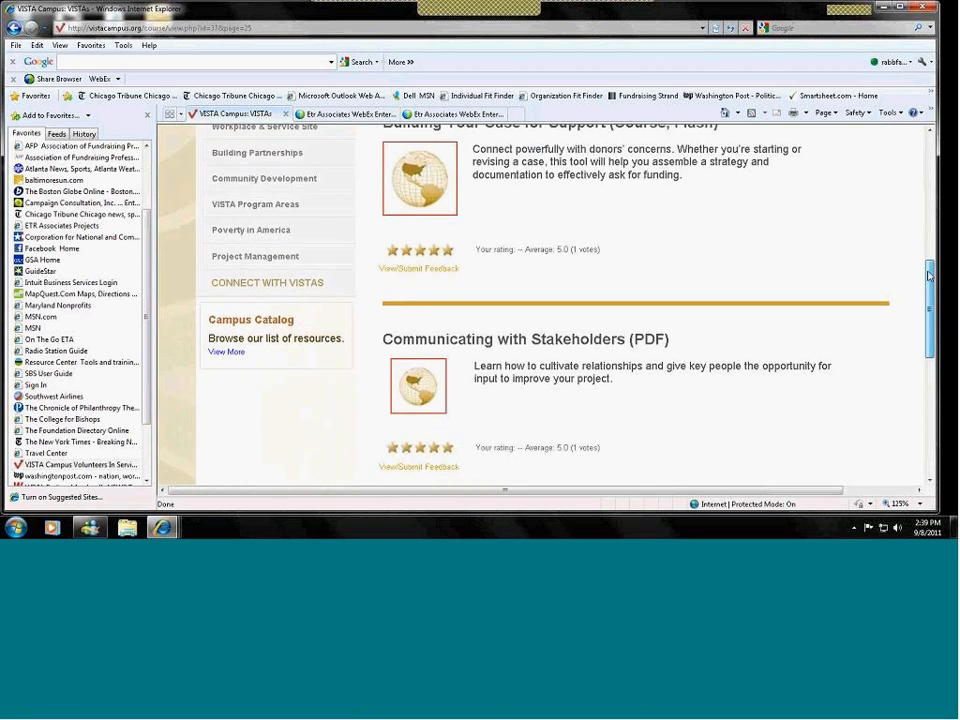
scroll("down", 3)
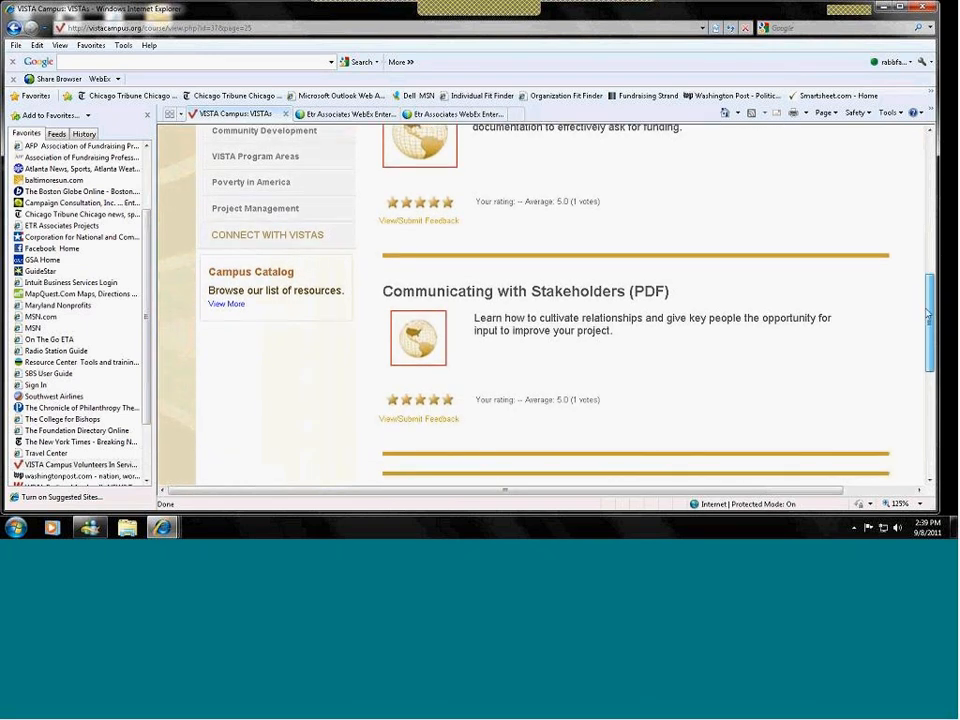
scroll("down", 3)
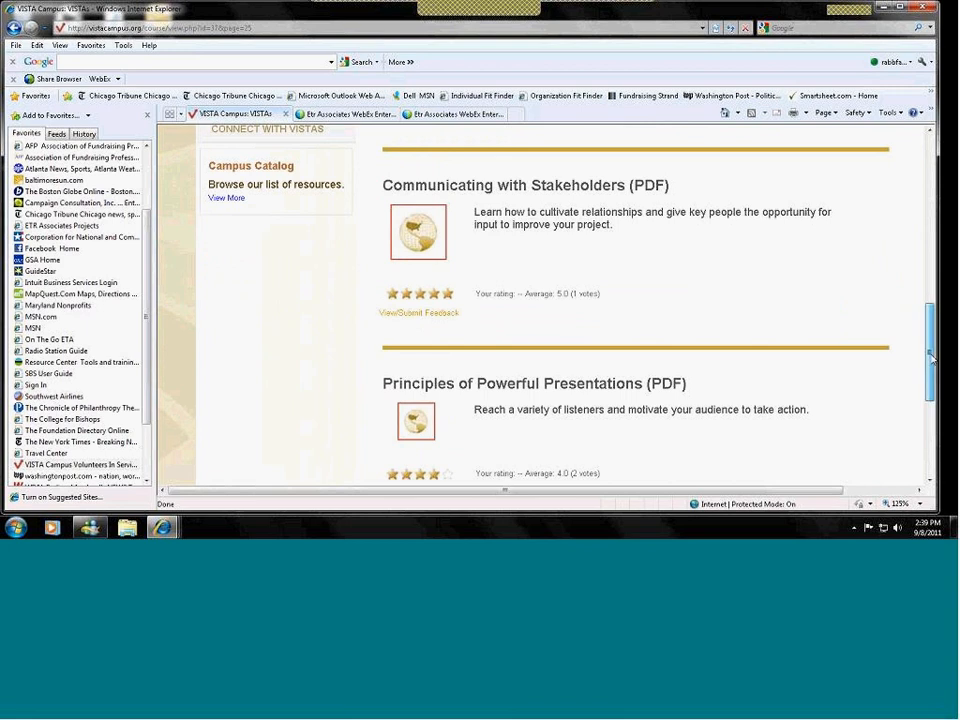
scroll("down", 3)
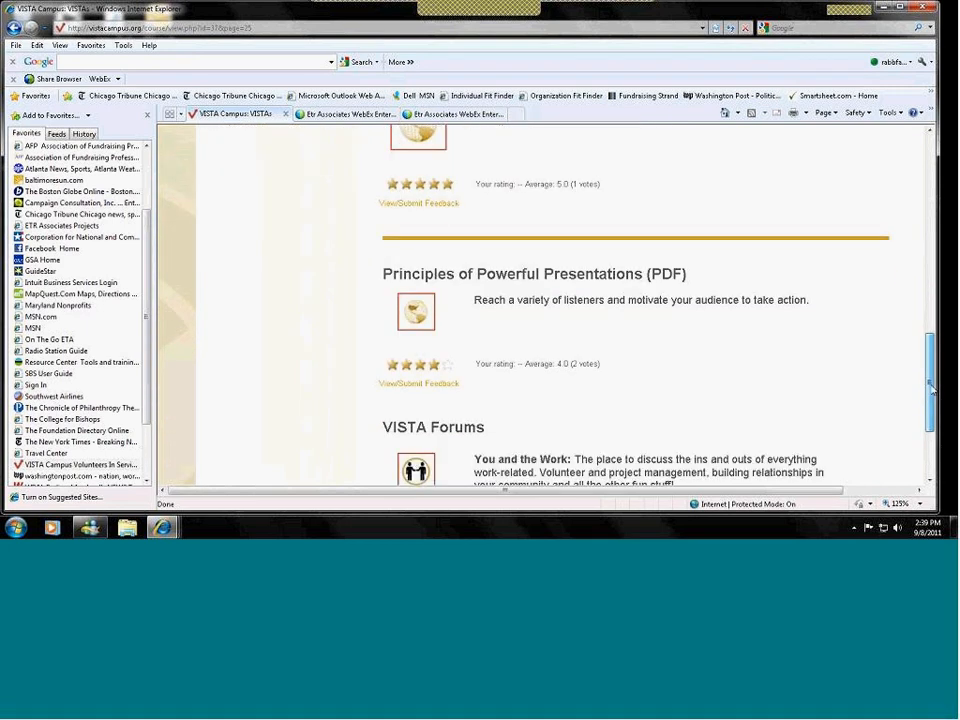
scroll("up", 3)
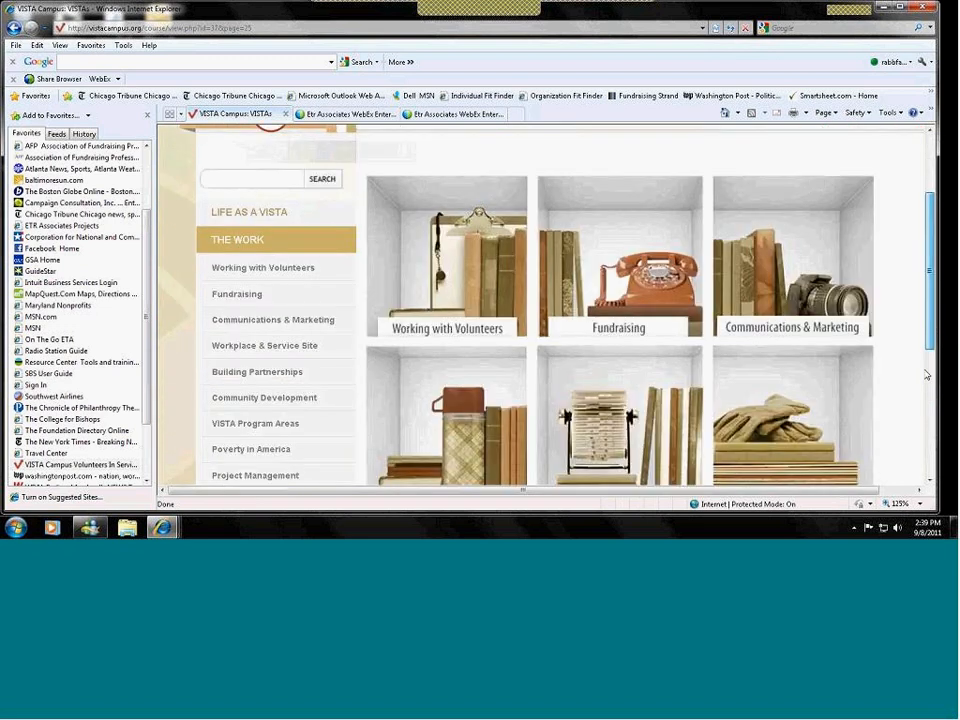
Step: From The Work page, enter Building Community: The 5 Cs Model and view its Strategic Factors article listing
scroll("down", 3)
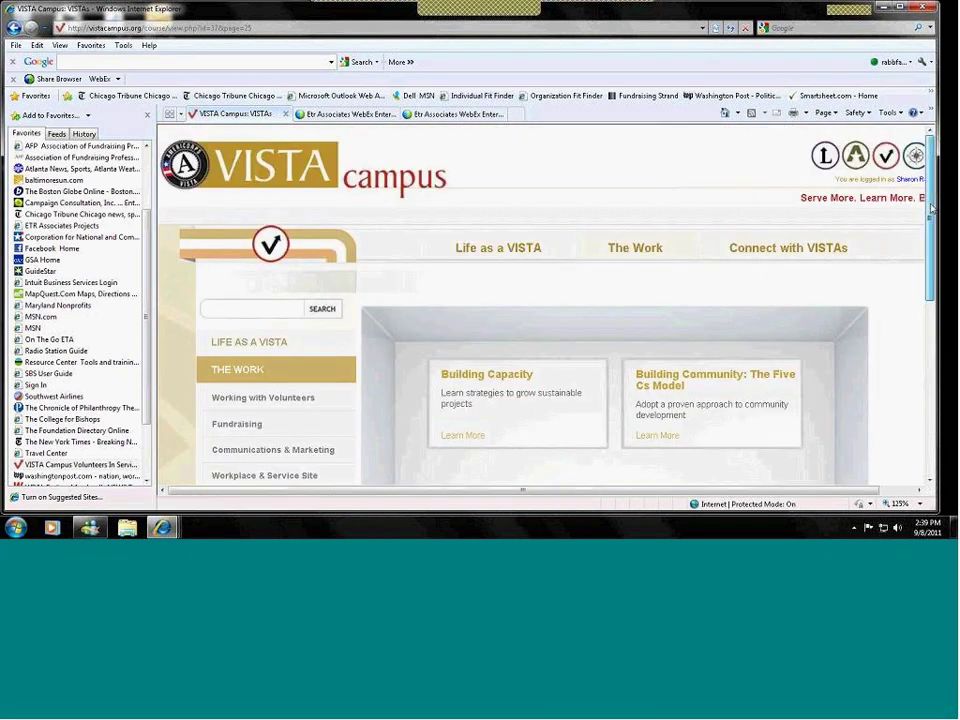
scroll("down", 3)
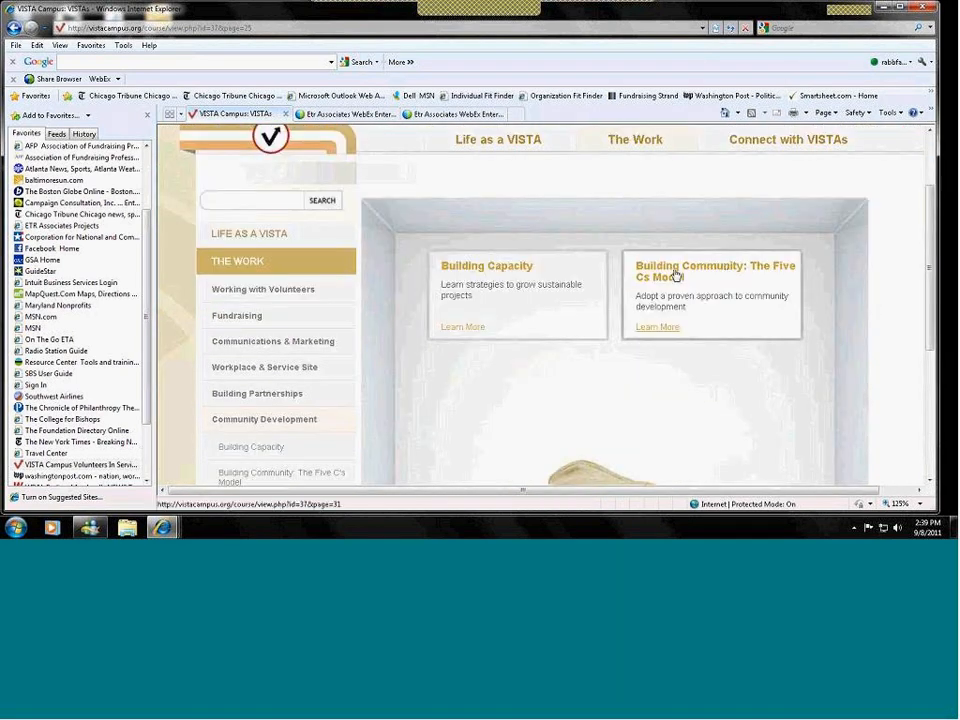
left_click(656, 326)
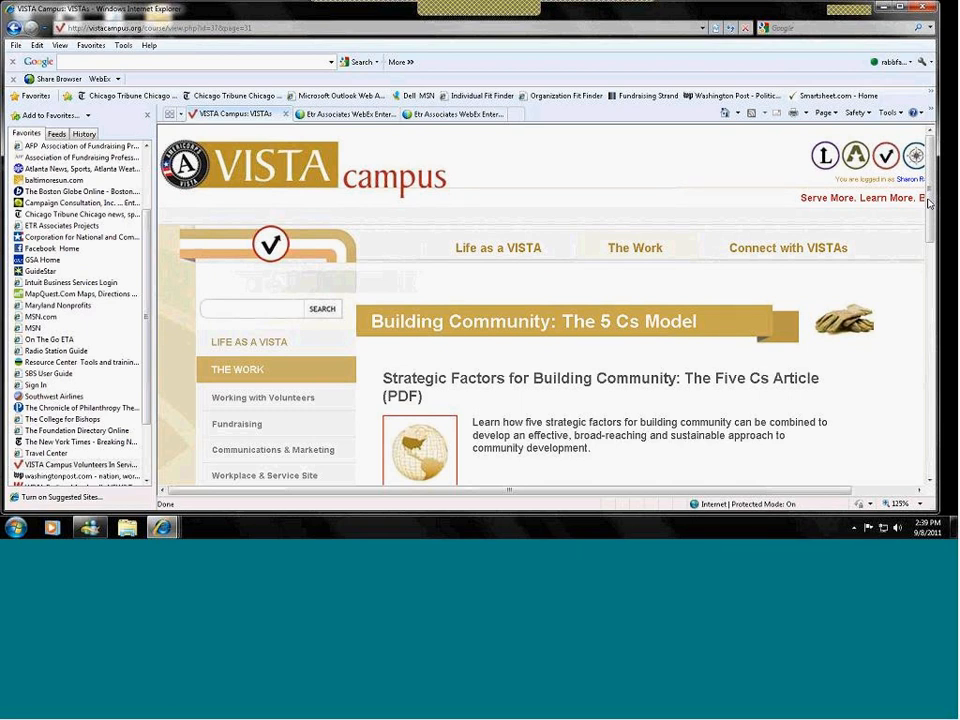
scroll("down", 3)
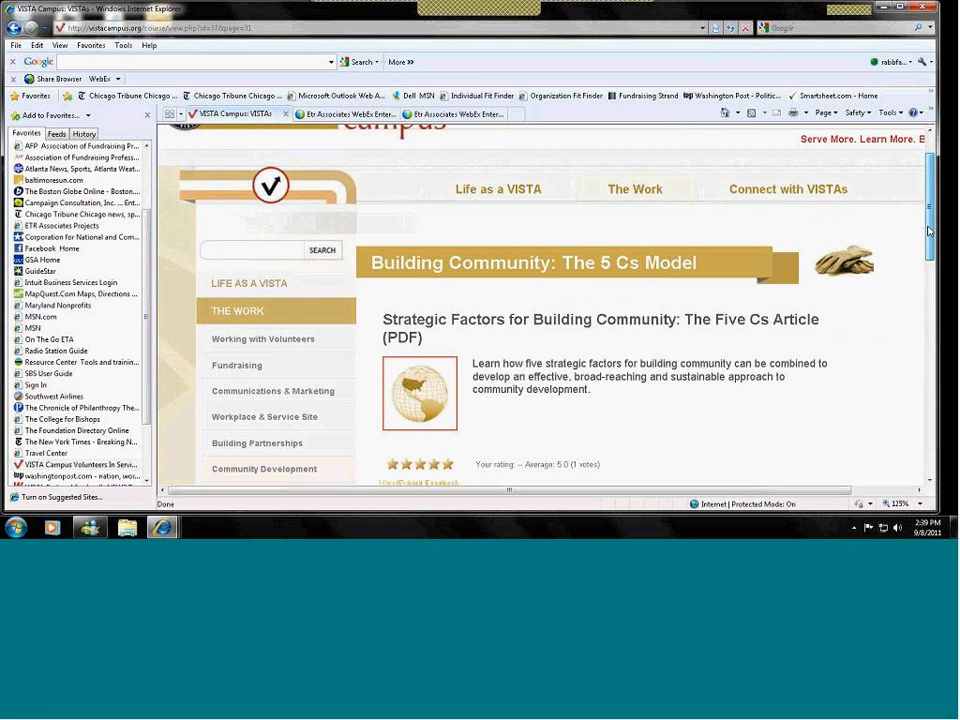
scroll("down", 3)
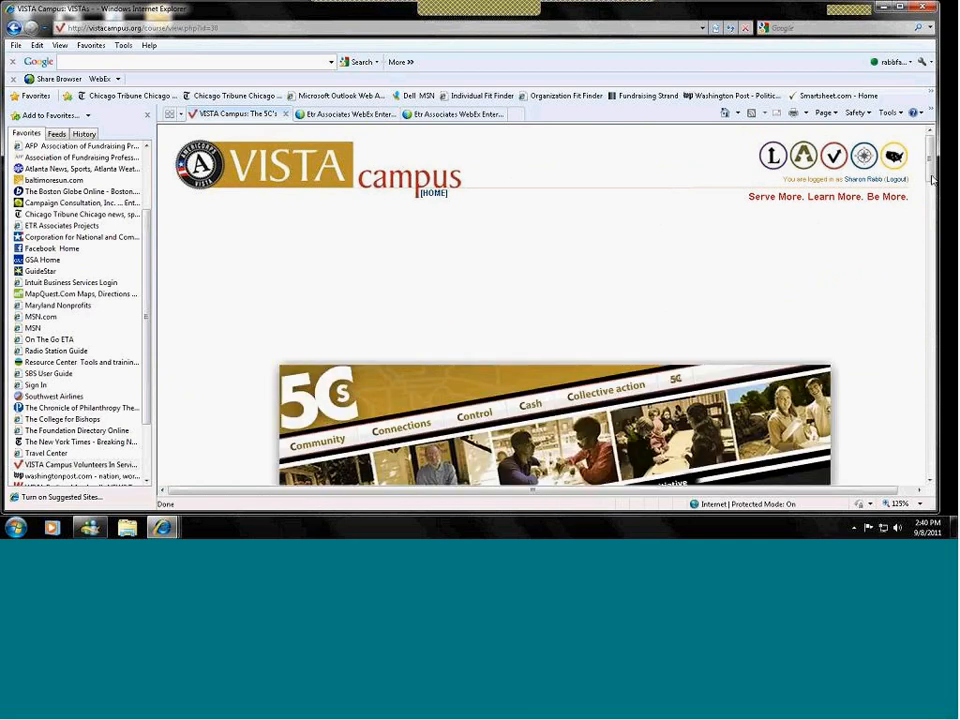
Step: Choose Cash in the 5Cs banner and read its tool tiles down to Writing Proposals
scroll("down", 3)
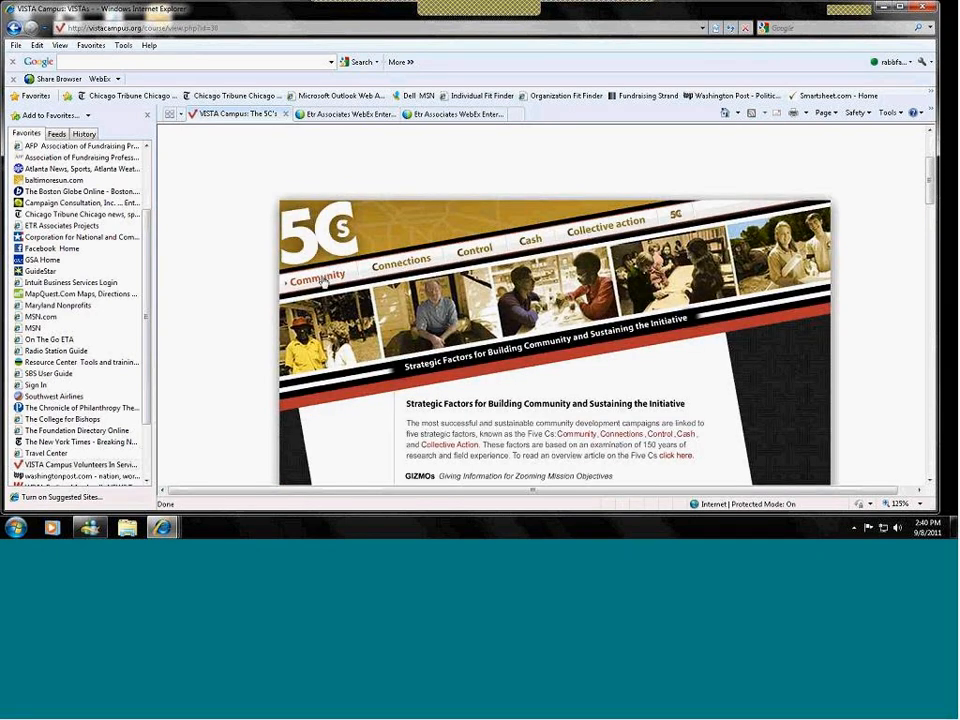
mouse_move(384, 266)
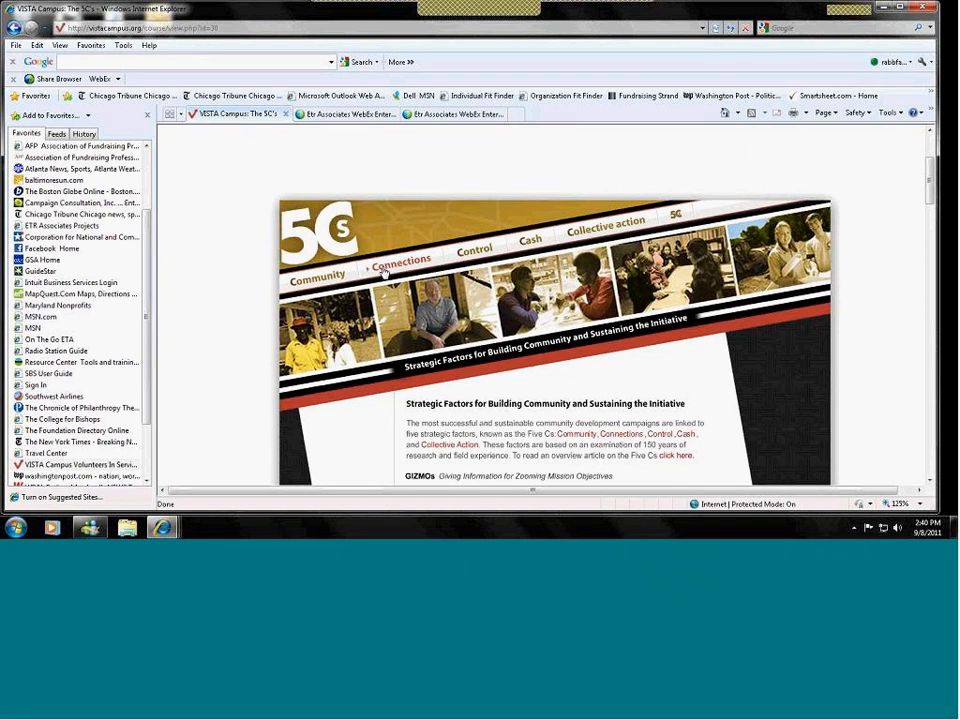
mouse_move(470, 244)
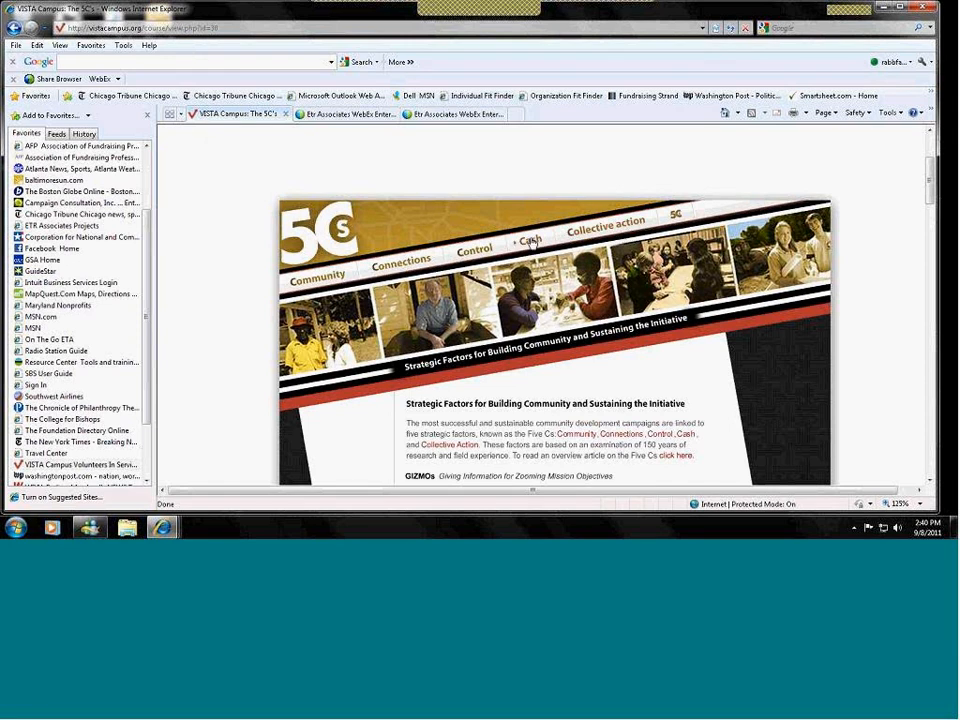
scroll("down", 3)
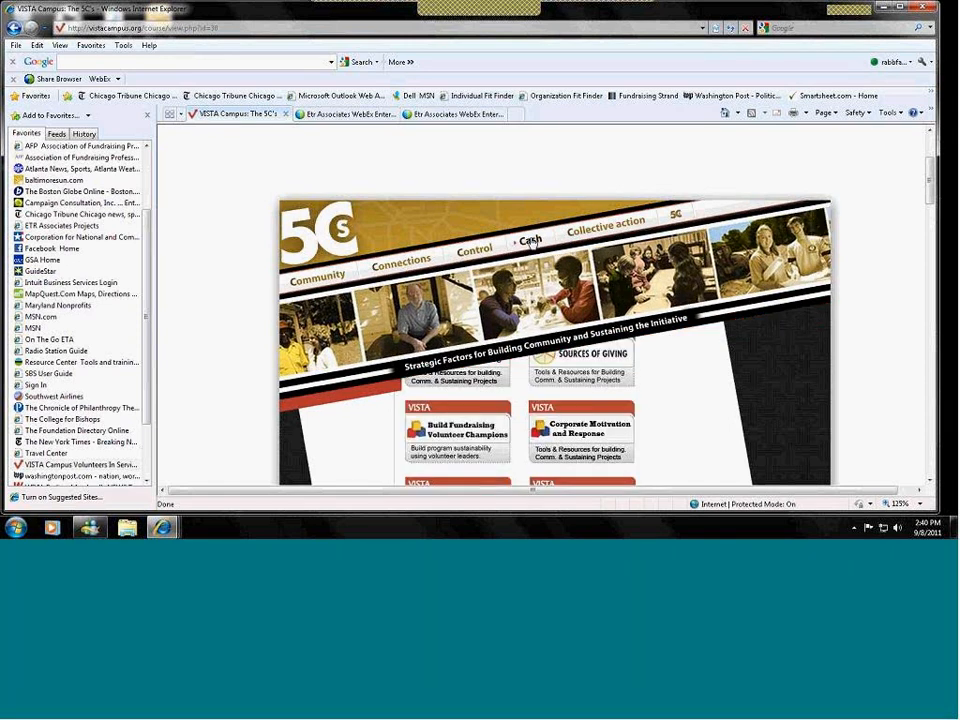
left_click(532, 240)
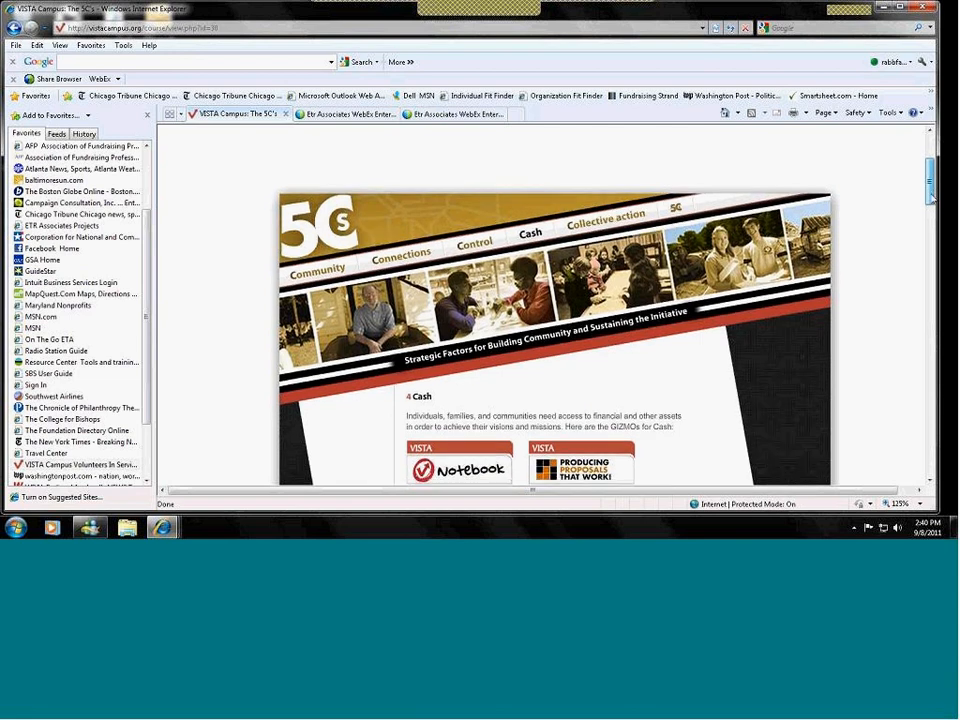
scroll("down", 3)
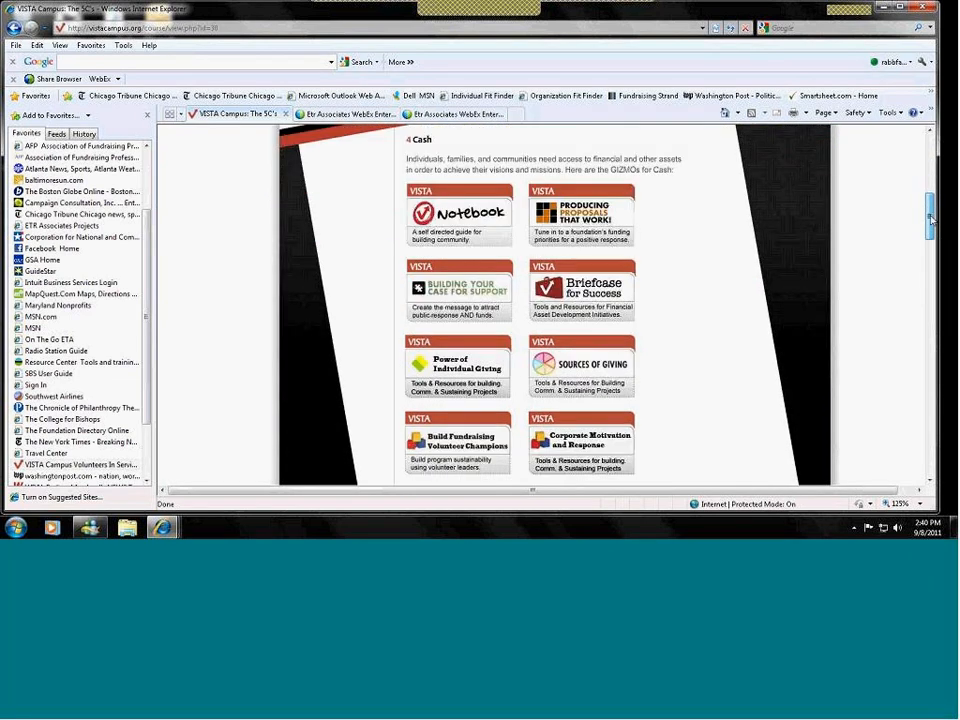
scroll("down", 3)
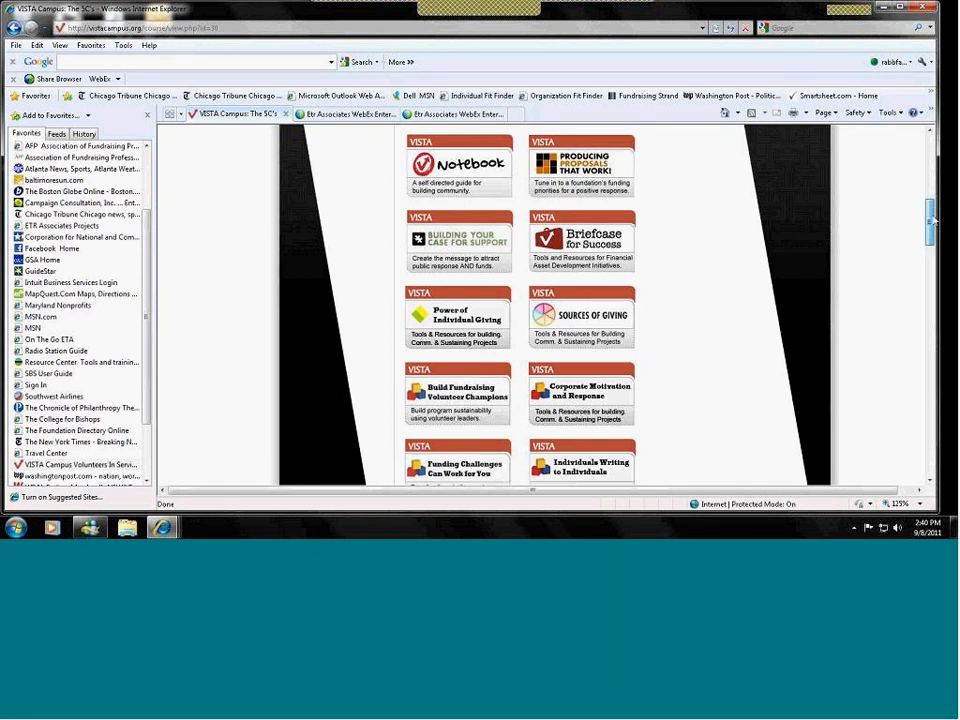
scroll("down", 3)
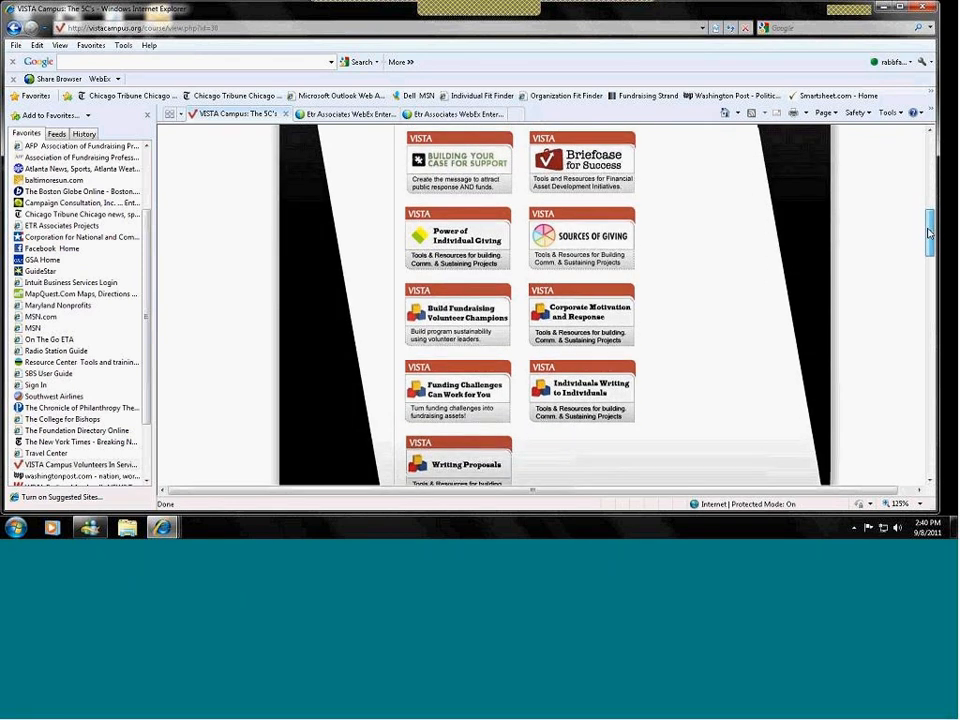
scroll("down", 3)
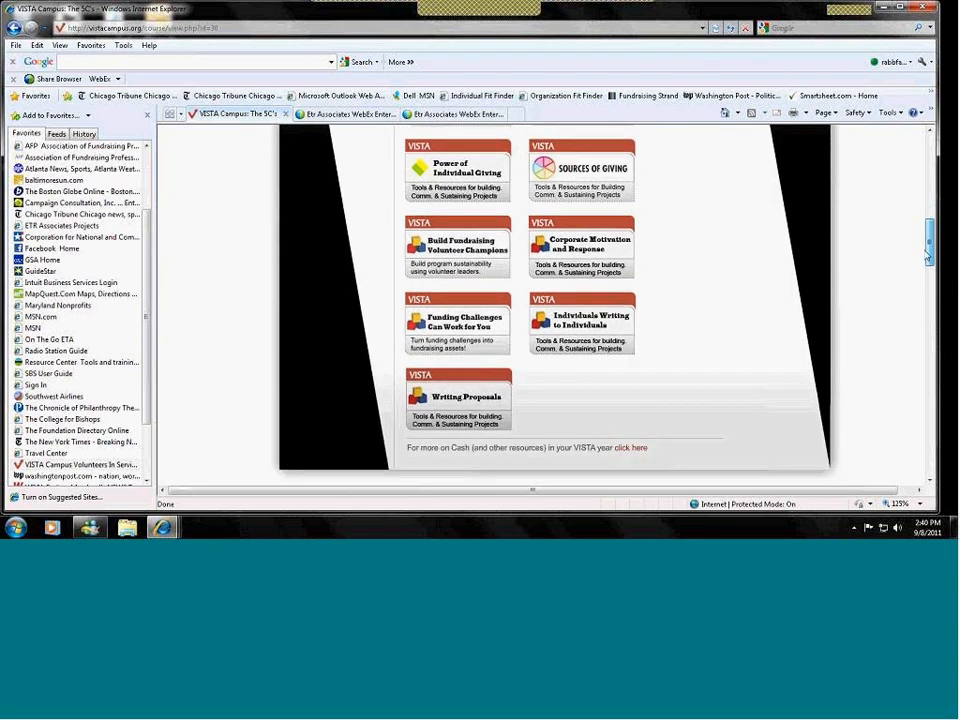
Step: Read the text resource lists for Community, Connections, Control and Cash, ending back at the 5Cs banner
scroll("down", 3)
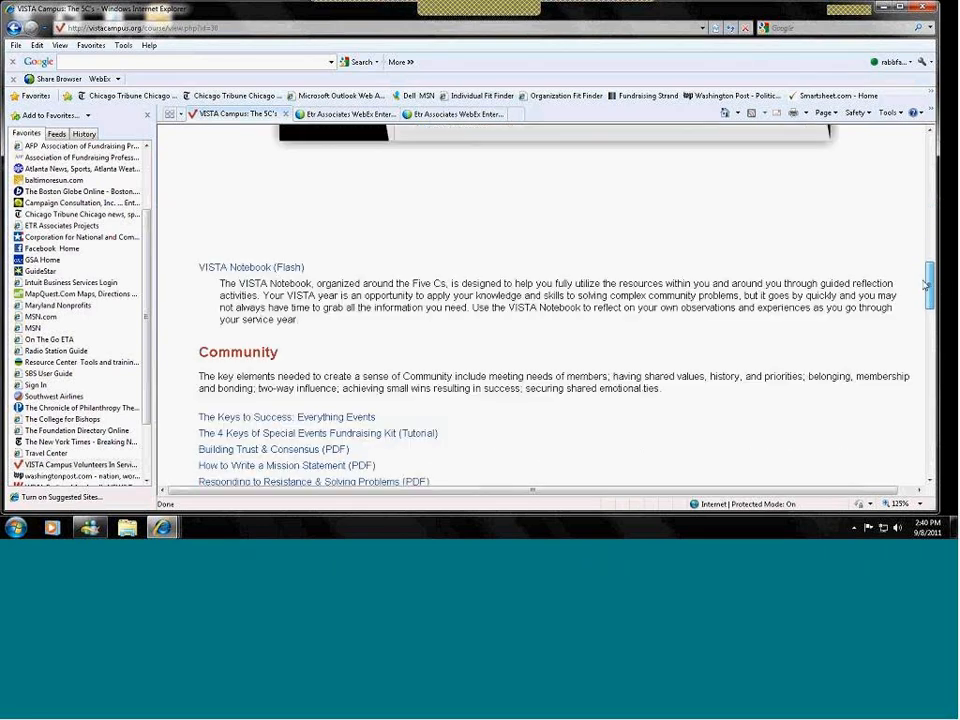
scroll("down", 3)
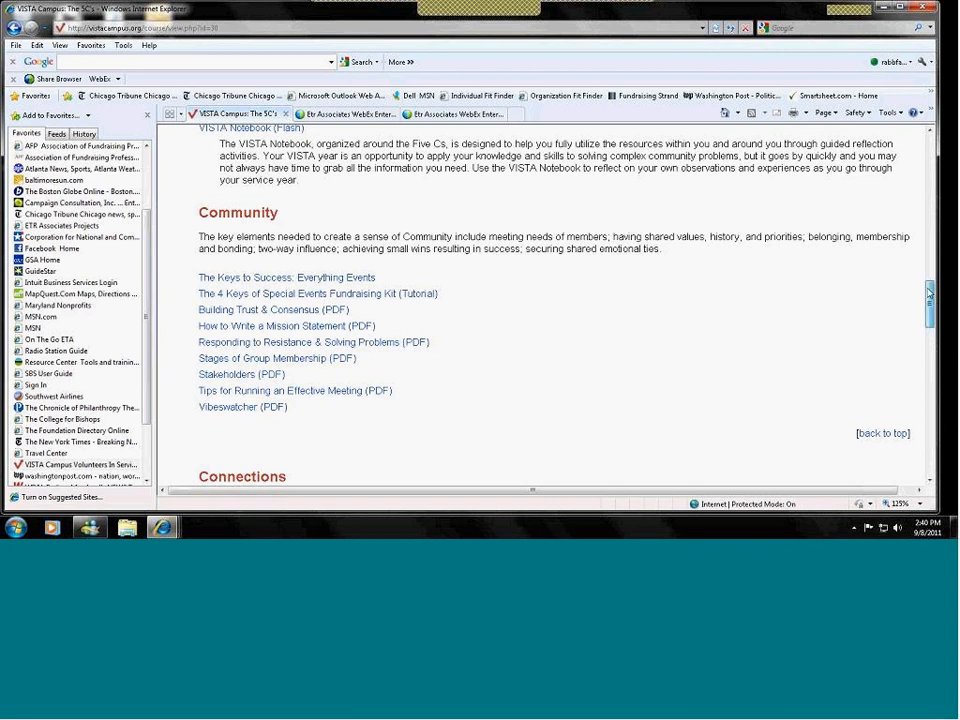
scroll("down", 3)
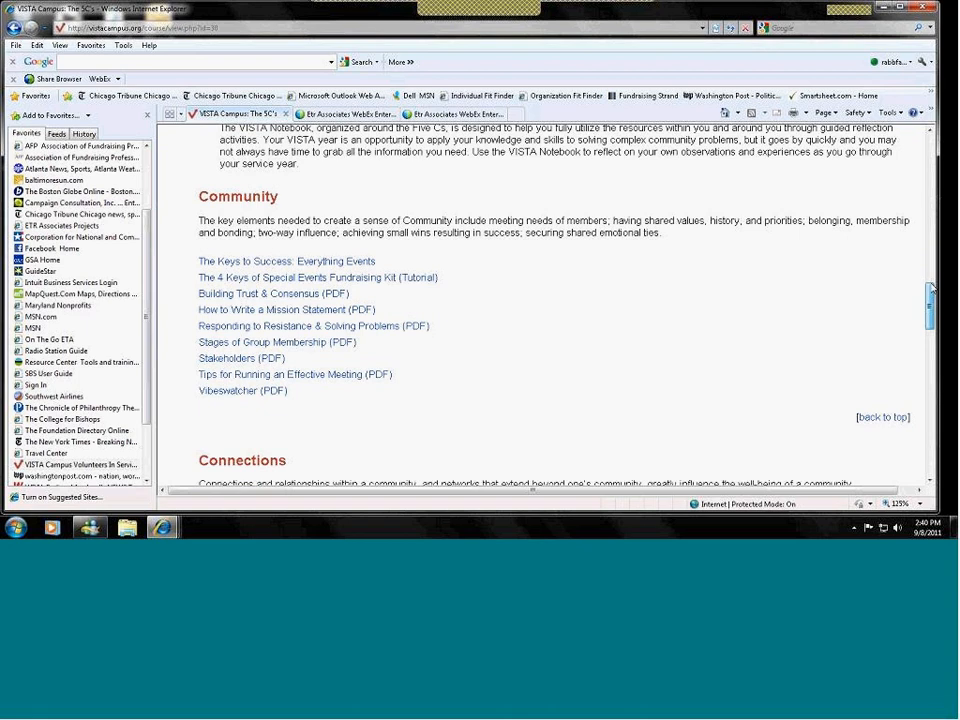
scroll("down", 3)
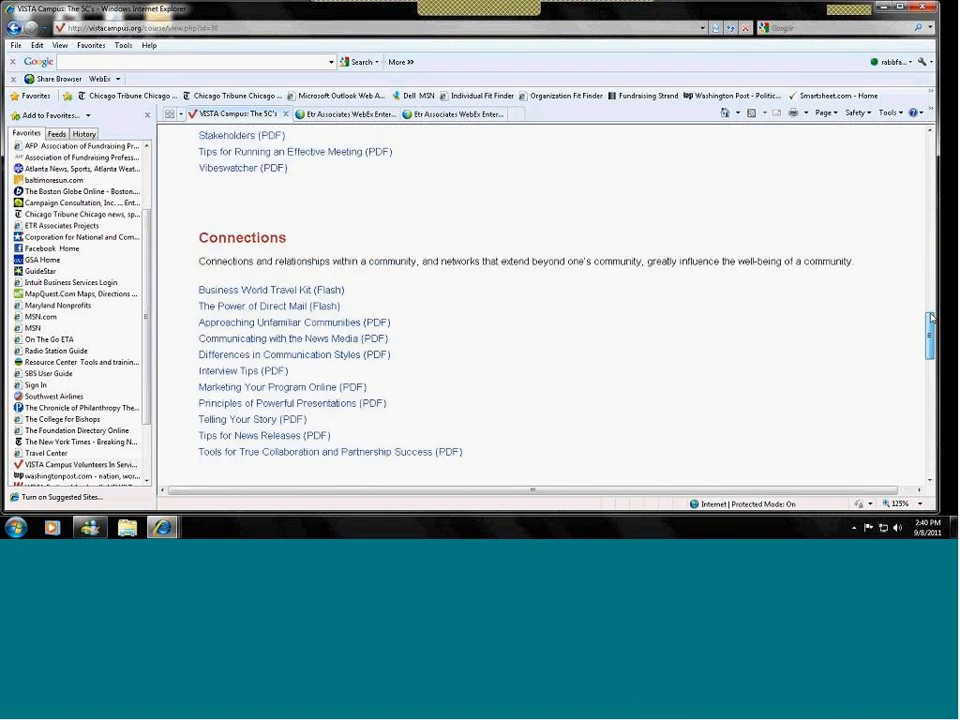
scroll("down", 3)
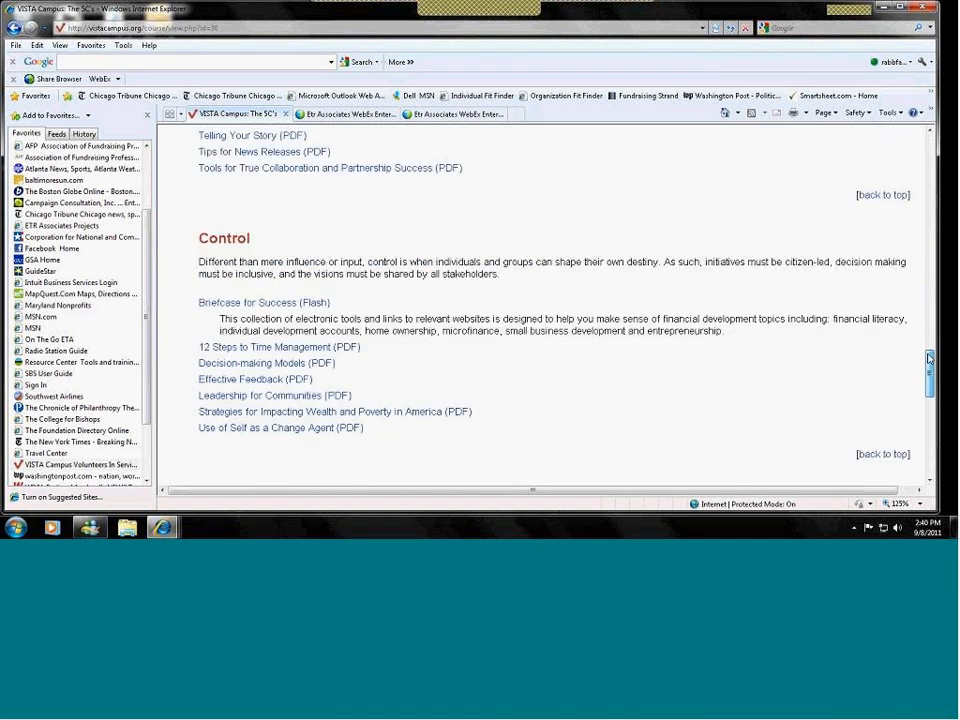
scroll("down", 3)
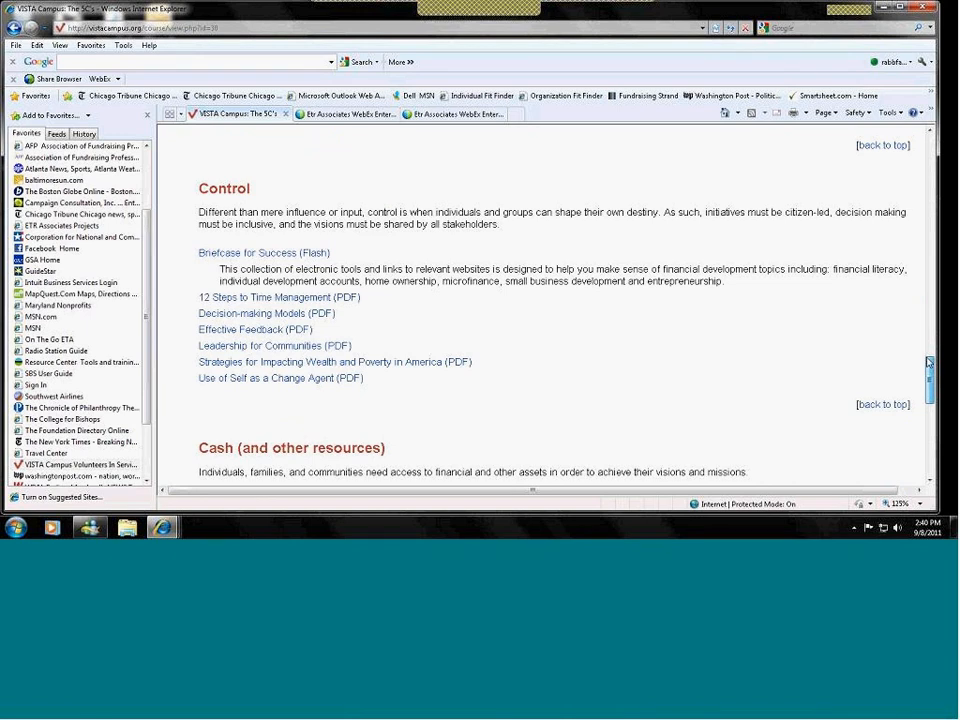
scroll("down", 3)
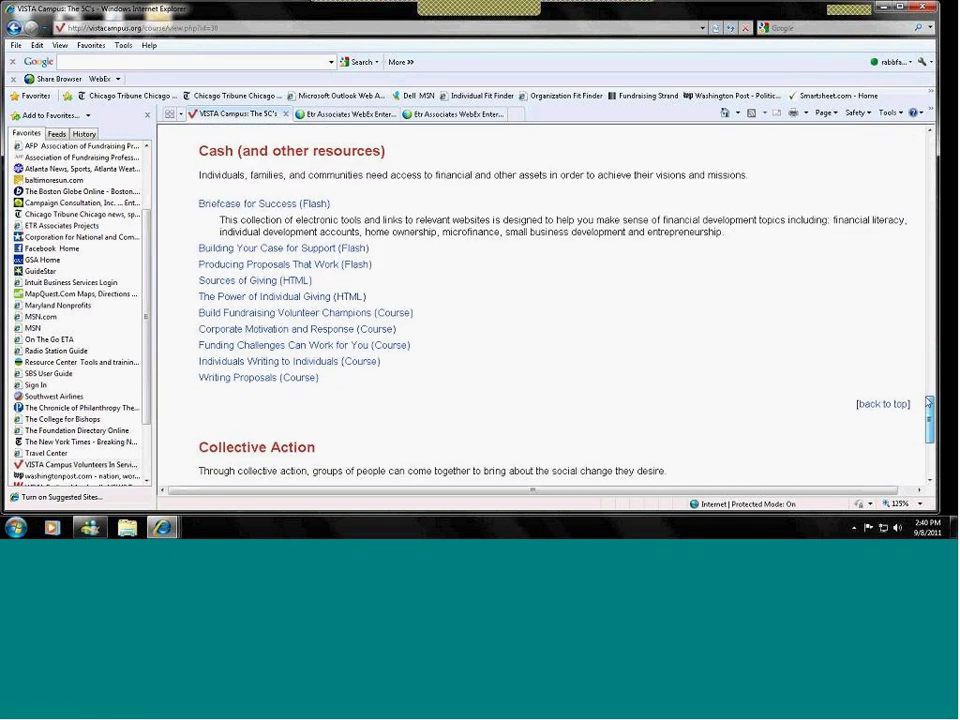
scroll("up", 3)
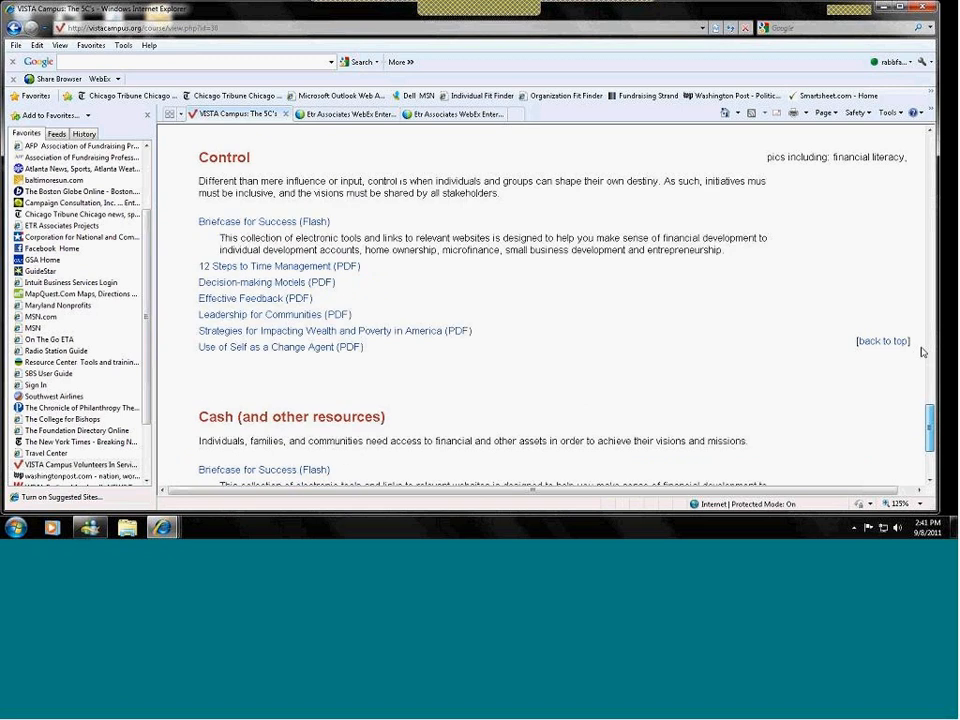
scroll("down", 3)
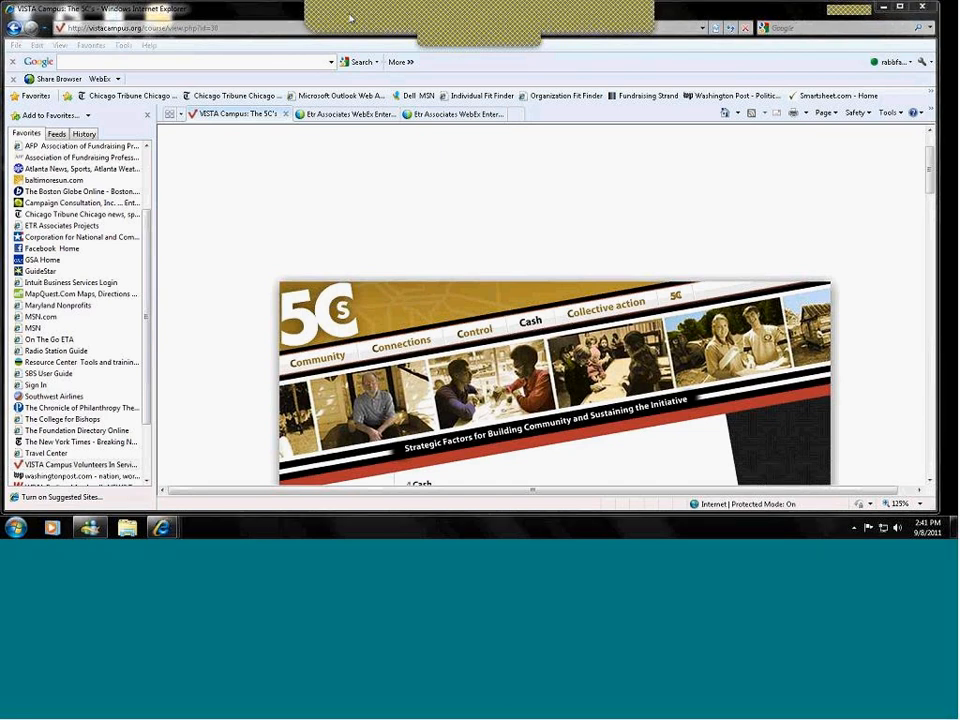
mouse_move(326, 16)
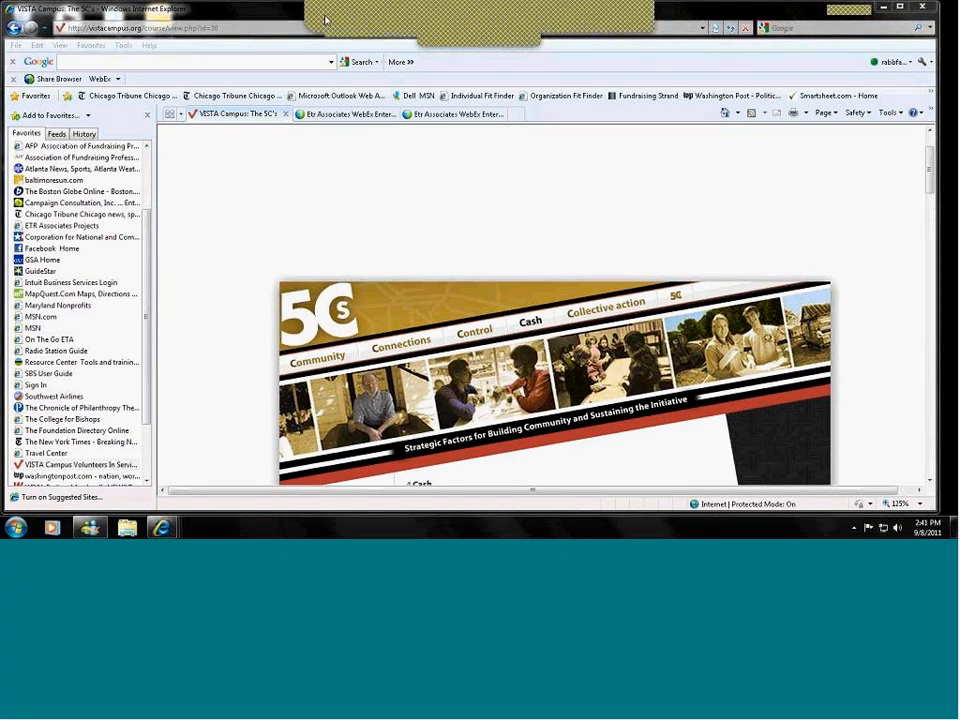